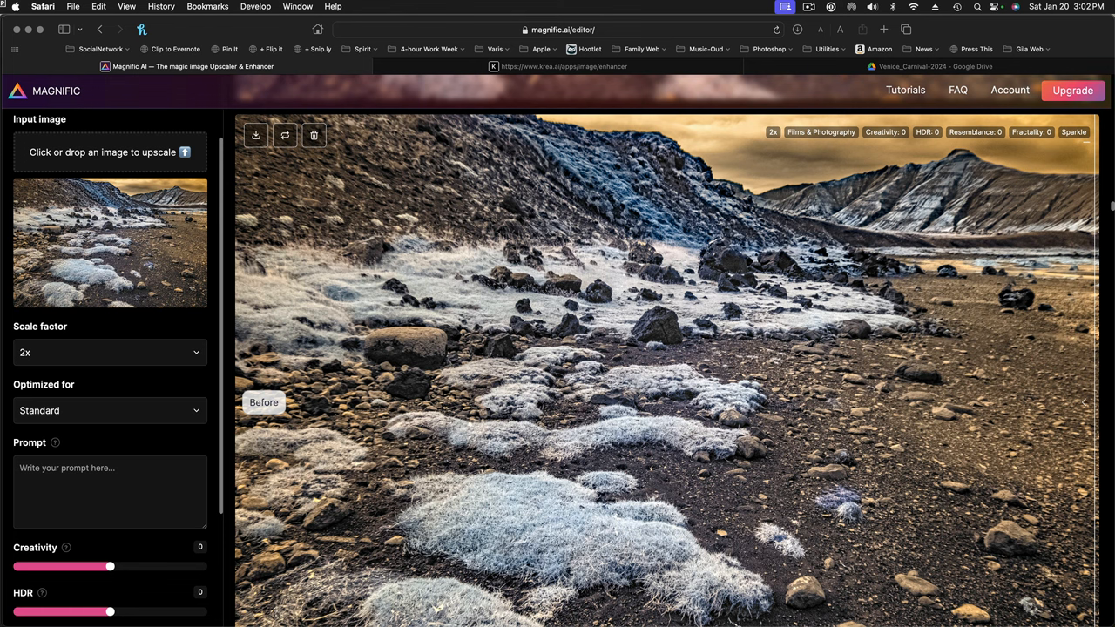
{"action": "mouse_move", "coordinate": [433, 85]}
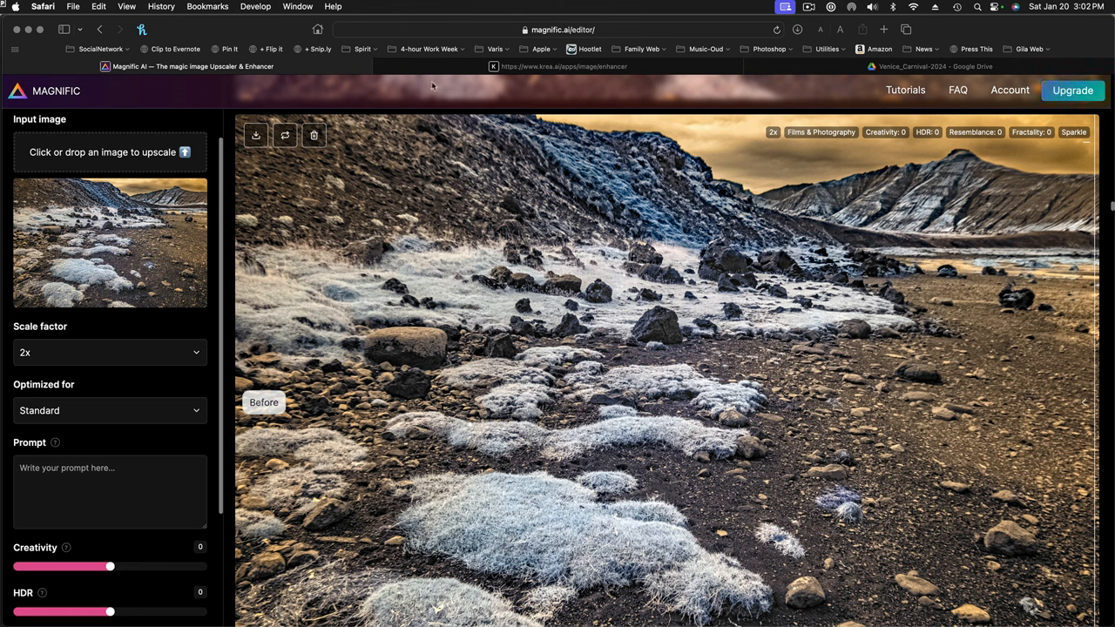
{"action": "mouse_move", "coordinate": [136, 223]}
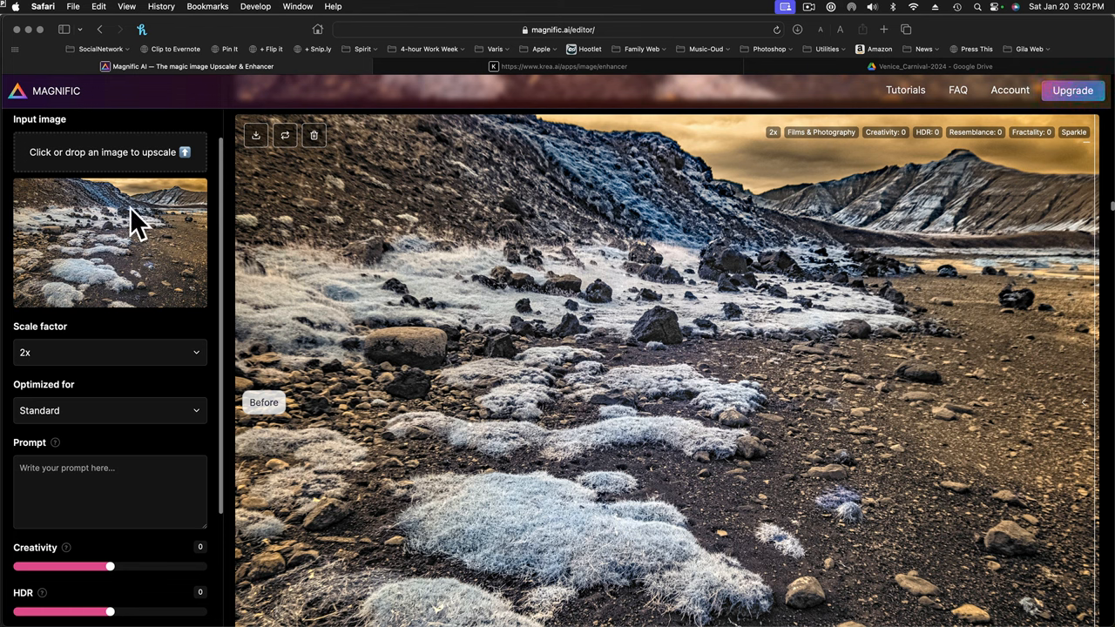
{"action": "mouse_move", "coordinate": [101, 251]}
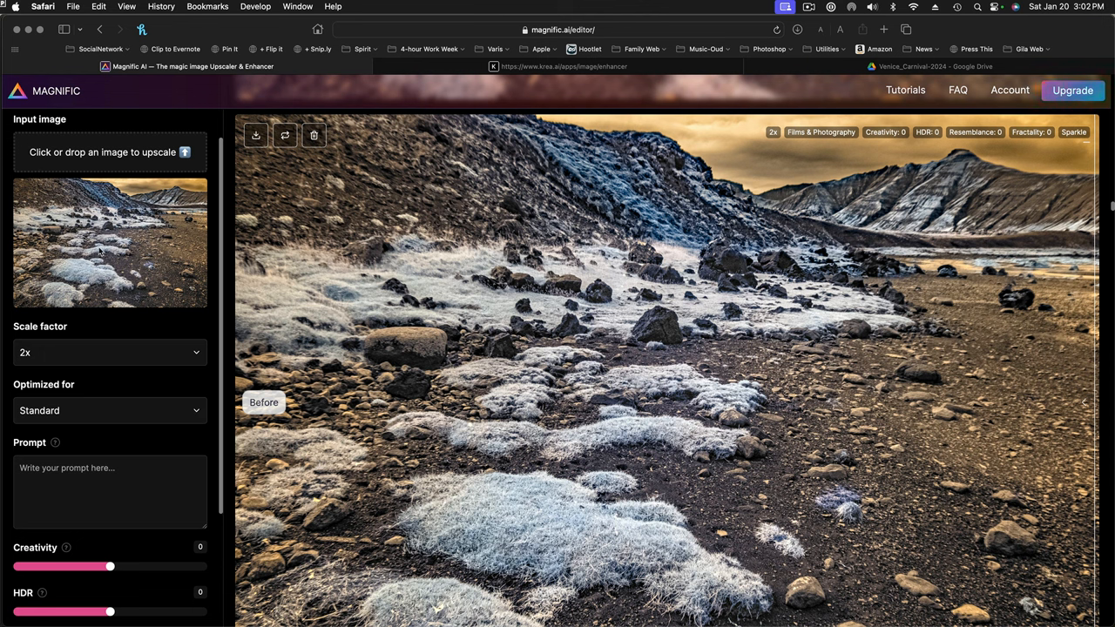
Keep the upscale factor at 2x and reveal the Optimized for preset list
{"action": "left_click", "coordinate": [108, 352]}
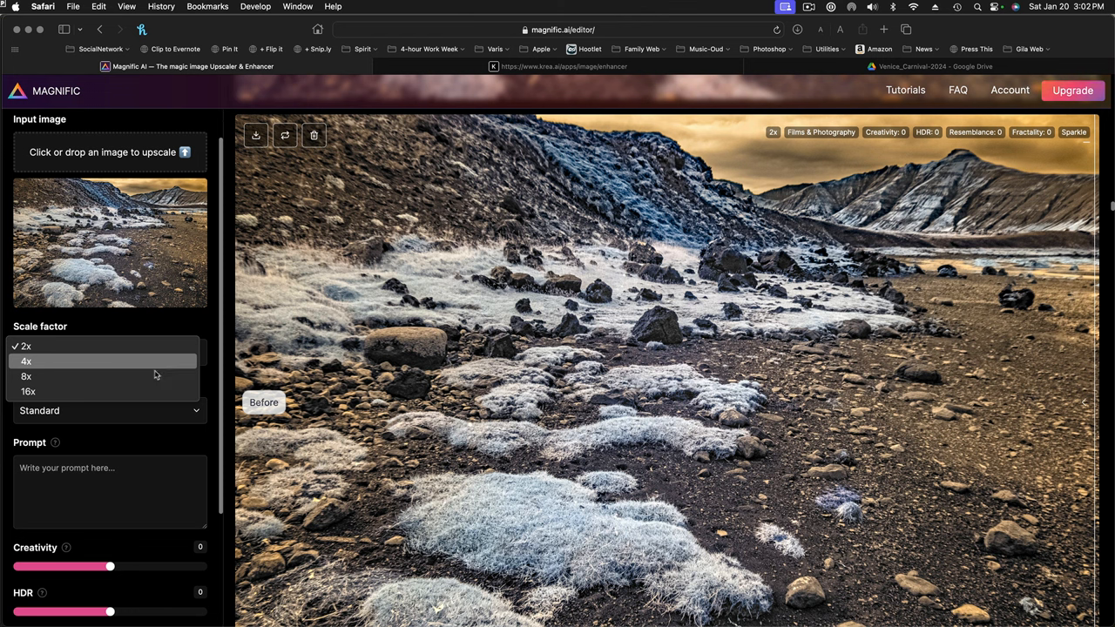
{"action": "mouse_move", "coordinate": [101, 390]}
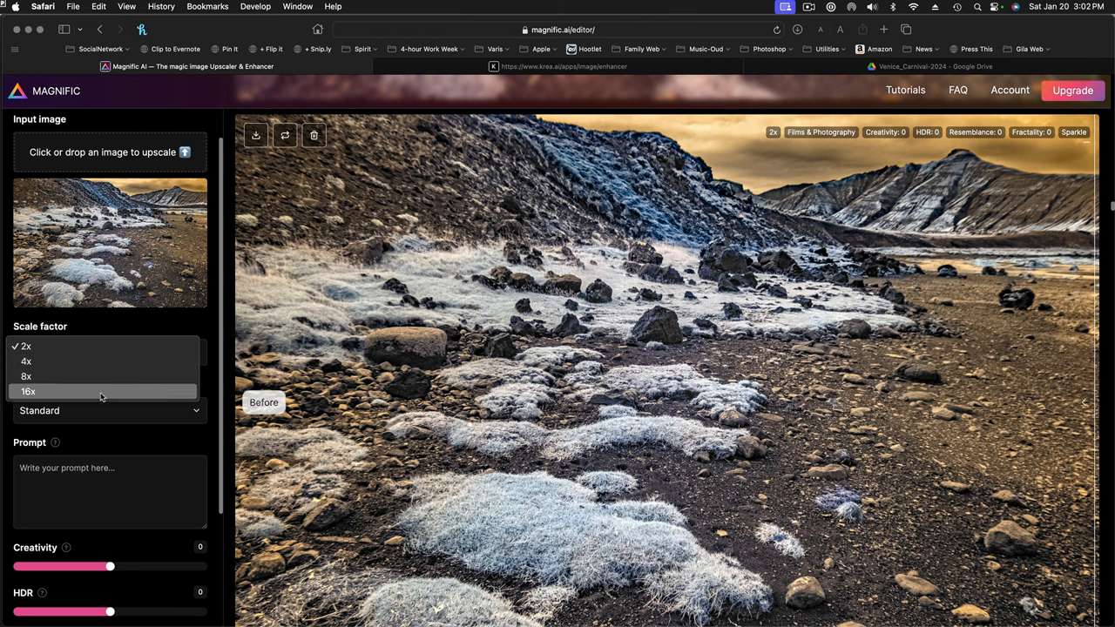
{"action": "mouse_move", "coordinate": [112, 360]}
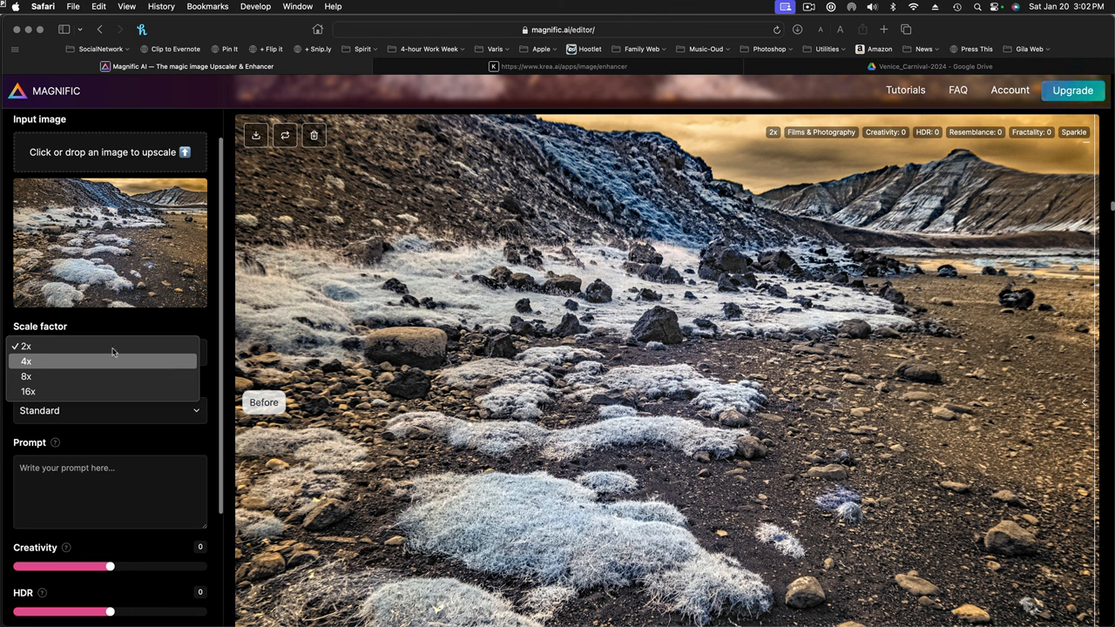
{"action": "mouse_move", "coordinate": [133, 327]}
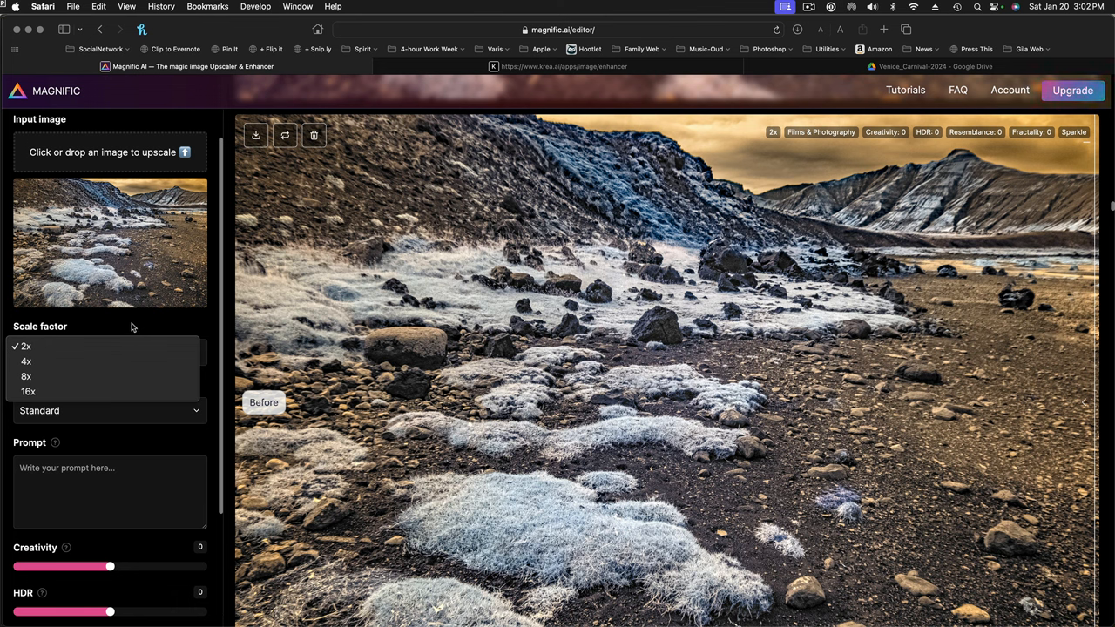
{"action": "mouse_move", "coordinate": [122, 331]}
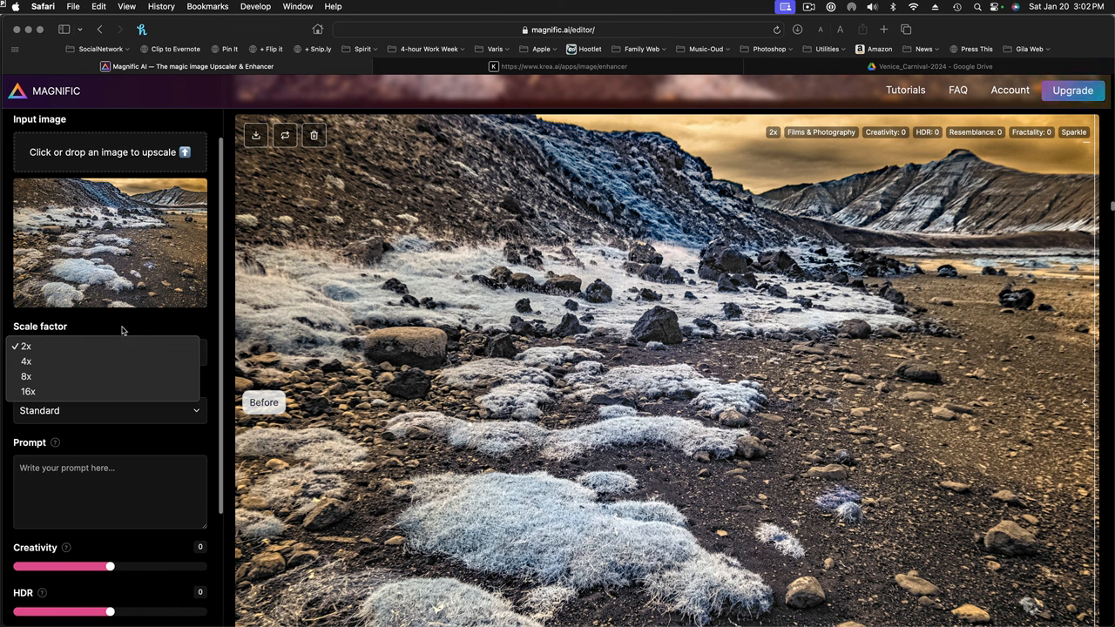
{"action": "left_click", "coordinate": [25, 345]}
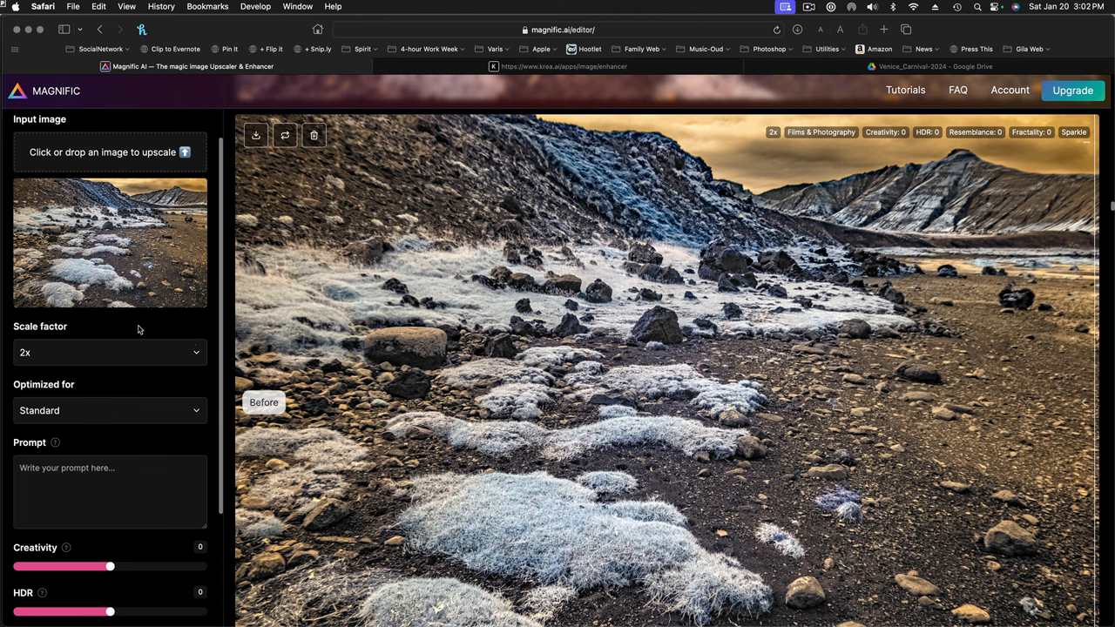
{"action": "mouse_move", "coordinate": [113, 338]}
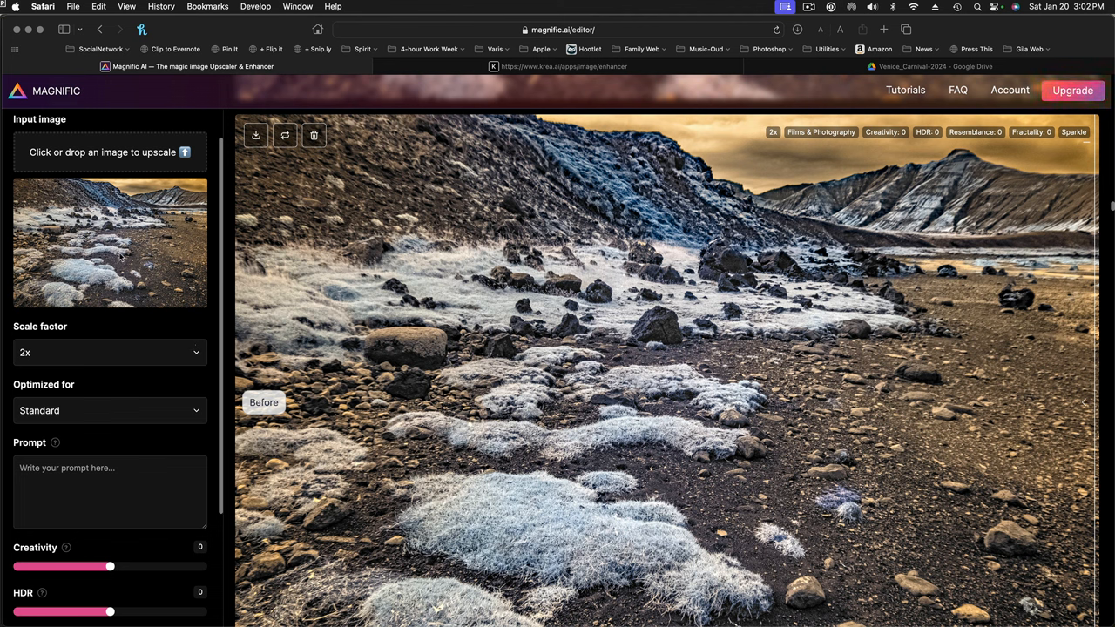
{"action": "mouse_move", "coordinate": [32, 342]}
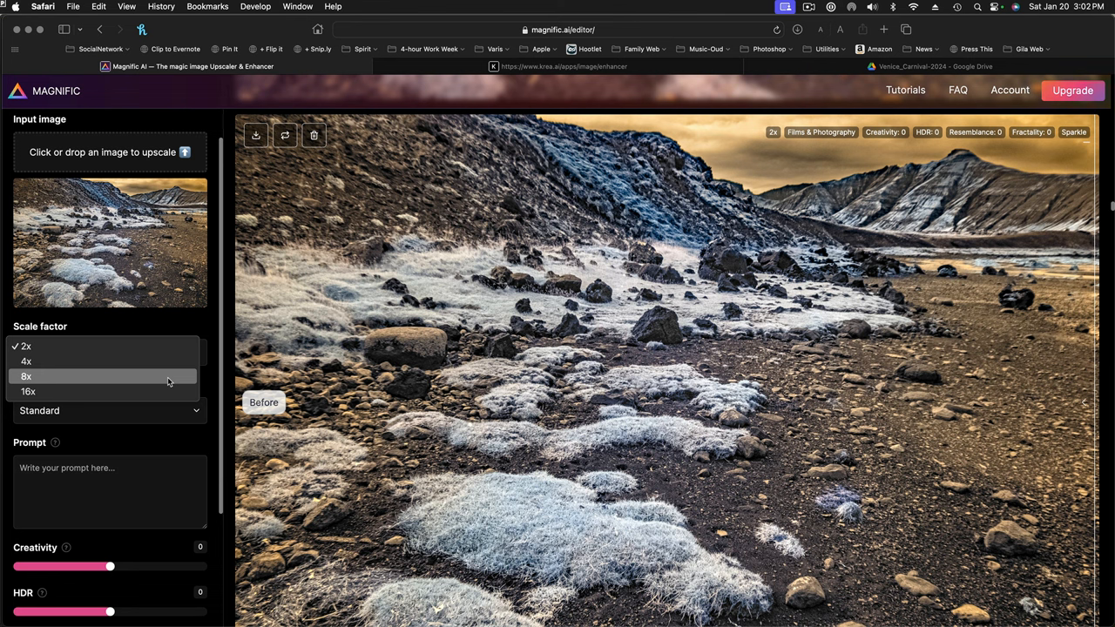
{"action": "mouse_move", "coordinate": [167, 328]}
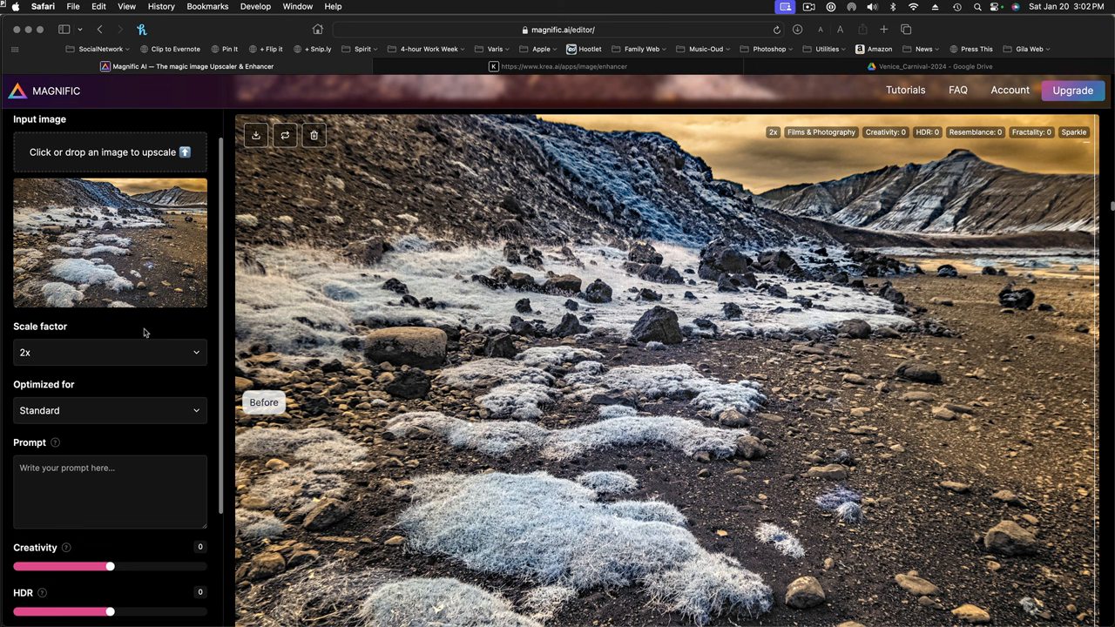
{"action": "mouse_move", "coordinate": [97, 284]}
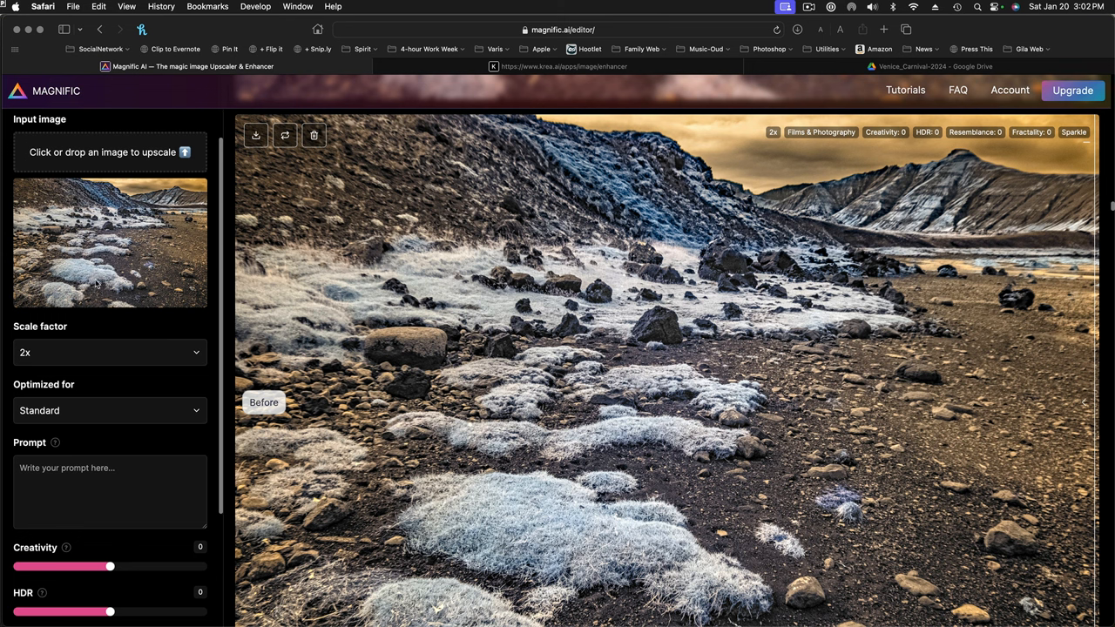
{"action": "mouse_move", "coordinate": [160, 397]}
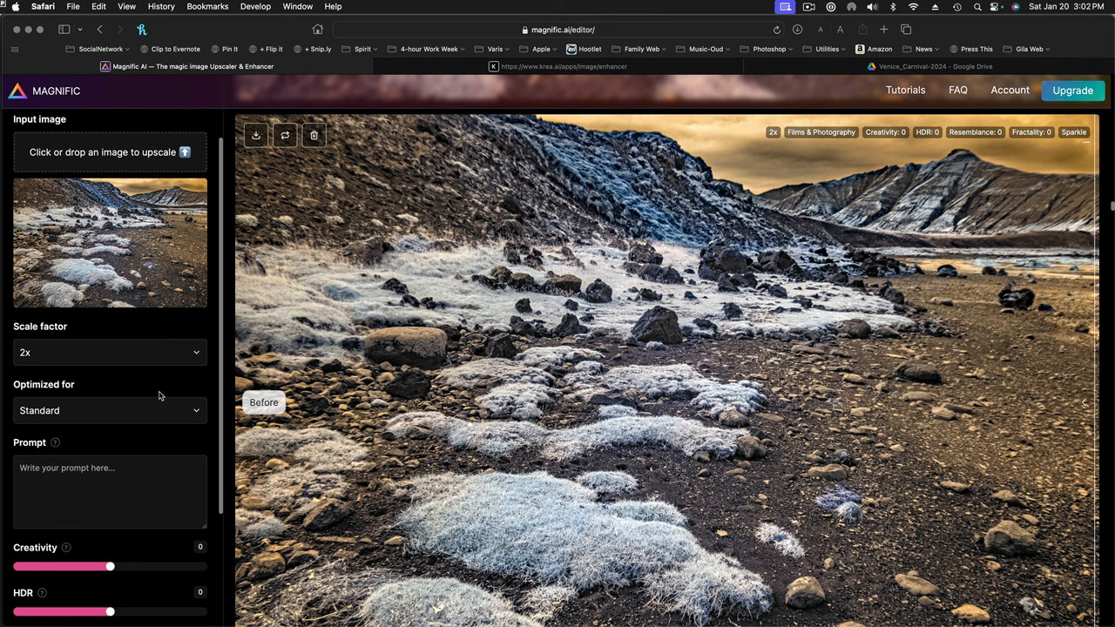
{"action": "mouse_move", "coordinate": [176, 401]}
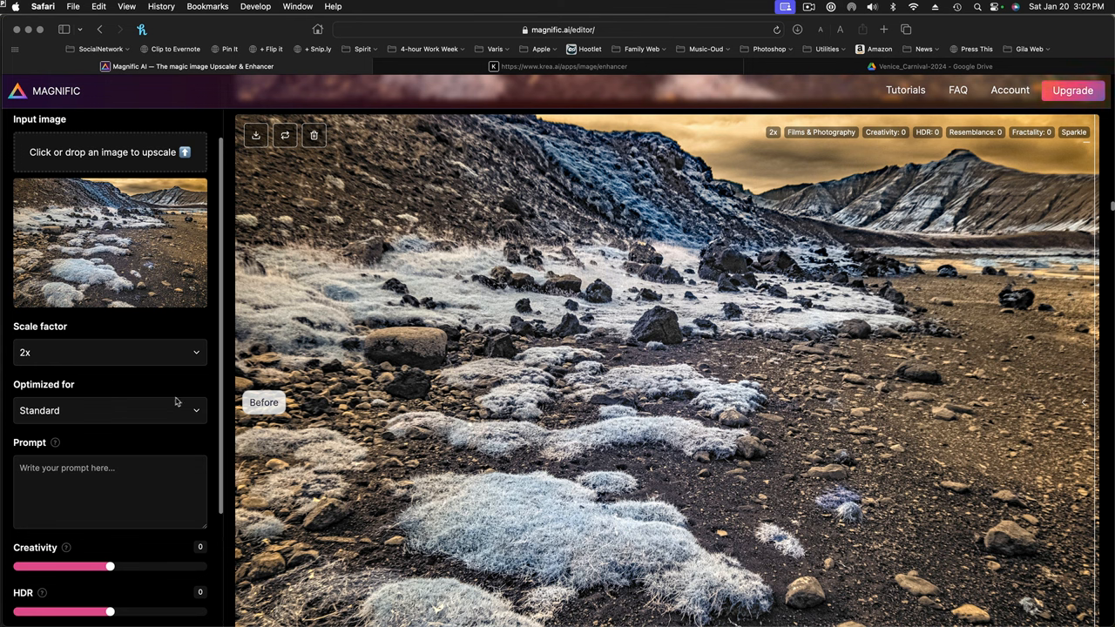
{"action": "mouse_move", "coordinate": [98, 392]}
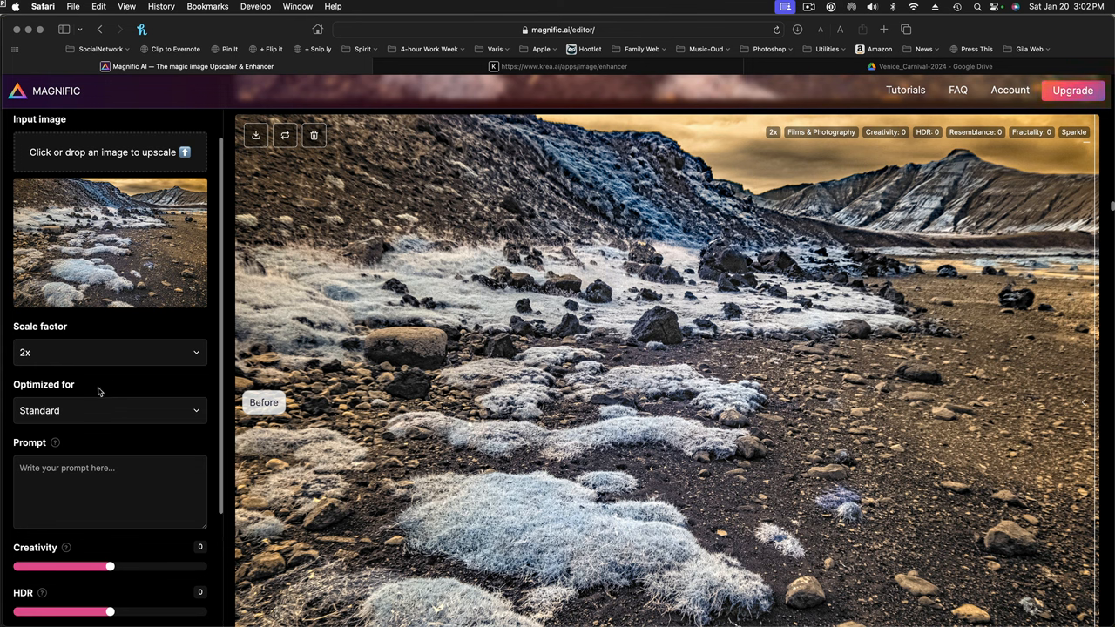
{"action": "left_click", "coordinate": [108, 411]}
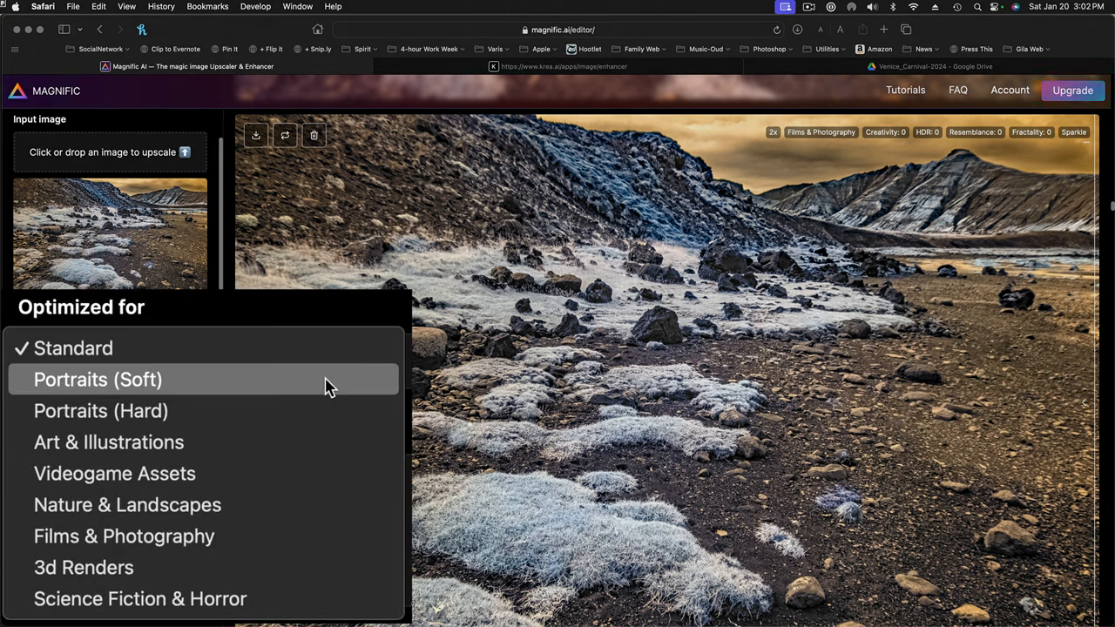
{"action": "mouse_move", "coordinate": [289, 384]}
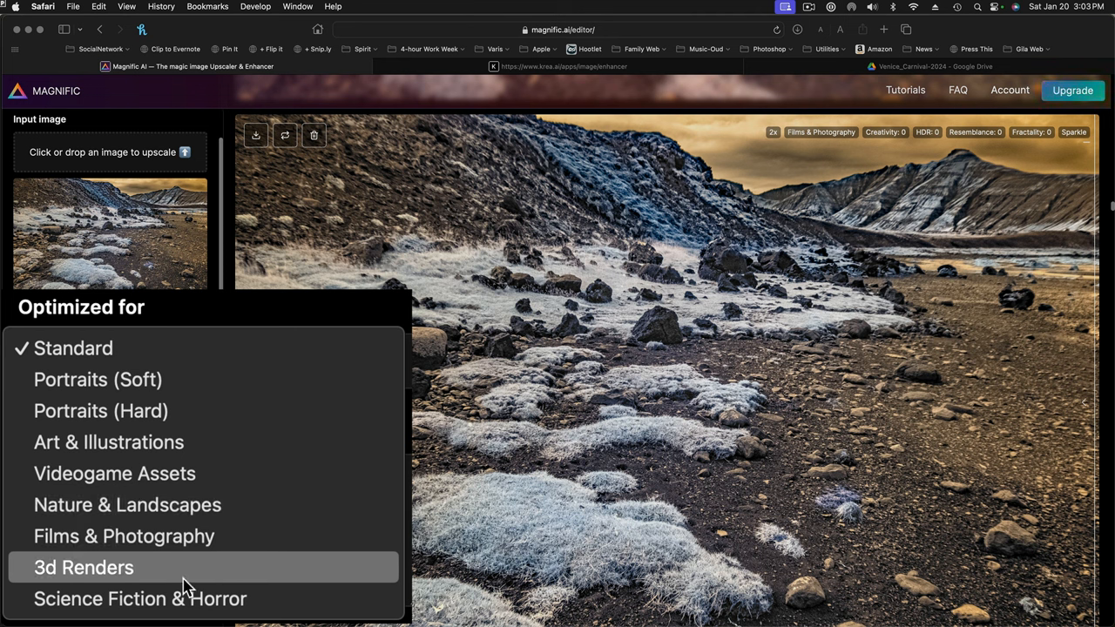
{"action": "mouse_move", "coordinate": [289, 601]}
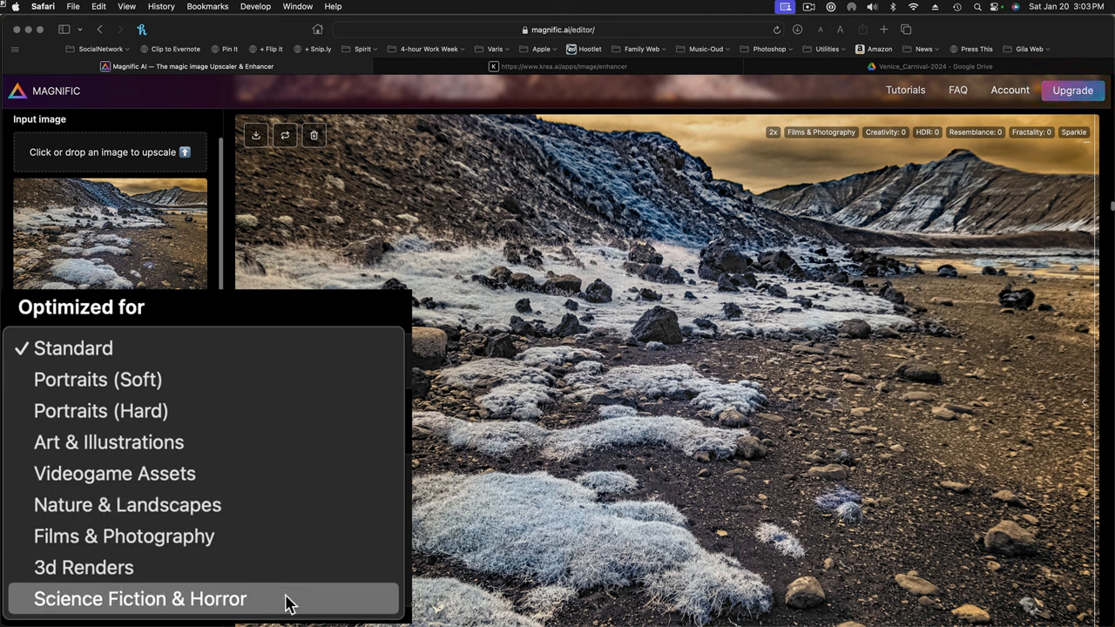
{"action": "mouse_move", "coordinate": [279, 349]}
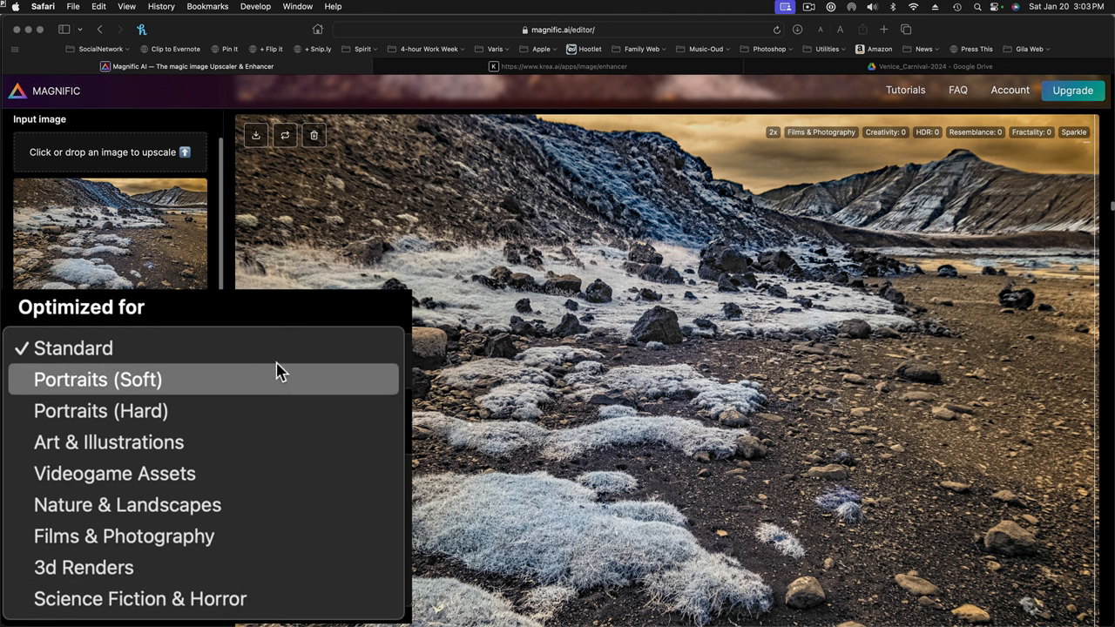
{"action": "mouse_move", "coordinate": [279, 303]}
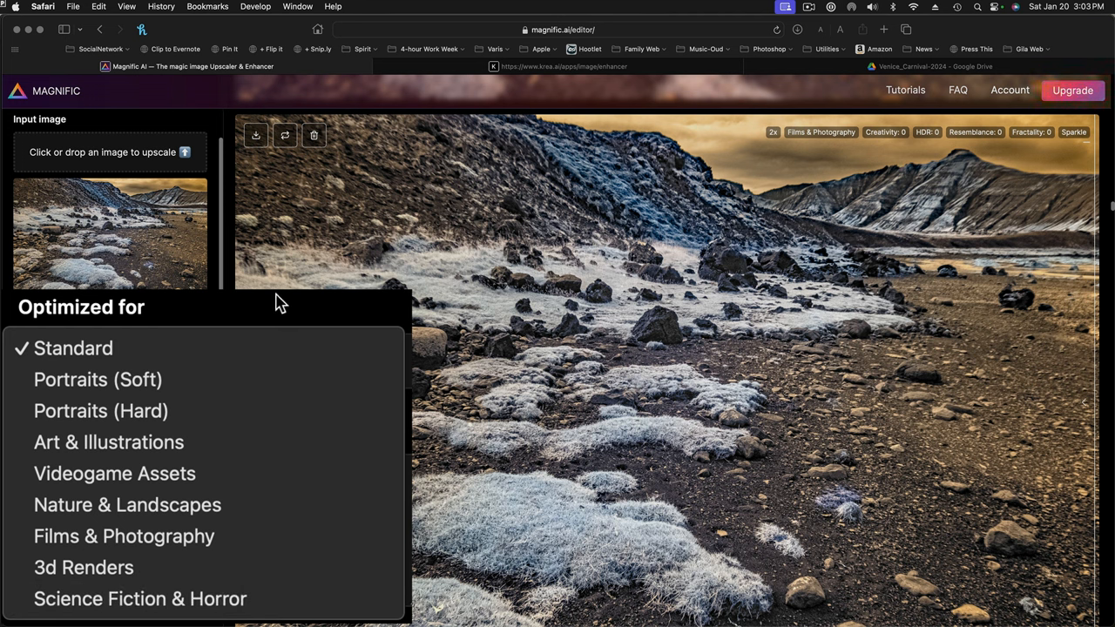
{"action": "mouse_move", "coordinate": [247, 303]}
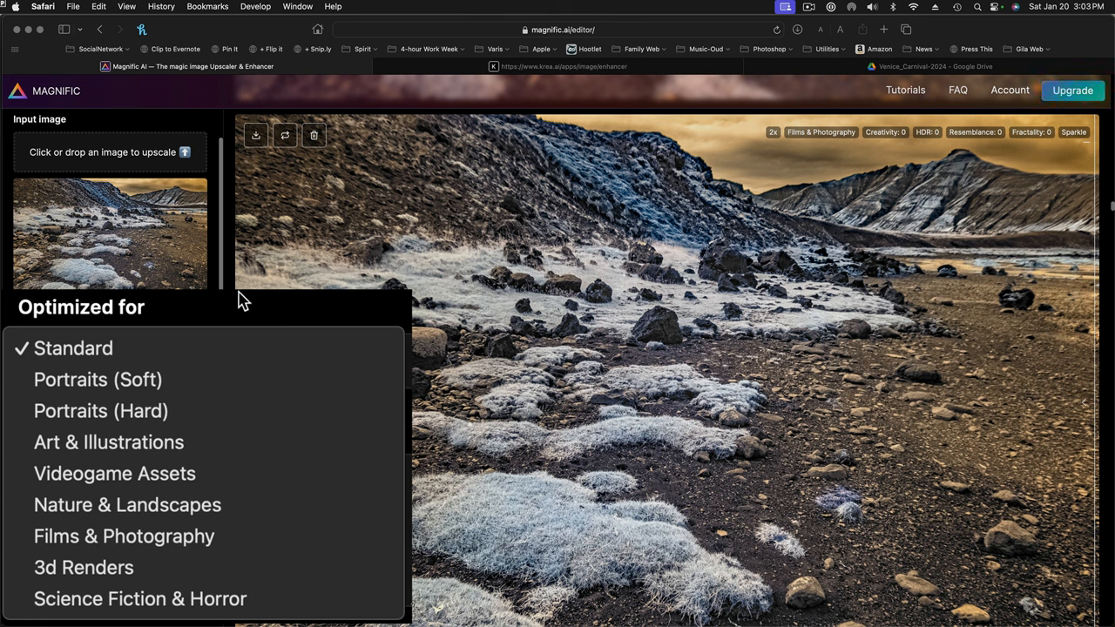
{"action": "mouse_move", "coordinate": [183, 379]}
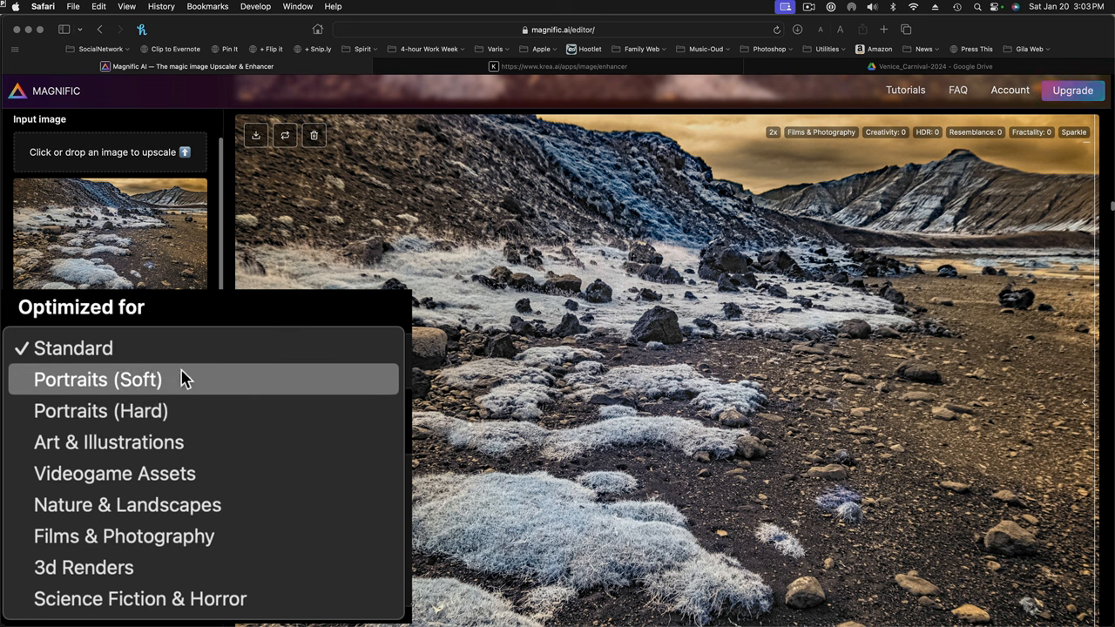
{"action": "mouse_move", "coordinate": [174, 383]}
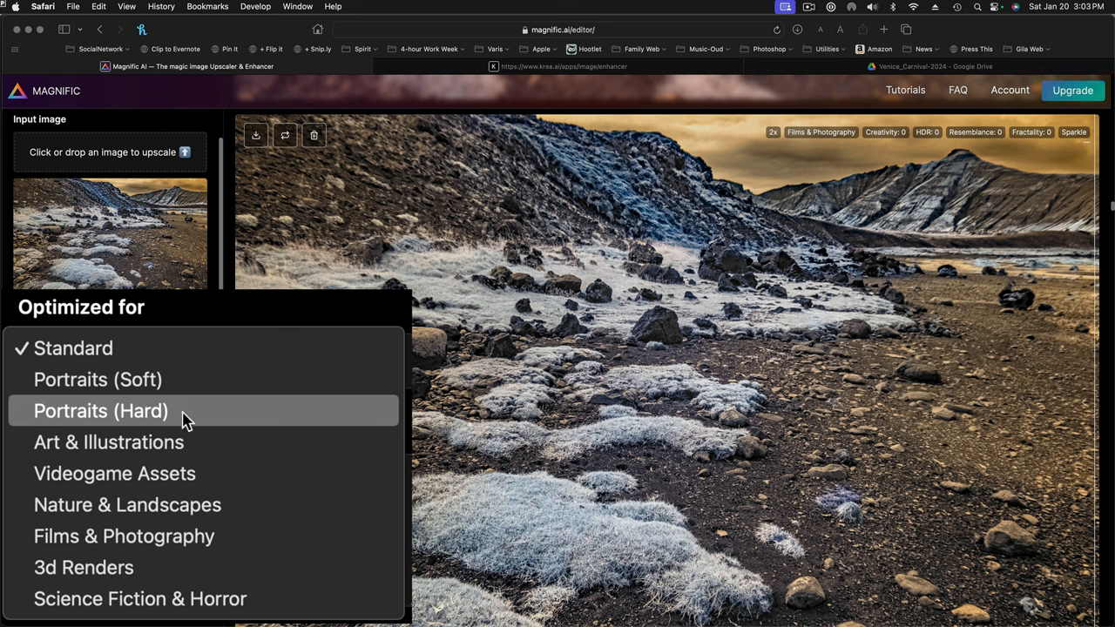
{"action": "mouse_move", "coordinate": [276, 408]}
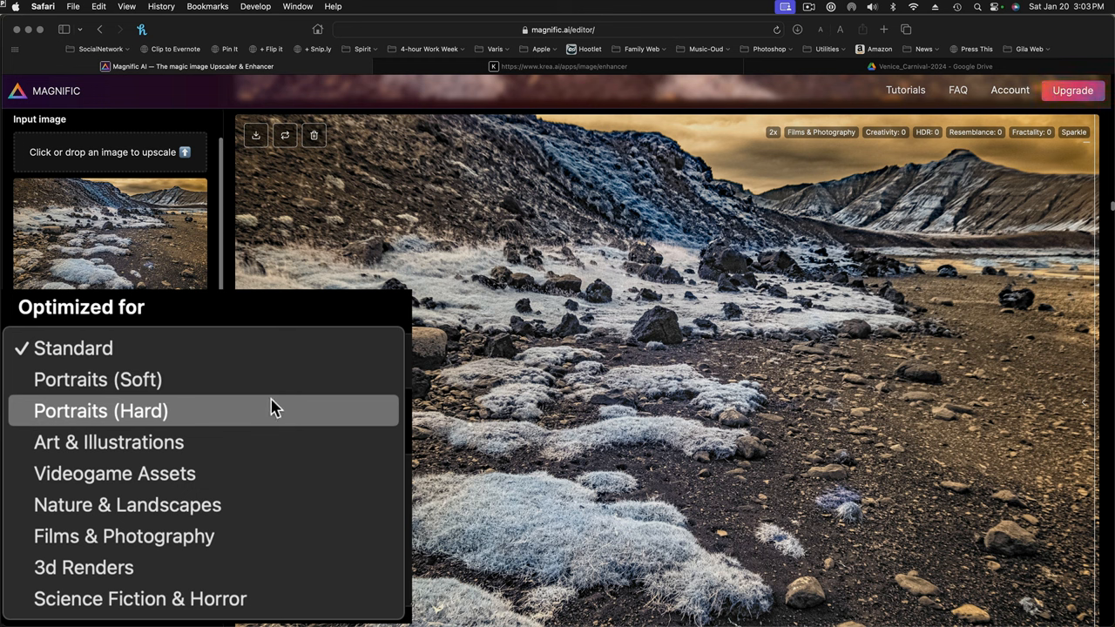
{"action": "mouse_move", "coordinate": [195, 460]}
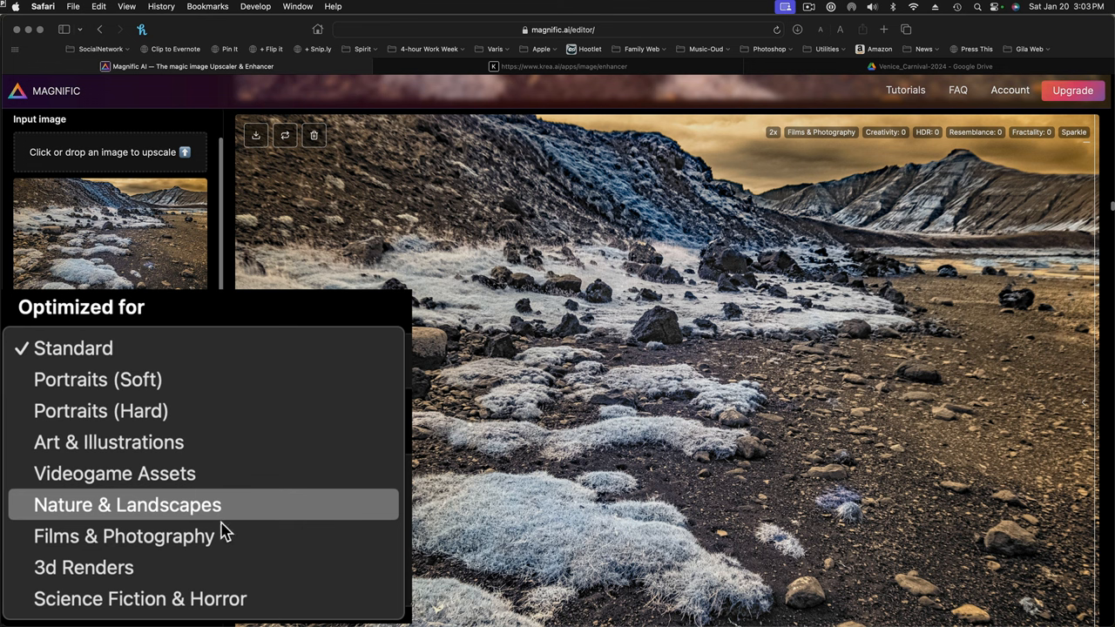
{"action": "mouse_move", "coordinate": [241, 544]}
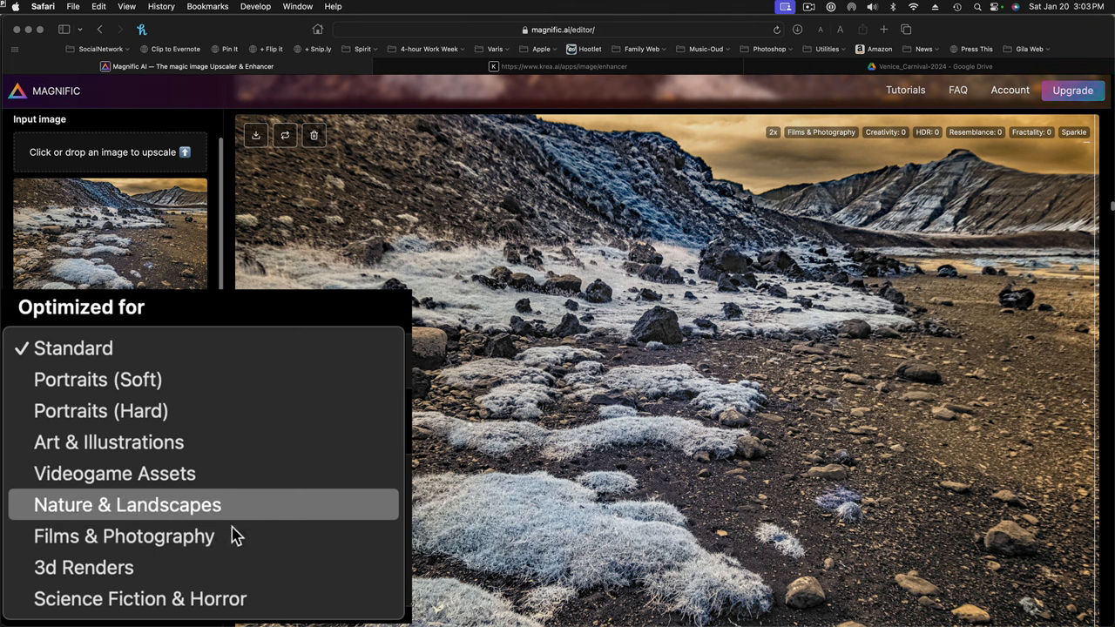
{"action": "mouse_move", "coordinate": [227, 519]}
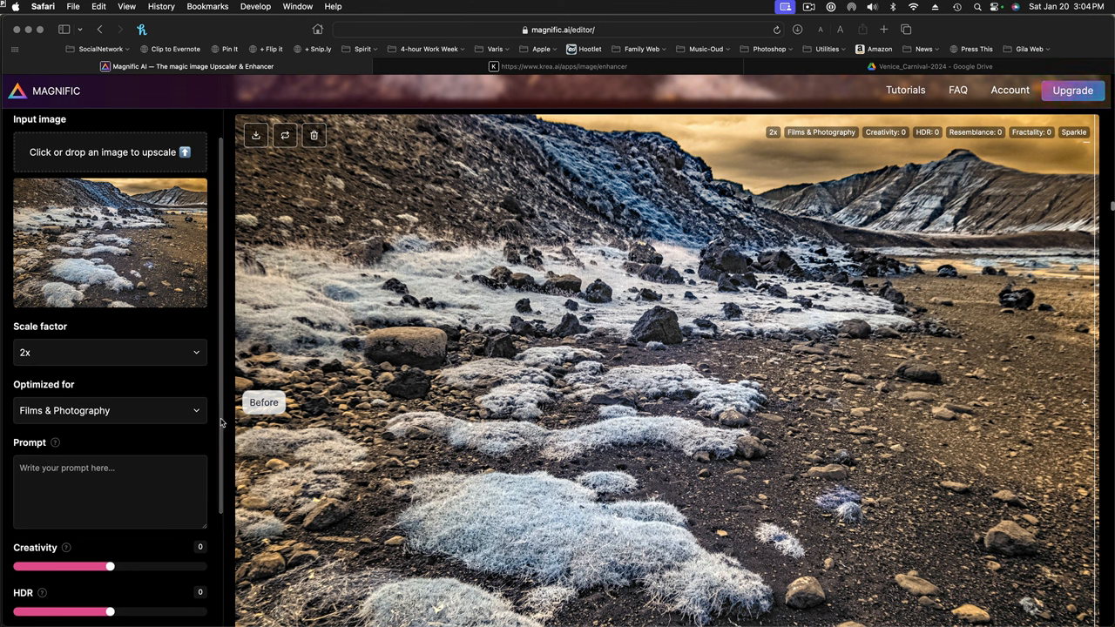
{"action": "scroll", "scroll_direction": "down", "scroll_amount": 3}
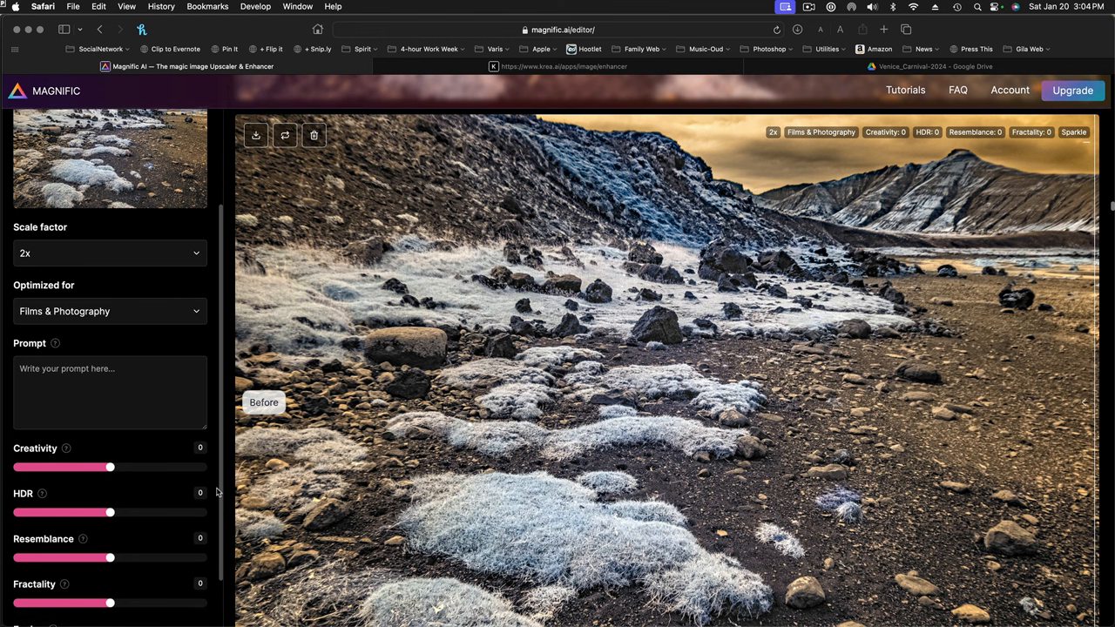
{"action": "scroll", "scroll_direction": "down", "scroll_amount": 3}
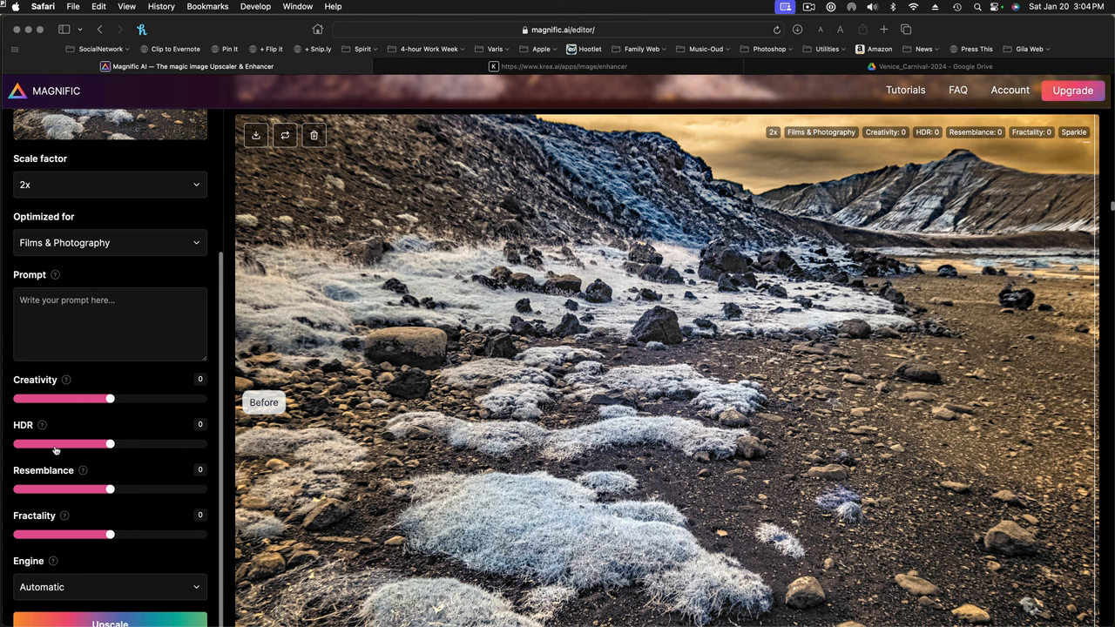
{"action": "mouse_move", "coordinate": [94, 411]}
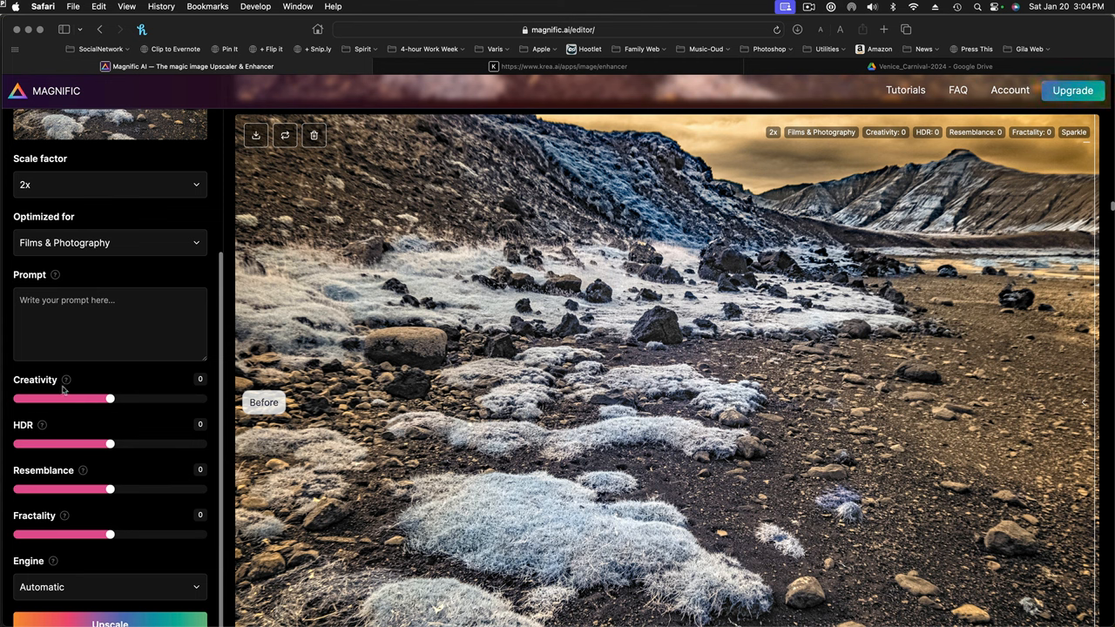
{"action": "mouse_move", "coordinate": [76, 474]}
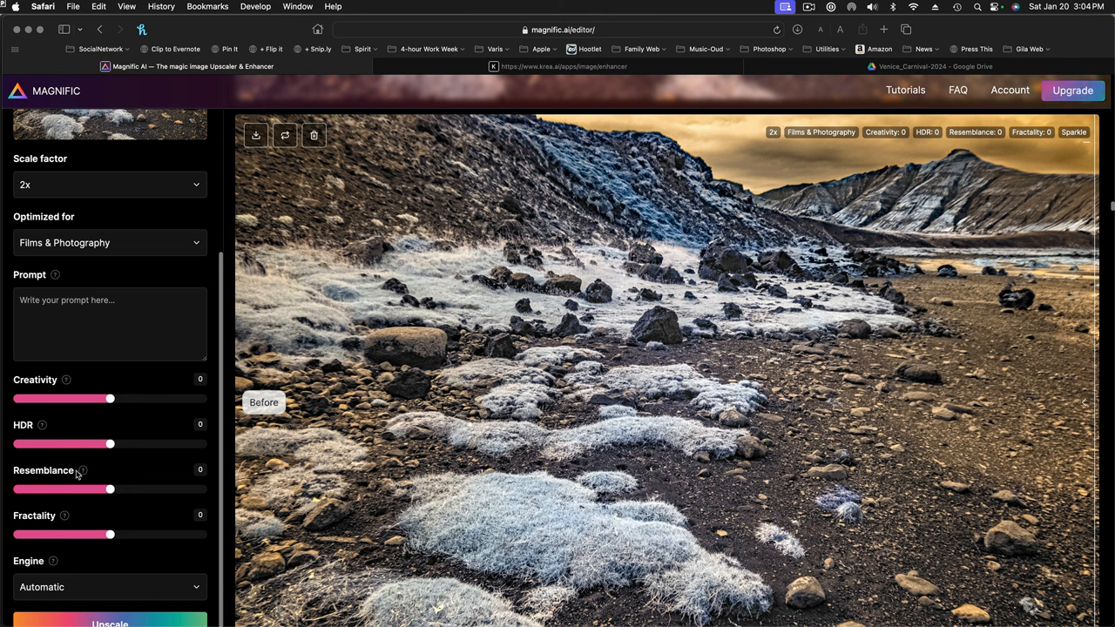
{"action": "mouse_move", "coordinate": [56, 277]}
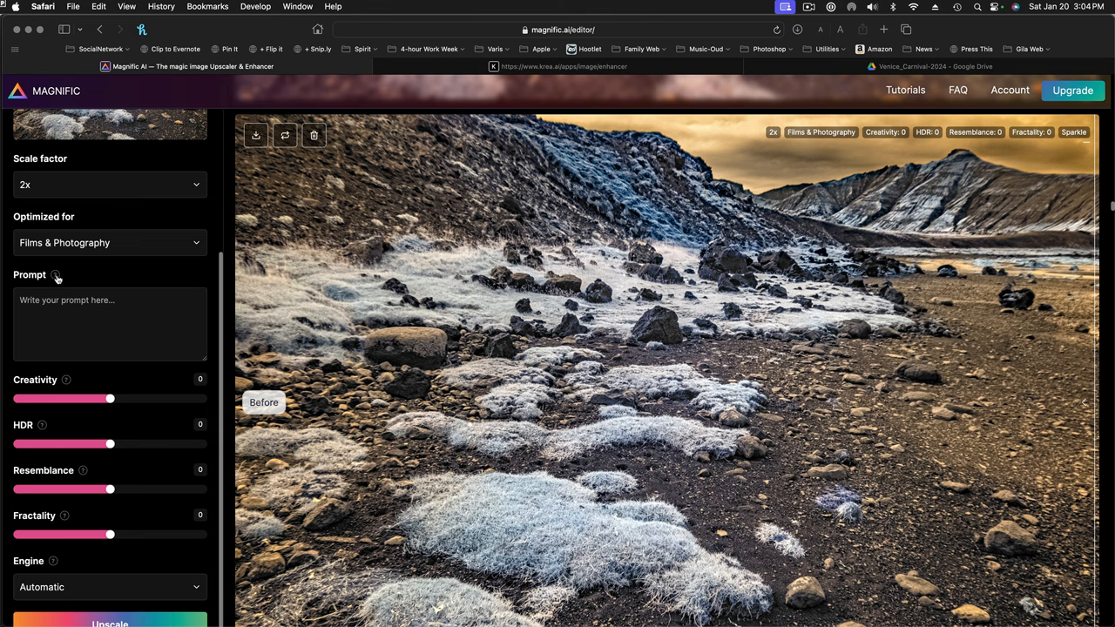
Show the help popup explaining how a descriptive prompt guides upscaling
{"action": "left_click", "coordinate": [56, 276]}
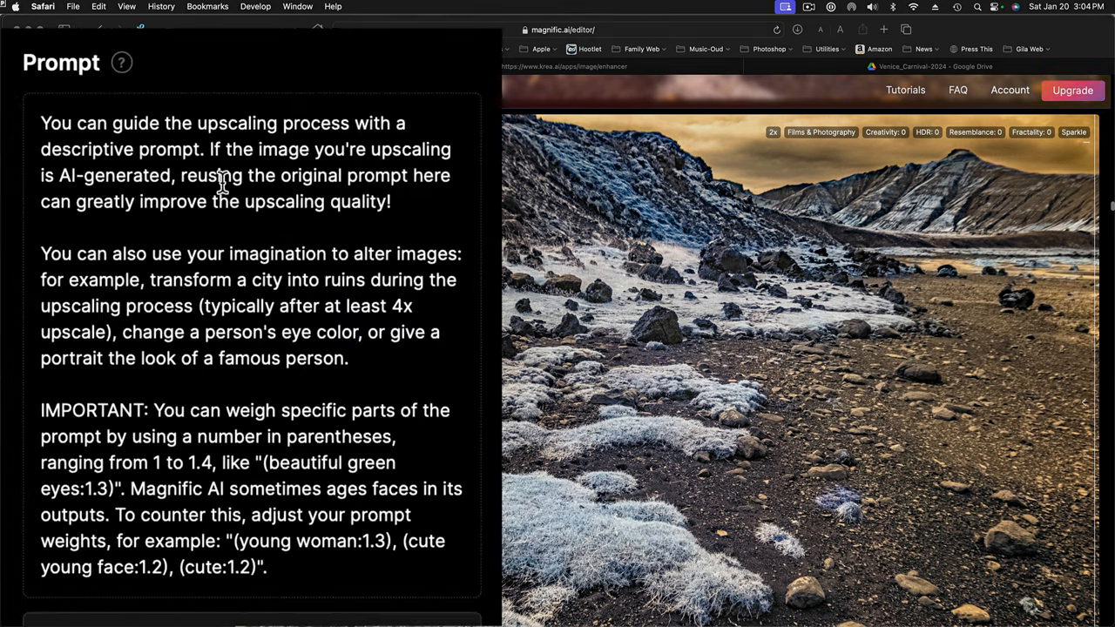
{"action": "mouse_move", "coordinate": [248, 180]}
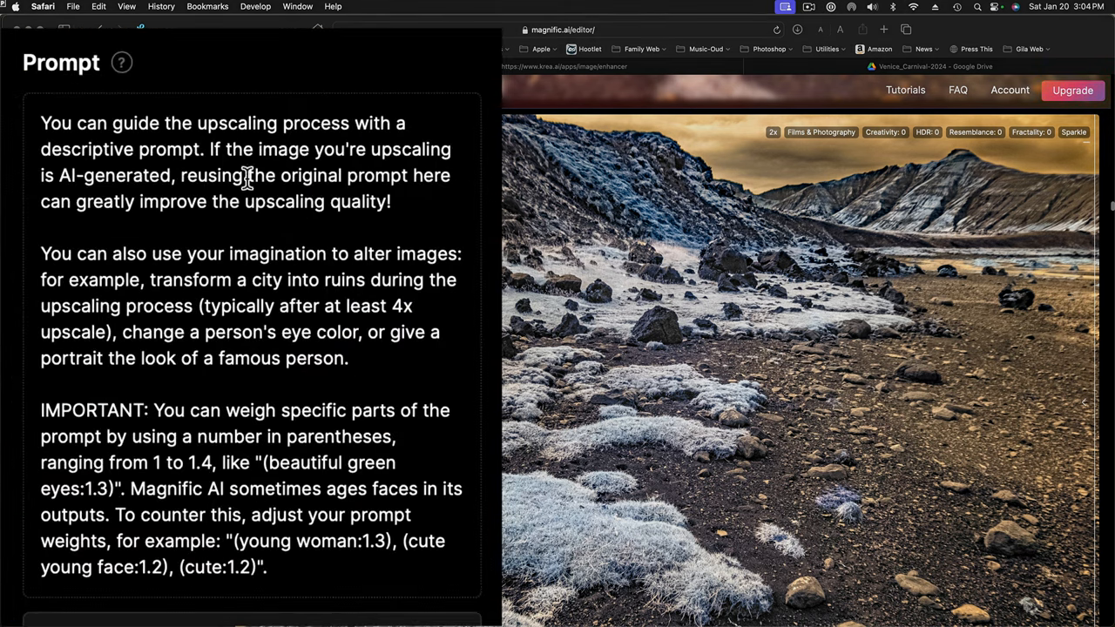
{"action": "mouse_move", "coordinate": [153, 147]}
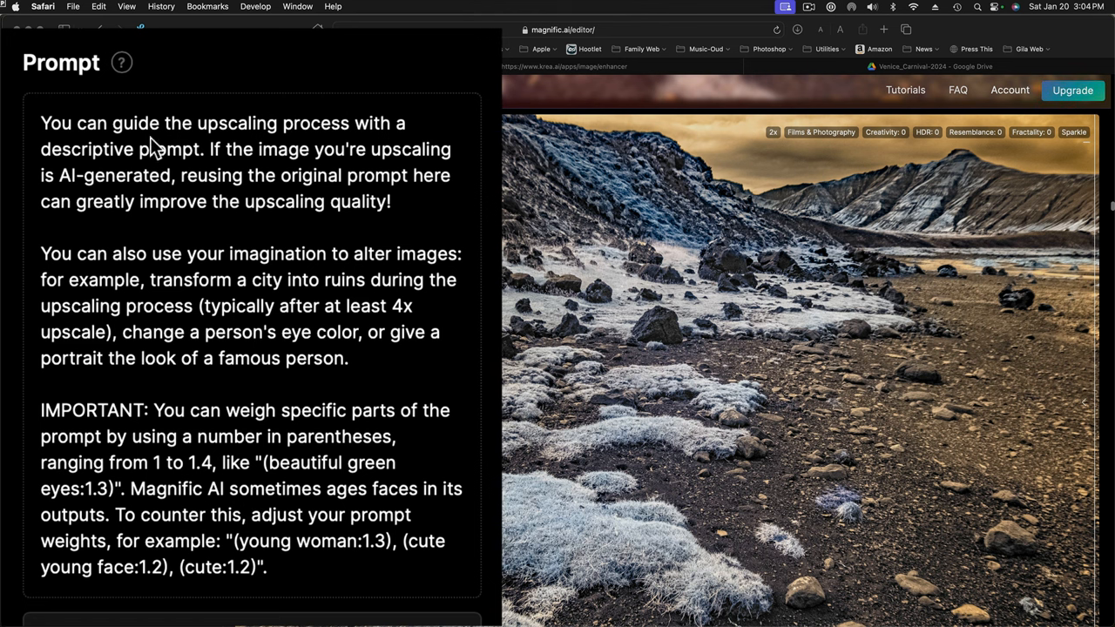
{"action": "mouse_move", "coordinate": [299, 118]}
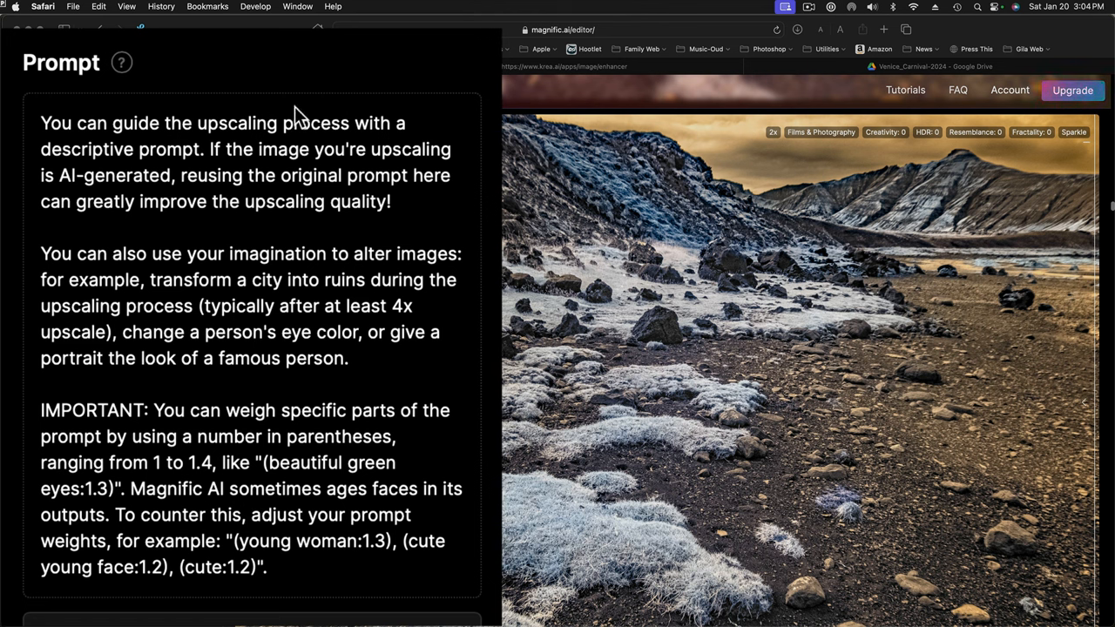
{"action": "mouse_move", "coordinate": [293, 232]}
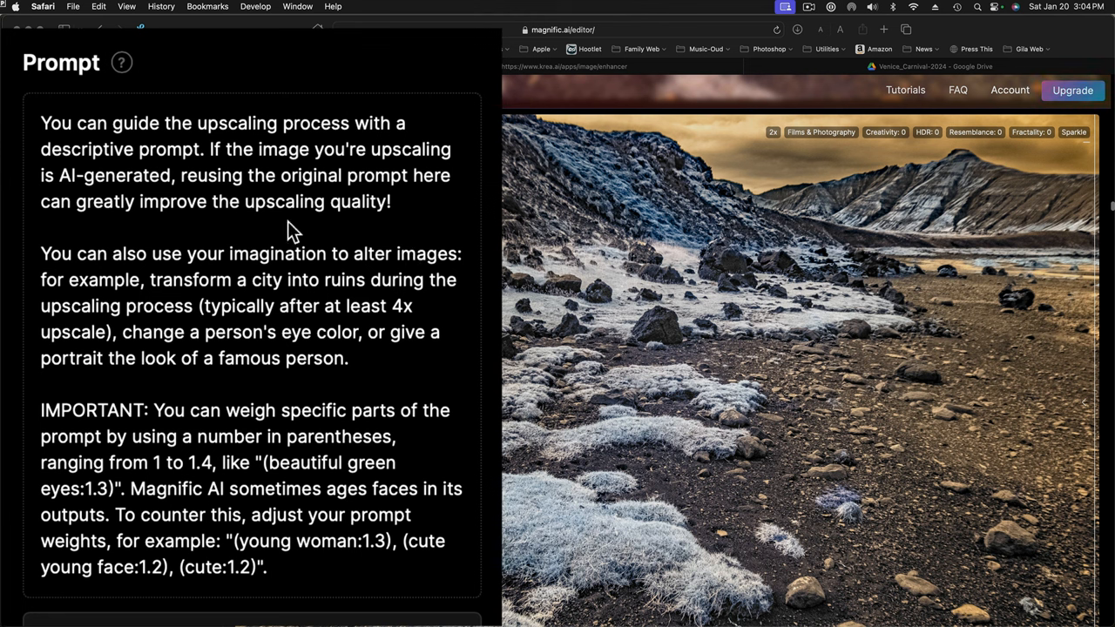
{"action": "mouse_move", "coordinate": [300, 390]}
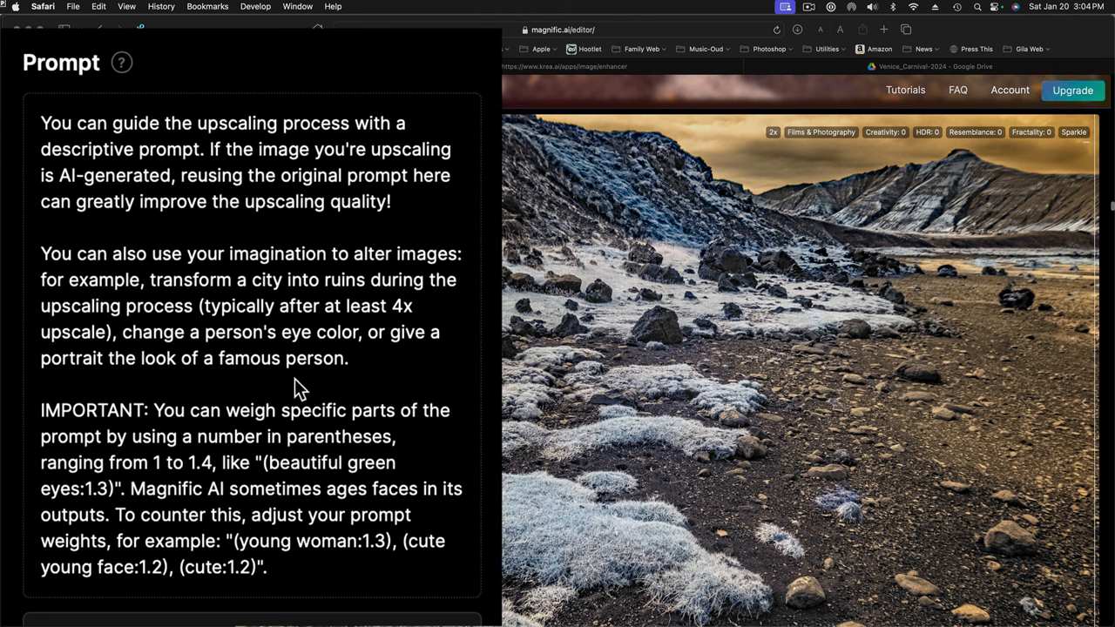
{"action": "mouse_move", "coordinate": [122, 63]}
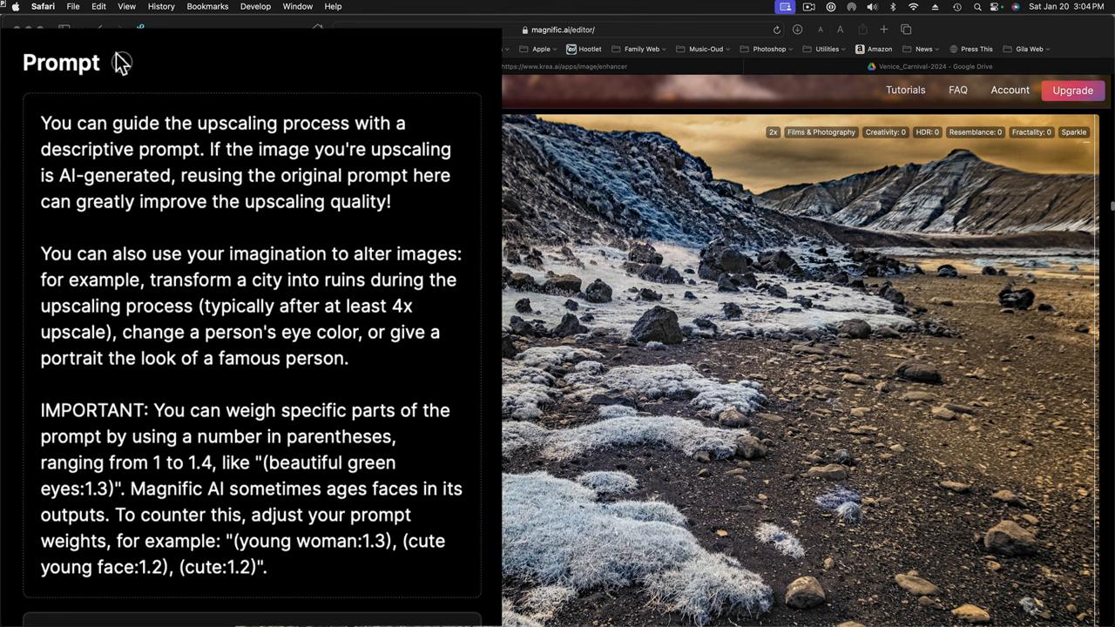
{"action": "mouse_move", "coordinate": [242, 95]}
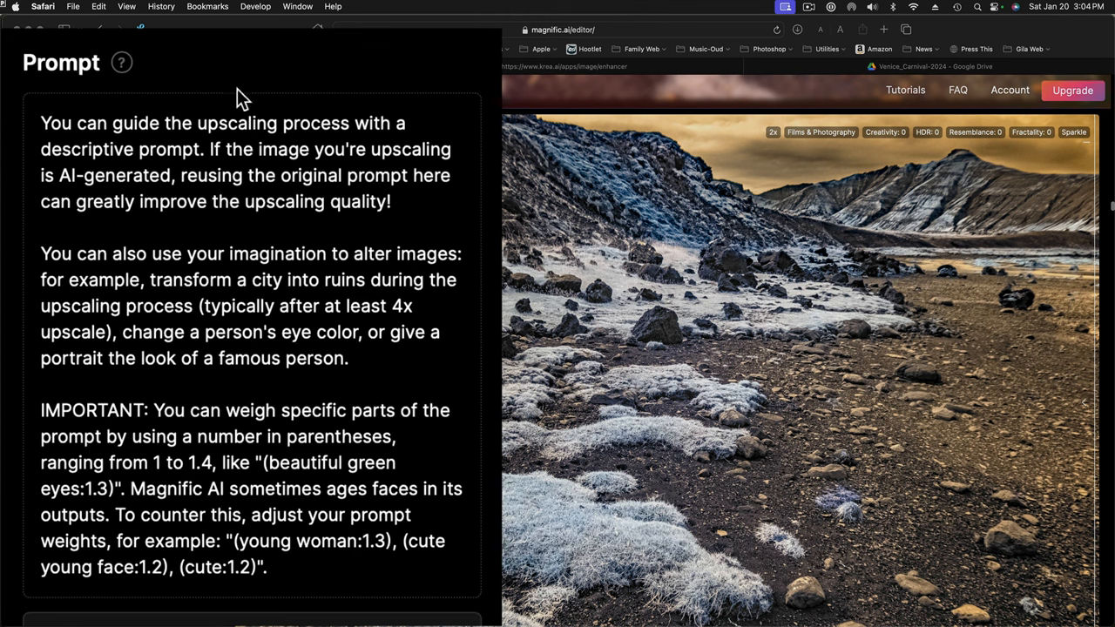
{"action": "mouse_move", "coordinate": [167, 114]}
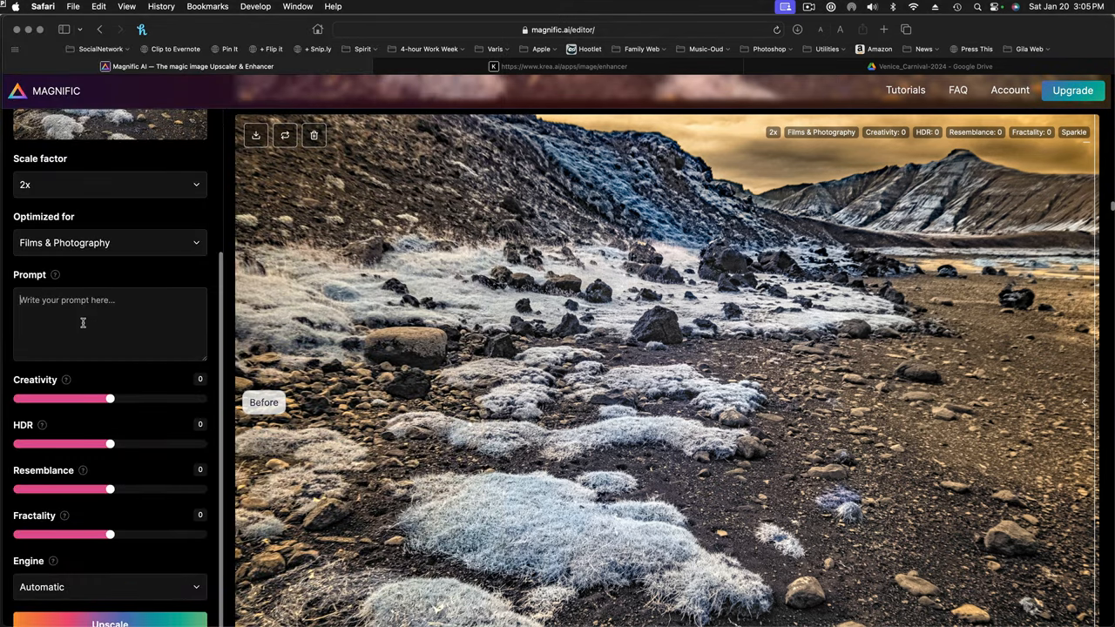
{"action": "mouse_move", "coordinate": [159, 331]}
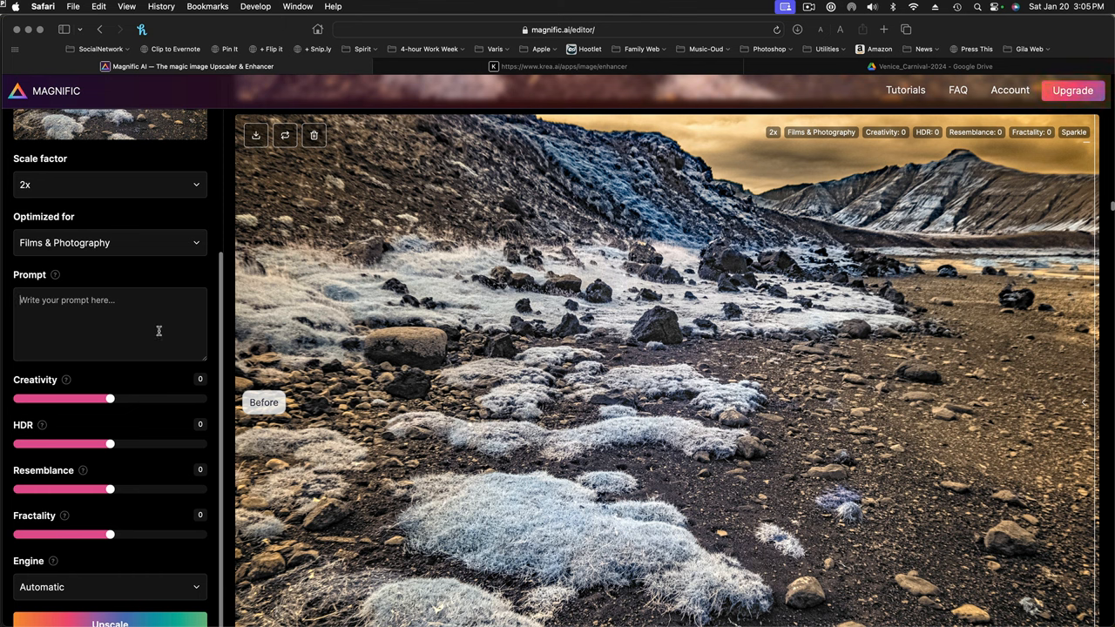
{"action": "mouse_move", "coordinate": [633, 427]}
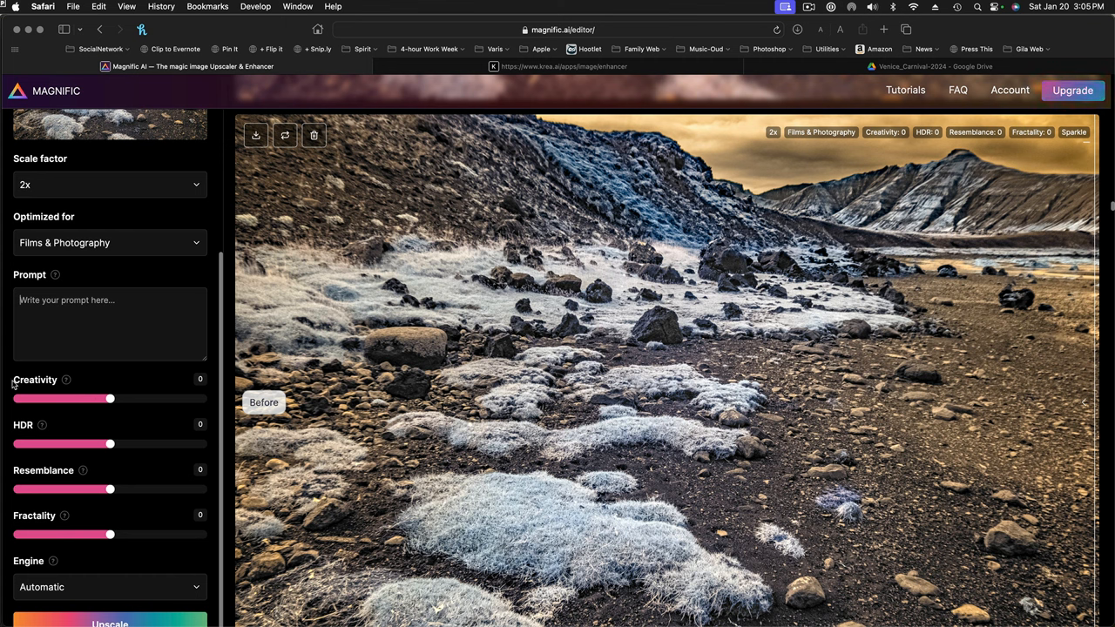
{"action": "mouse_move", "coordinate": [63, 389]}
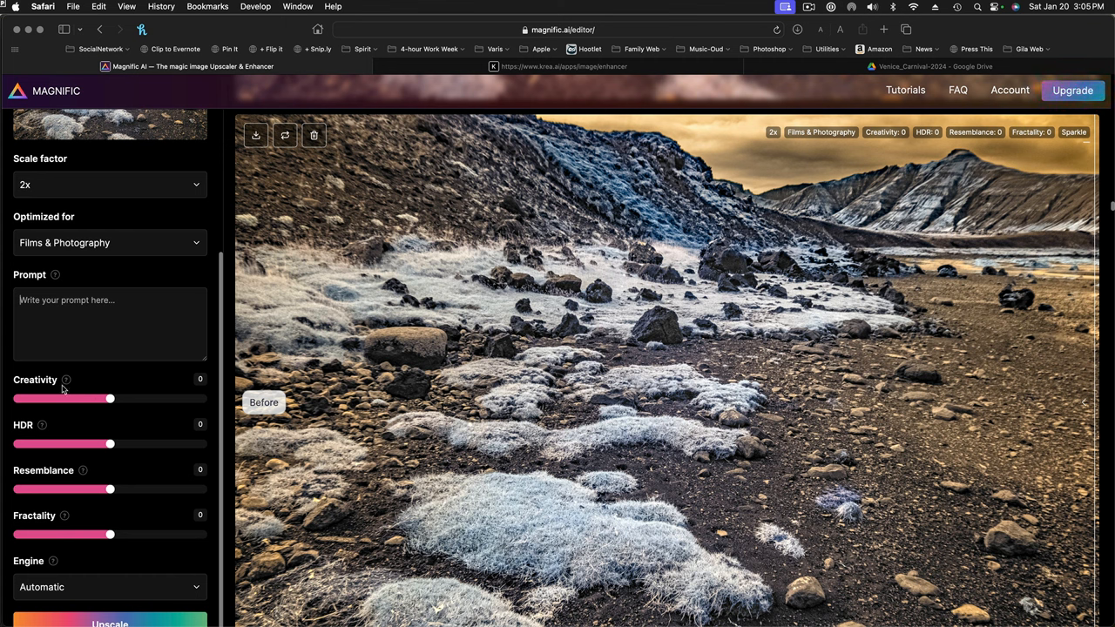
{"action": "mouse_move", "coordinate": [31, 522]}
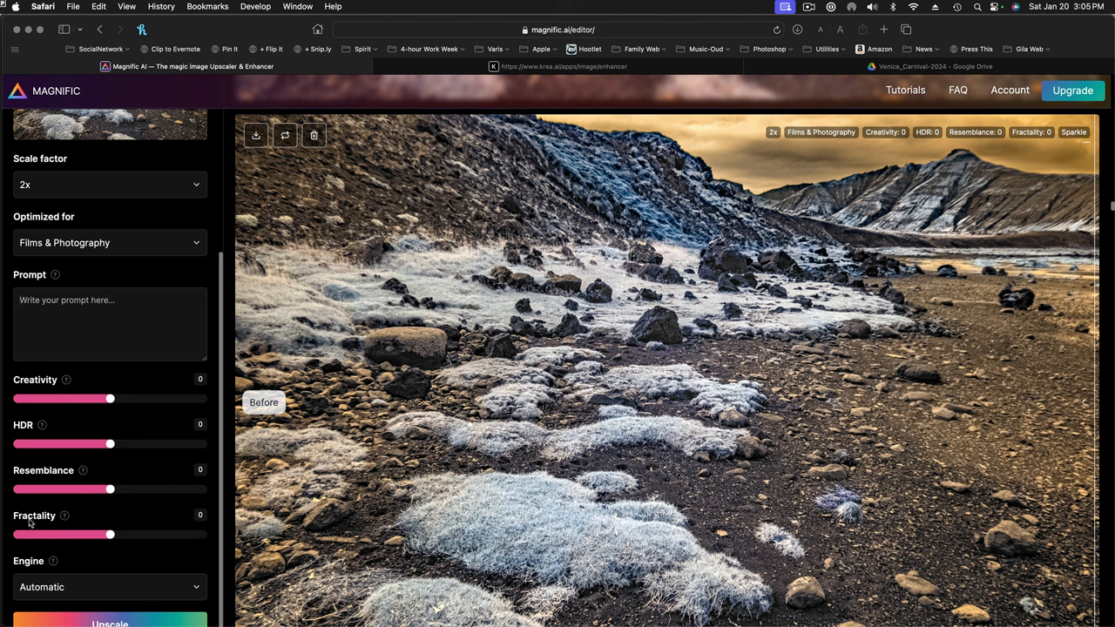
{"action": "mouse_move", "coordinate": [44, 529]}
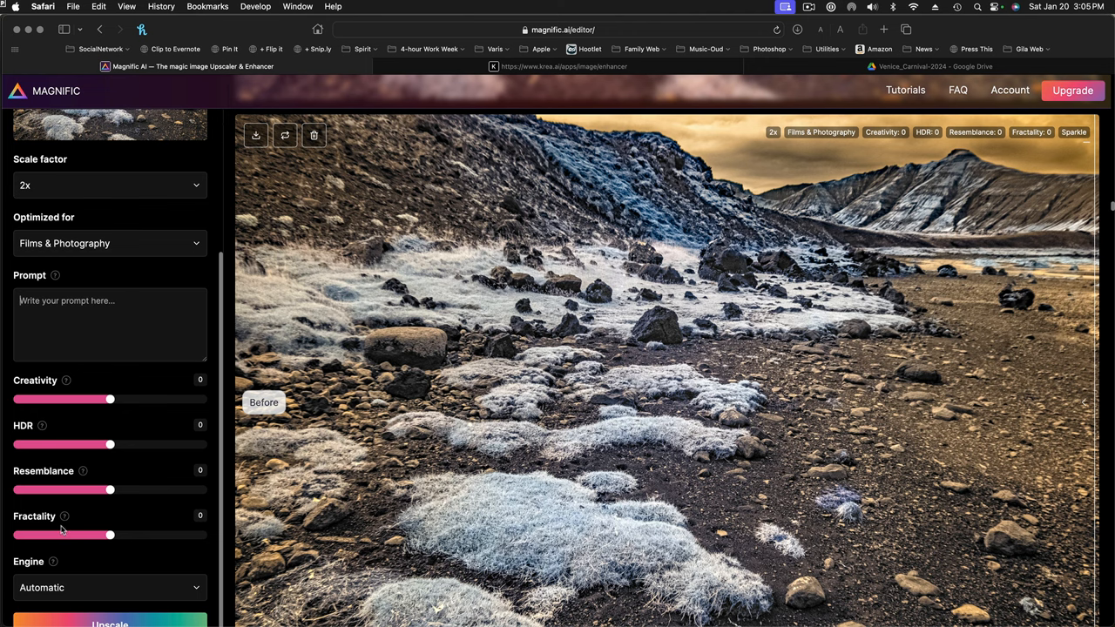
{"action": "mouse_move", "coordinate": [68, 386]}
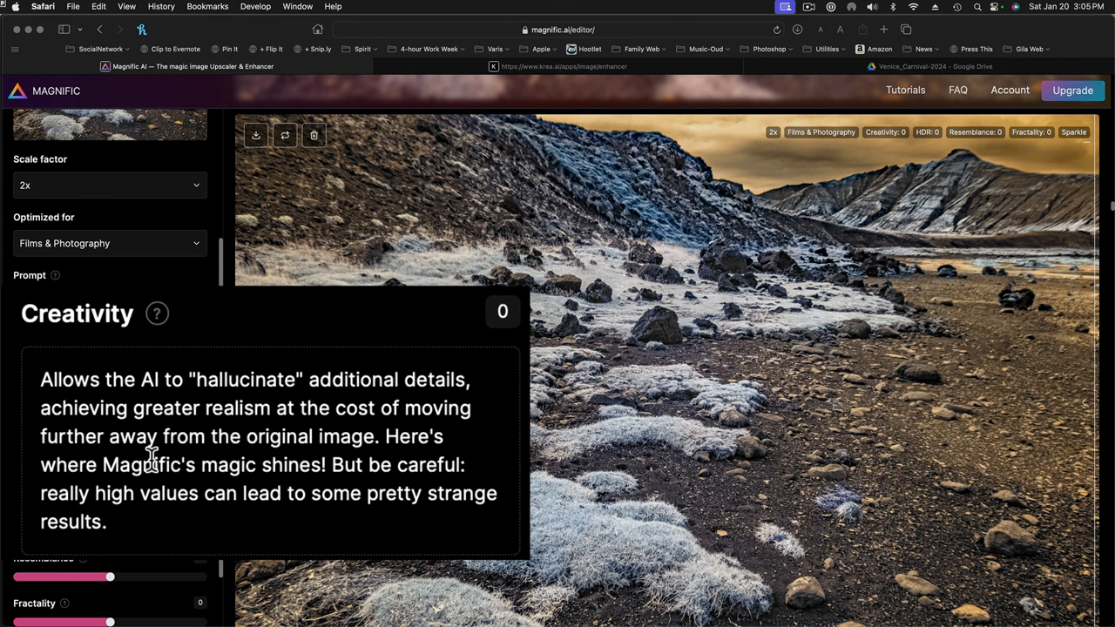
{"action": "mouse_move", "coordinate": [310, 529]}
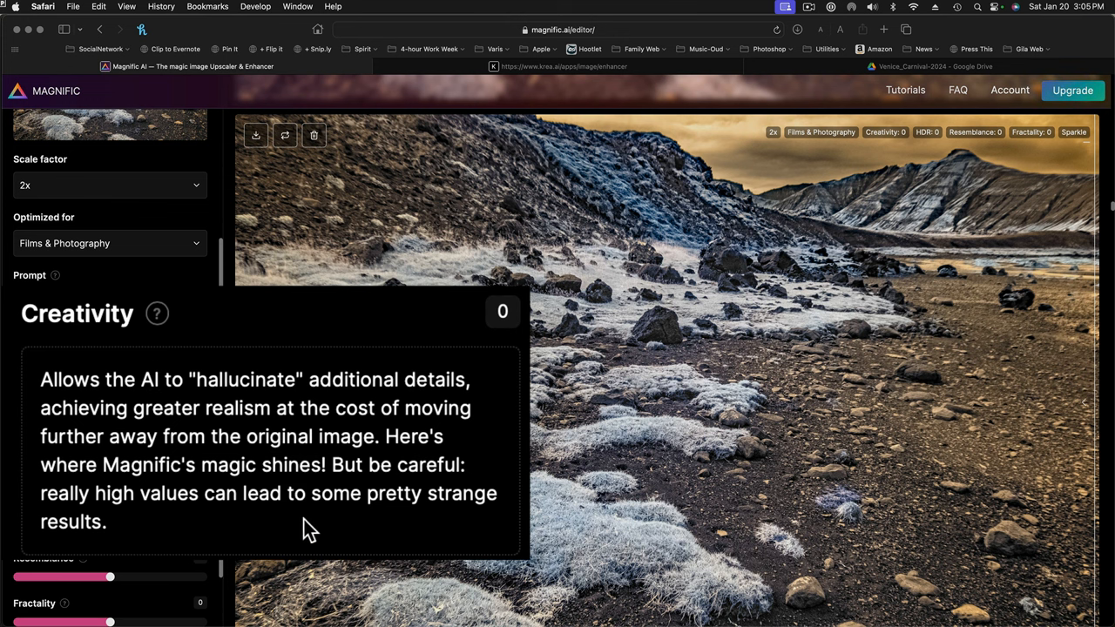
{"action": "mouse_move", "coordinate": [235, 340]}
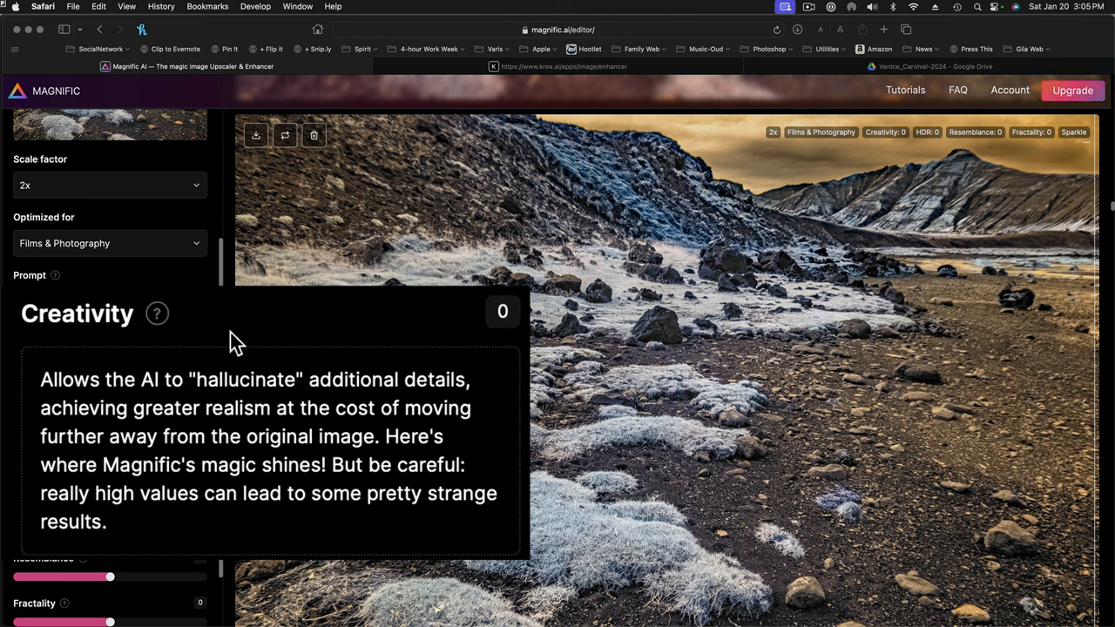
{"action": "mouse_move", "coordinate": [202, 329]}
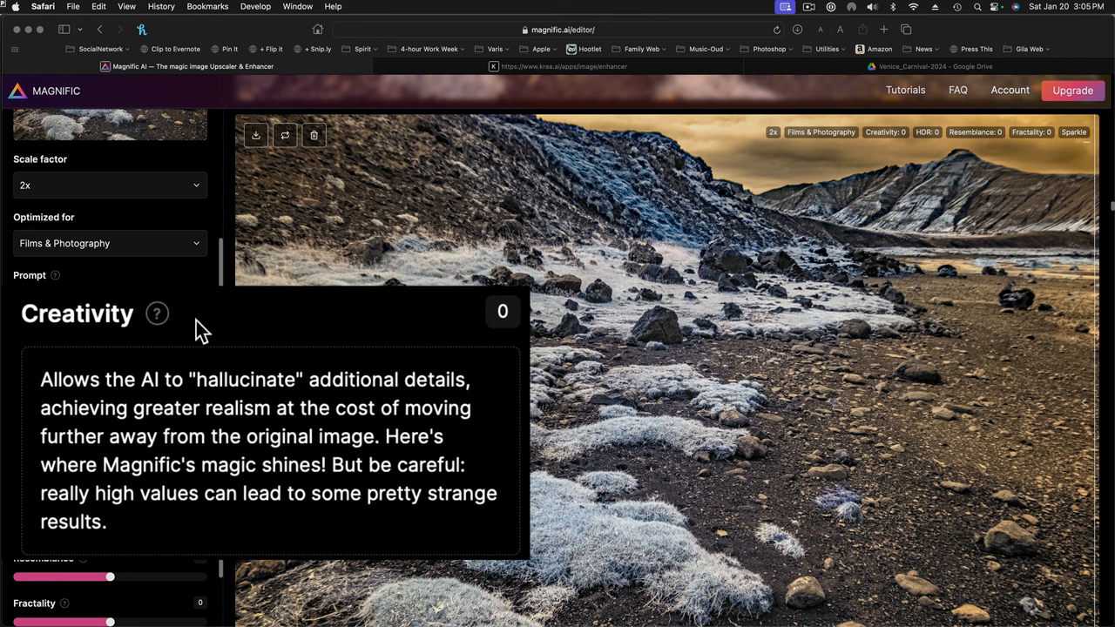
{"action": "mouse_move", "coordinate": [157, 334]}
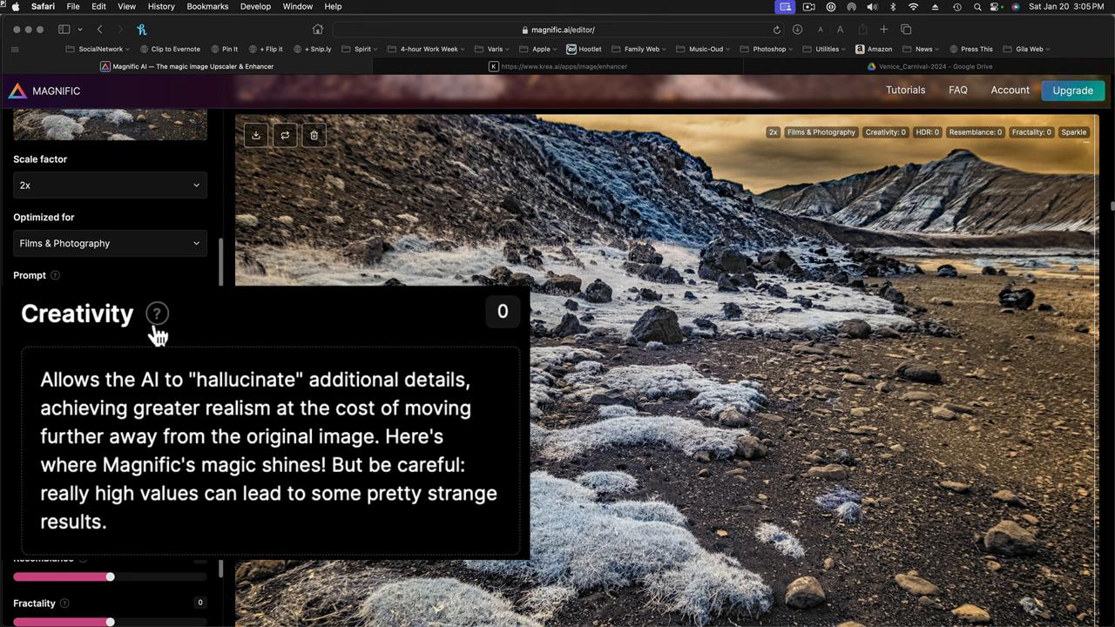
{"action": "mouse_move", "coordinate": [161, 327]}
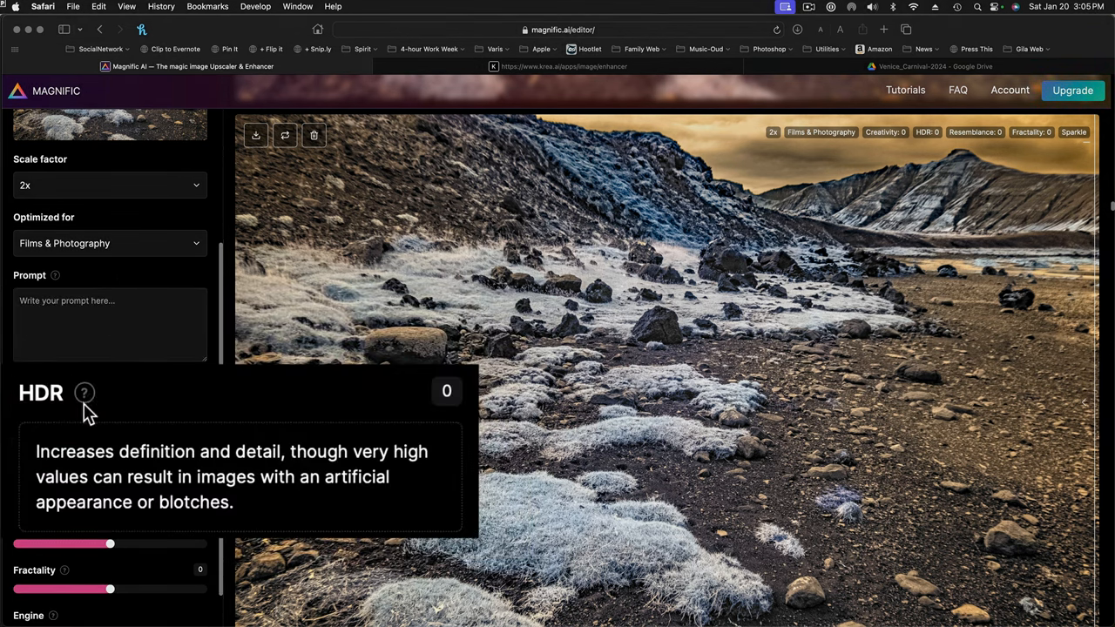
{"action": "mouse_move", "coordinate": [84, 394]}
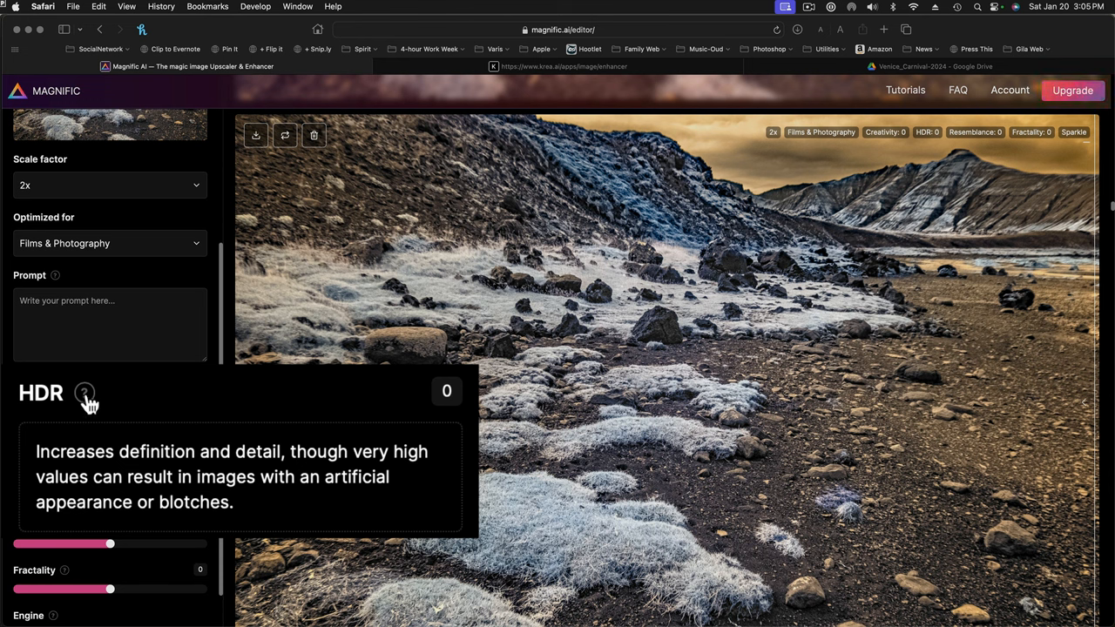
{"action": "mouse_move", "coordinate": [97, 405]}
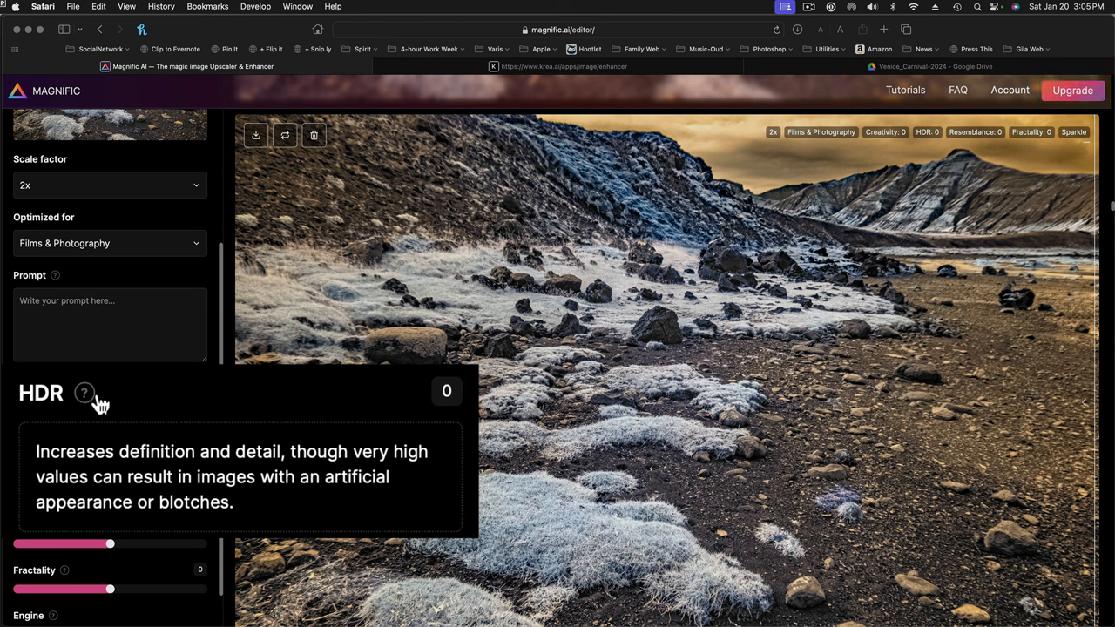
{"action": "mouse_move", "coordinate": [85, 407]}
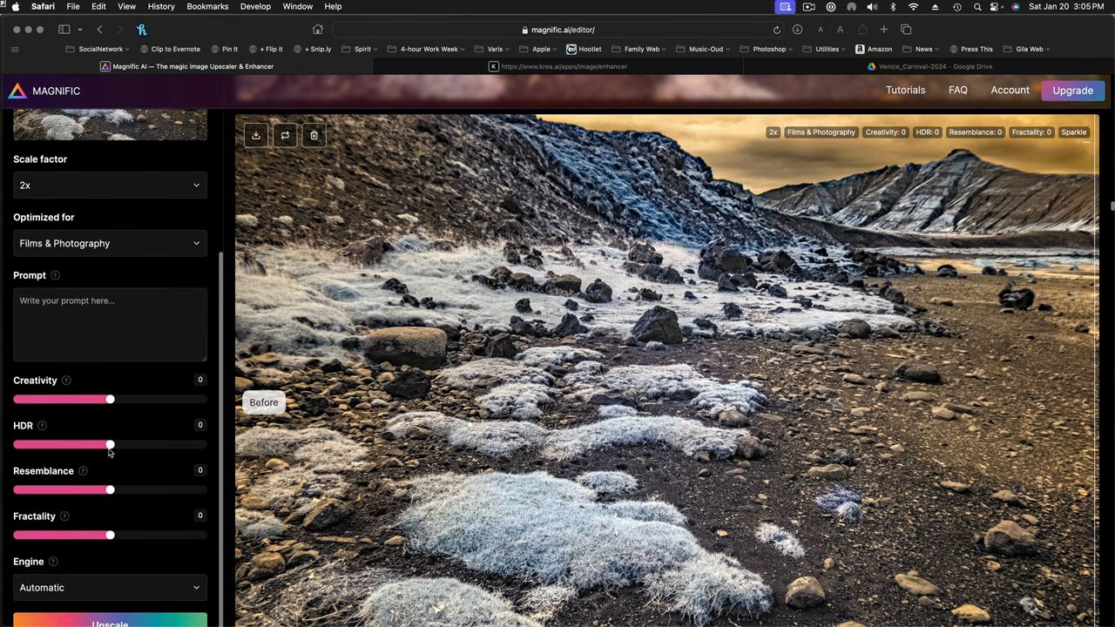
{"action": "left_click_drag", "start_coordinate": [109, 444], "coordinate": [54, 444]}
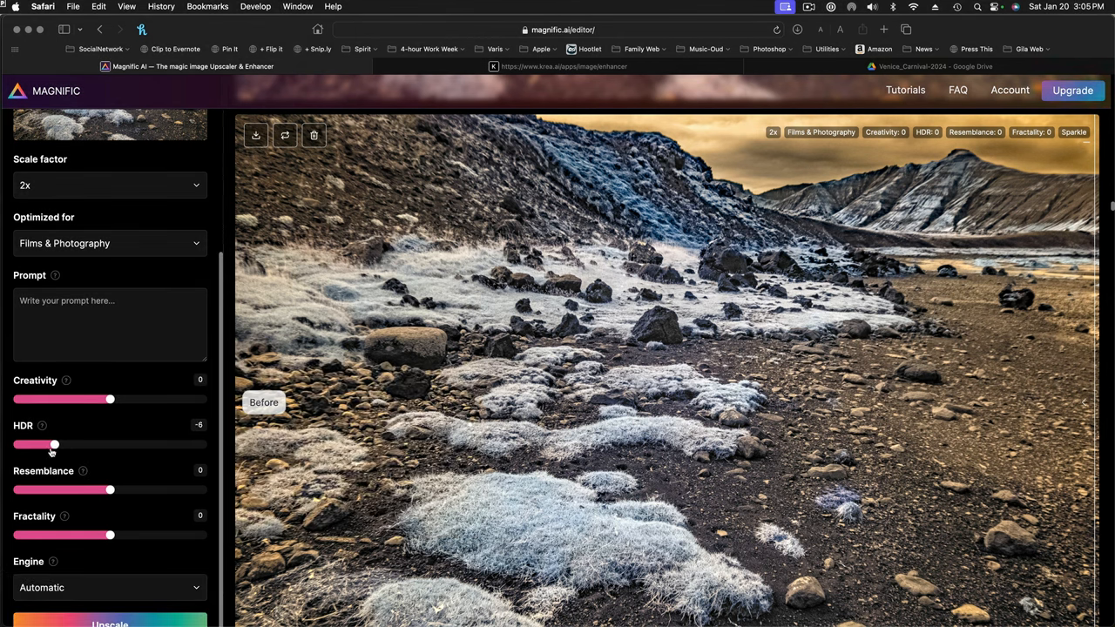
{"action": "left_click_drag", "start_coordinate": [54, 444], "coordinate": [109, 445]}
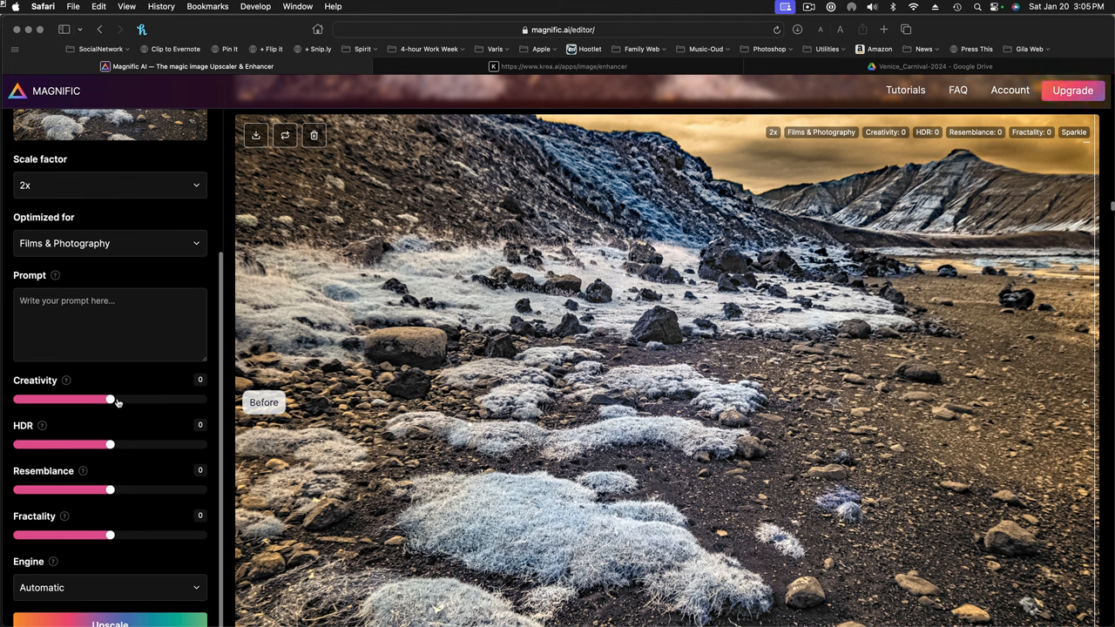
{"action": "left_click_drag", "start_coordinate": [111, 399], "coordinate": [157, 399]}
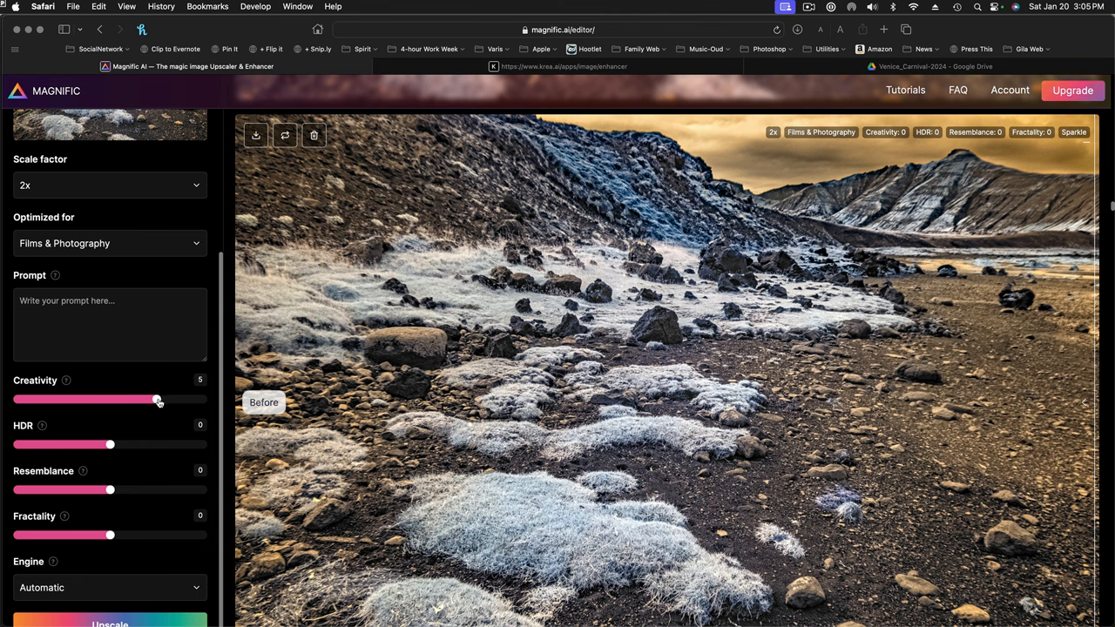
{"action": "left_click_drag", "start_coordinate": [111, 490], "coordinate": [100, 489]}
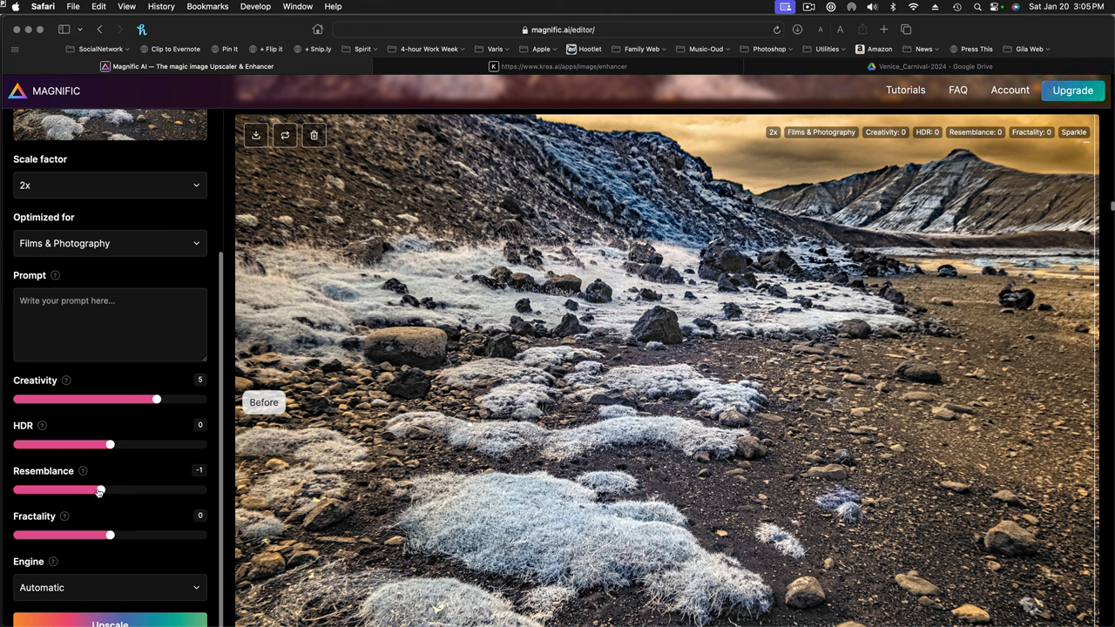
{"action": "left_click_drag", "start_coordinate": [101, 489], "coordinate": [40, 489]}
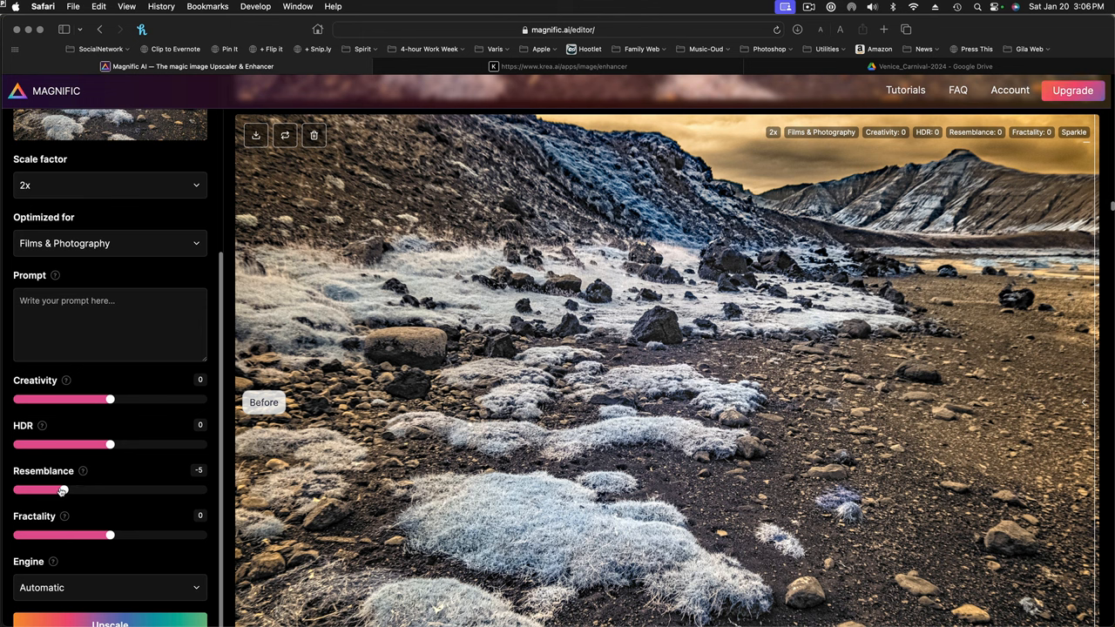
{"action": "left_click_drag", "start_coordinate": [62, 489], "coordinate": [111, 490]}
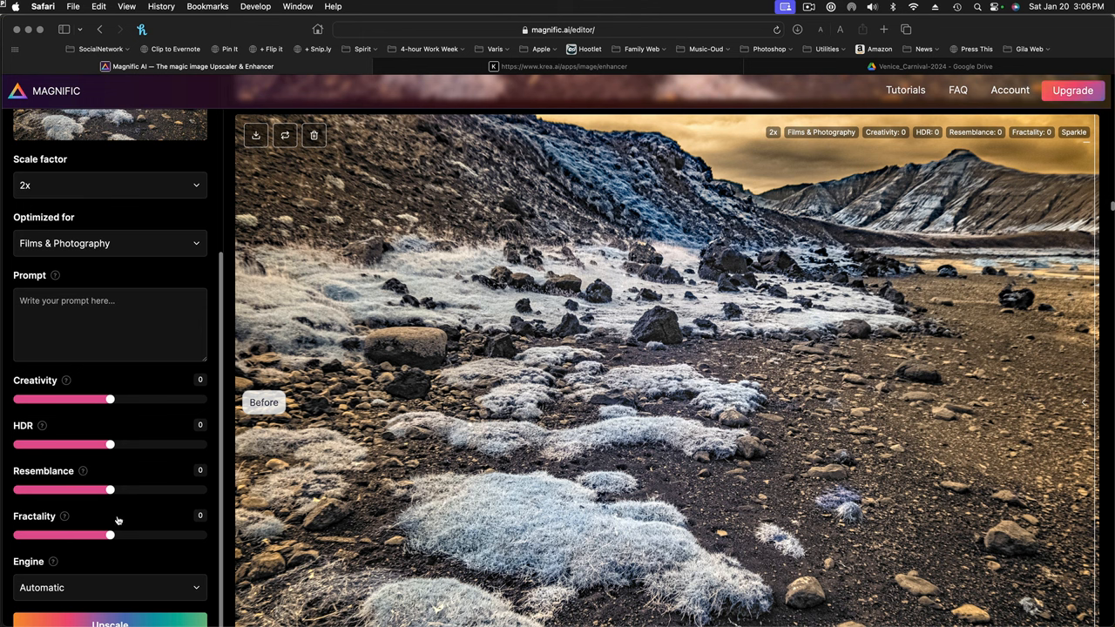
{"action": "mouse_move", "coordinate": [129, 412]}
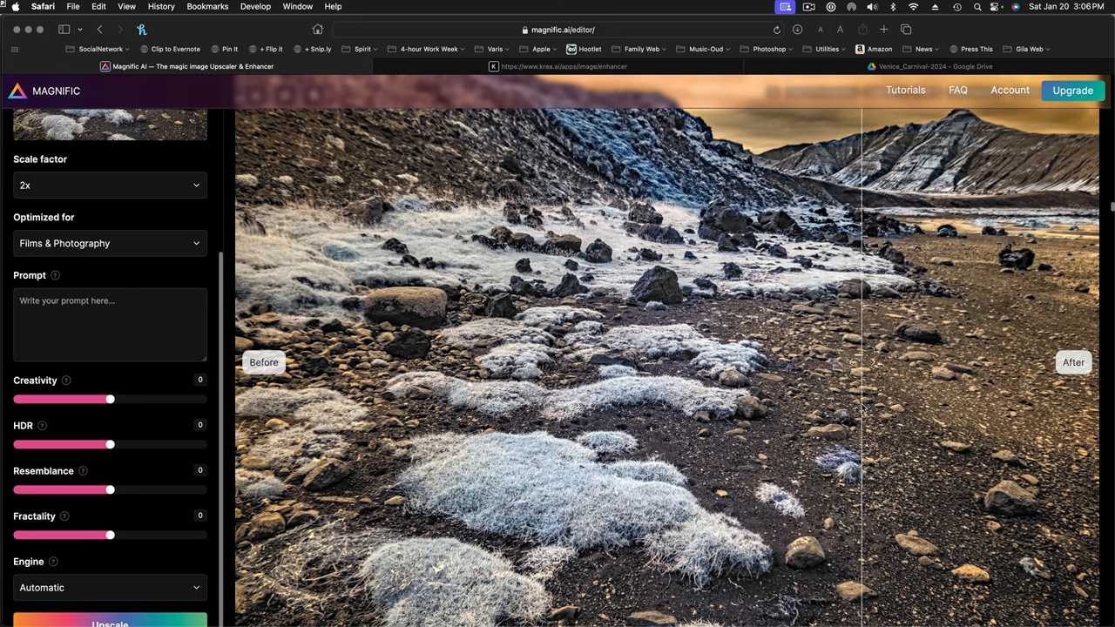
Slide the Before/After divider left so mostly the upscaled landscape shows
{"action": "left_click_drag", "start_coordinate": [862, 362], "coordinate": [1045, 362]}
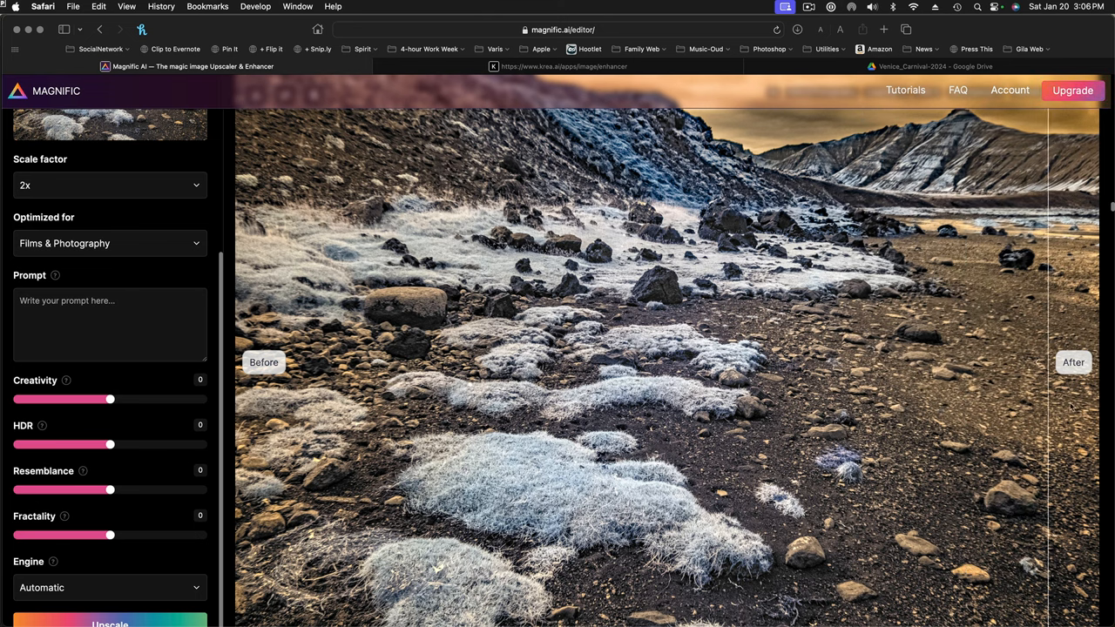
{"action": "left_click_drag", "start_coordinate": [1046, 361], "coordinate": [715, 360]}
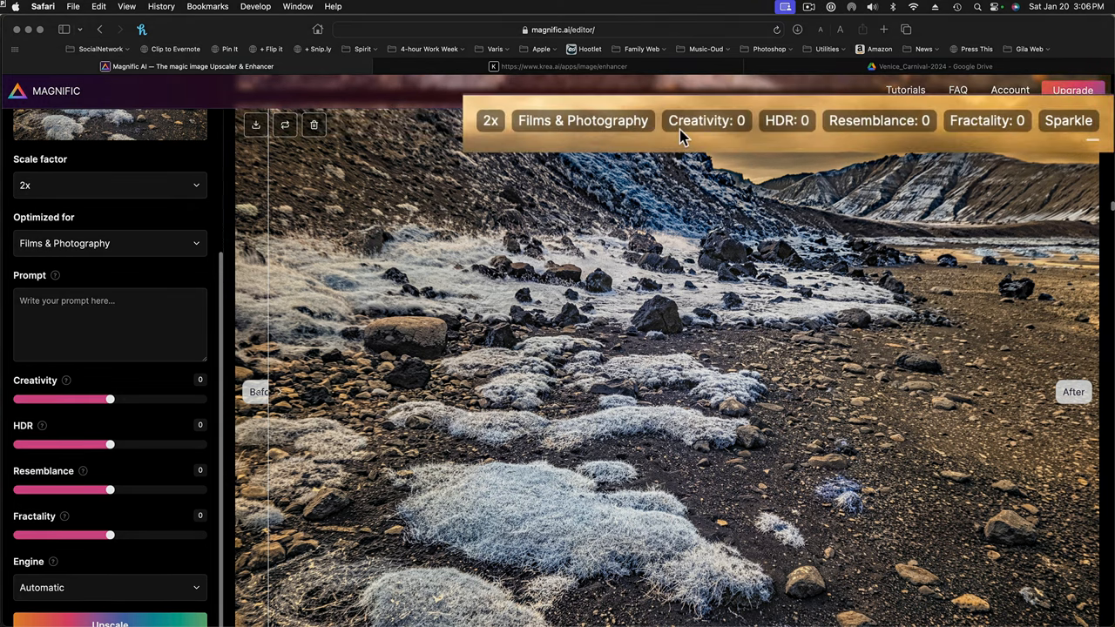
{"action": "mouse_move", "coordinate": [888, 122]}
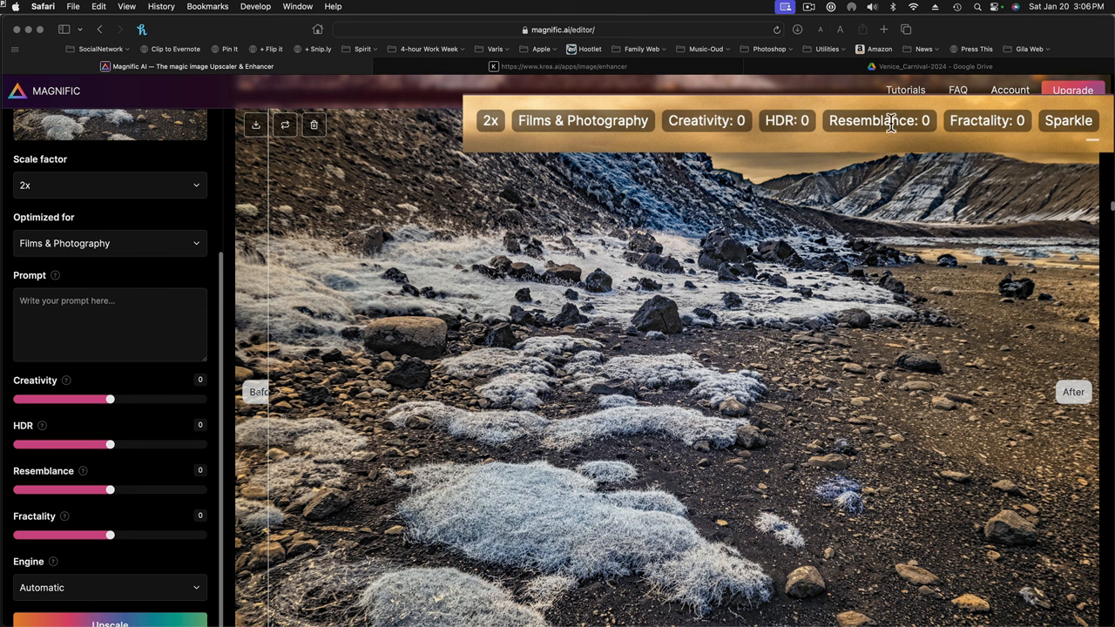
{"action": "mouse_move", "coordinate": [641, 121]}
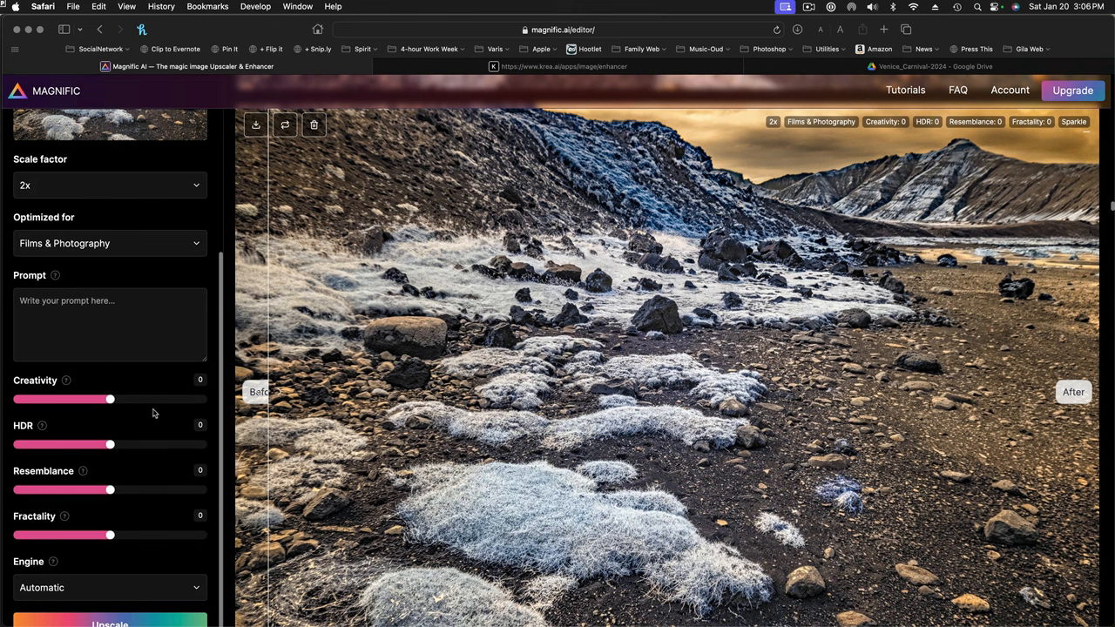
Scroll down the settings sidebar and reveal the Fractality explanation tooltip
{"action": "scroll", "scroll_direction": "down", "scroll_amount": 3}
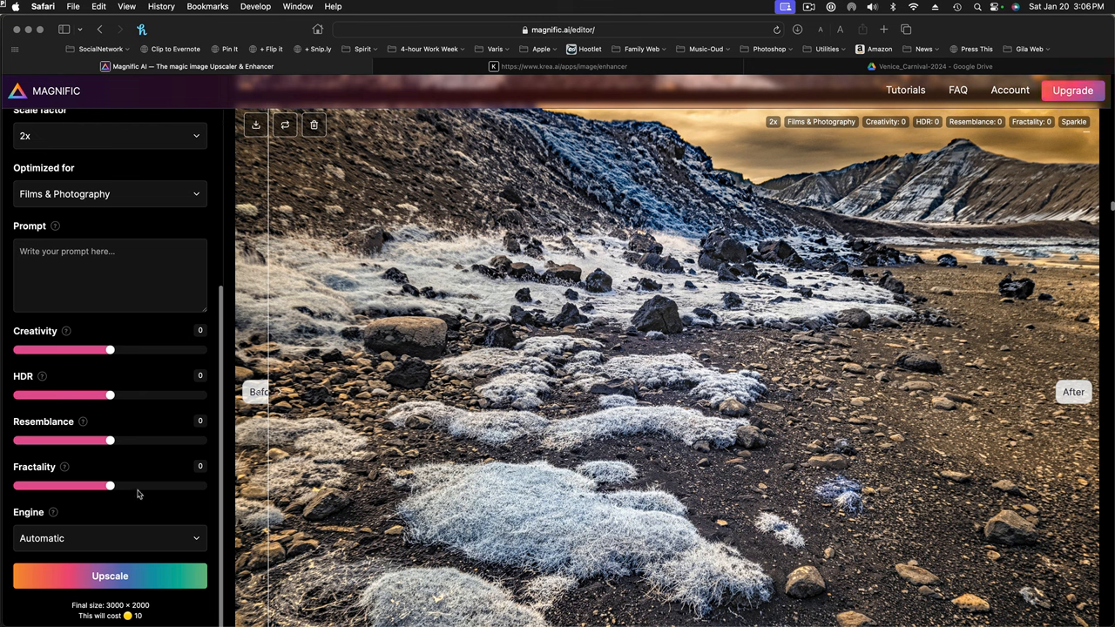
{"action": "mouse_move", "coordinate": [108, 425]}
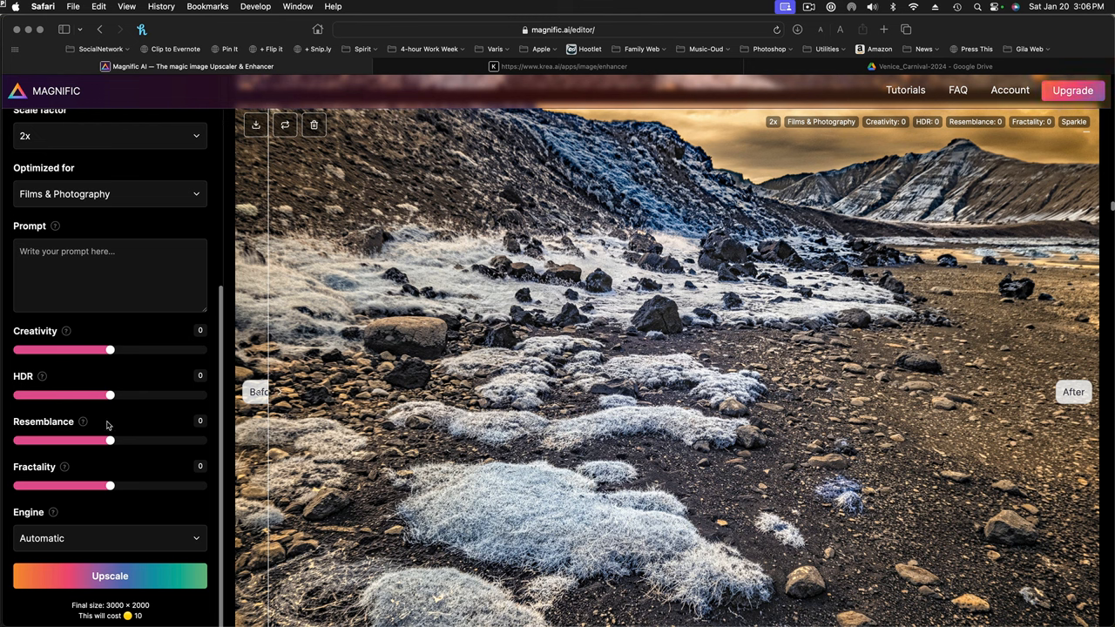
{"action": "mouse_move", "coordinate": [86, 391]}
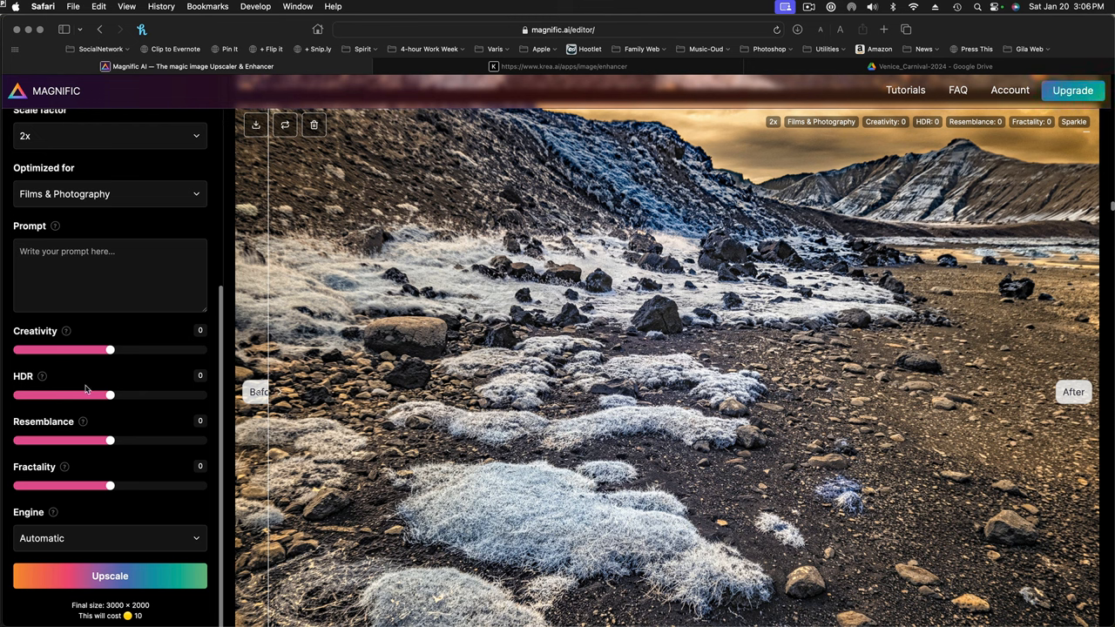
{"action": "mouse_move", "coordinate": [86, 429]}
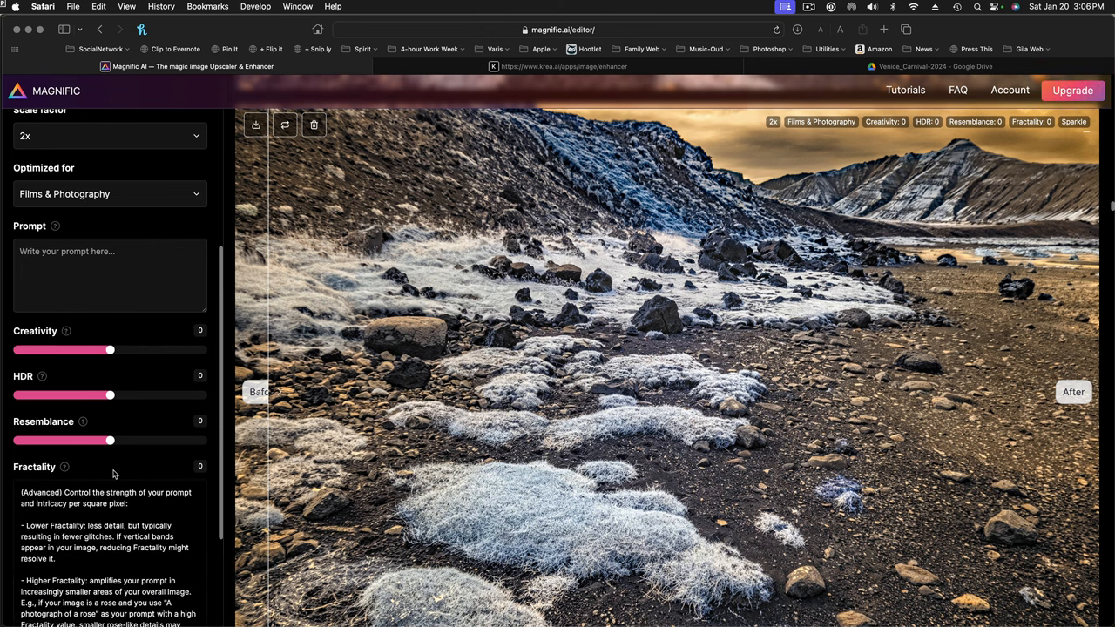
{"action": "scroll", "scroll_direction": "down", "scroll_amount": 3}
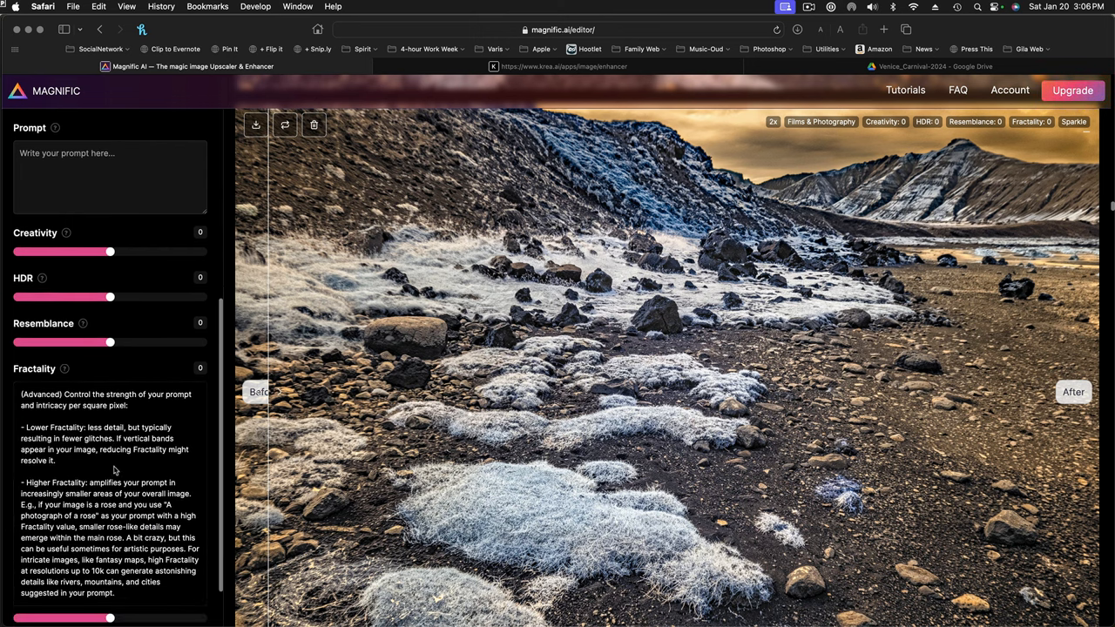
{"action": "left_click", "coordinate": [64, 370]}
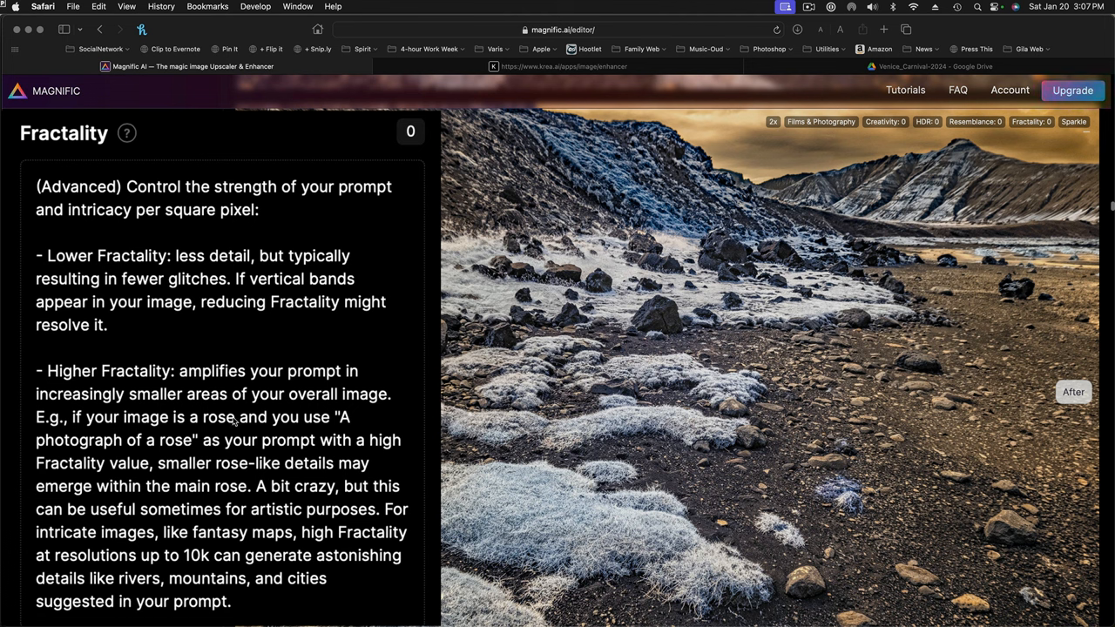
{"action": "mouse_move", "coordinate": [72, 271]}
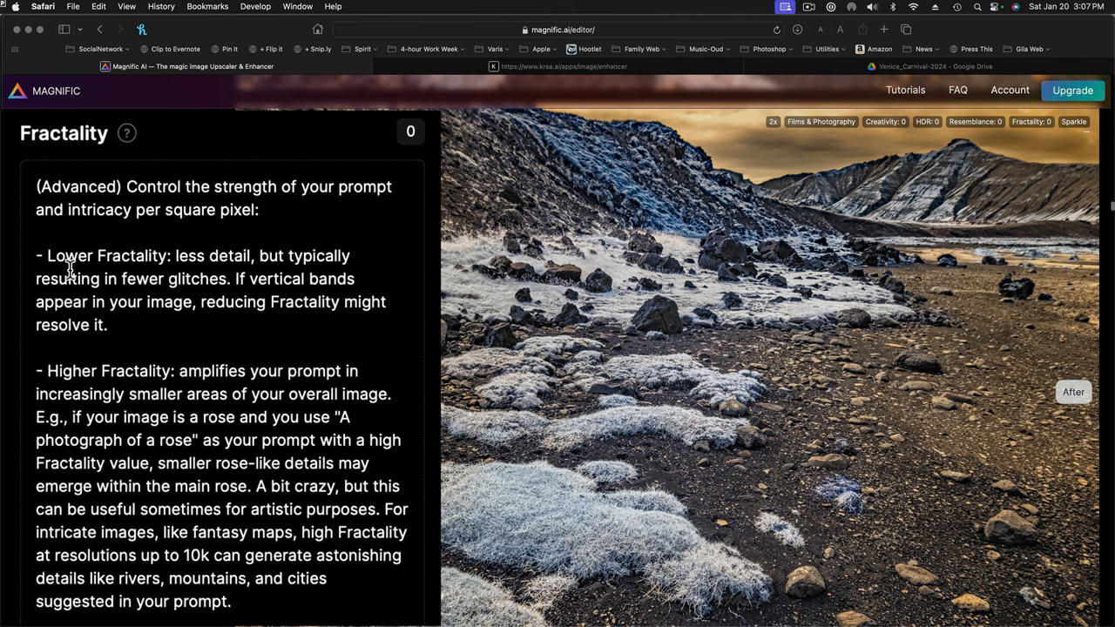
{"action": "mouse_move", "coordinate": [108, 285]}
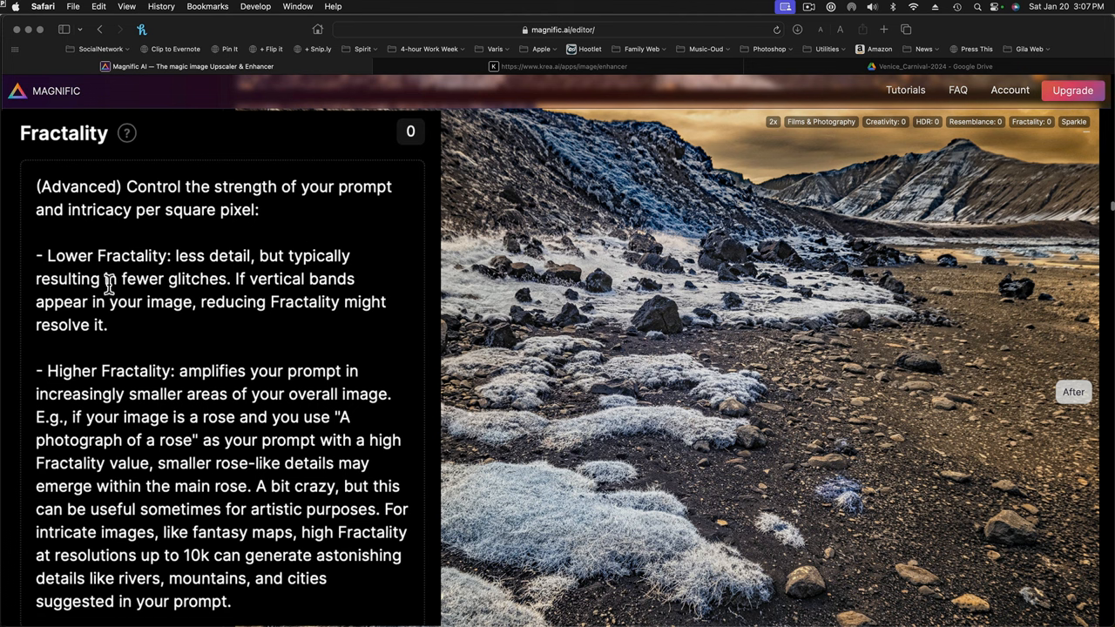
{"action": "mouse_move", "coordinate": [169, 326]}
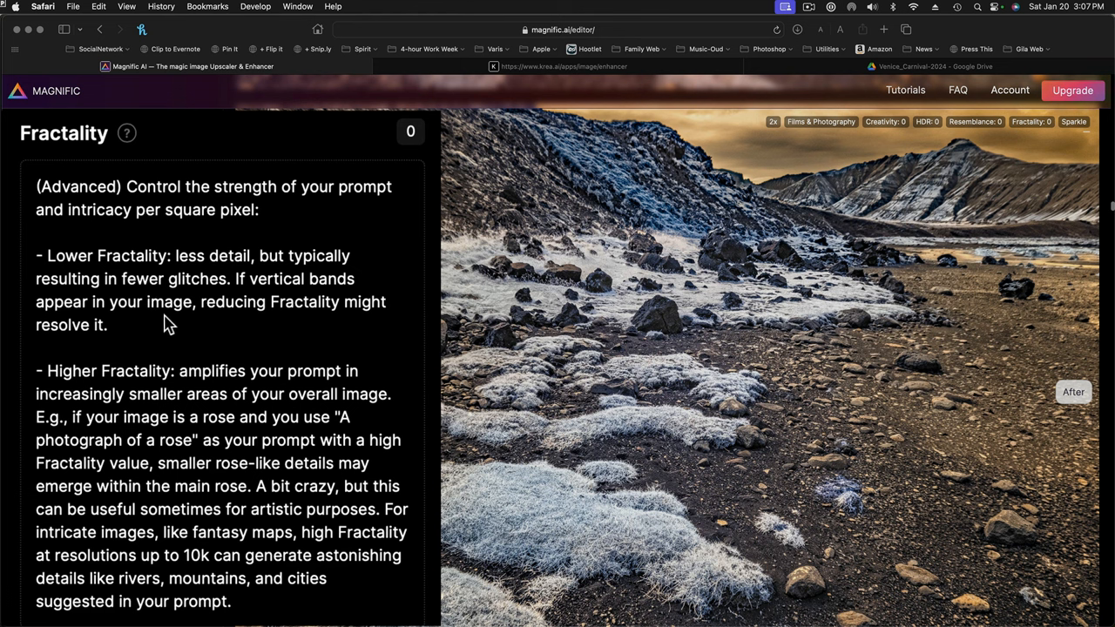
{"action": "mouse_move", "coordinate": [255, 289]}
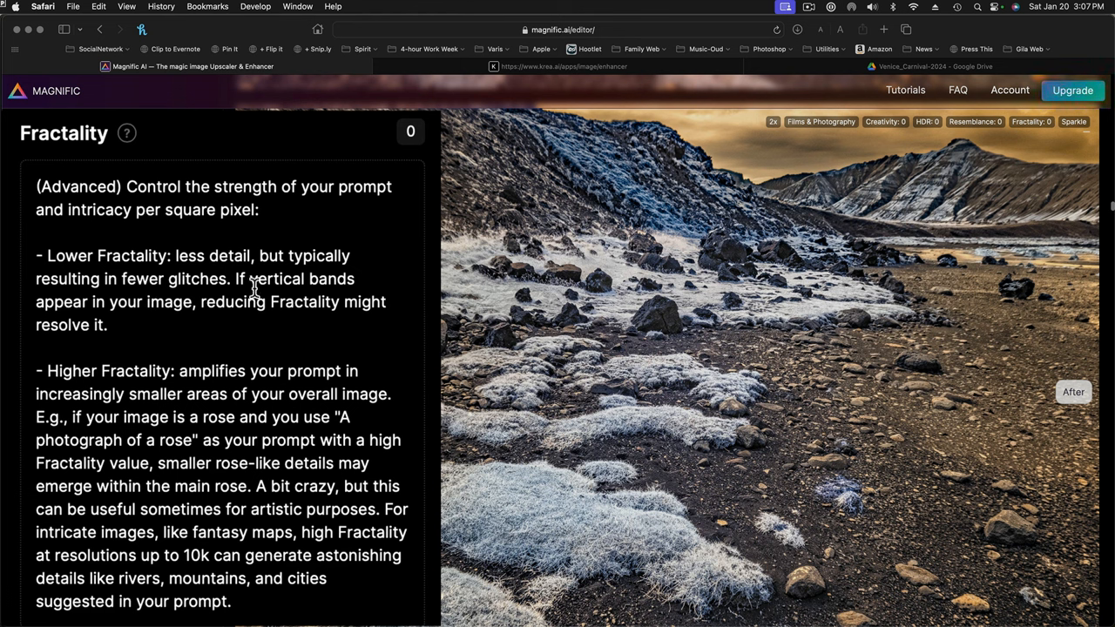
{"action": "mouse_move", "coordinate": [341, 295]}
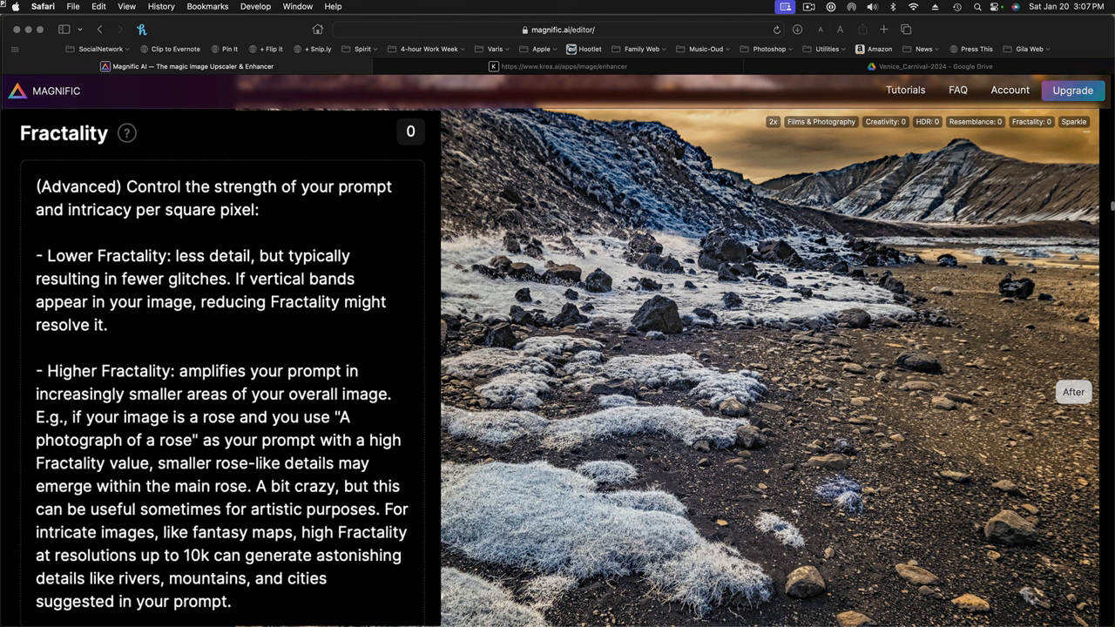
{"action": "mouse_move", "coordinate": [303, 340]}
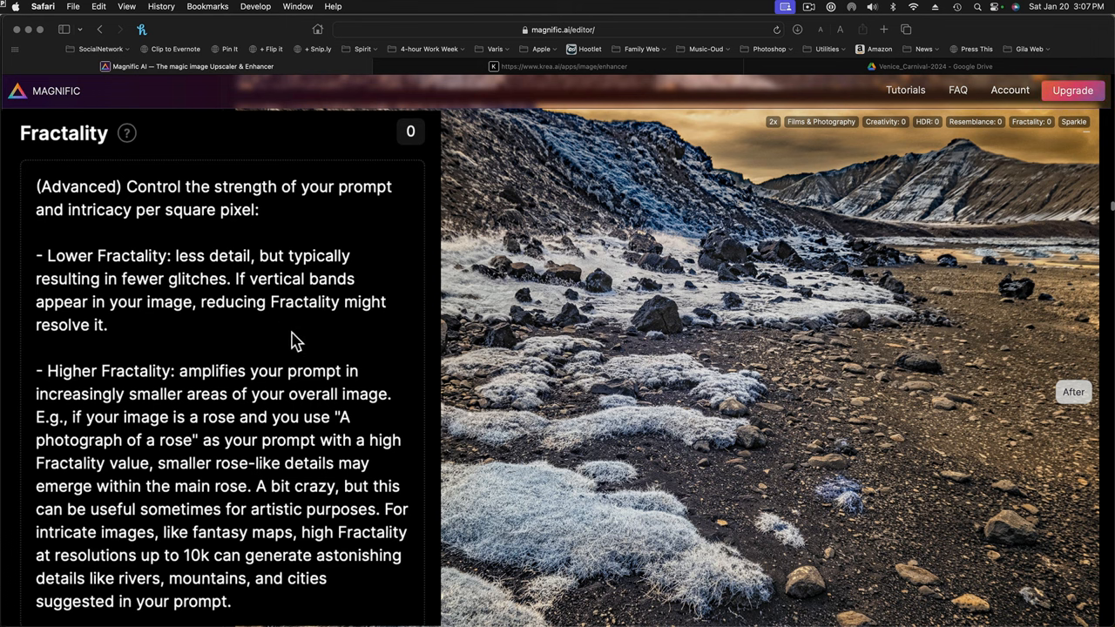
{"action": "mouse_move", "coordinate": [224, 357]}
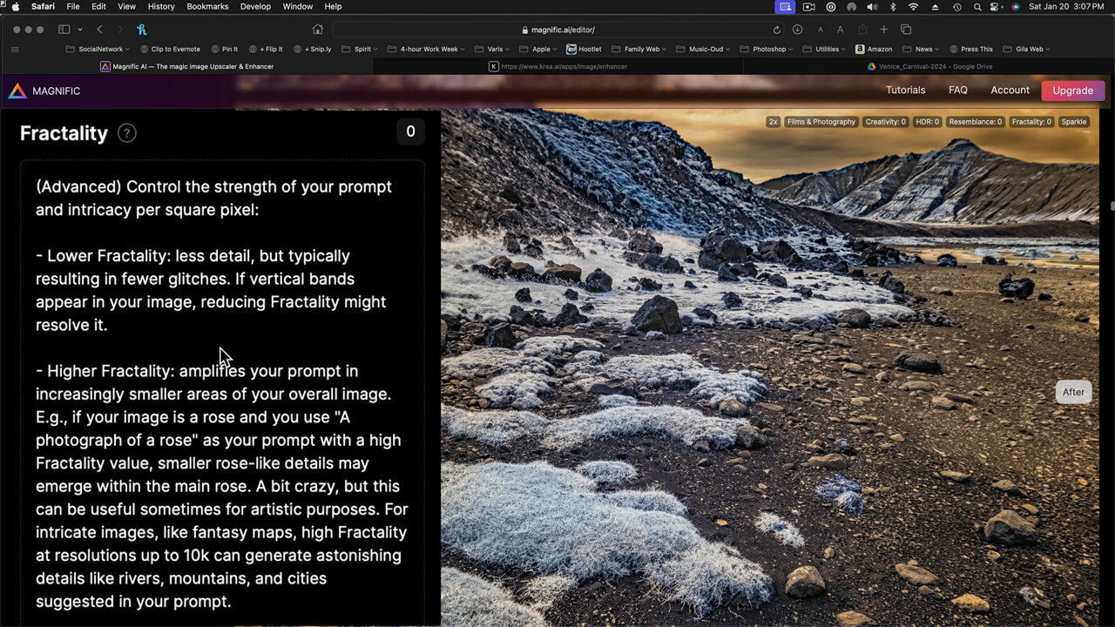
{"action": "scroll", "scroll_direction": "down", "scroll_amount": 3}
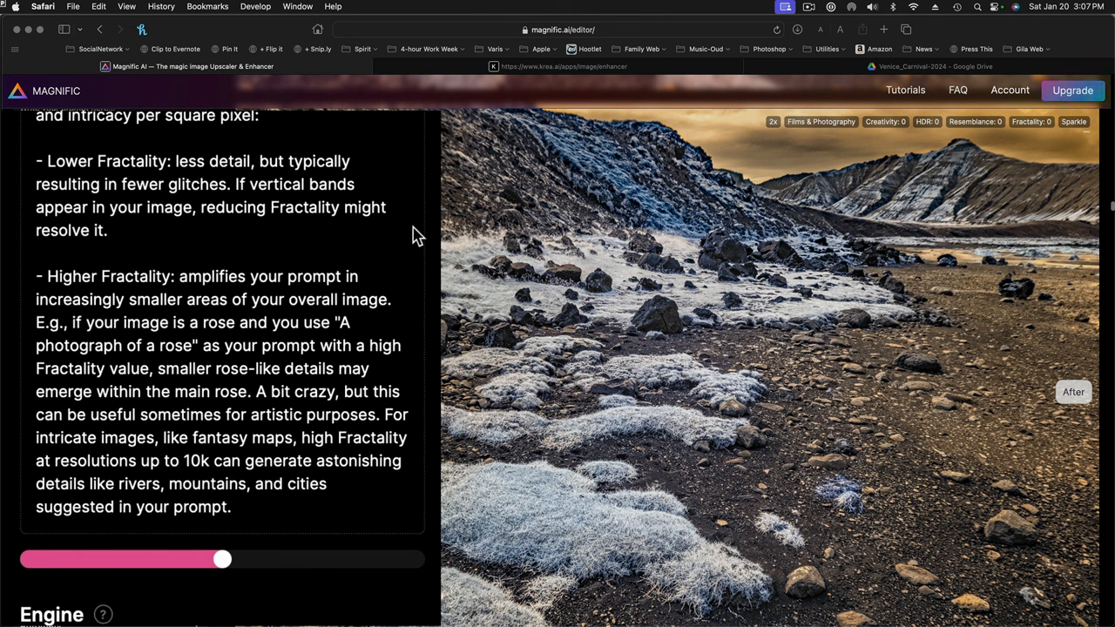
{"action": "mouse_move", "coordinate": [397, 276]}
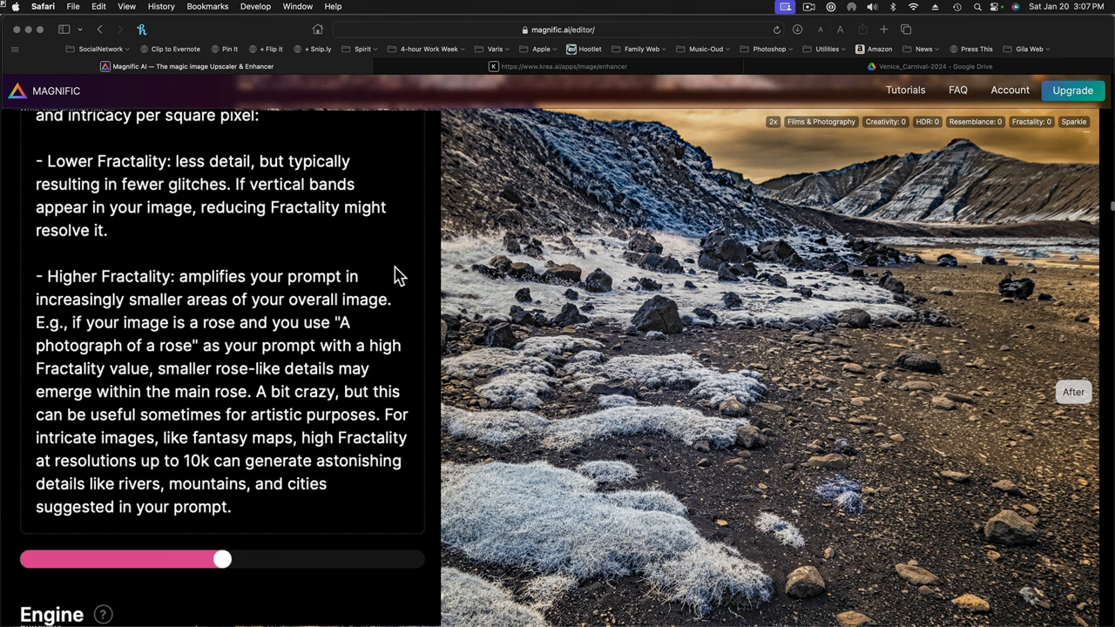
{"action": "mouse_move", "coordinate": [411, 378]}
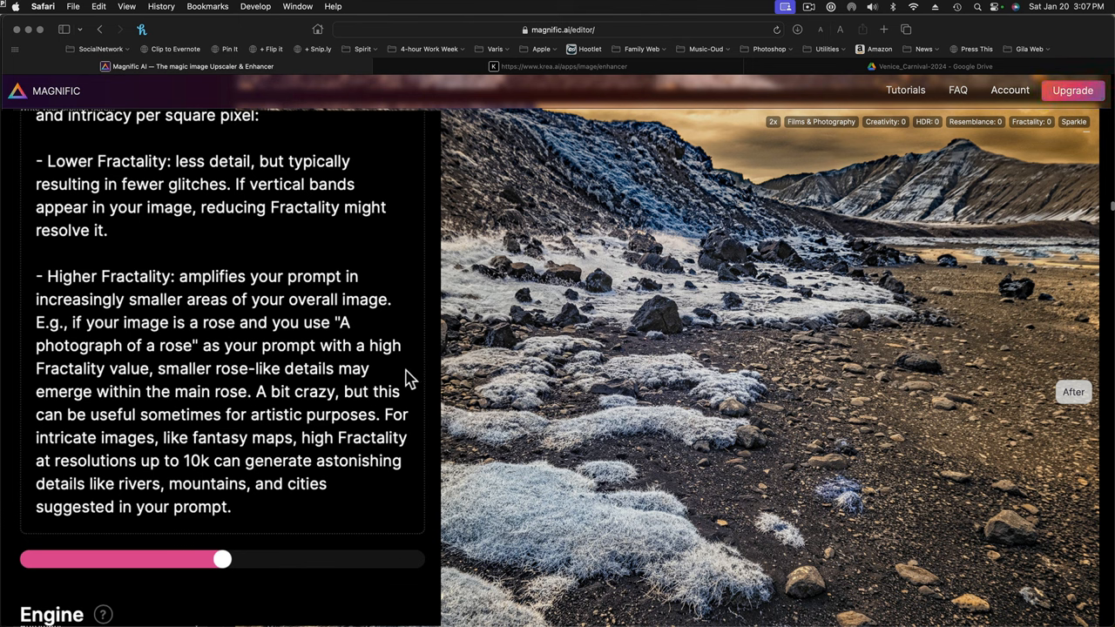
{"action": "mouse_move", "coordinate": [275, 399]}
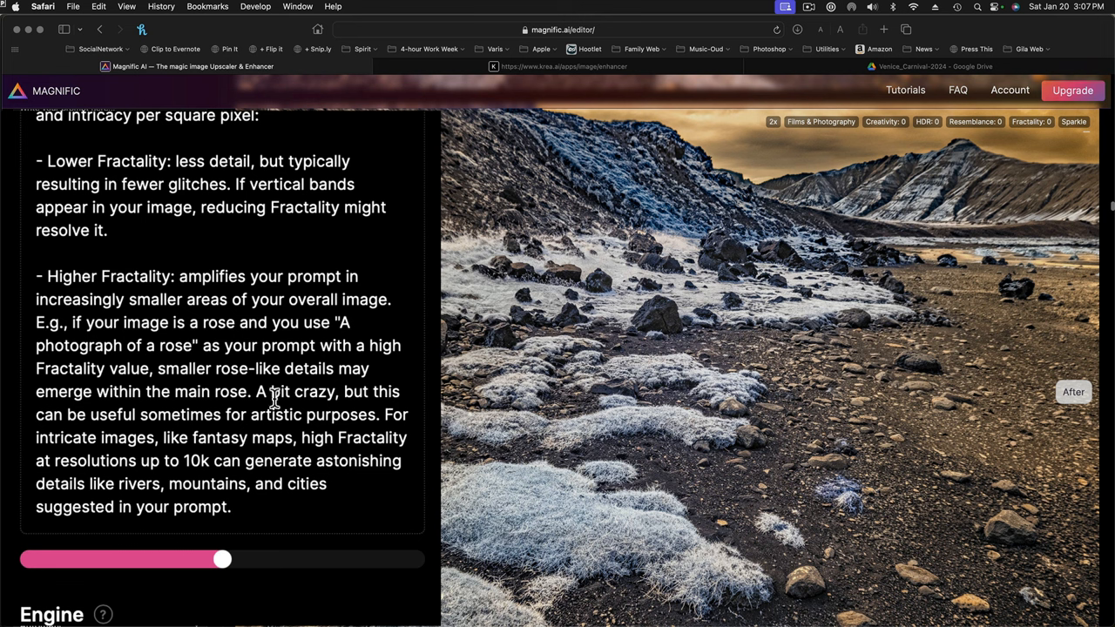
{"action": "mouse_move", "coordinate": [185, 369]}
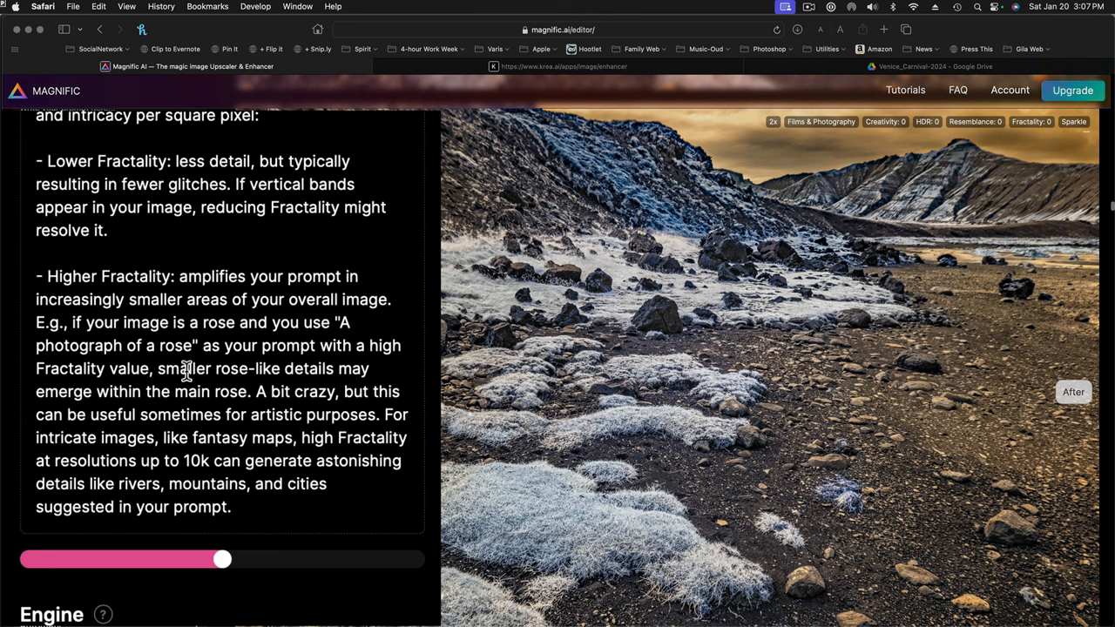
{"action": "mouse_move", "coordinate": [421, 502]}
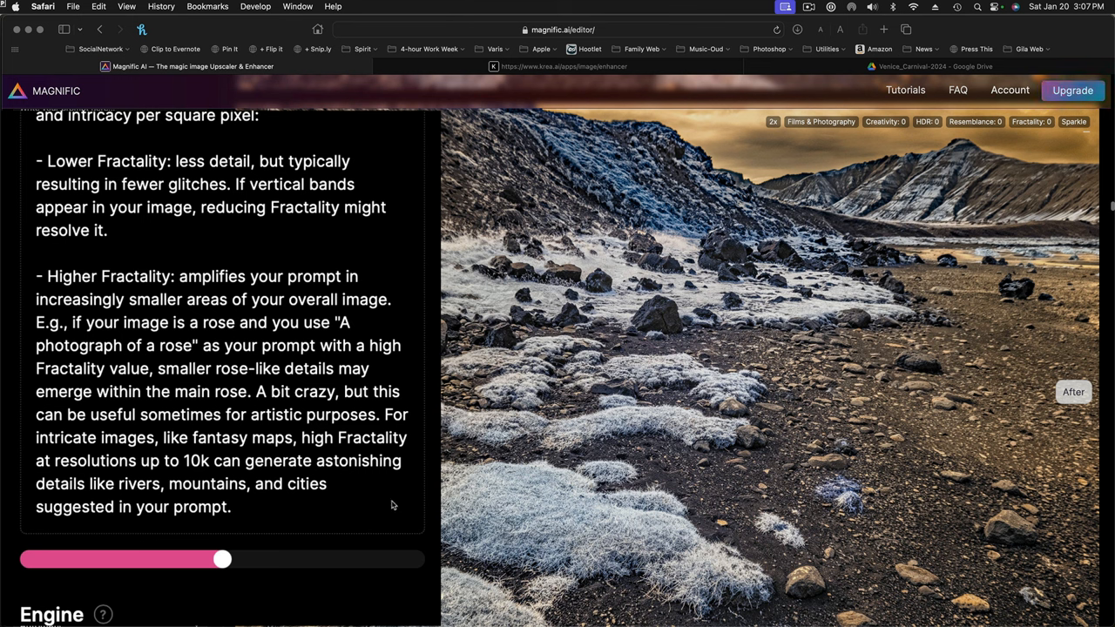
{"action": "mouse_move", "coordinate": [313, 515]}
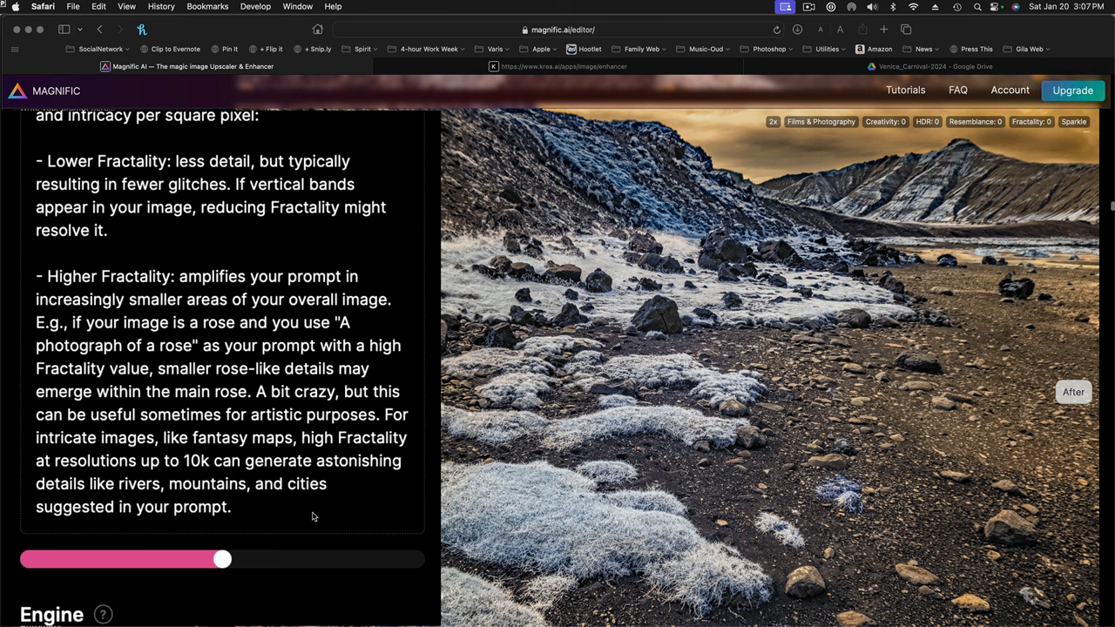
{"action": "mouse_move", "coordinate": [327, 519]}
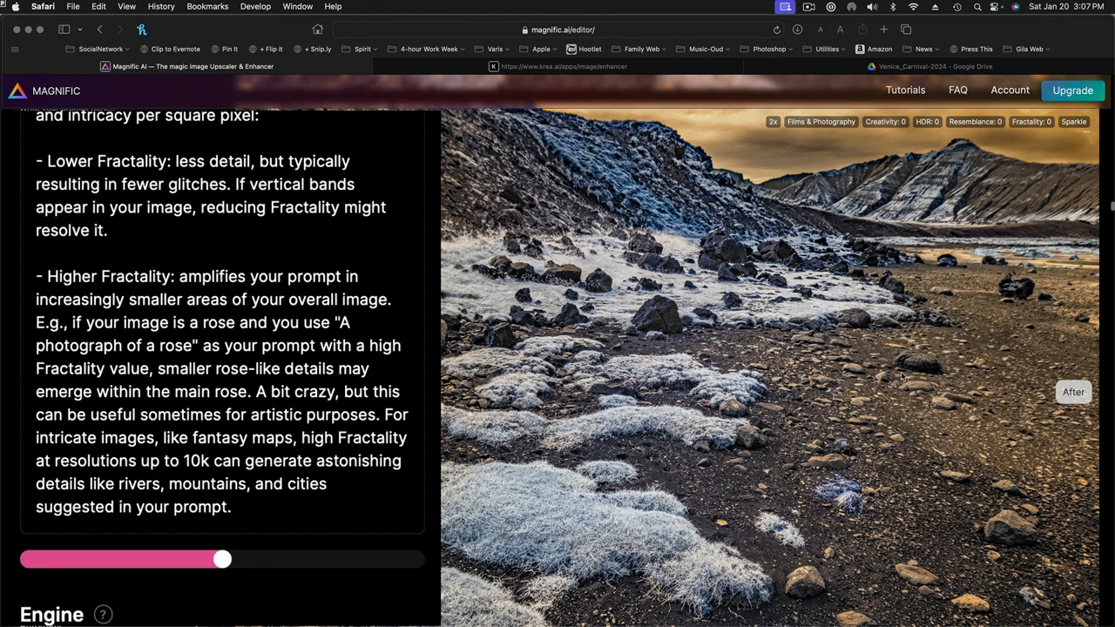
{"action": "mouse_move", "coordinate": [300, 220]}
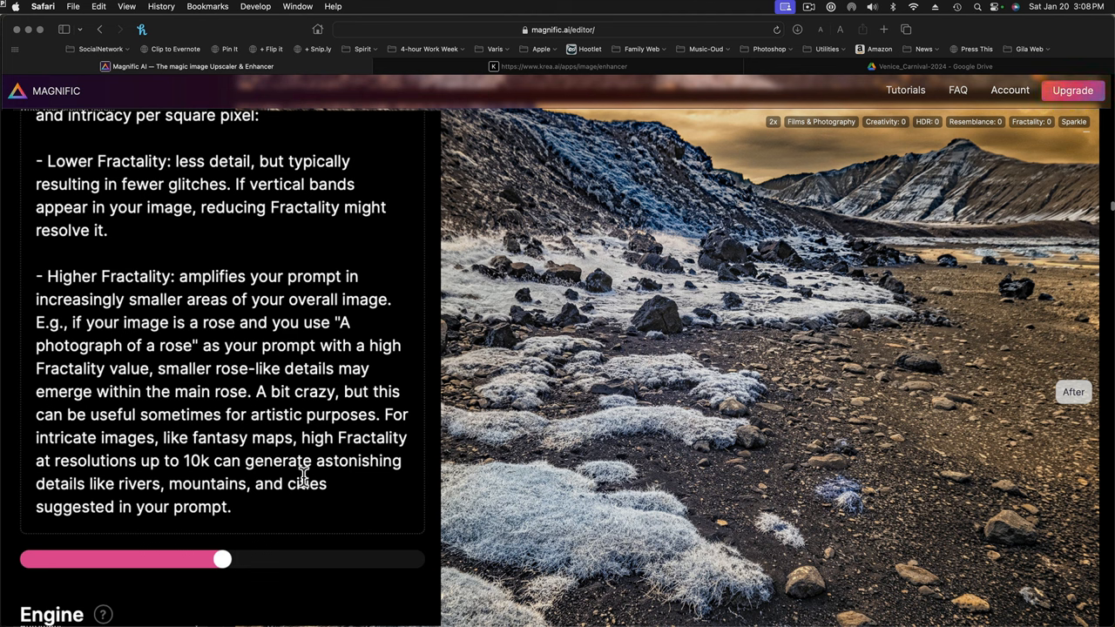
{"action": "mouse_move", "coordinate": [324, 460]}
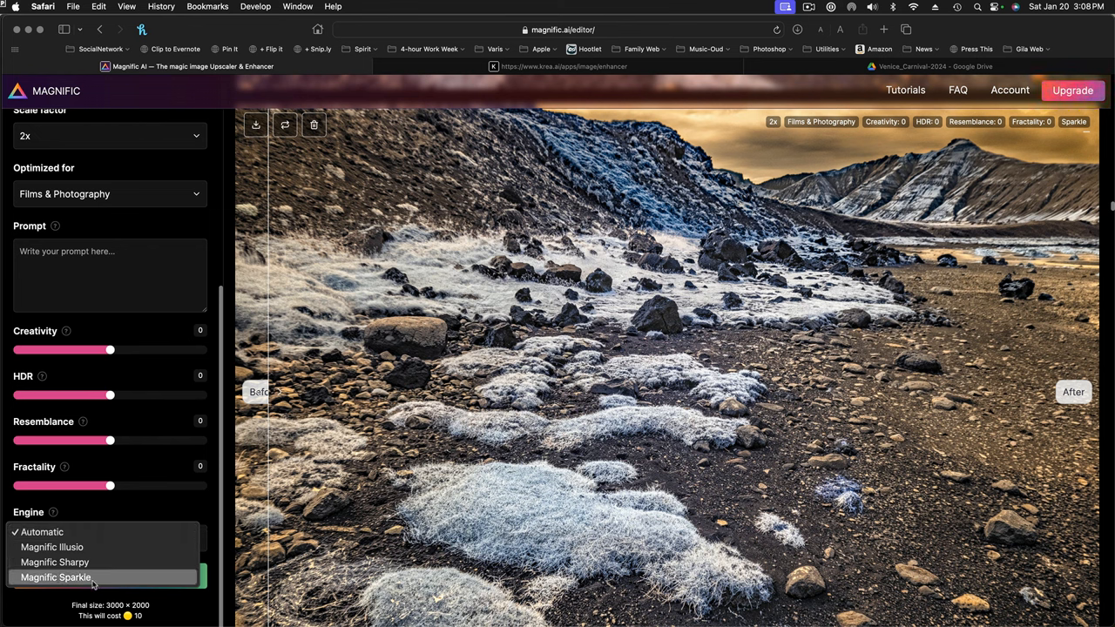
{"action": "mouse_move", "coordinate": [52, 547]}
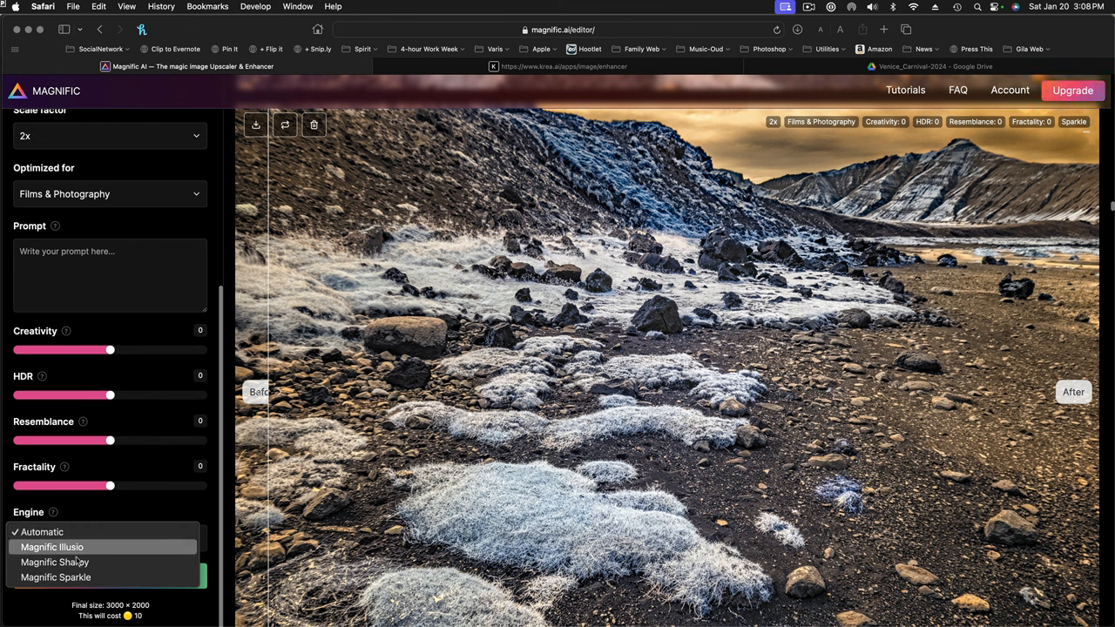
{"action": "mouse_move", "coordinate": [102, 556]}
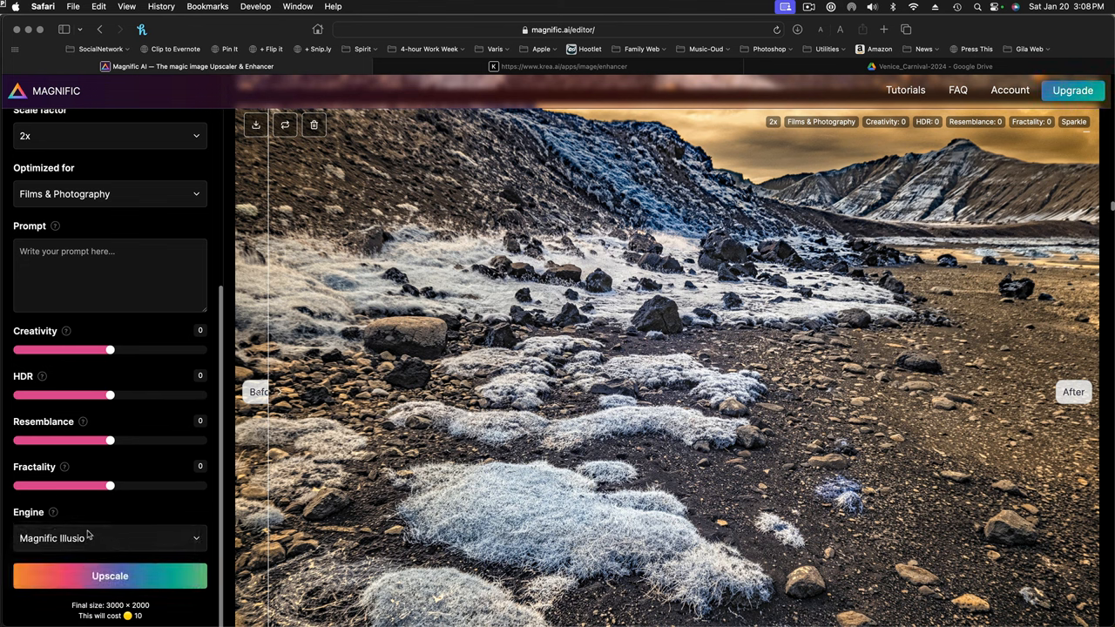
{"action": "mouse_move", "coordinate": [52, 514]}
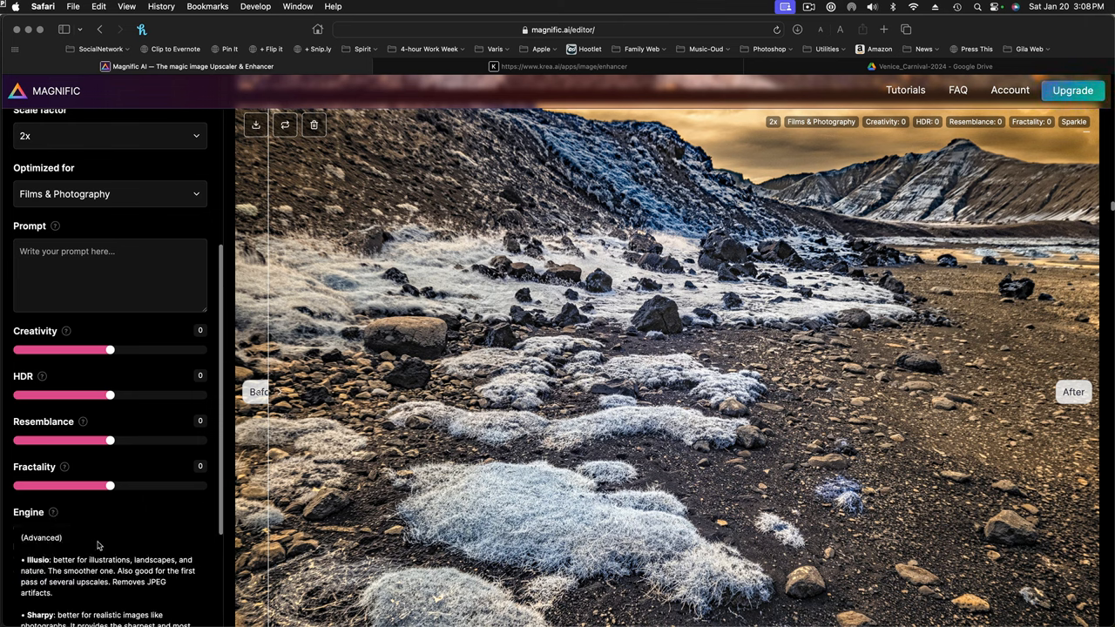
Reopen the Engine dropdown listing the upscaling engines
{"action": "left_click", "coordinate": [52, 512]}
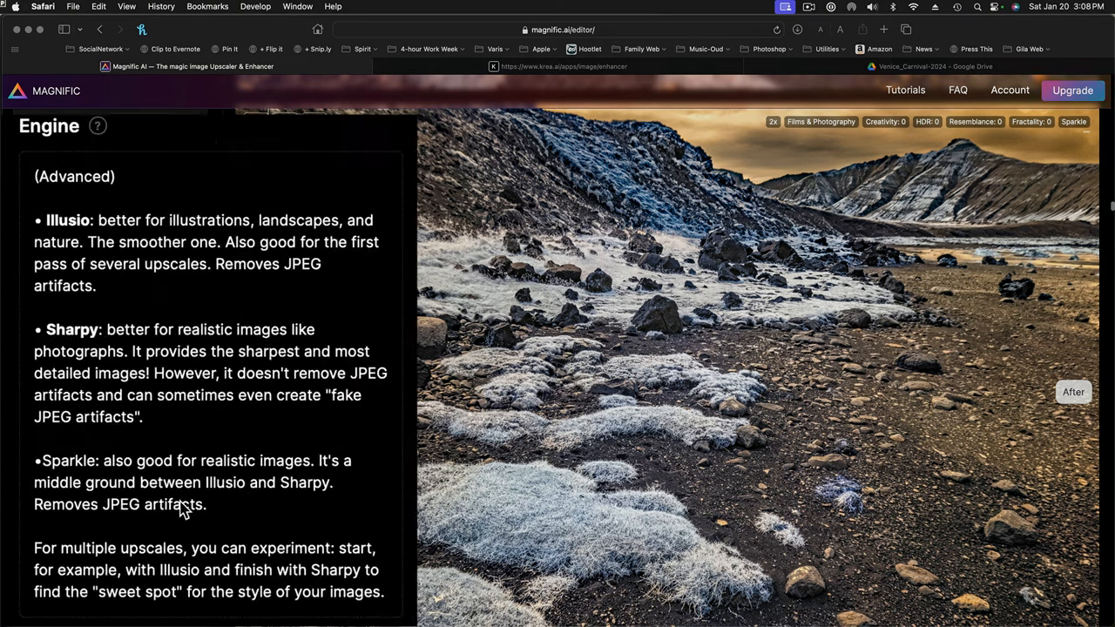
{"action": "mouse_move", "coordinate": [98, 125]}
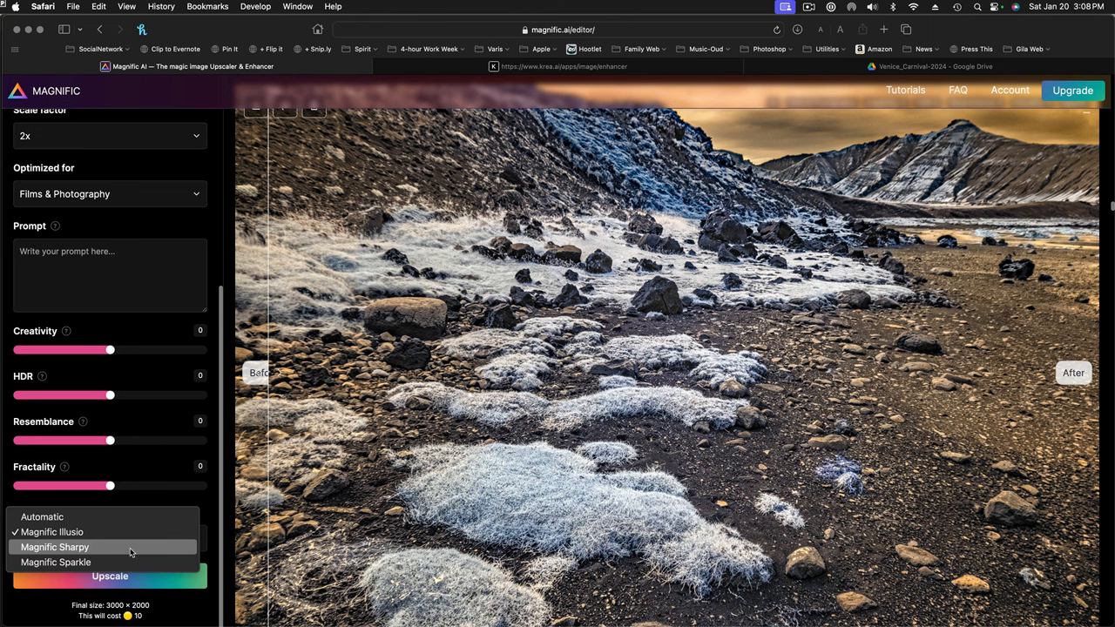
{"action": "left_click", "coordinate": [56, 548]}
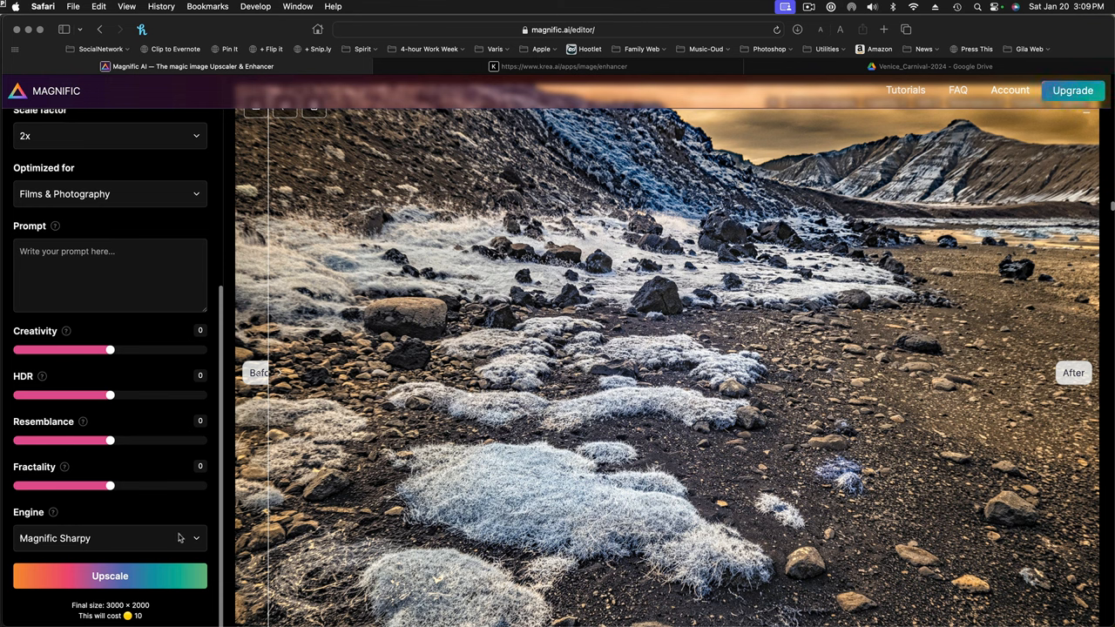
{"action": "left_click", "coordinate": [108, 539]}
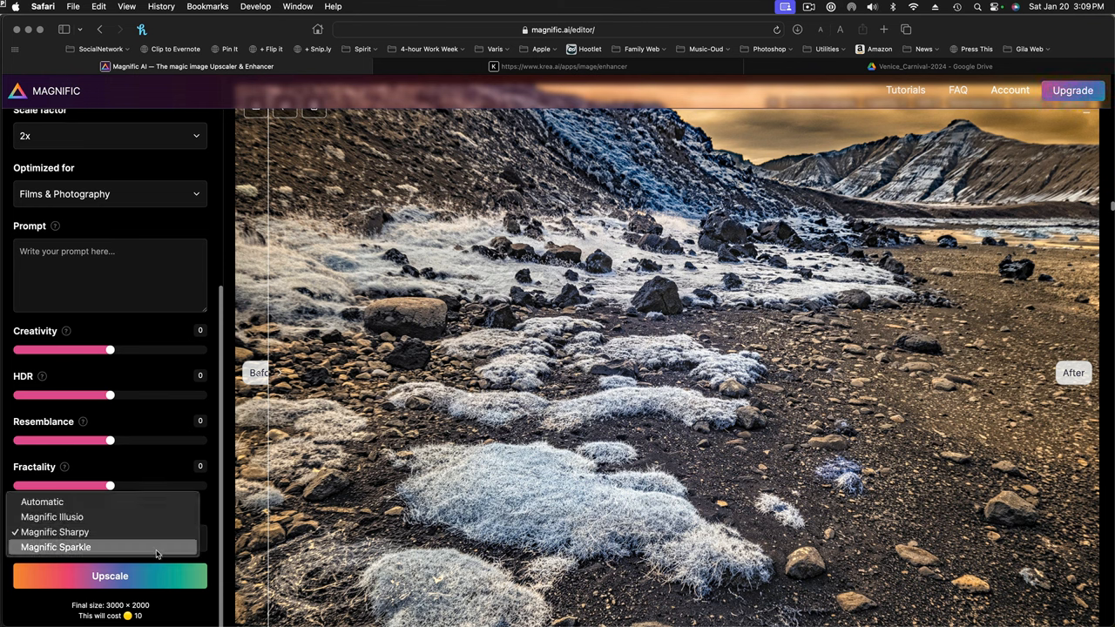
{"action": "left_click", "coordinate": [55, 547]}
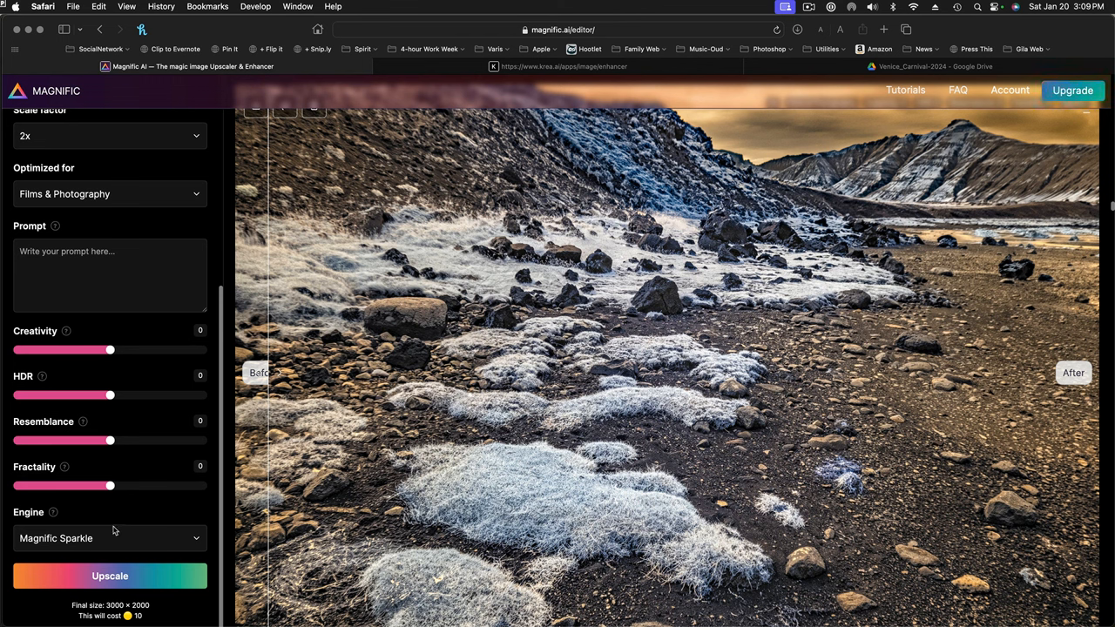
{"action": "mouse_move", "coordinate": [903, 397]}
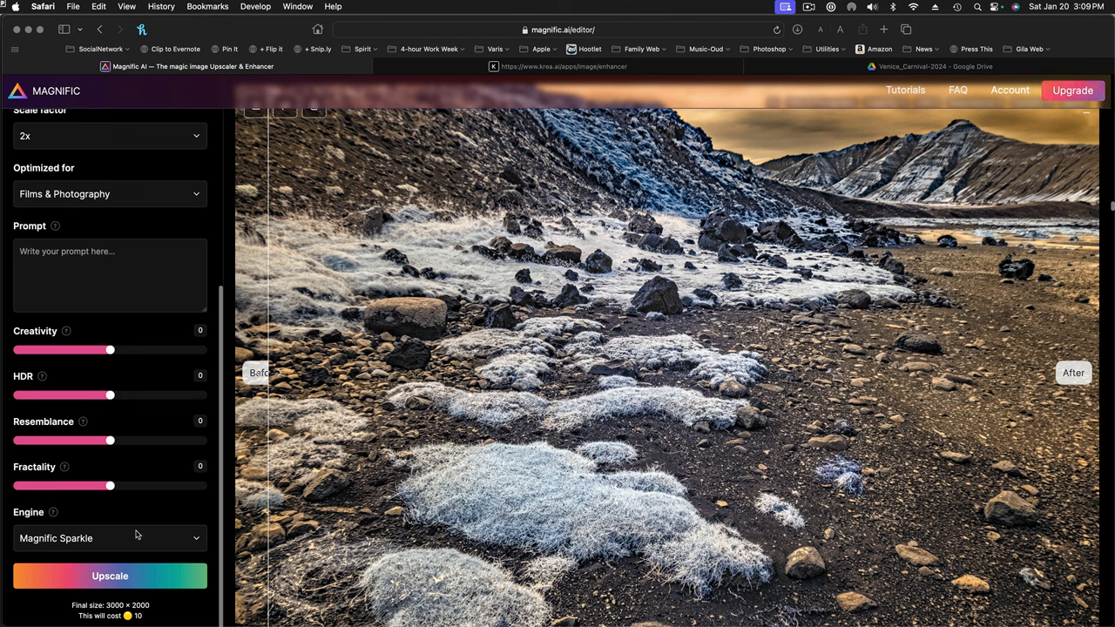
{"action": "left_click", "coordinate": [108, 537]}
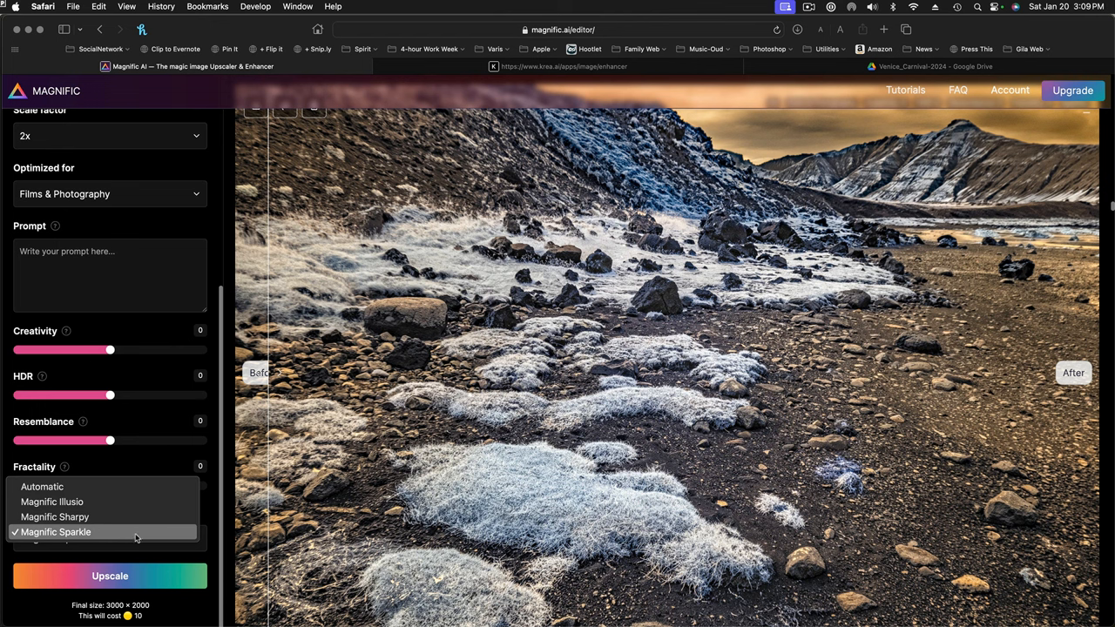
{"action": "left_click", "coordinate": [54, 516]}
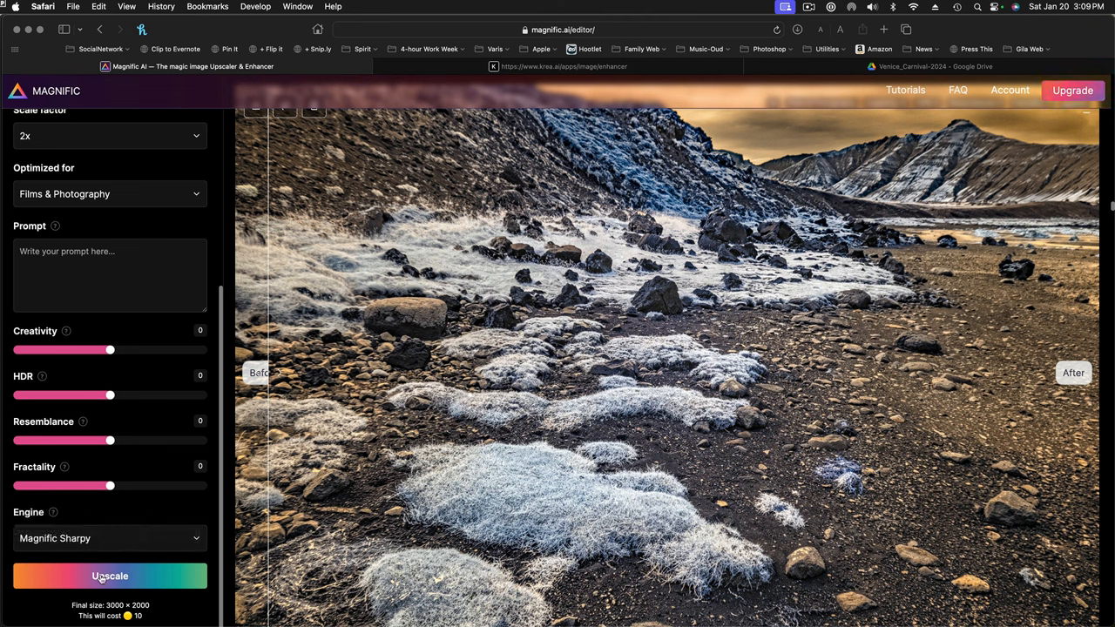
{"action": "mouse_move", "coordinate": [217, 432]}
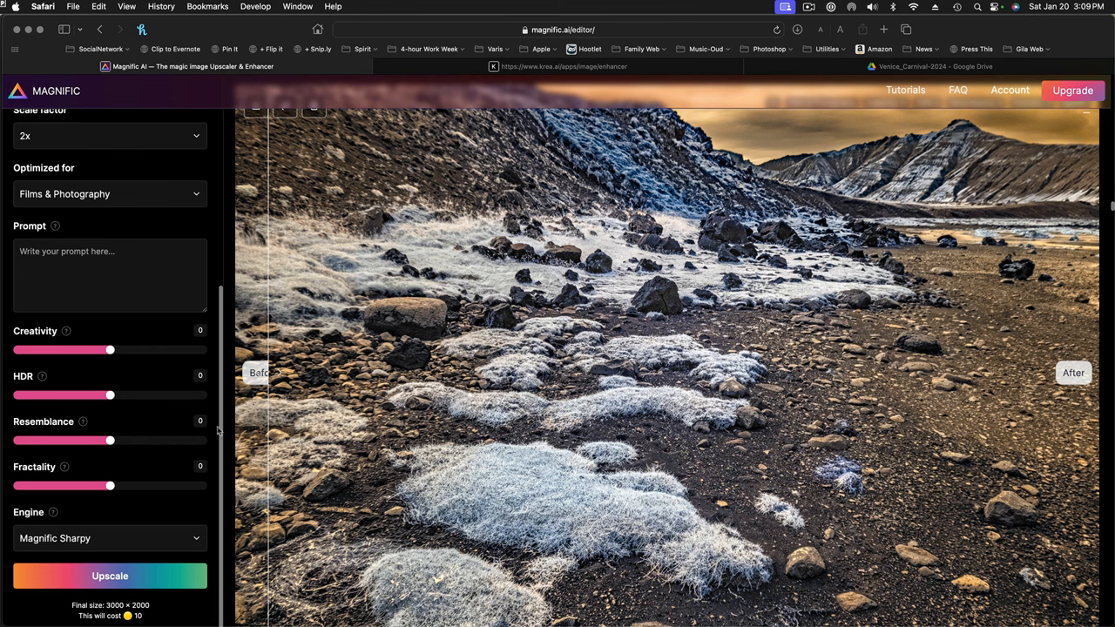
{"action": "mouse_move", "coordinate": [136, 606]}
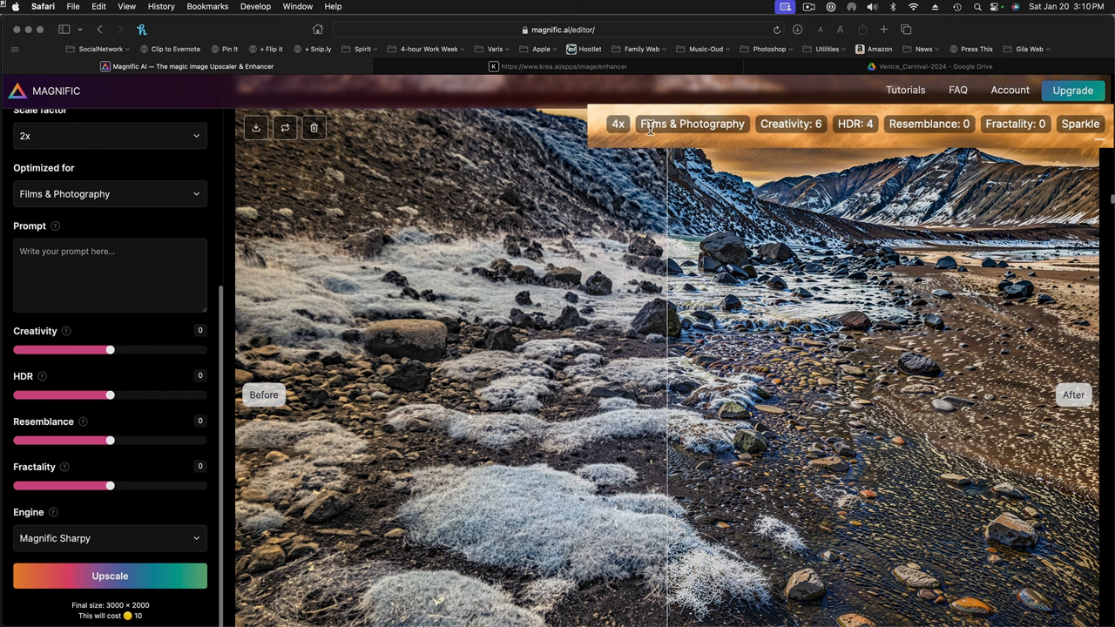
{"action": "mouse_move", "coordinate": [744, 129]}
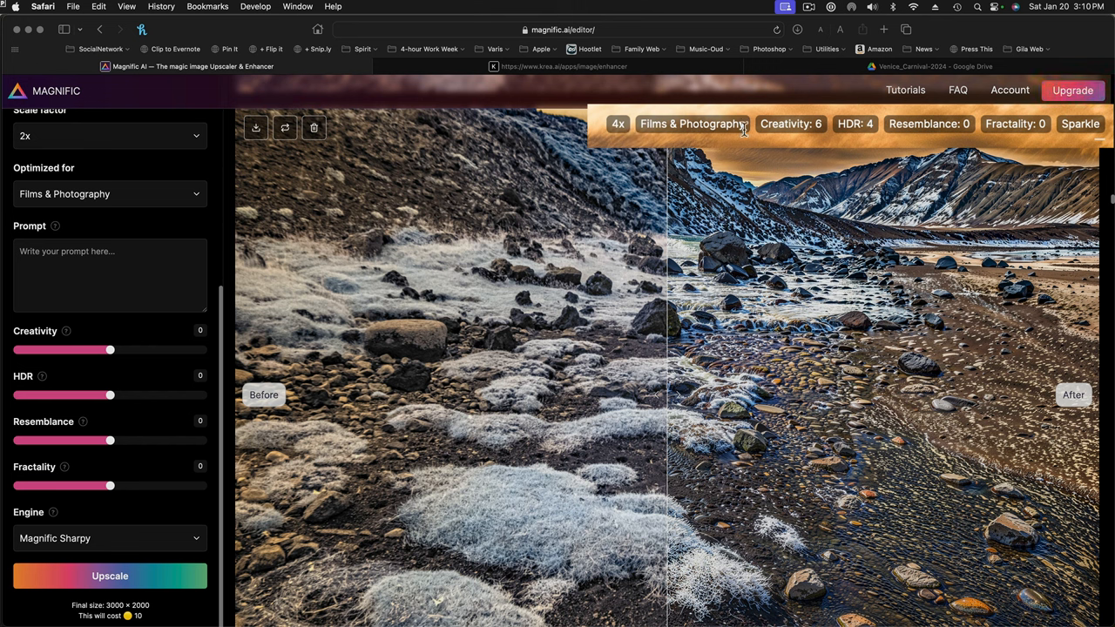
{"action": "mouse_move", "coordinate": [746, 136]}
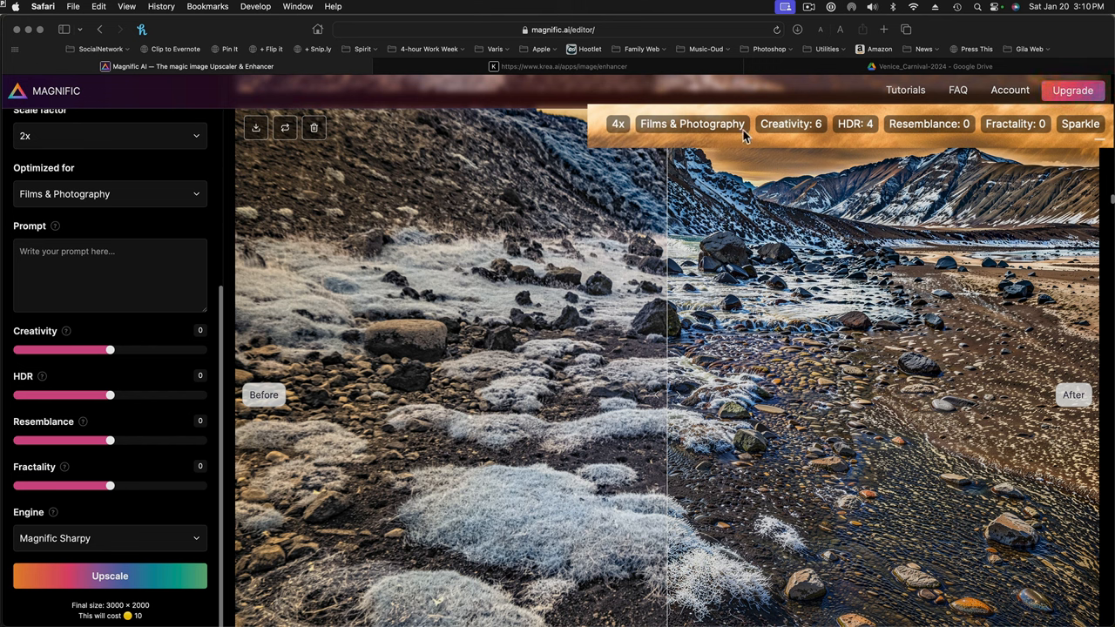
{"action": "mouse_move", "coordinate": [803, 136]}
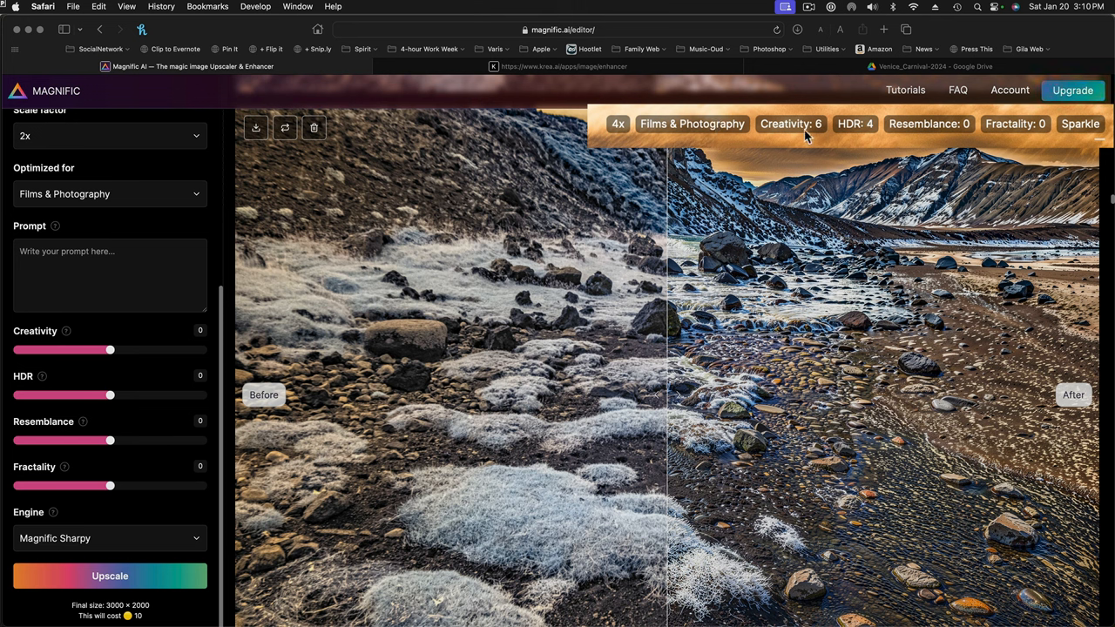
{"action": "mouse_move", "coordinate": [828, 138]}
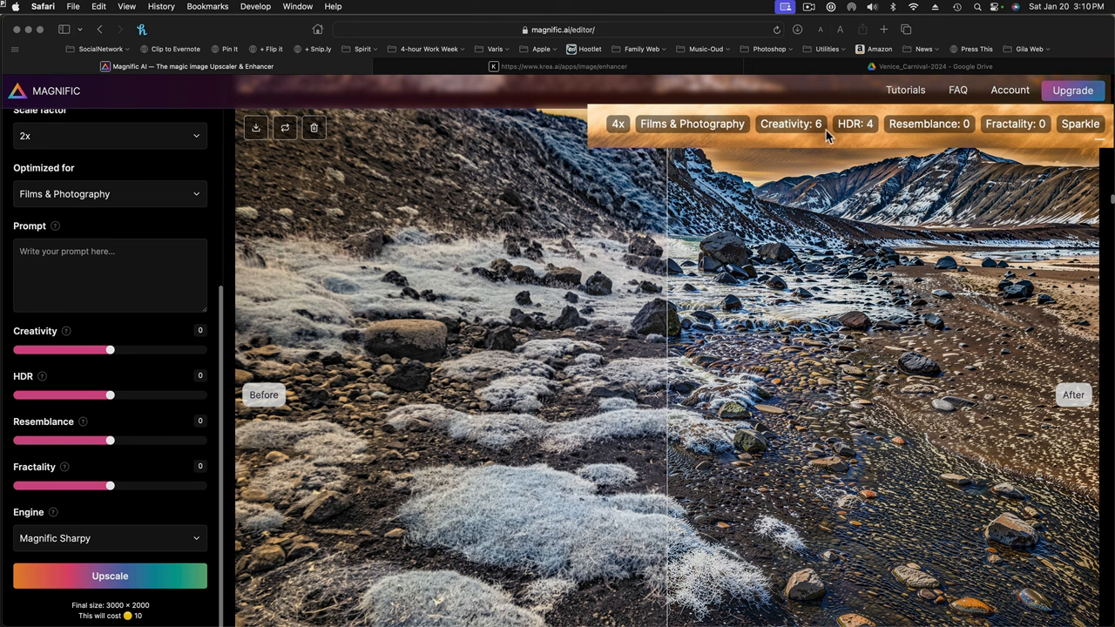
{"action": "mouse_move", "coordinate": [892, 134]}
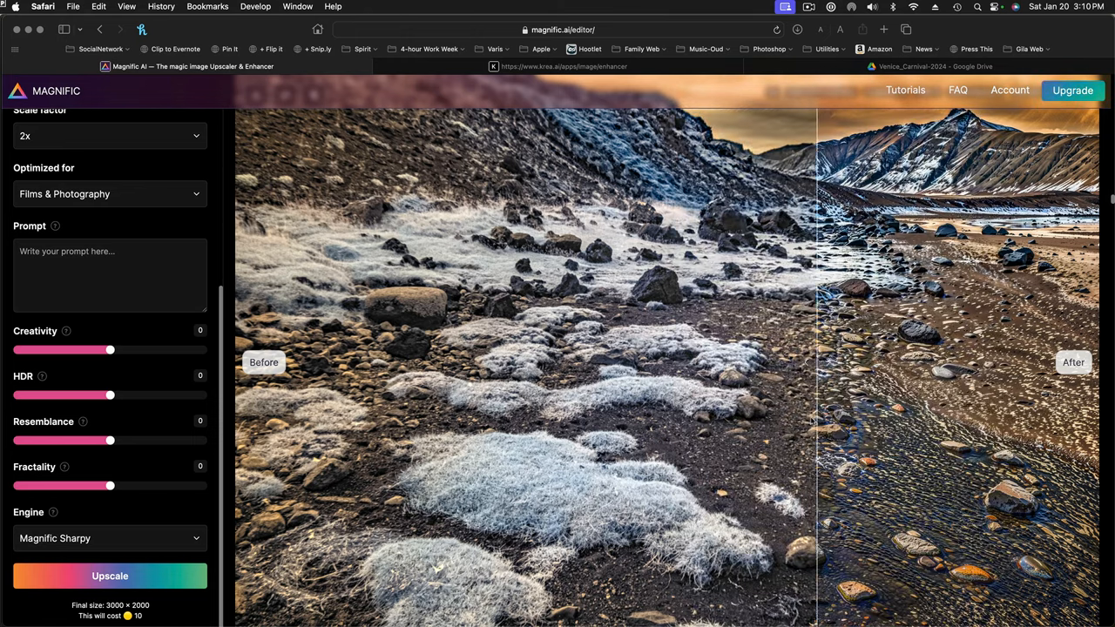
Slide the divider left across the Sparkle upscale to compare rock detail with the original
{"action": "left_click_drag", "start_coordinate": [816, 361], "coordinate": [774, 360]}
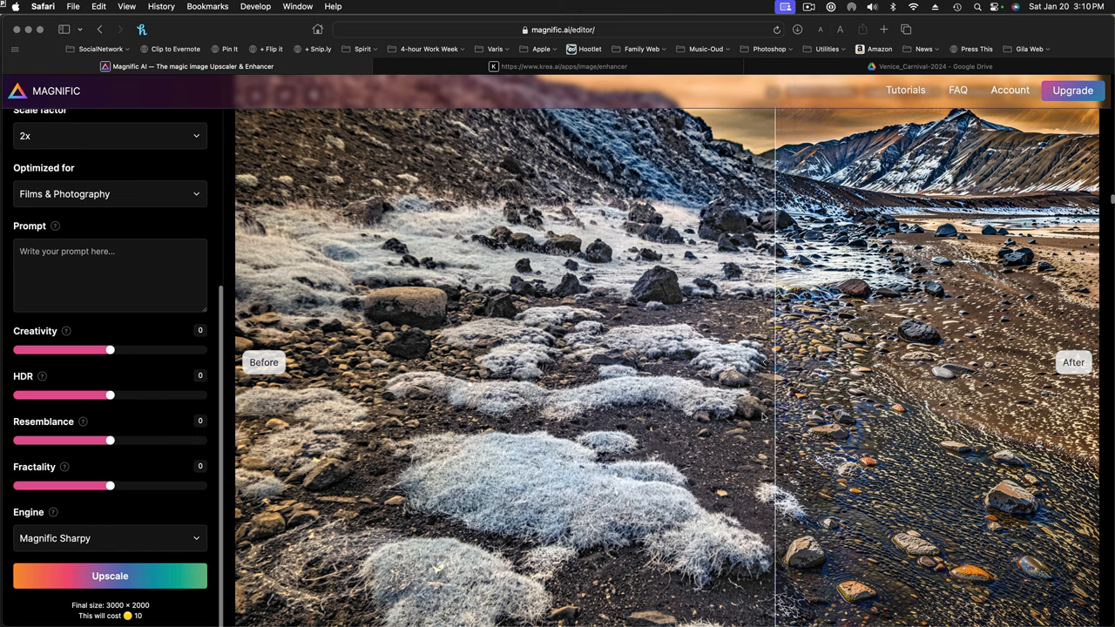
{"action": "left_click_drag", "start_coordinate": [770, 362], "coordinate": [715, 362]}
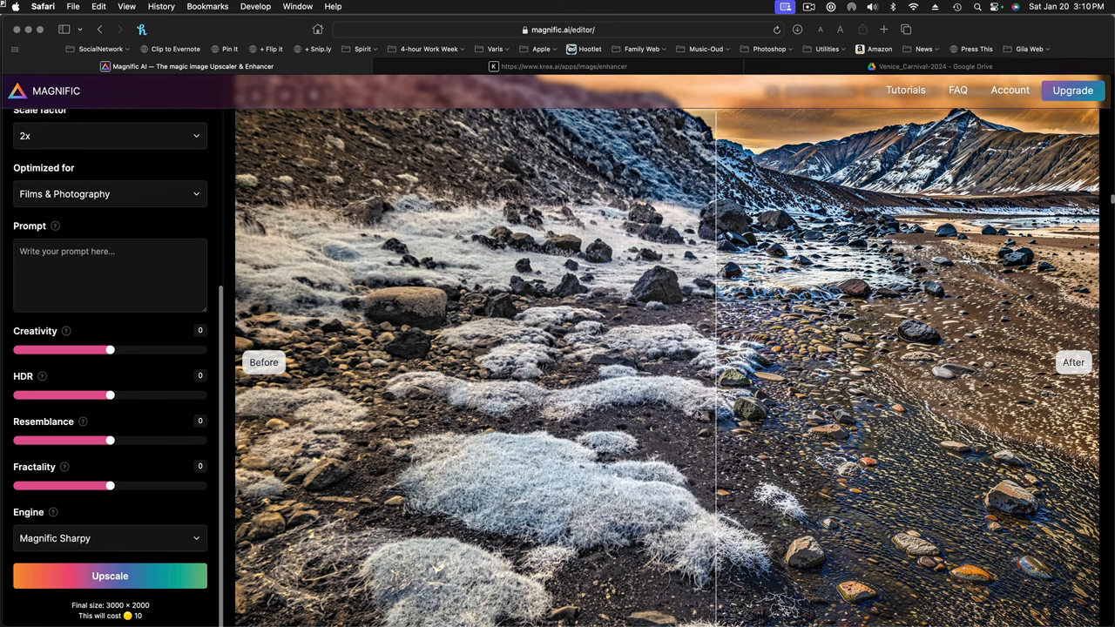
{"action": "left_click_drag", "start_coordinate": [714, 361], "coordinate": [519, 361]}
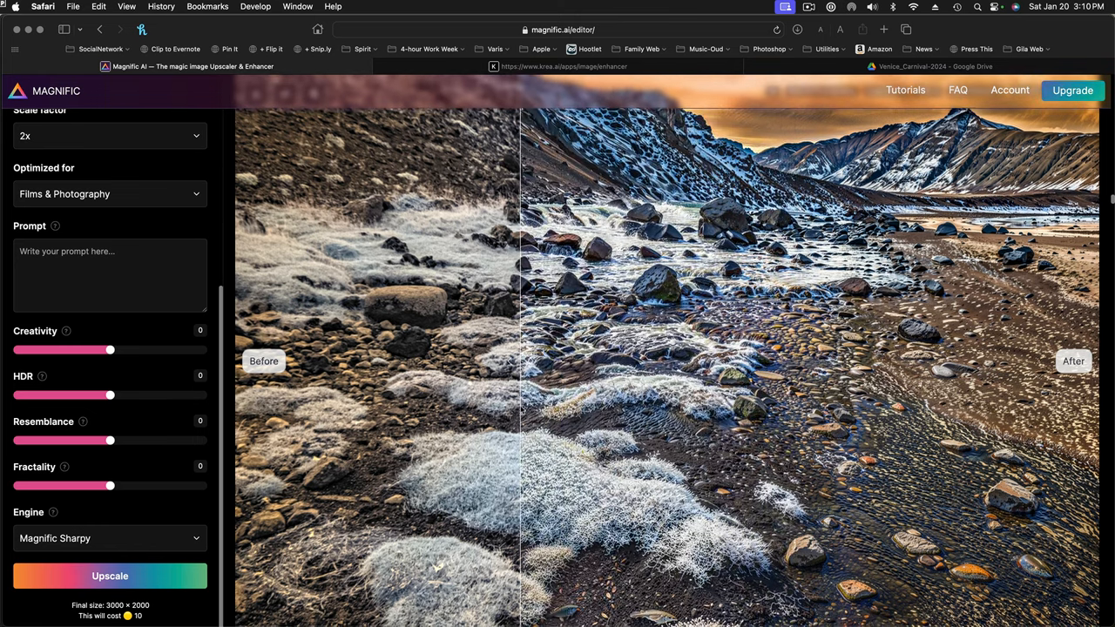
{"action": "left_click_drag", "start_coordinate": [521, 361], "coordinate": [241, 361]}
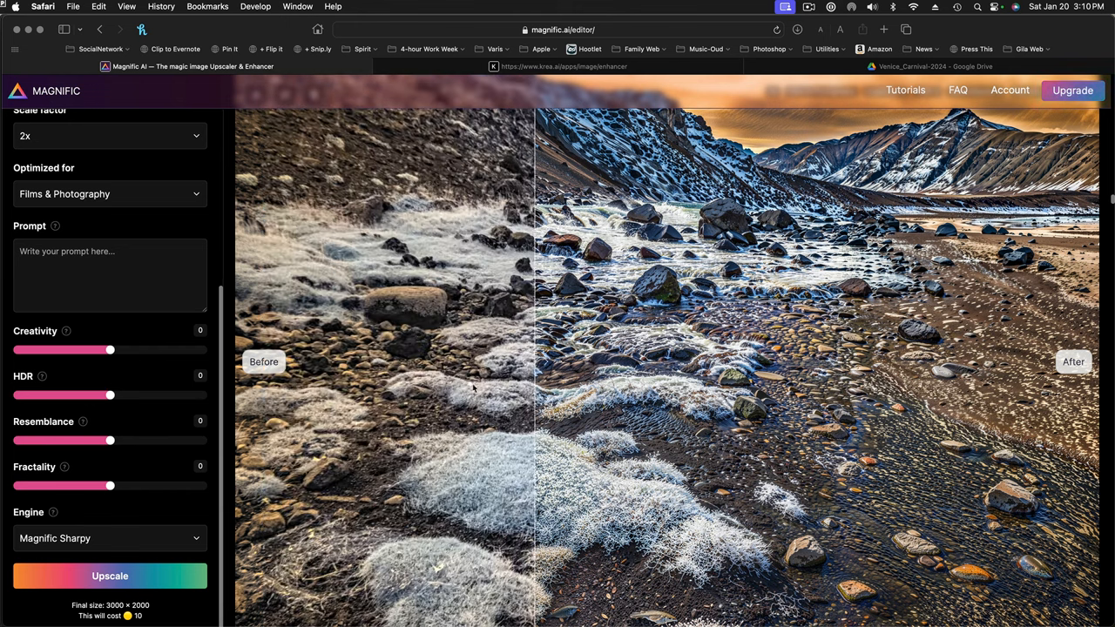
{"action": "left_click_drag", "start_coordinate": [537, 360], "coordinate": [271, 360]}
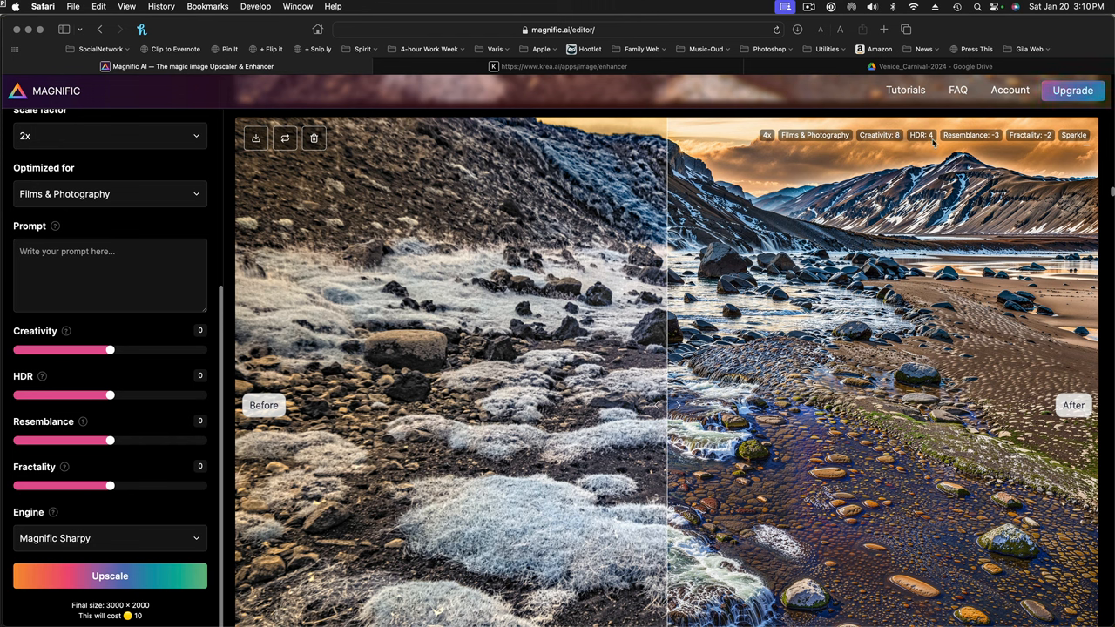
{"action": "mouse_move", "coordinate": [994, 139]}
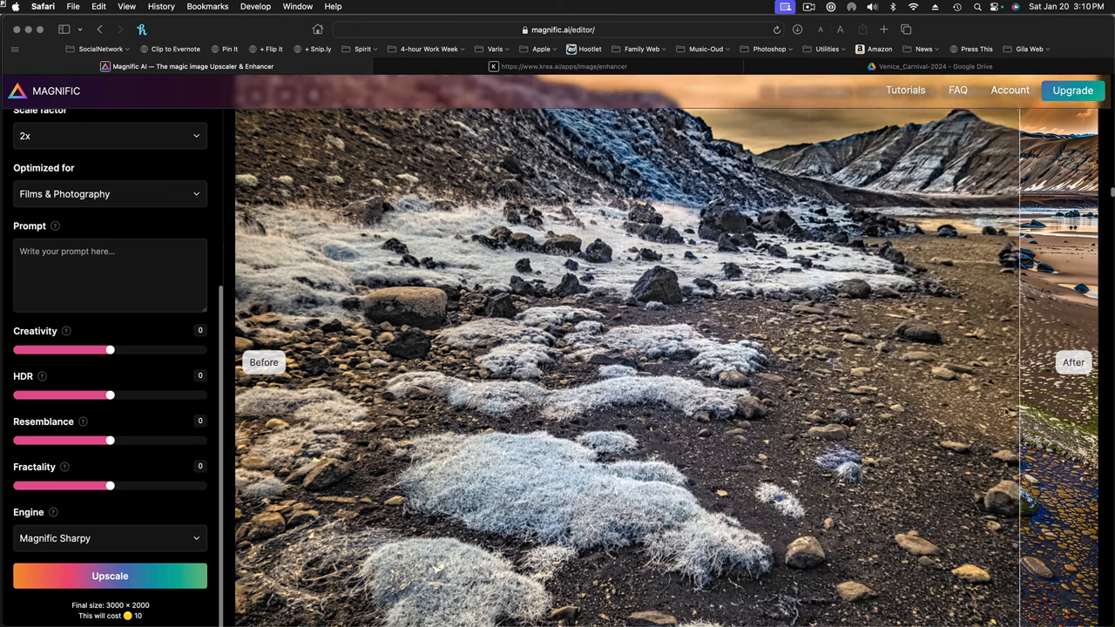
Slide the divider leftward to reveal the pebbles, water streams and reimagined frosted grass
{"action": "left_click_drag", "start_coordinate": [1014, 361], "coordinate": [833, 361]}
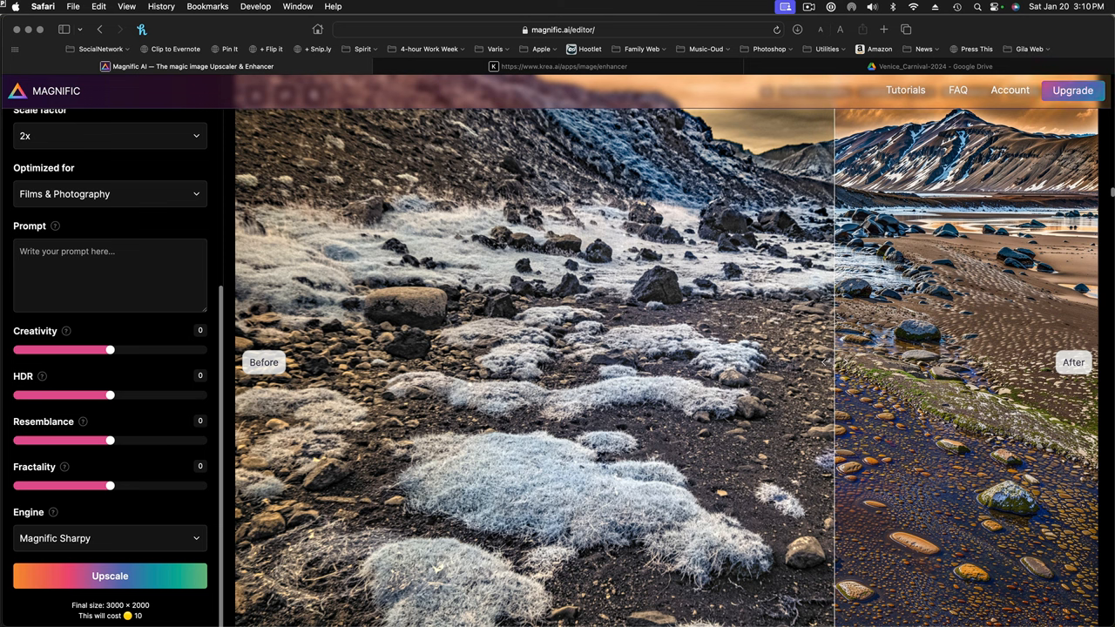
{"action": "mouse_move", "coordinate": [858, 415]}
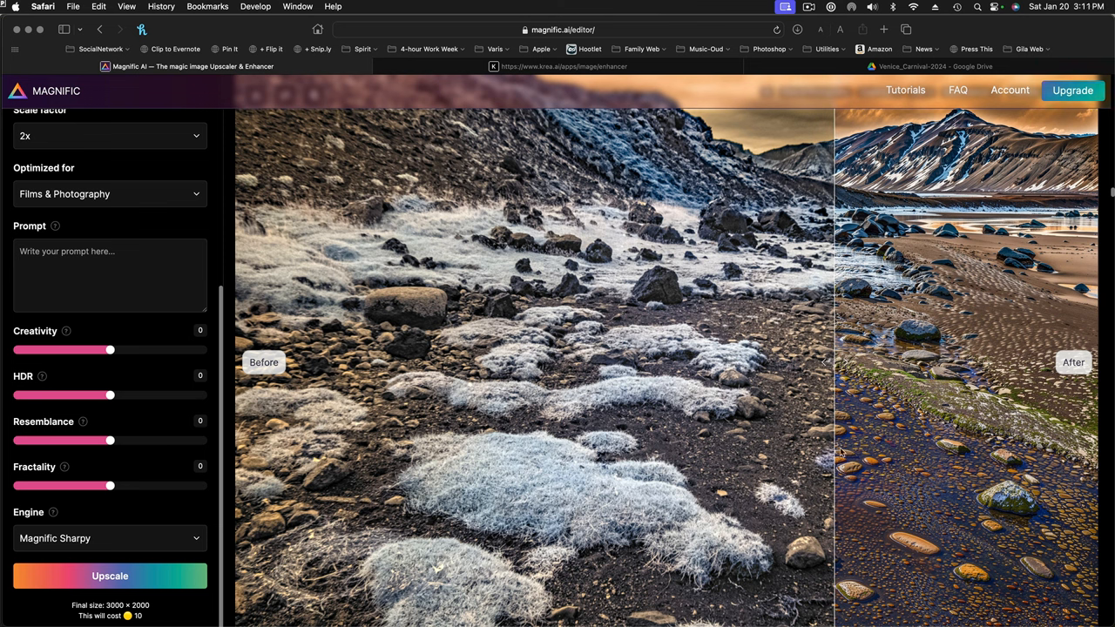
{"action": "left_click_drag", "start_coordinate": [833, 362], "coordinate": [764, 363]}
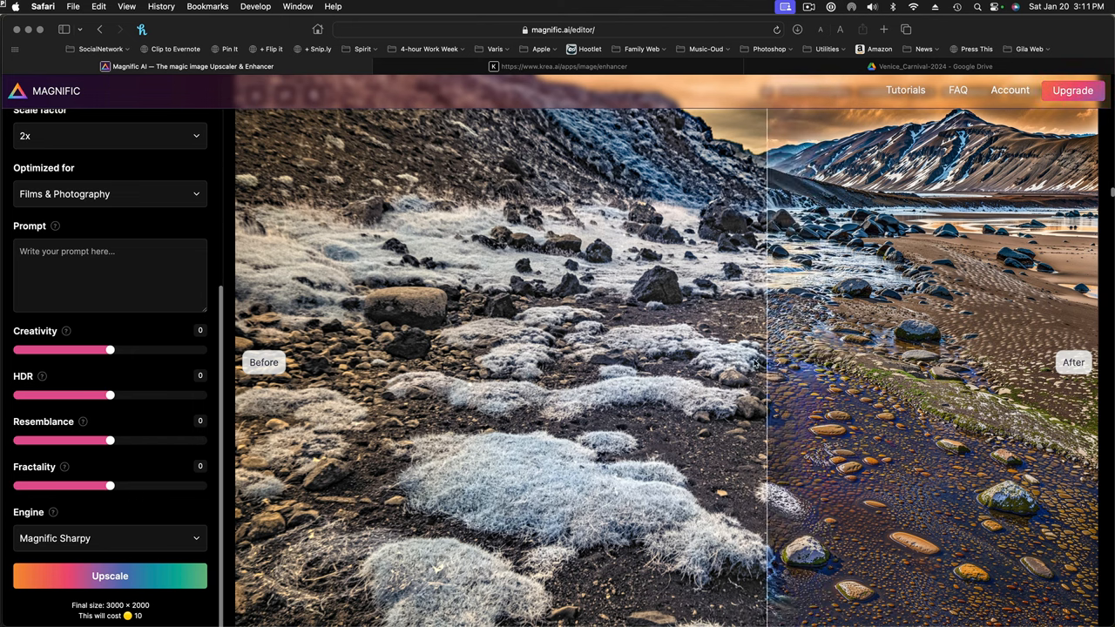
{"action": "left_click_drag", "start_coordinate": [758, 362], "coordinate": [636, 363]}
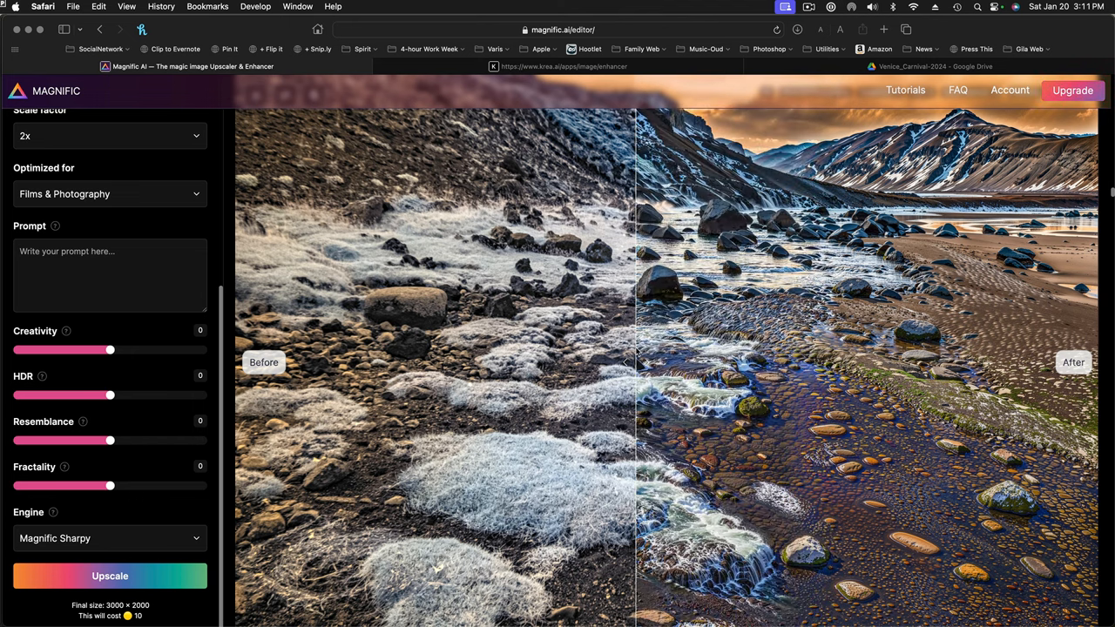
{"action": "left_click_drag", "start_coordinate": [636, 363], "coordinate": [492, 363]}
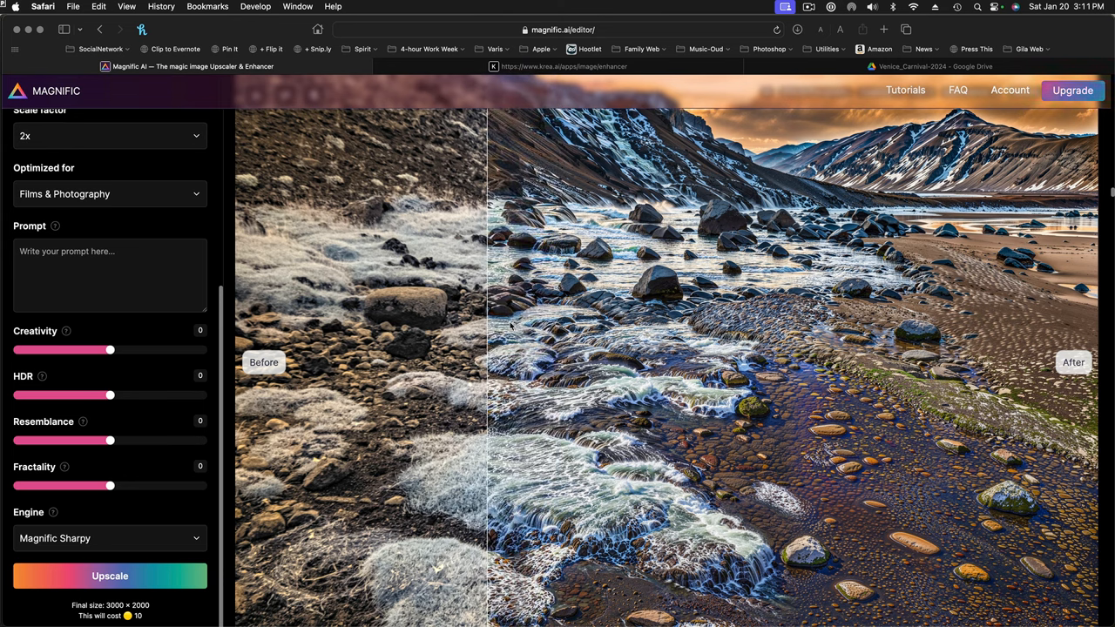
{"action": "left_click_drag", "start_coordinate": [484, 362], "coordinate": [247, 362]}
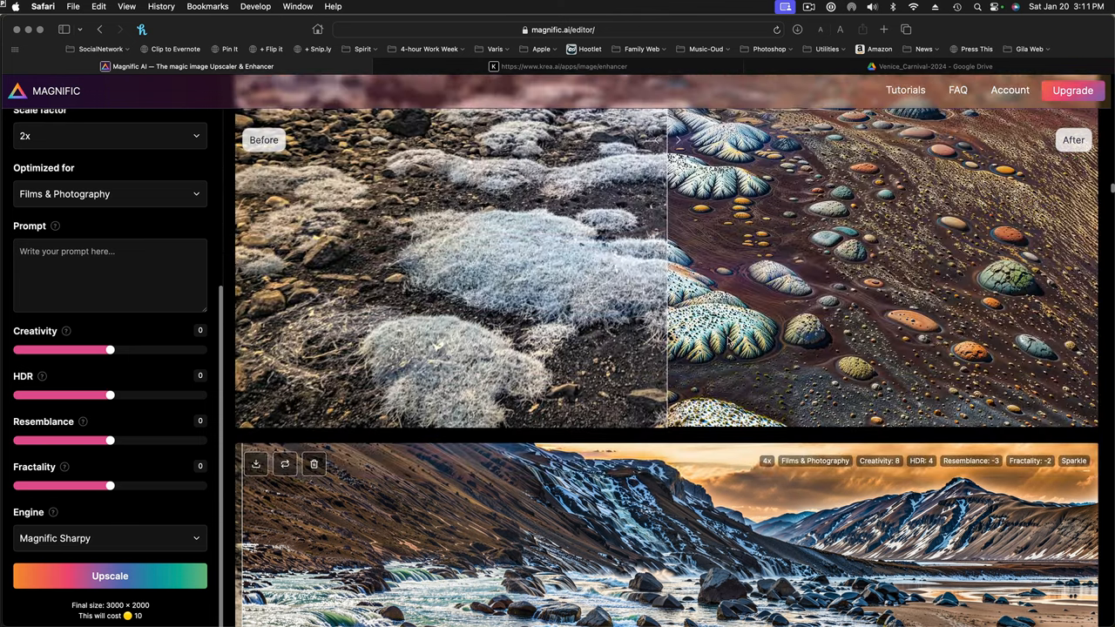
Scroll to the Science Fiction & Horror result and slide the divider both ways against the original
{"action": "scroll", "scroll_direction": "down", "scroll_amount": 3}
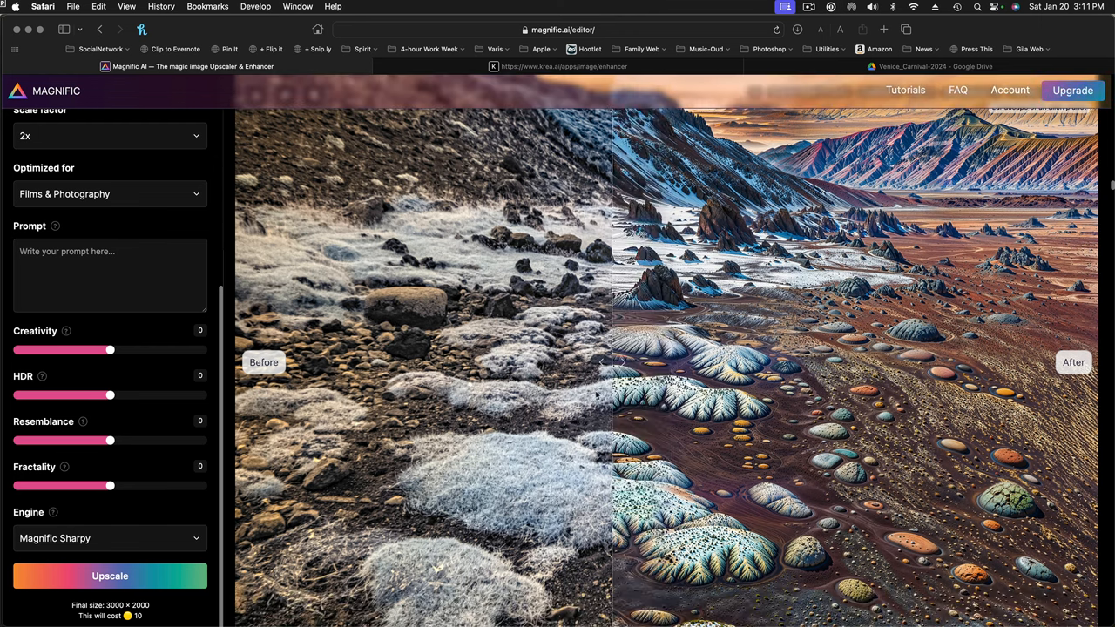
{"action": "left_click_drag", "start_coordinate": [609, 363], "coordinate": [293, 362]}
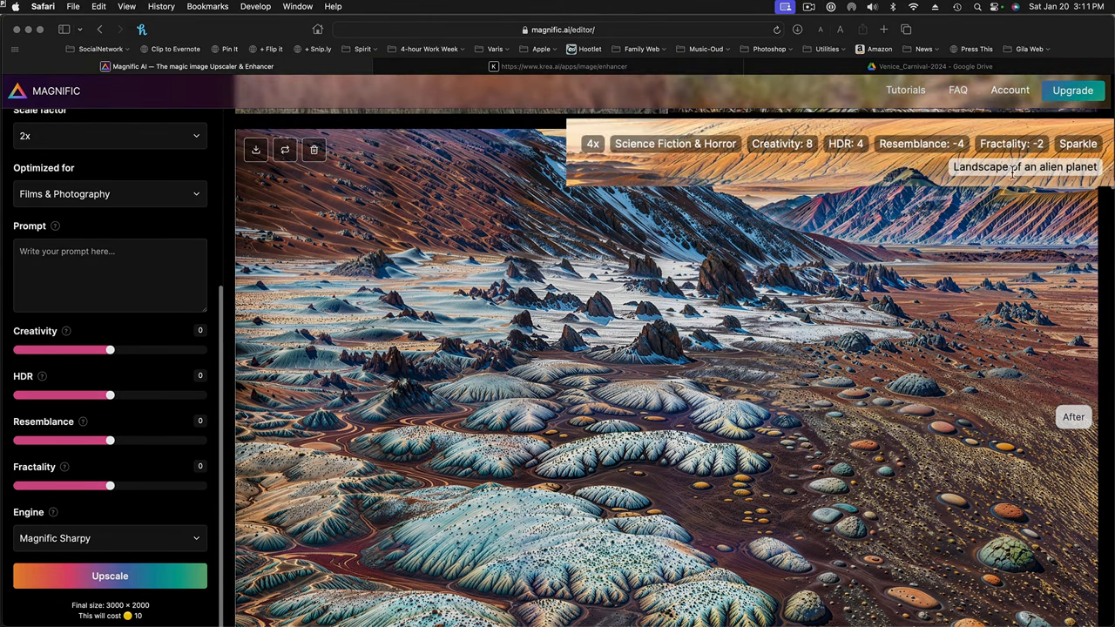
{"action": "mouse_move", "coordinate": [983, 180]}
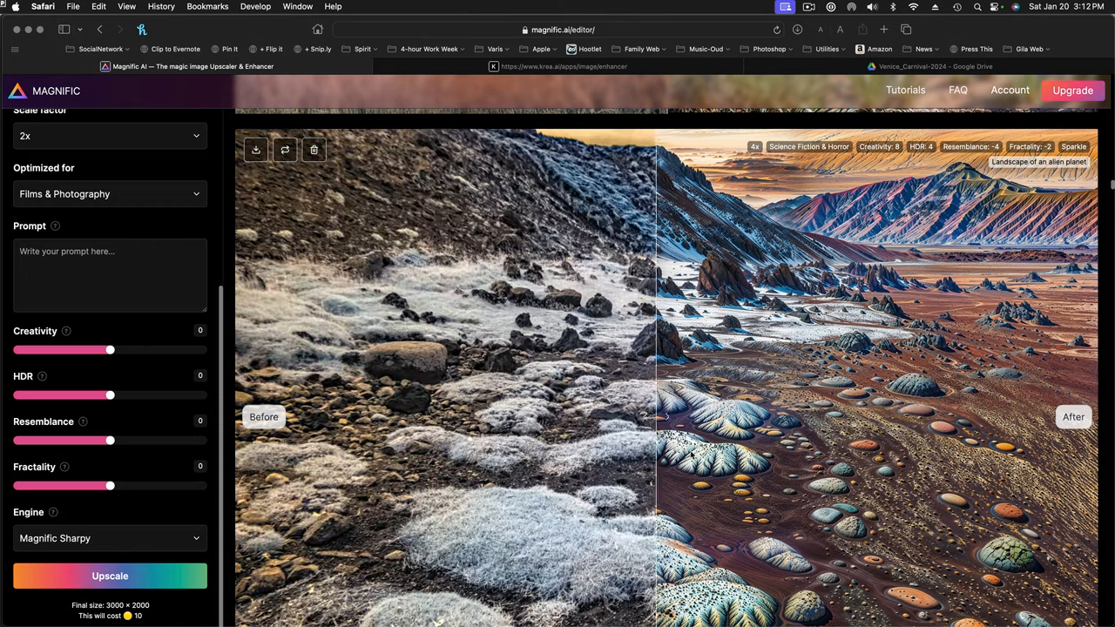
{"action": "left_click_drag", "start_coordinate": [653, 417], "coordinate": [770, 416]}
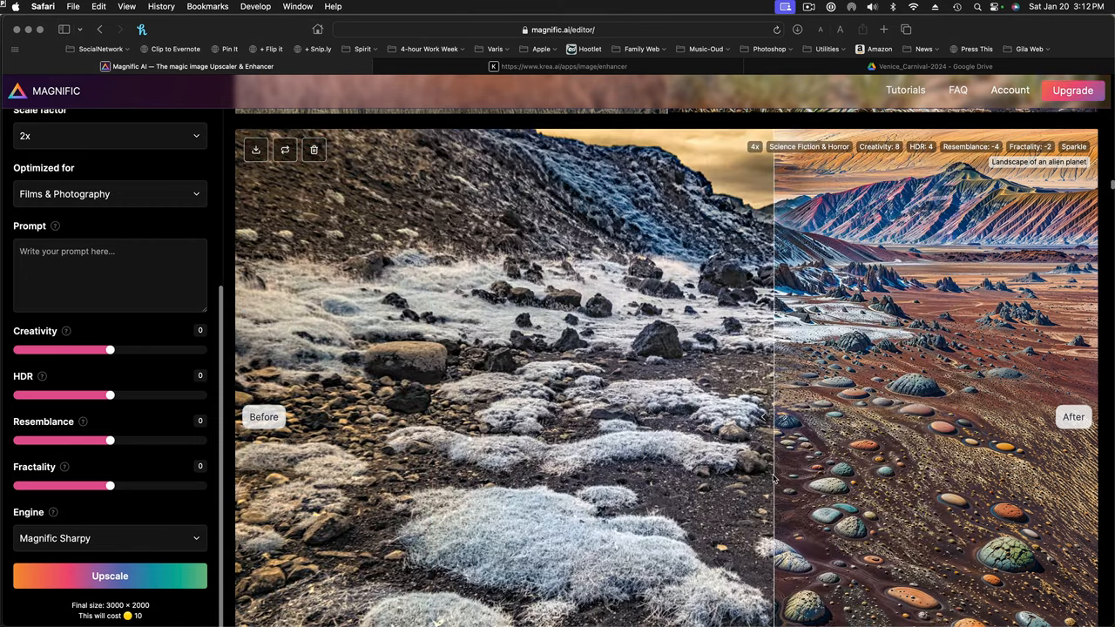
{"action": "left_click_drag", "start_coordinate": [766, 417], "coordinate": [1011, 417]}
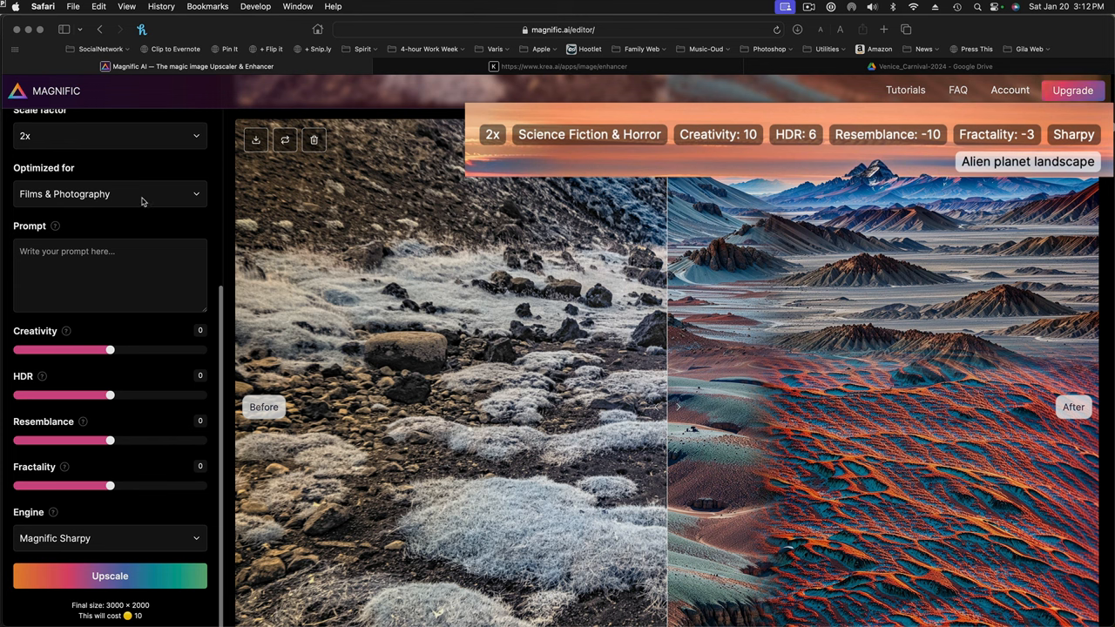
{"action": "mouse_move", "coordinate": [599, 150]}
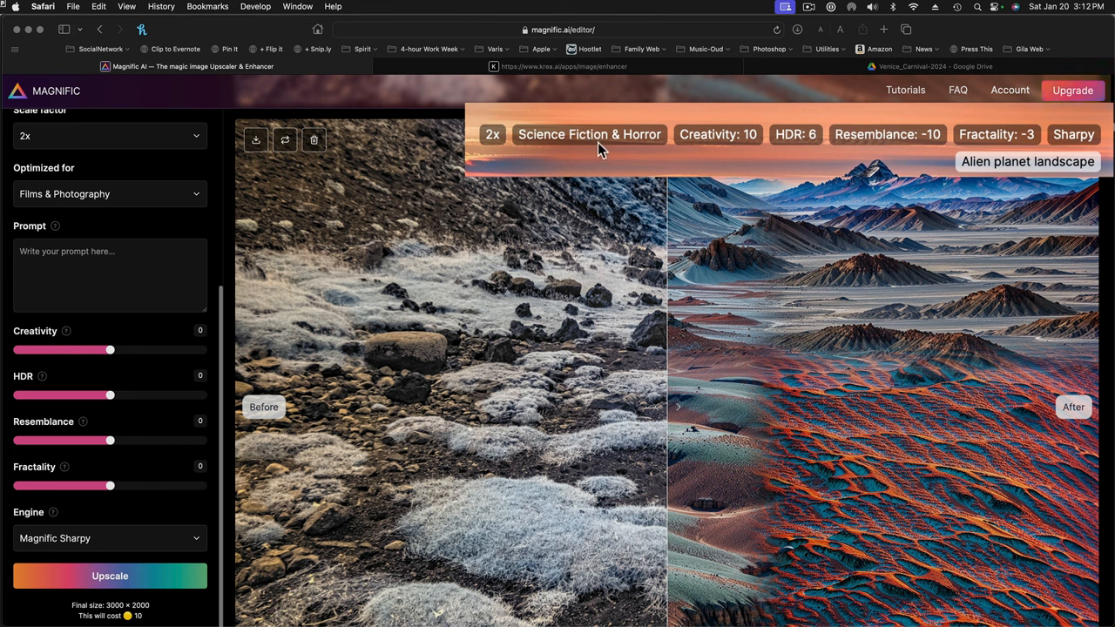
{"action": "mouse_move", "coordinate": [774, 145]}
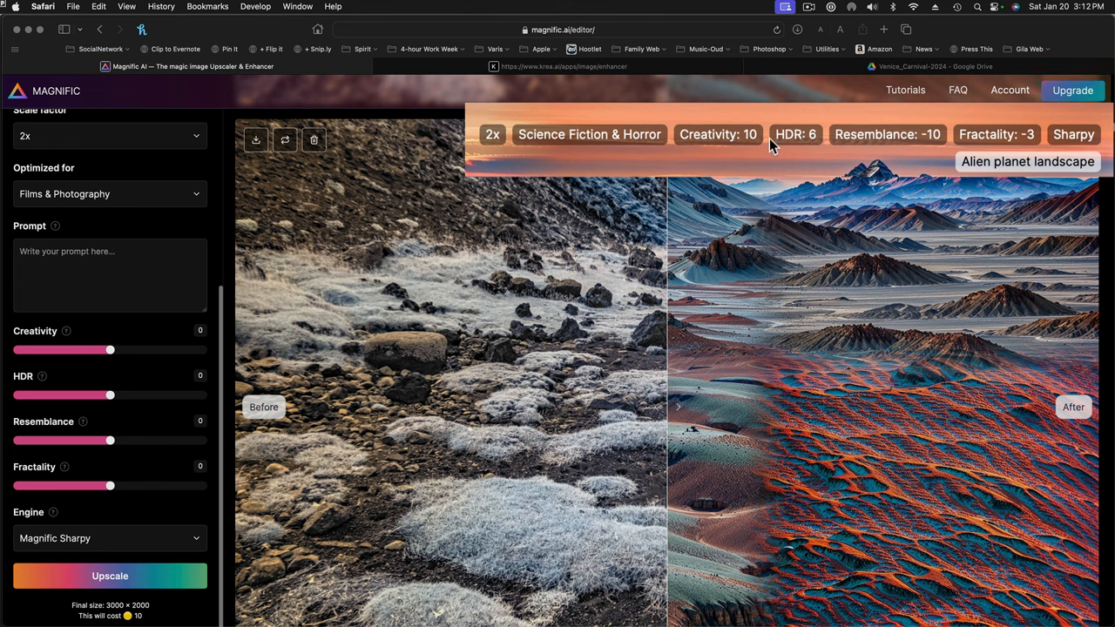
{"action": "mouse_move", "coordinate": [826, 167]}
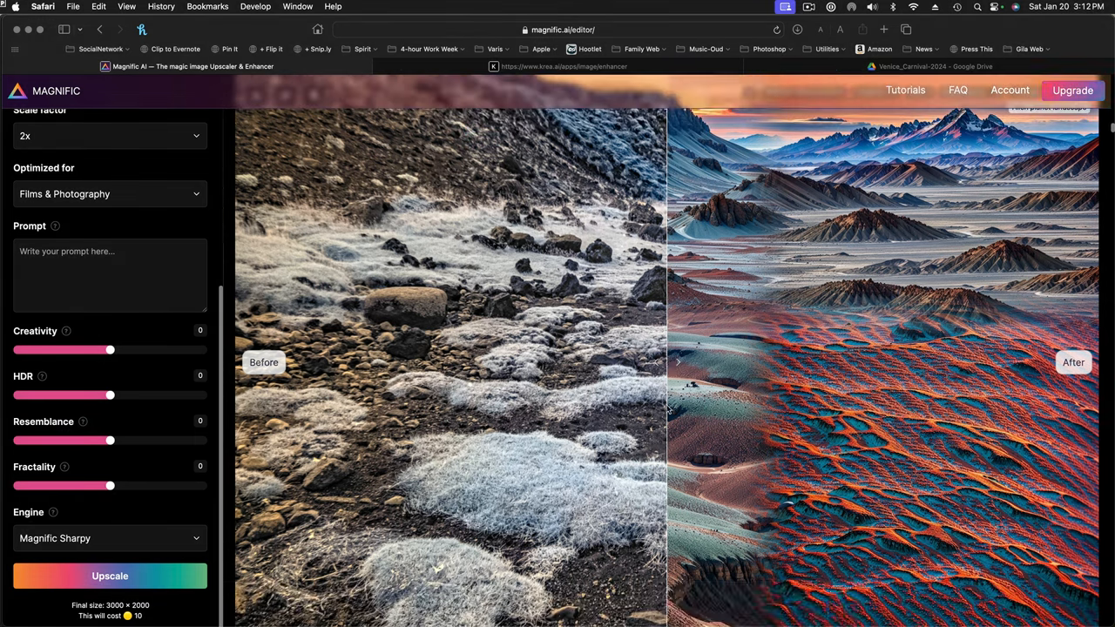
Slide the divider back and forth, ending with the alien-planet landscape filling the preview
{"action": "left_click_drag", "start_coordinate": [671, 360], "coordinate": [888, 360]}
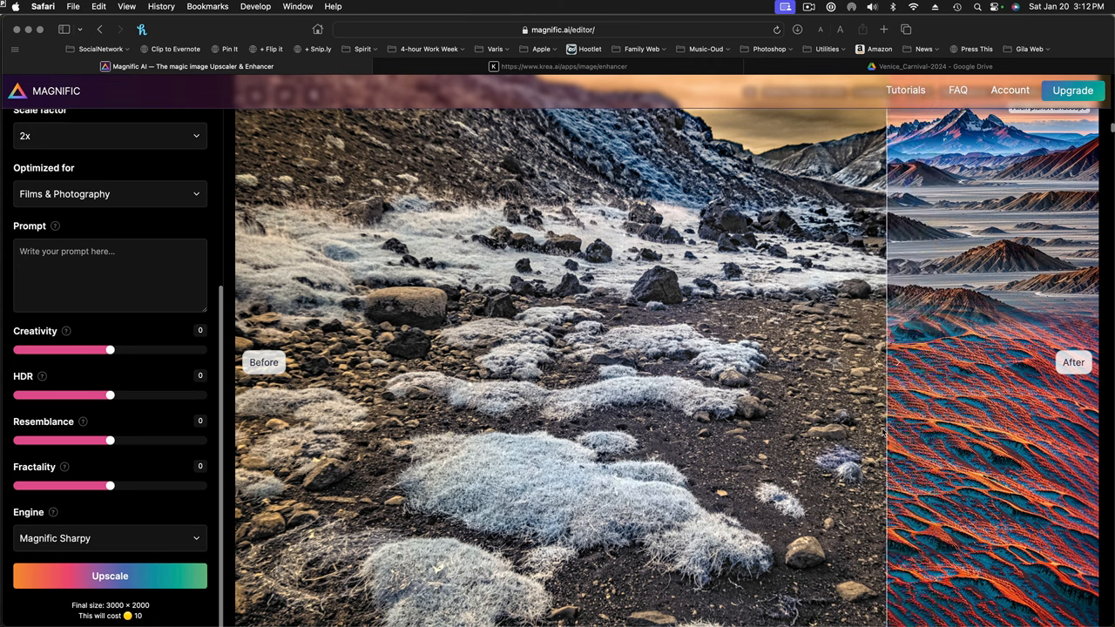
{"action": "left_click_drag", "start_coordinate": [888, 361], "coordinate": [646, 361]}
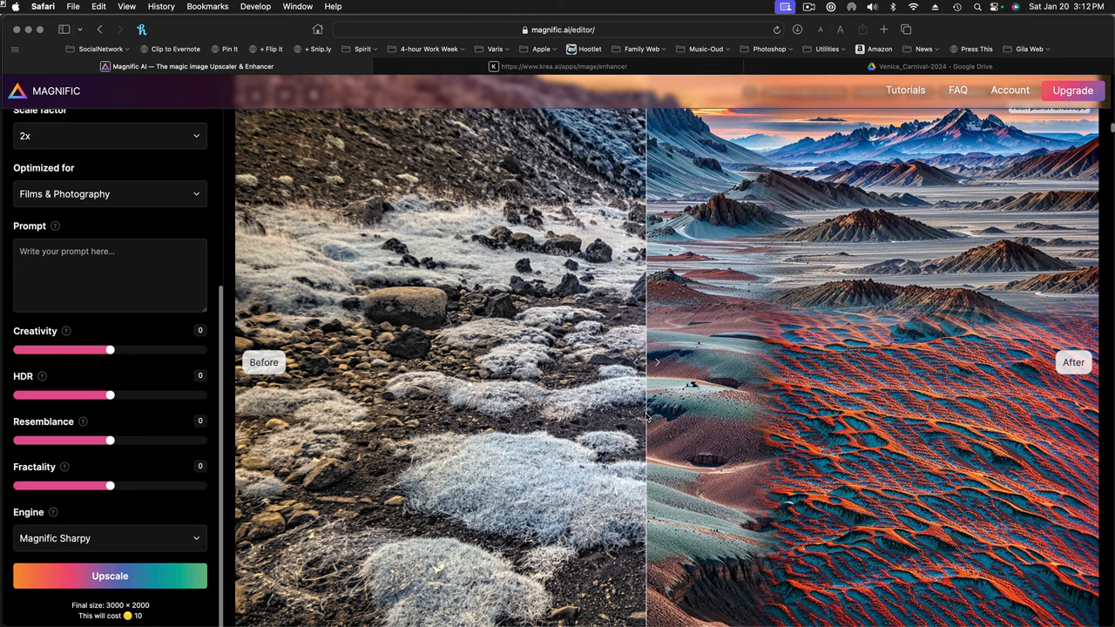
{"action": "left_click_drag", "start_coordinate": [645, 360], "coordinate": [279, 361]}
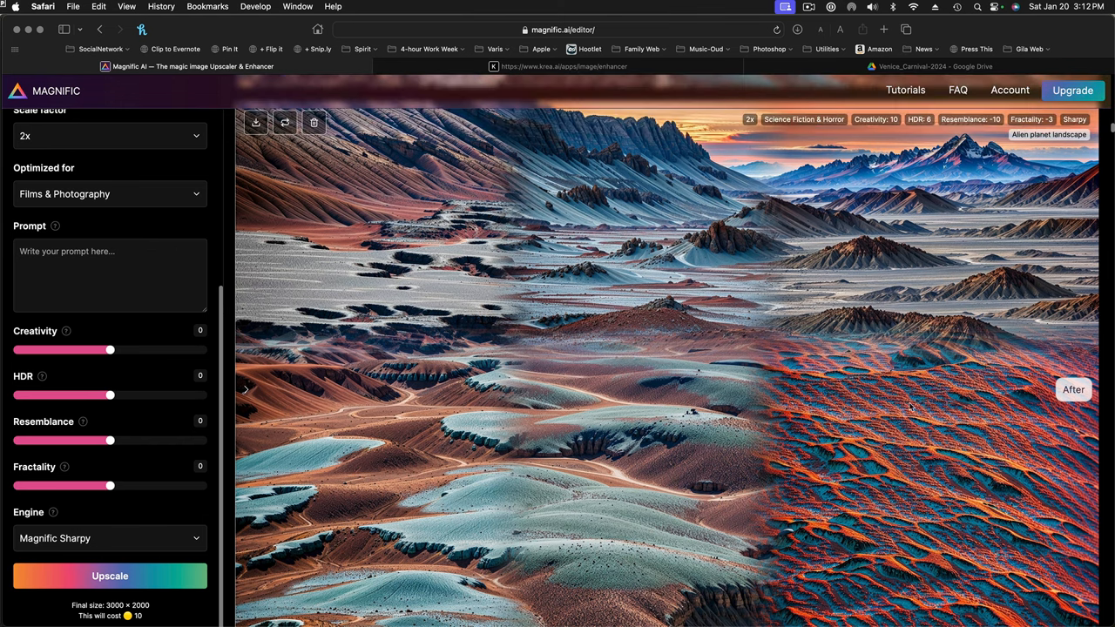
{"action": "mouse_move", "coordinate": [573, 361]}
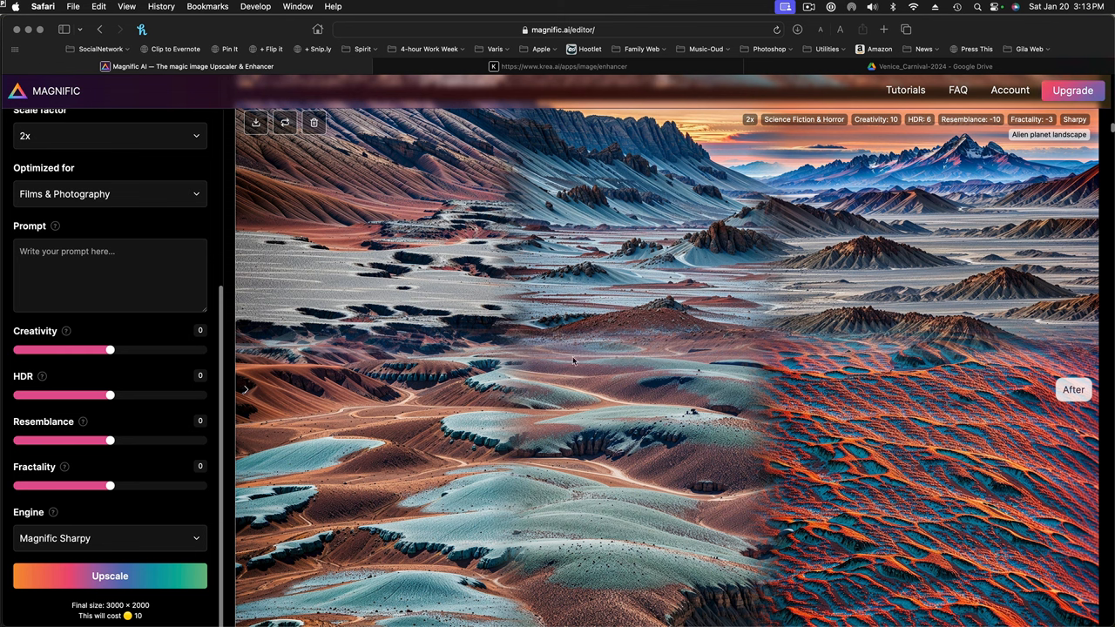
{"action": "mouse_move", "coordinate": [676, 352]}
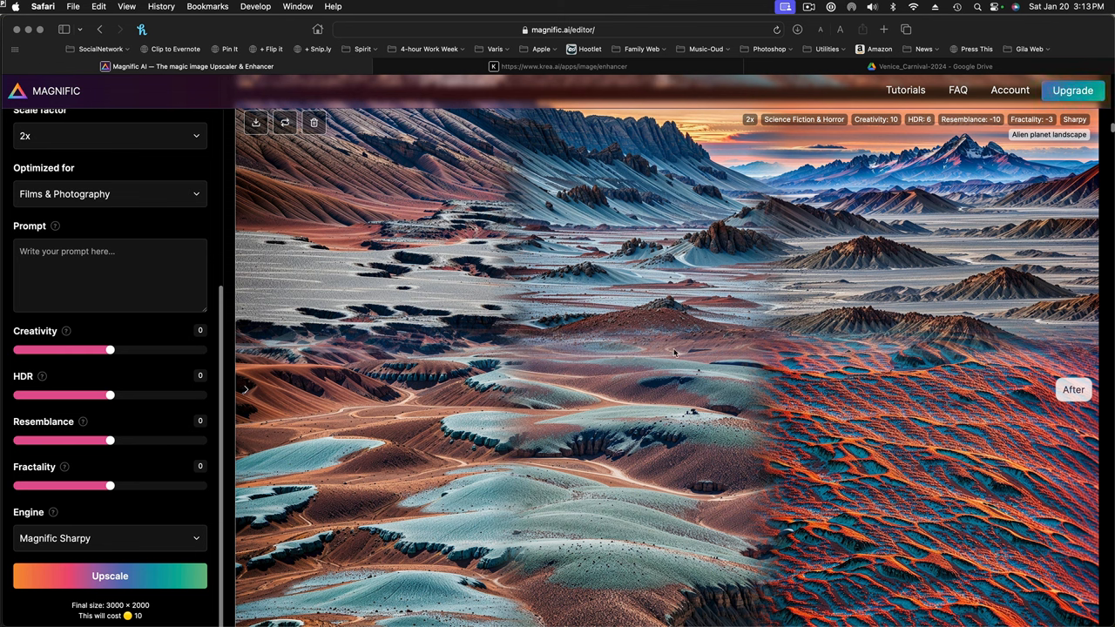
{"action": "mouse_move", "coordinate": [956, 171]}
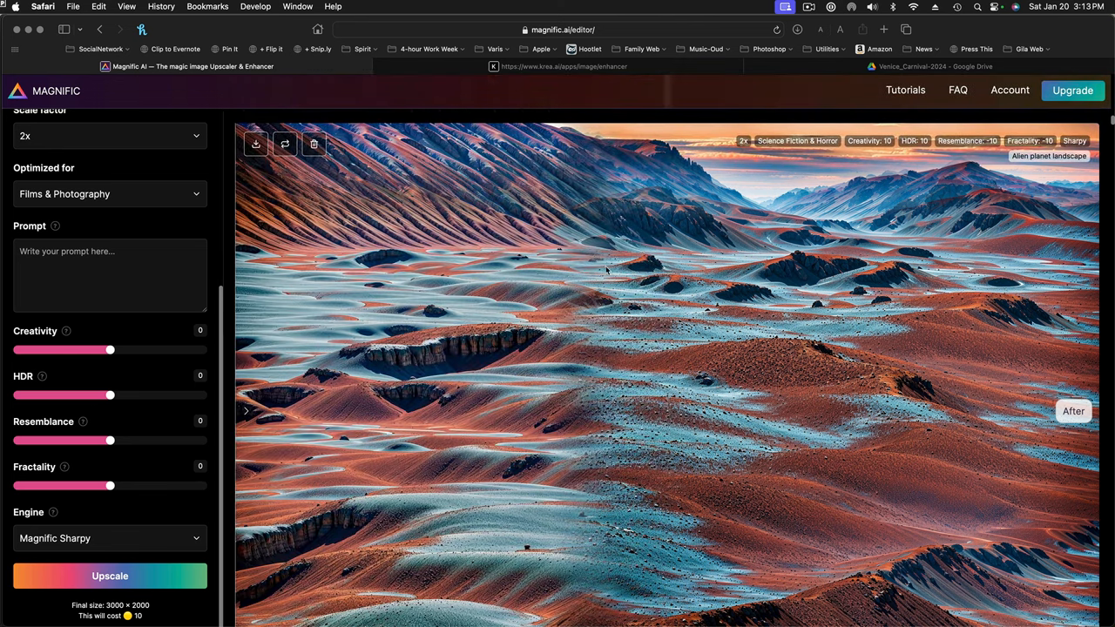
{"action": "mouse_move", "coordinate": [585, 212]}
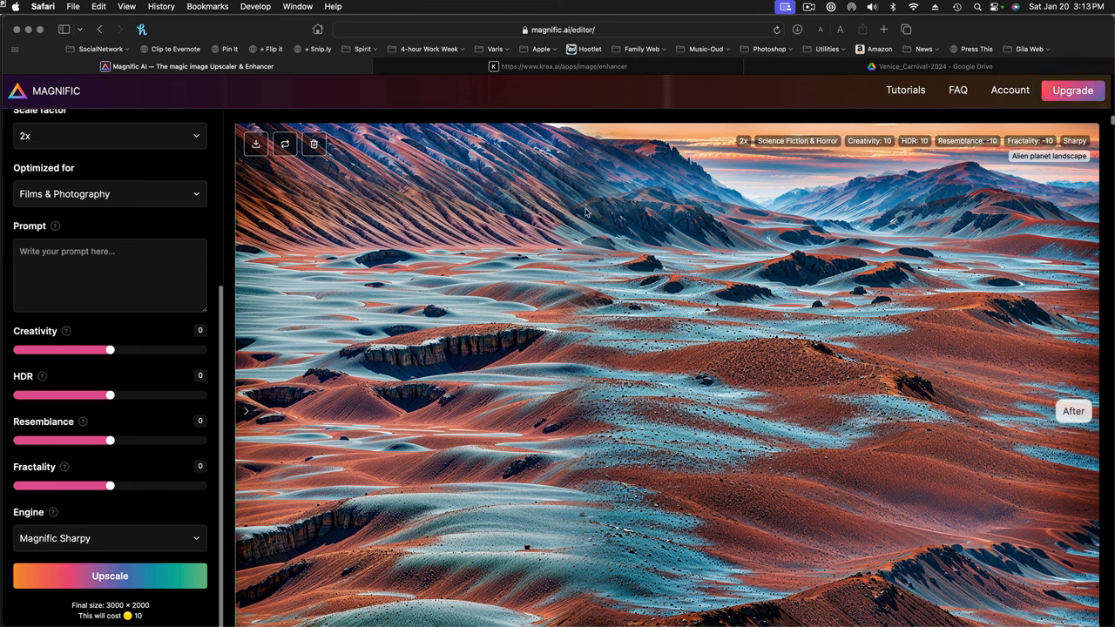
{"action": "mouse_move", "coordinate": [1035, 150]}
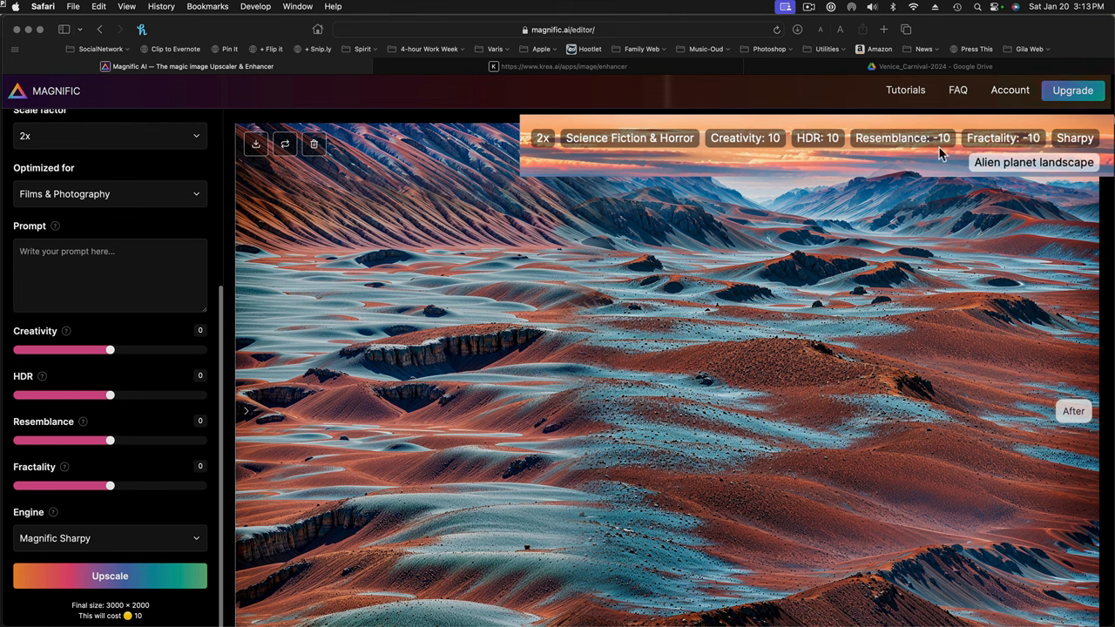
{"action": "mouse_move", "coordinate": [1017, 143]}
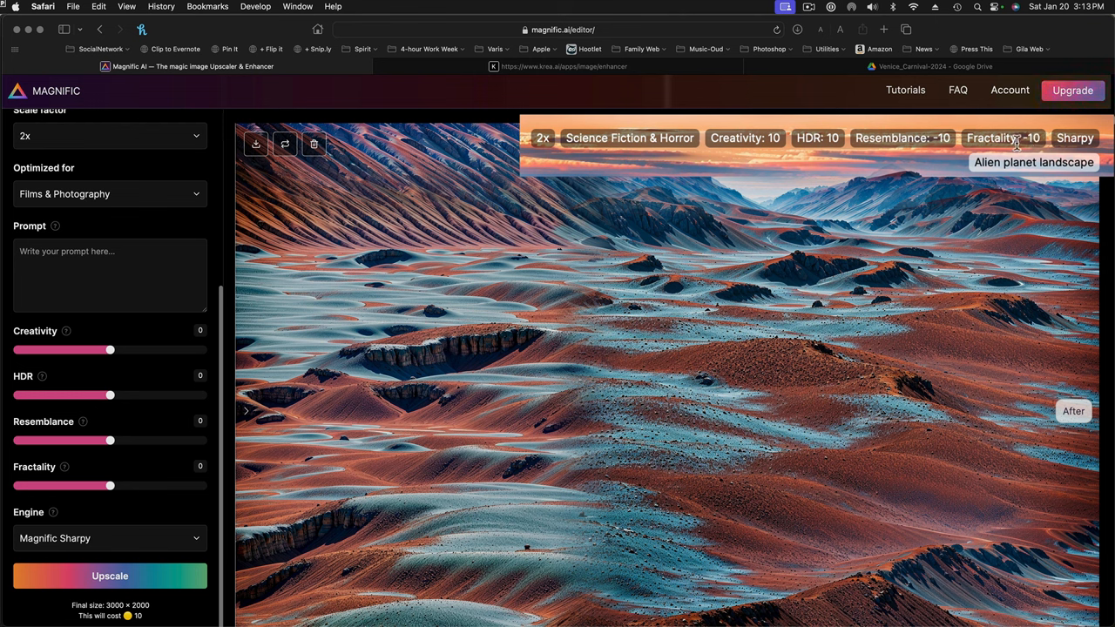
{"action": "mouse_move", "coordinate": [780, 150]}
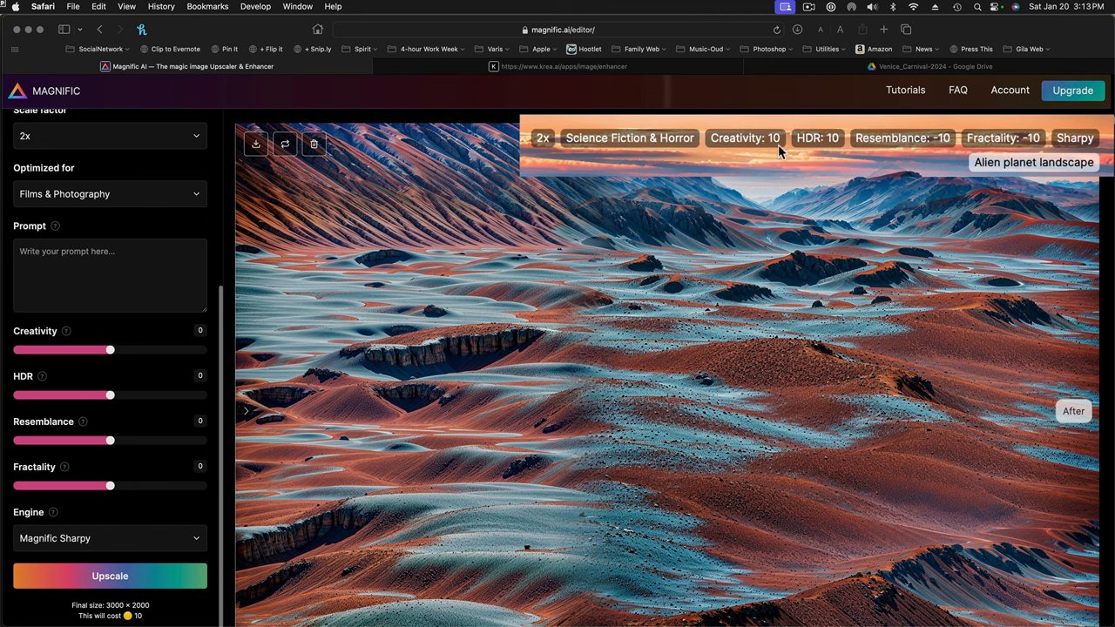
{"action": "mouse_move", "coordinate": [742, 151]}
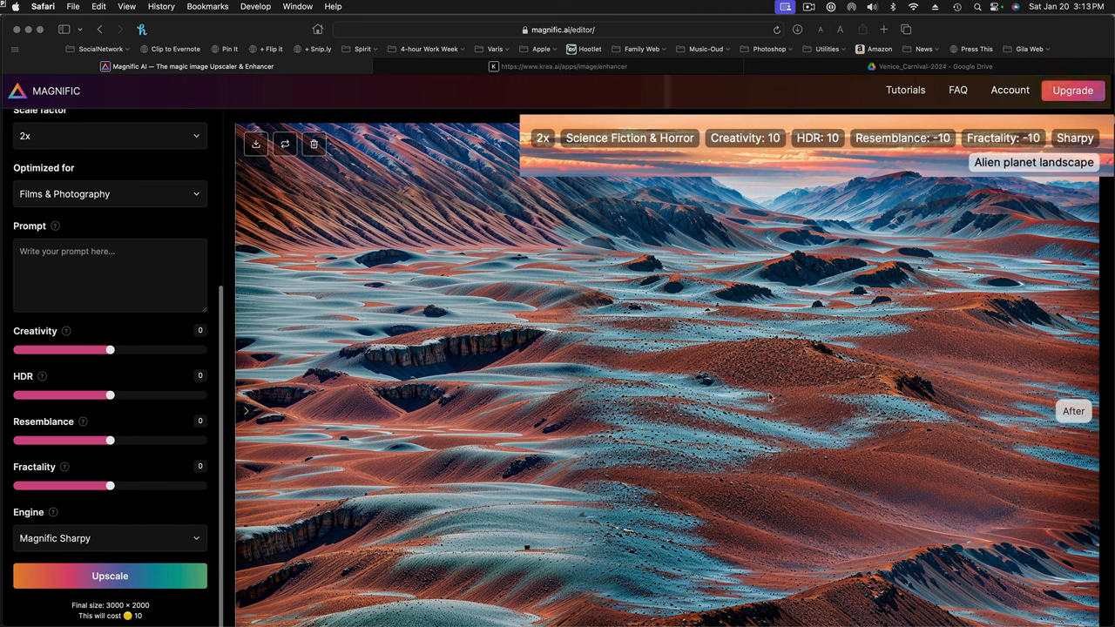
{"action": "mouse_move", "coordinate": [948, 167]}
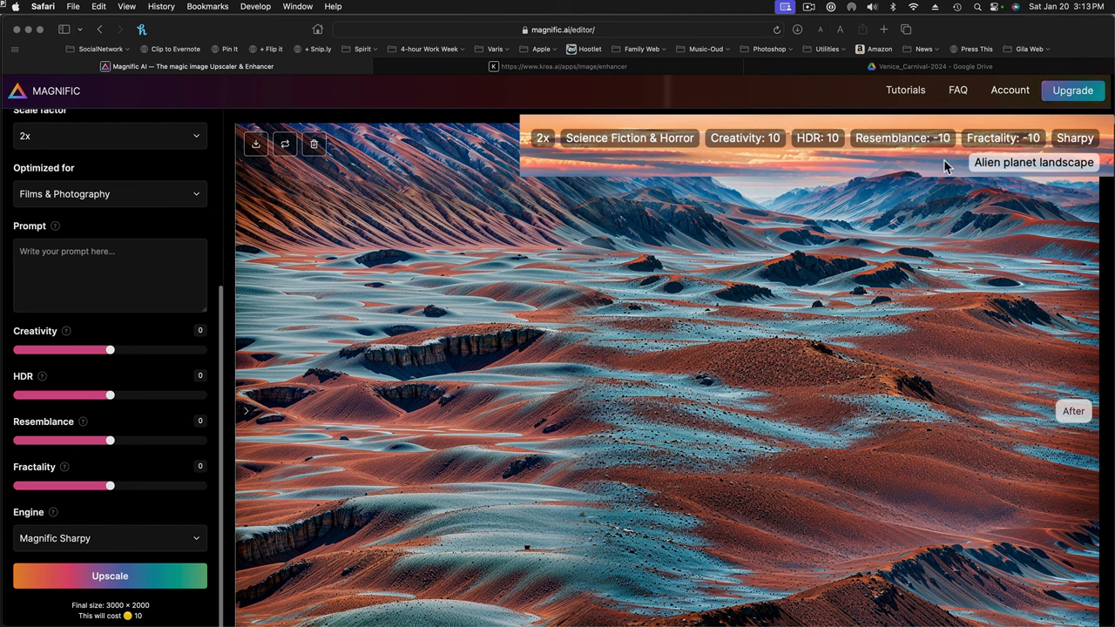
{"action": "mouse_move", "coordinate": [1032, 178]}
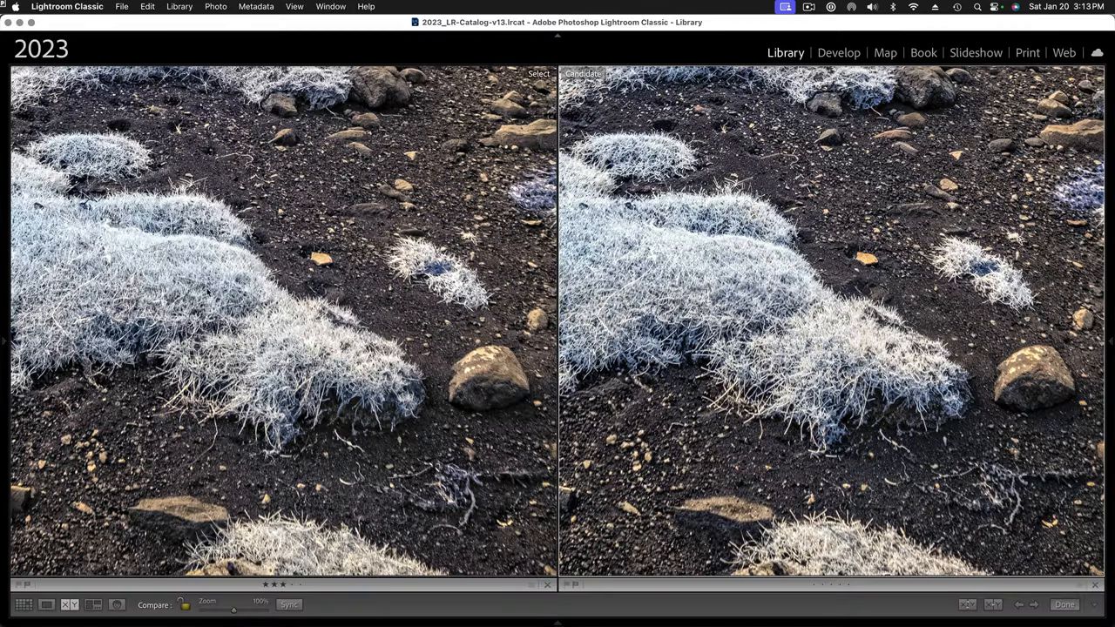
{"action": "mouse_move", "coordinate": [342, 425]}
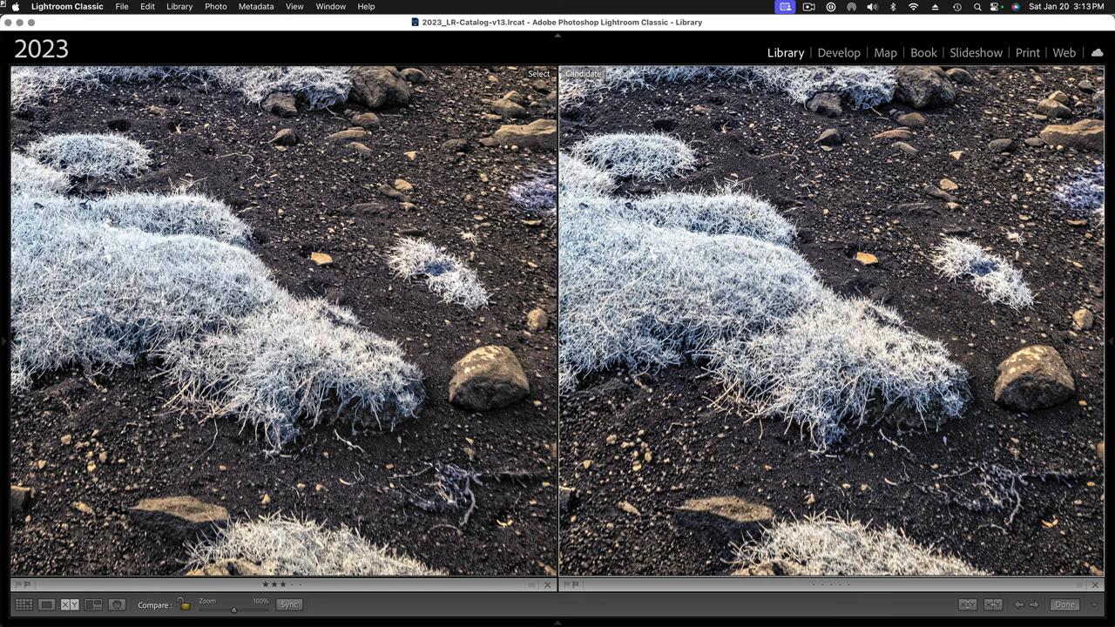
{"action": "mouse_move", "coordinate": [850, 275]}
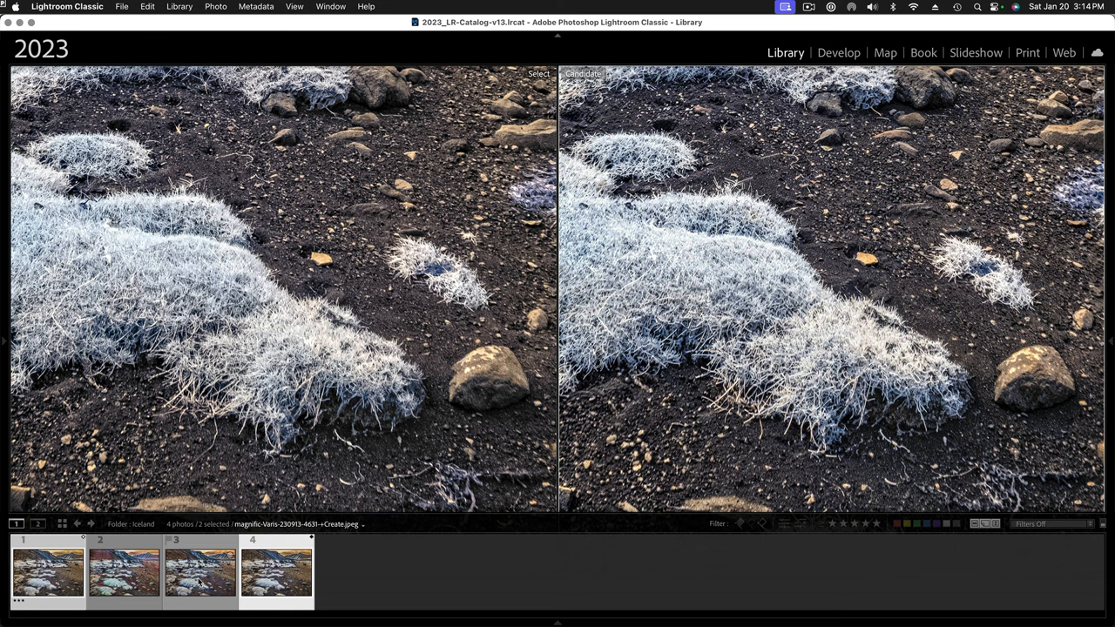
Set the water-over-rocks Magnific version as the Compare view Candidate
{"action": "left_click", "coordinate": [275, 571]}
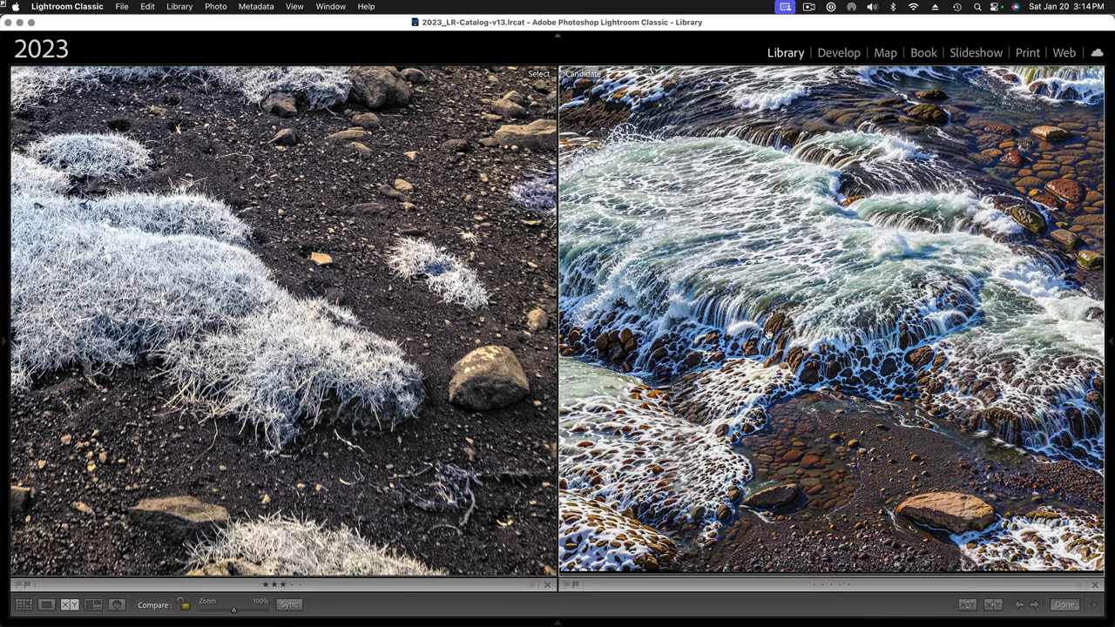
{"action": "mouse_move", "coordinate": [878, 265]}
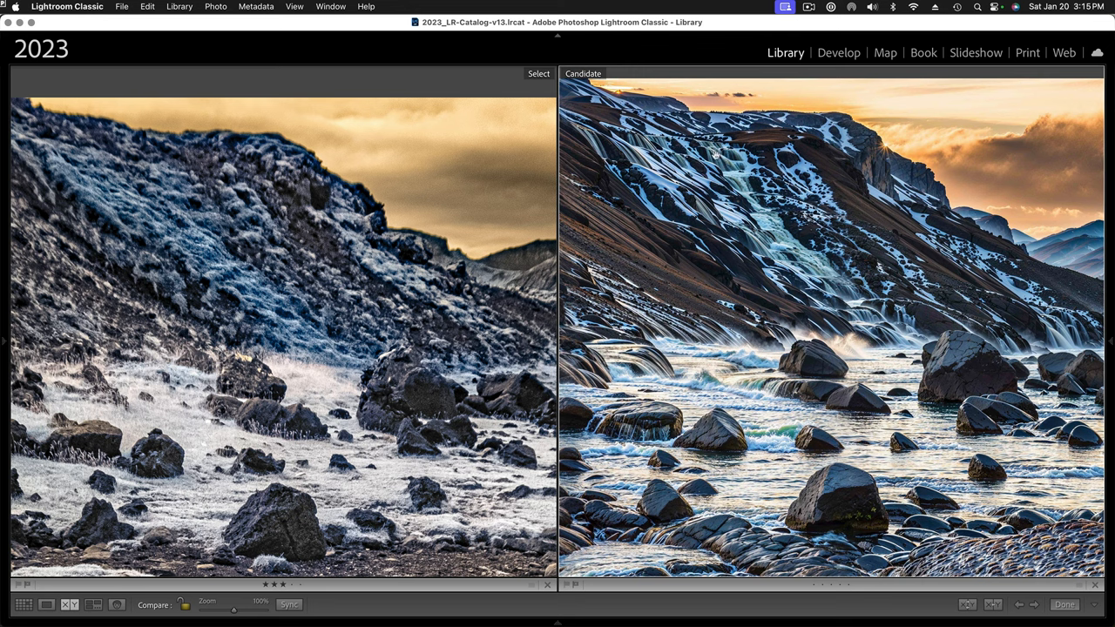
{"action": "mouse_move", "coordinate": [578, 207]}
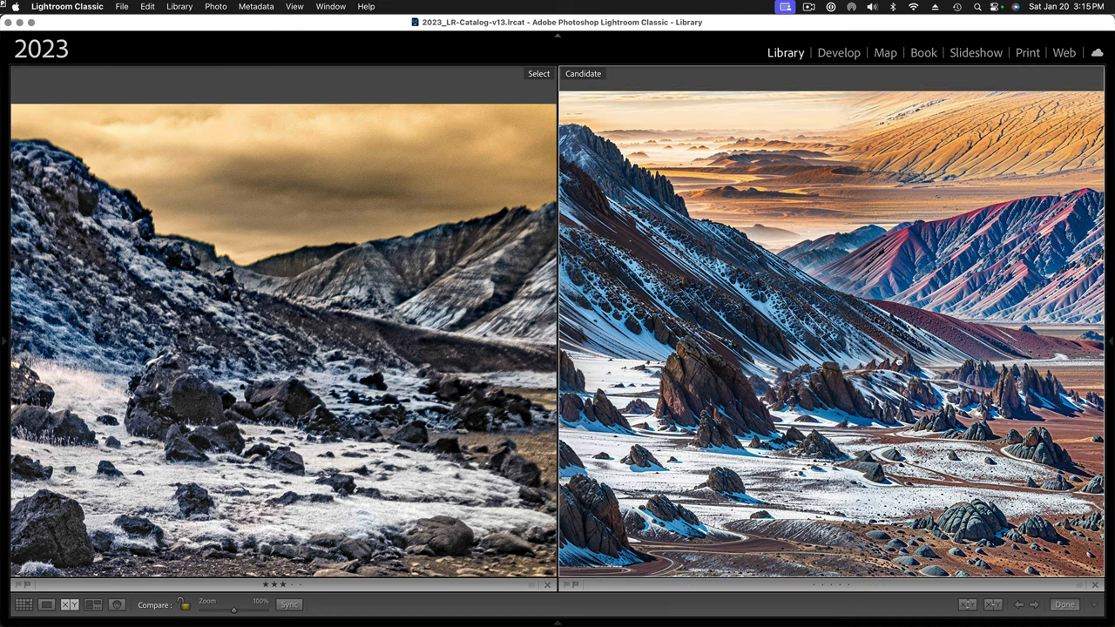
{"action": "mouse_move", "coordinate": [952, 261]}
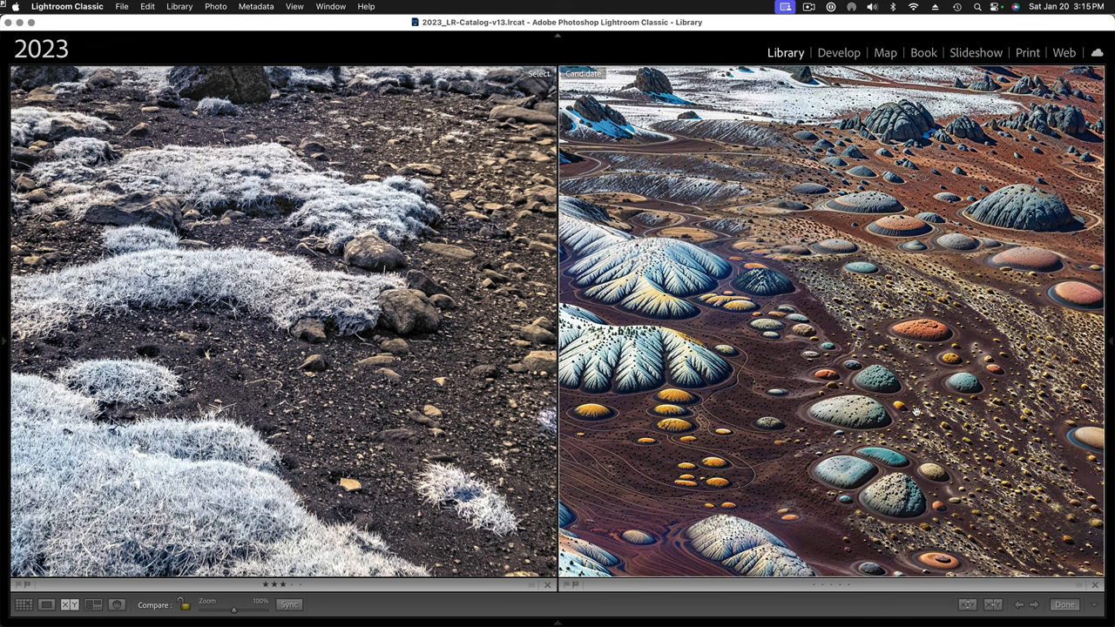
{"action": "mouse_move", "coordinate": [742, 404]}
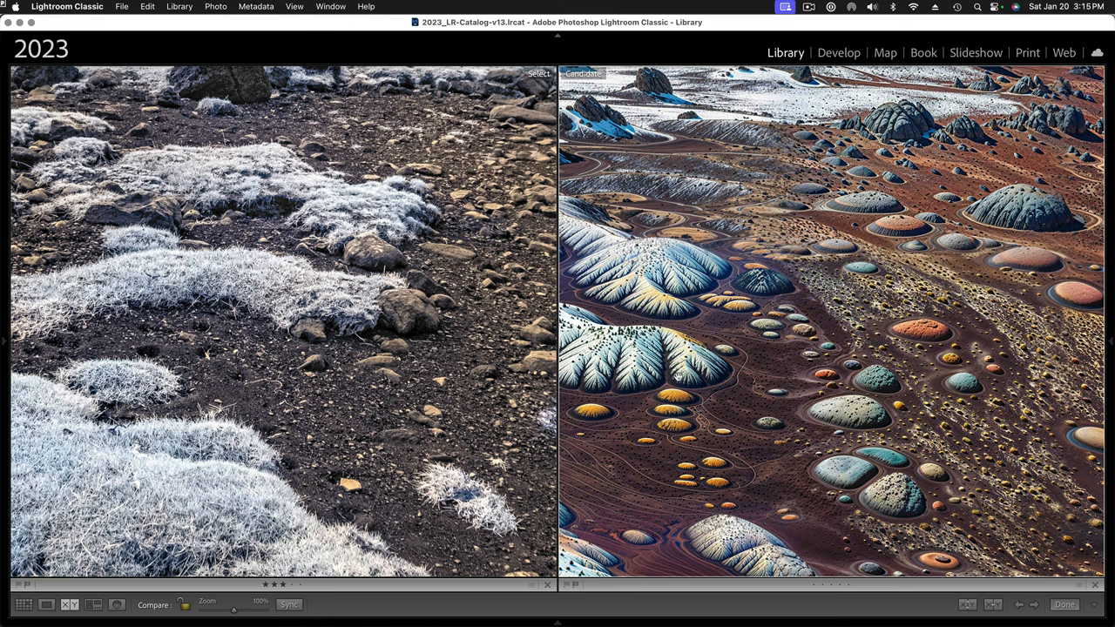
Expand the left panel to show the catalog's Folders list
{"action": "left_click", "coordinate": [4, 339]}
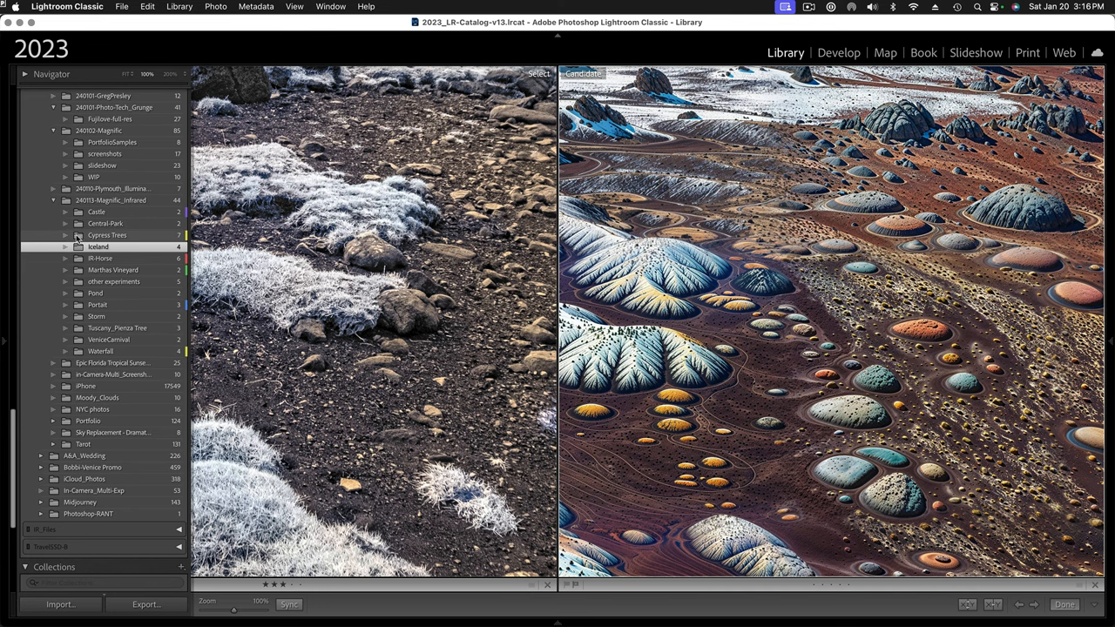
Load the Cypress Trees folder so the tractor close-up pair fills Compare view
{"action": "left_click", "coordinate": [108, 234]}
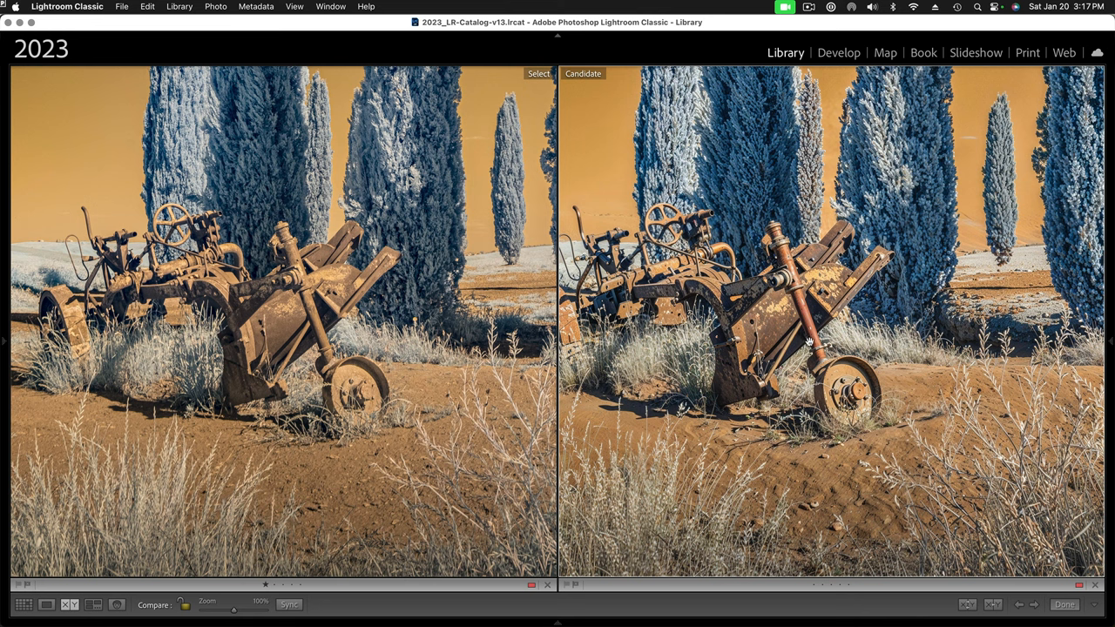
{"action": "mouse_move", "coordinate": [676, 289]}
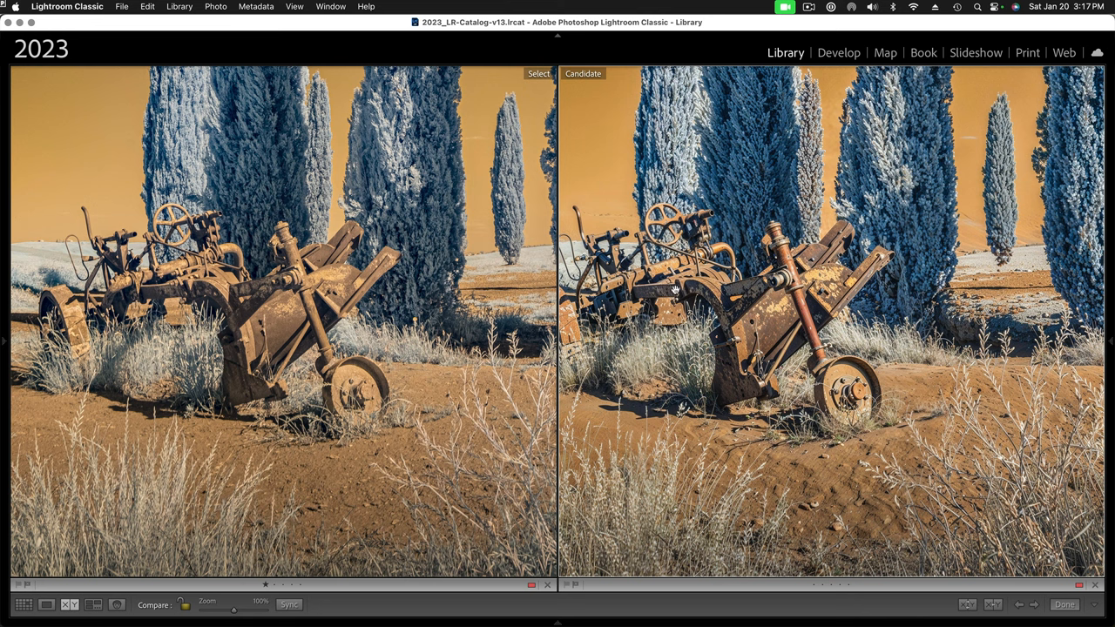
{"action": "mouse_move", "coordinate": [715, 338]}
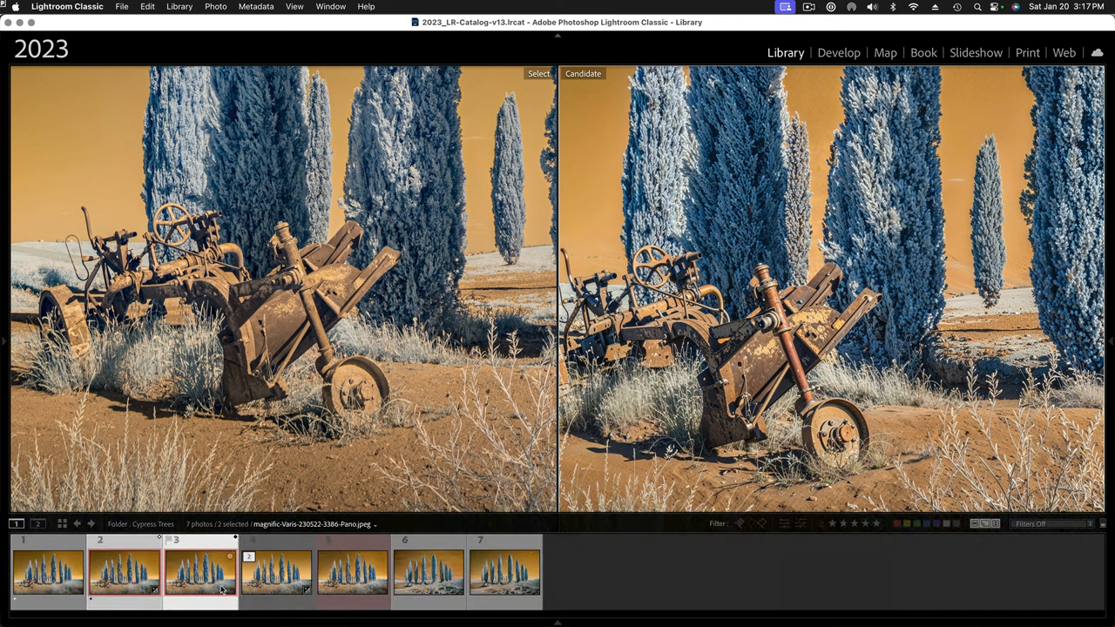
Make a different, sharper upscaled tractor image the Candidate beside the original
{"action": "left_click", "coordinate": [352, 571]}
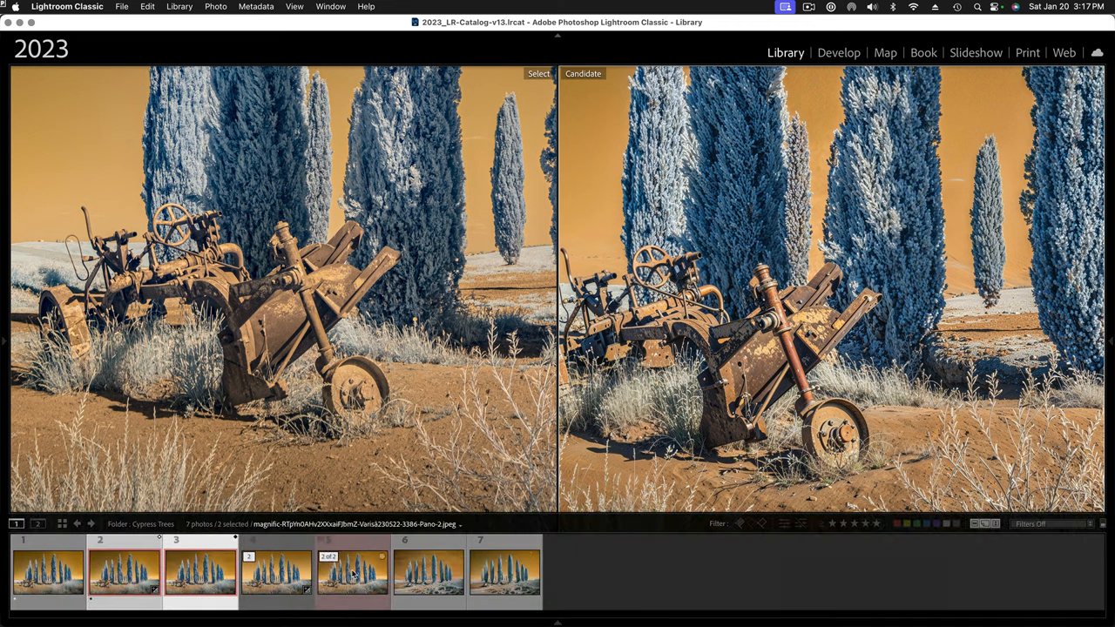
{"action": "mouse_move", "coordinate": [352, 576]}
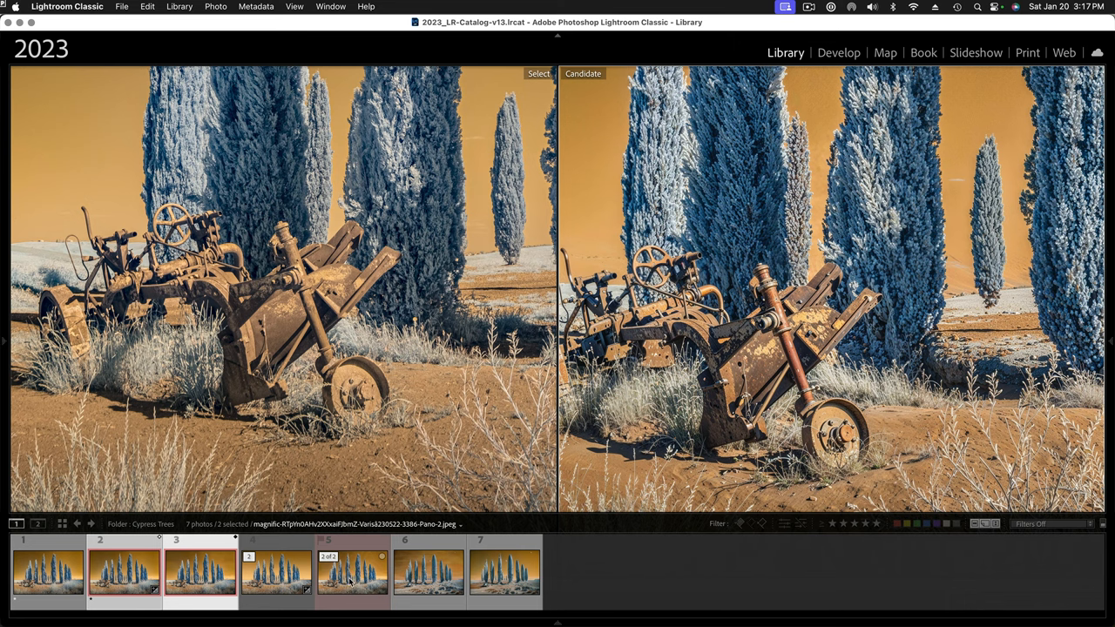
{"action": "left_click", "coordinate": [352, 572]}
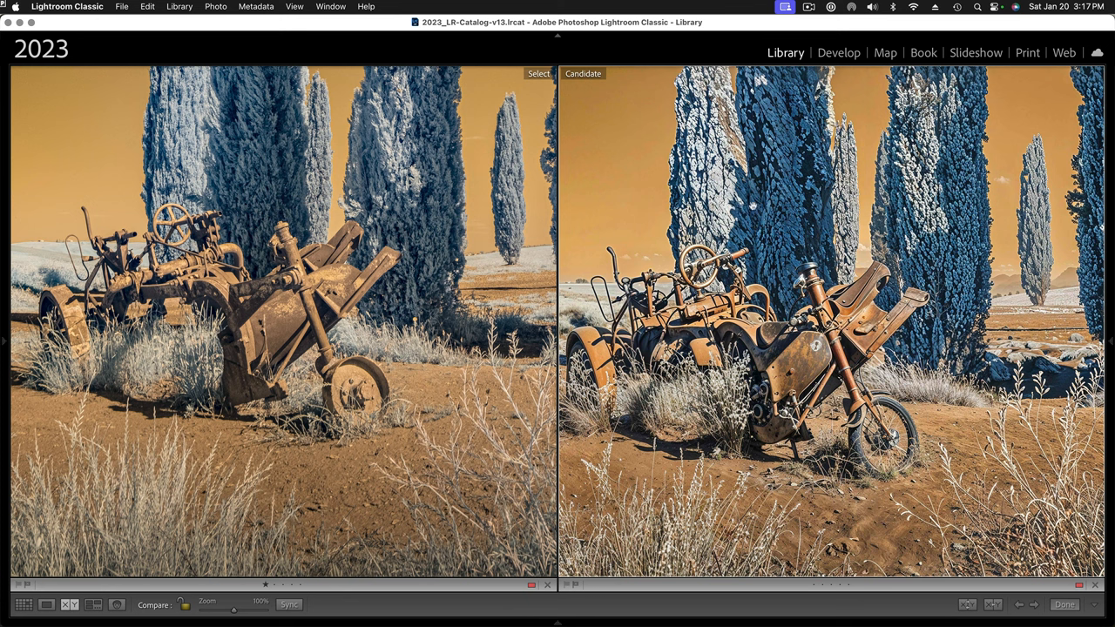
{"action": "mouse_move", "coordinate": [105, 112]}
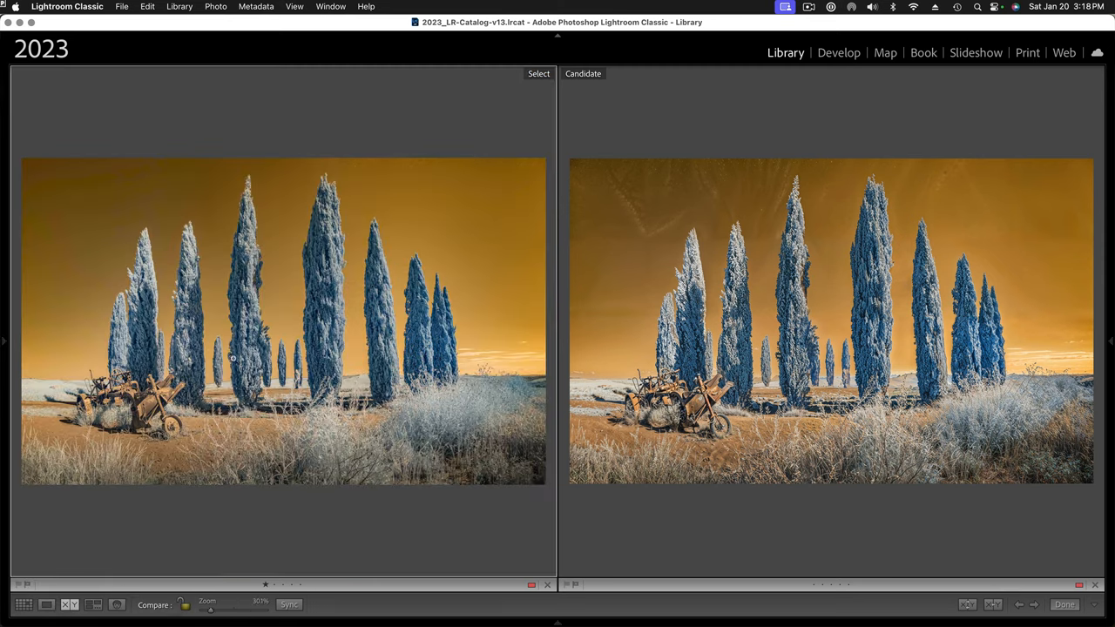
{"action": "mouse_move", "coordinate": [715, 329]}
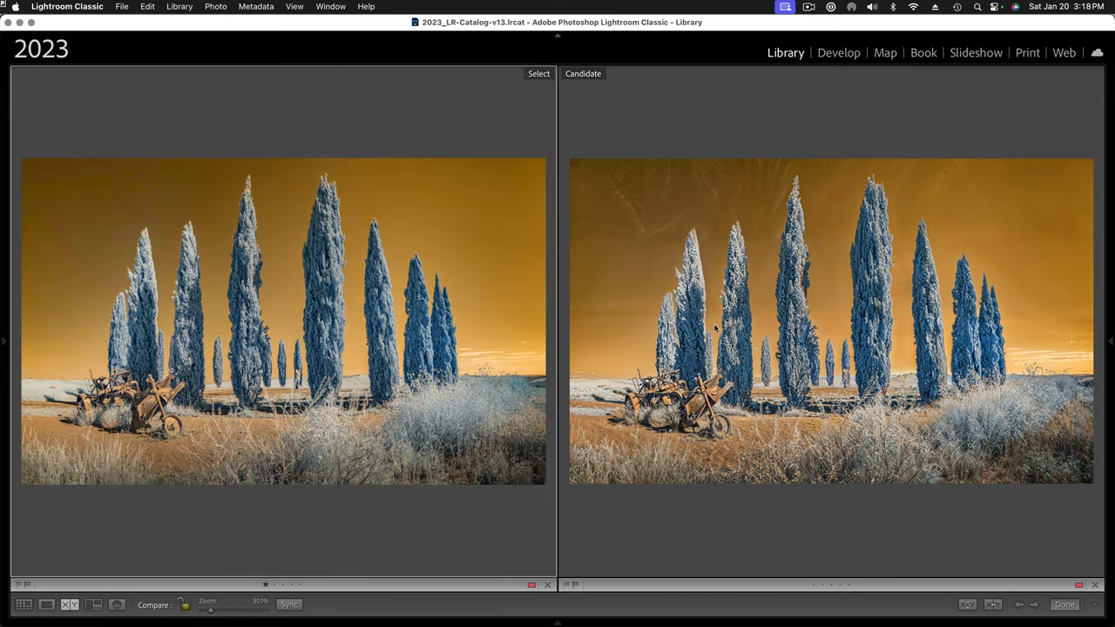
{"action": "mouse_move", "coordinate": [958, 198]}
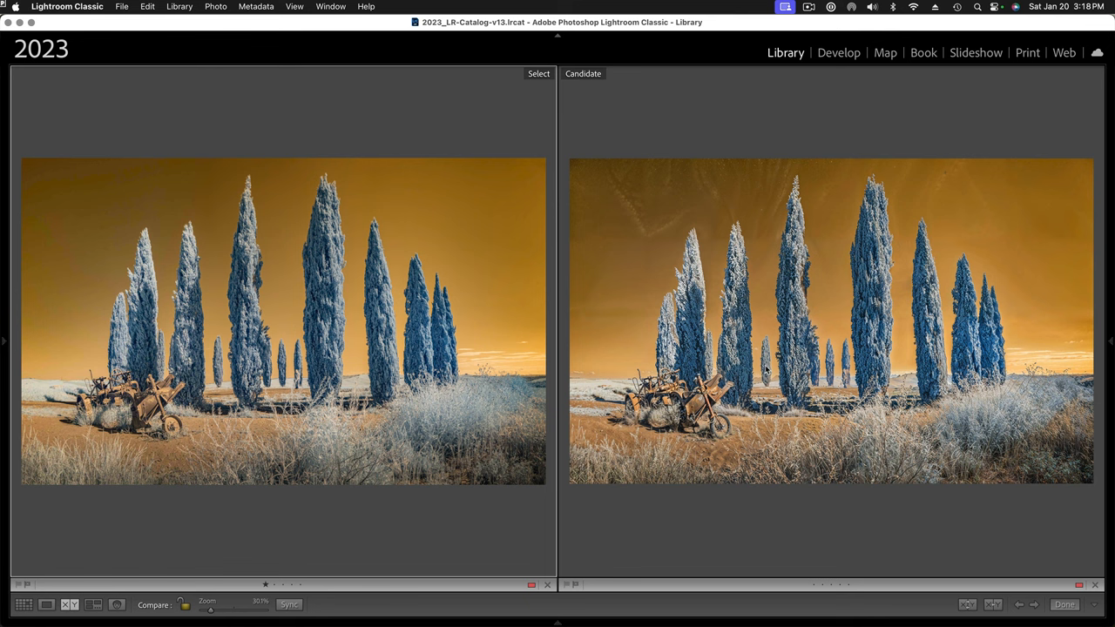
{"action": "mouse_move", "coordinate": [230, 384]}
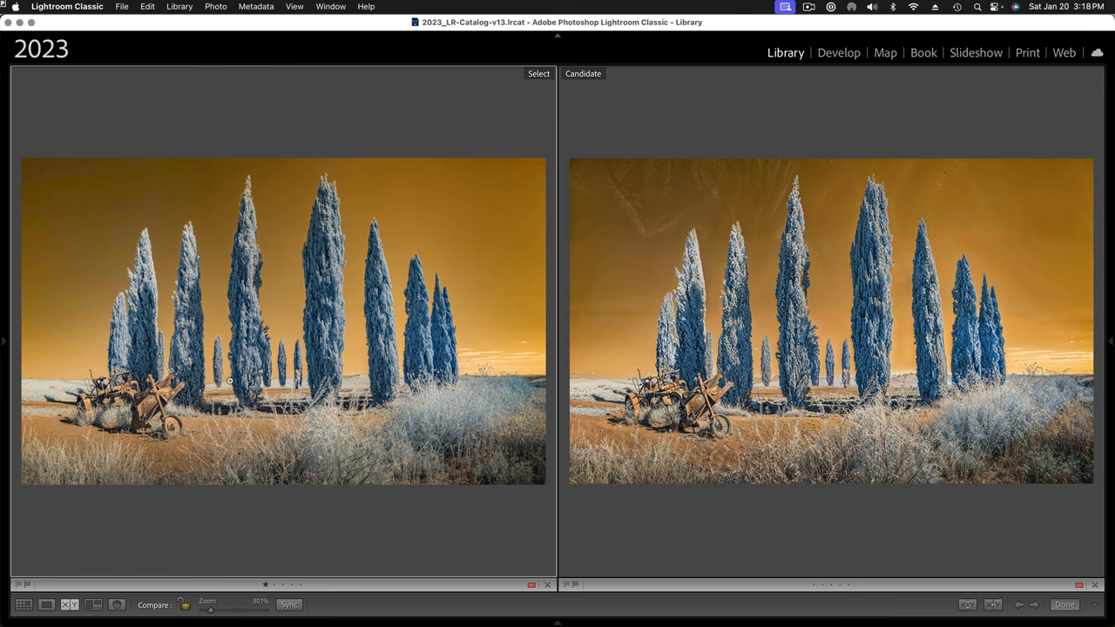
{"action": "mouse_move", "coordinate": [237, 390]}
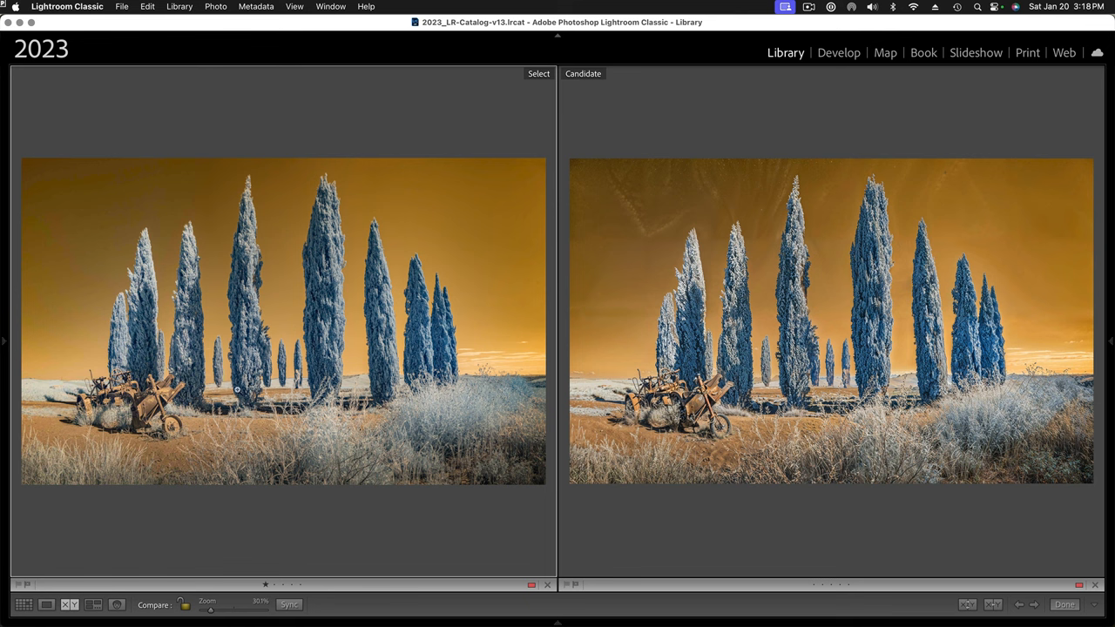
{"action": "mouse_move", "coordinate": [312, 369]}
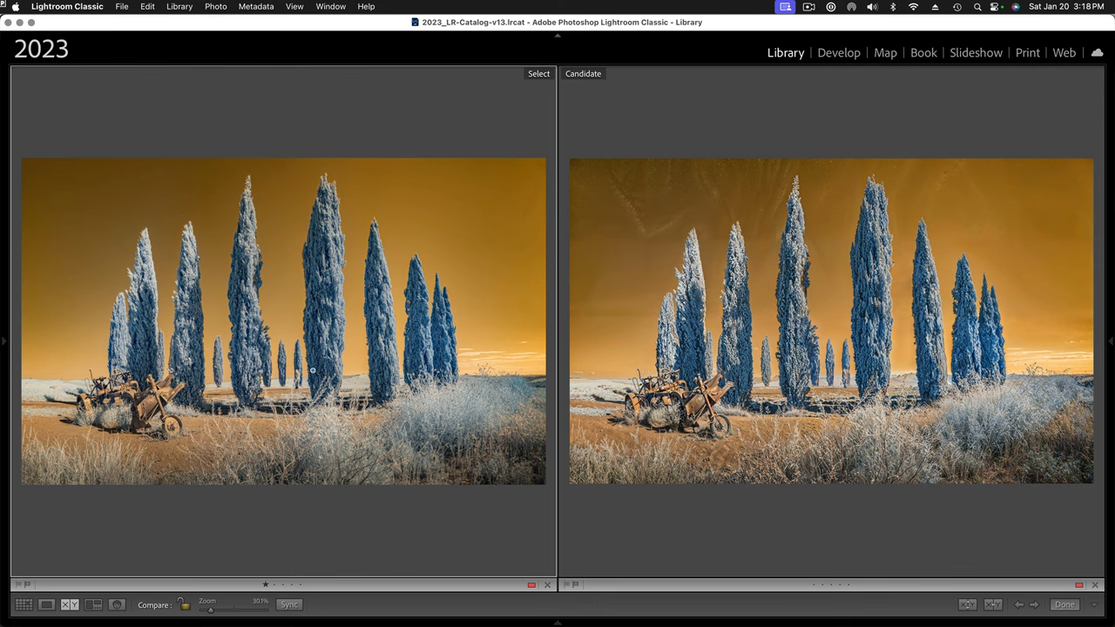
{"action": "mouse_move", "coordinate": [174, 498]}
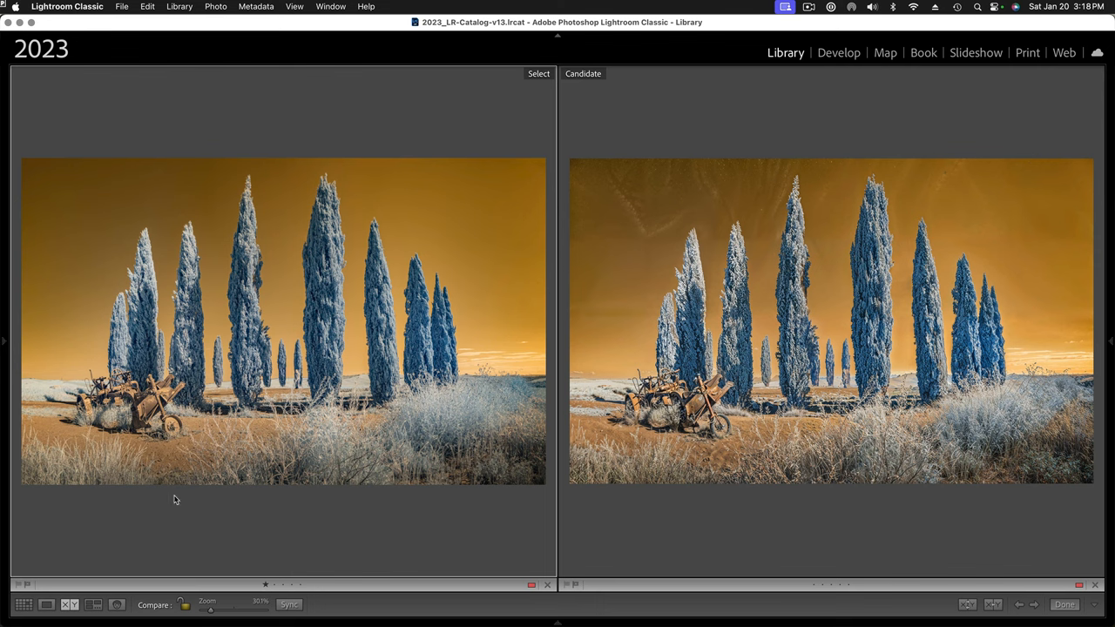
Move to the woman-and-horse beach portrait pair and zoom in on face and muzzle
{"action": "left_click", "coordinate": [5, 340]}
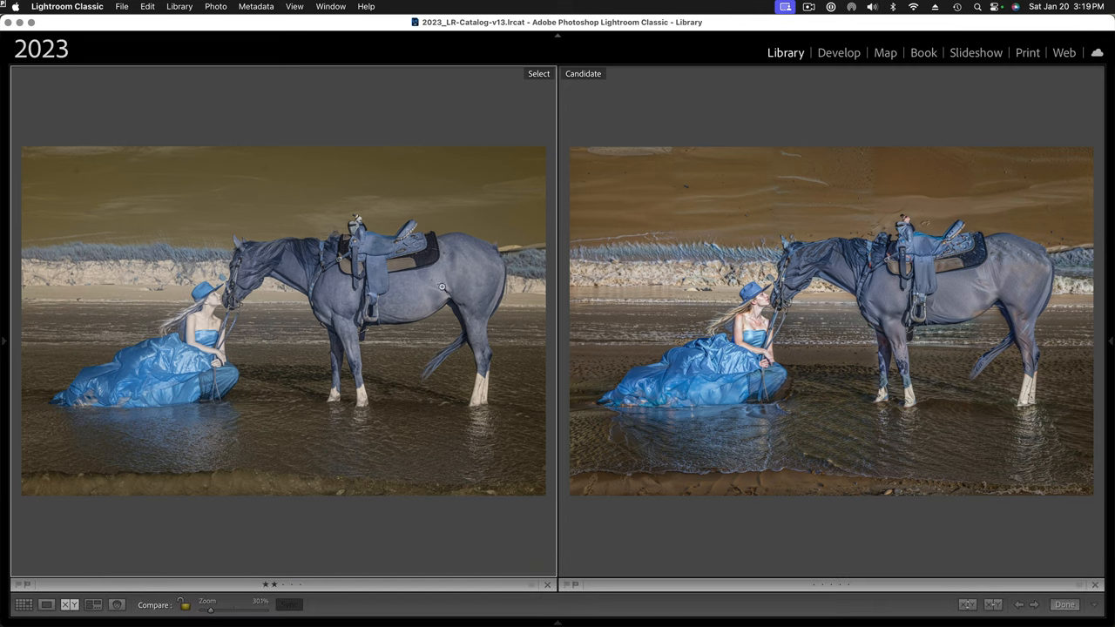
{"action": "mouse_move", "coordinate": [735, 299]}
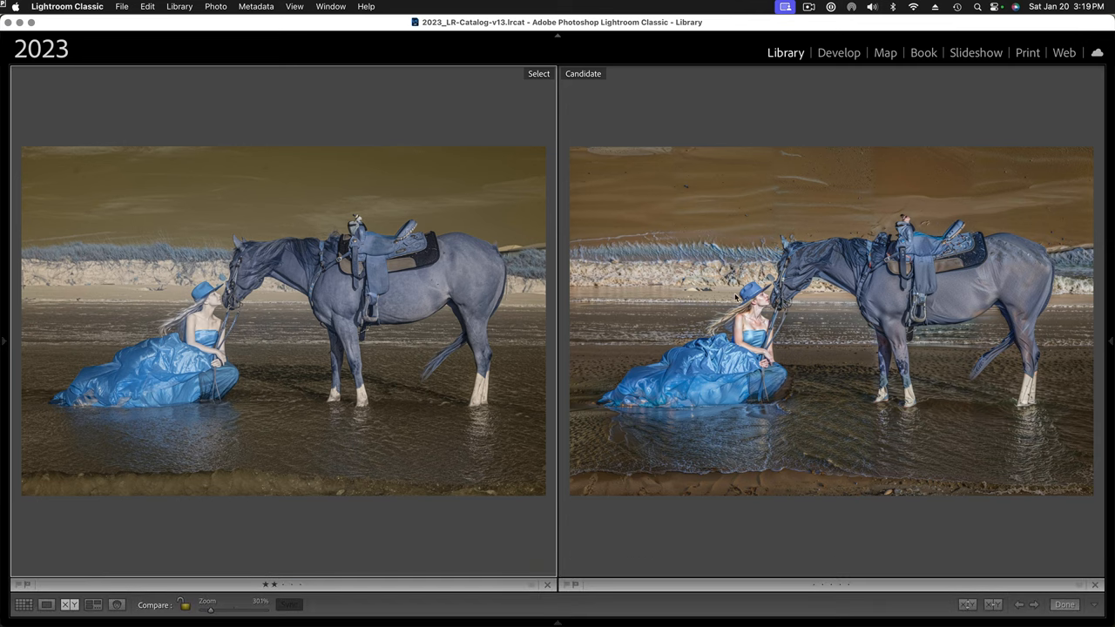
{"action": "mouse_move", "coordinate": [941, 281]}
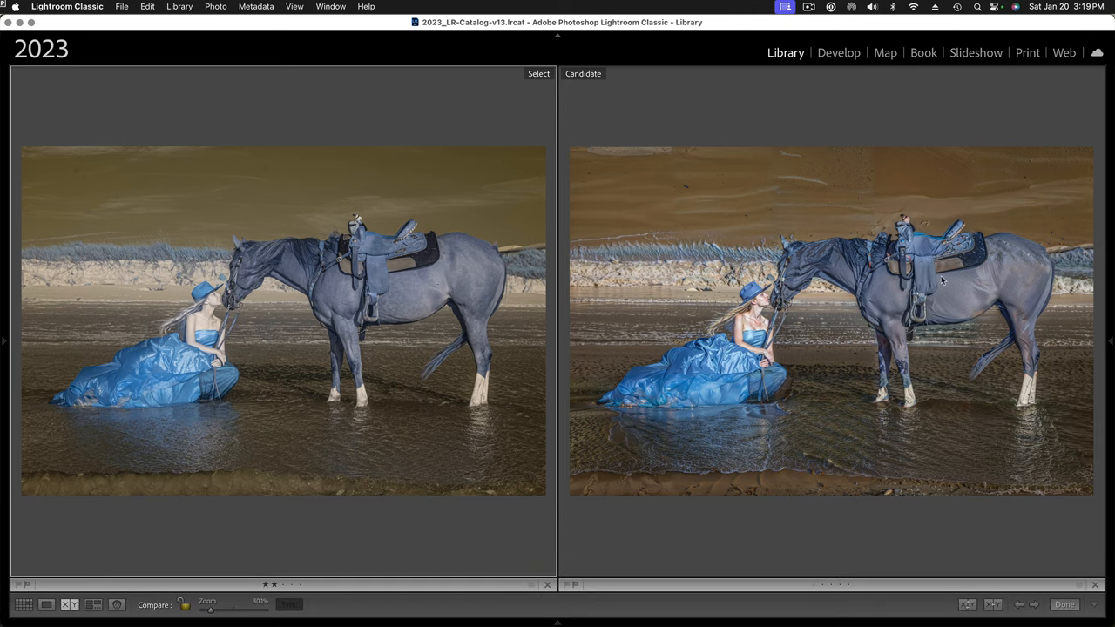
{"action": "mouse_move", "coordinate": [864, 300]}
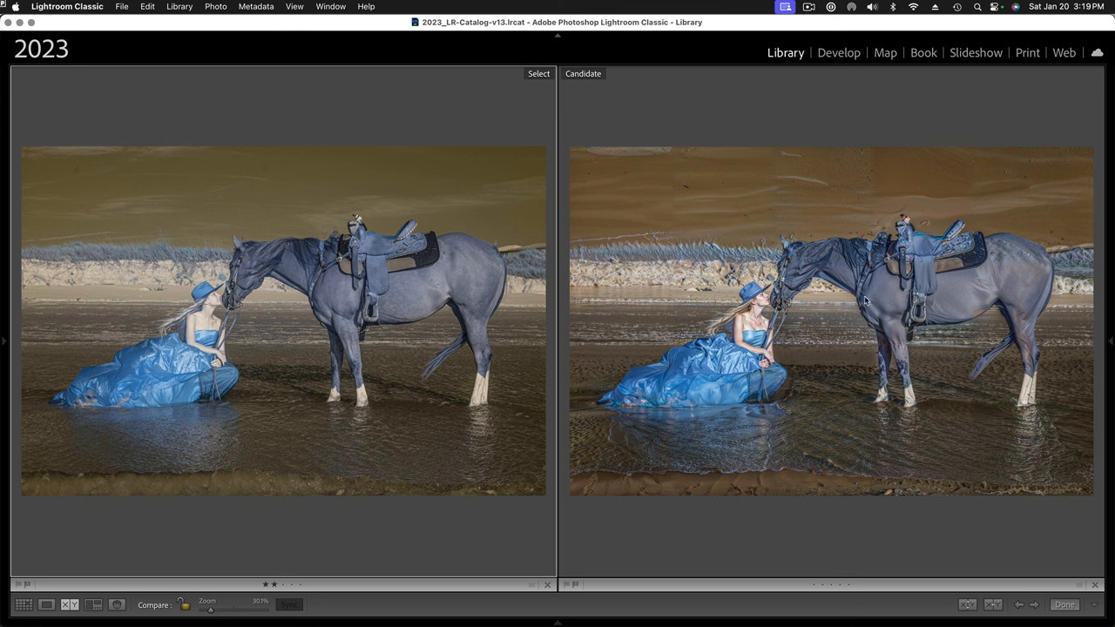
{"action": "mouse_move", "coordinate": [219, 298]}
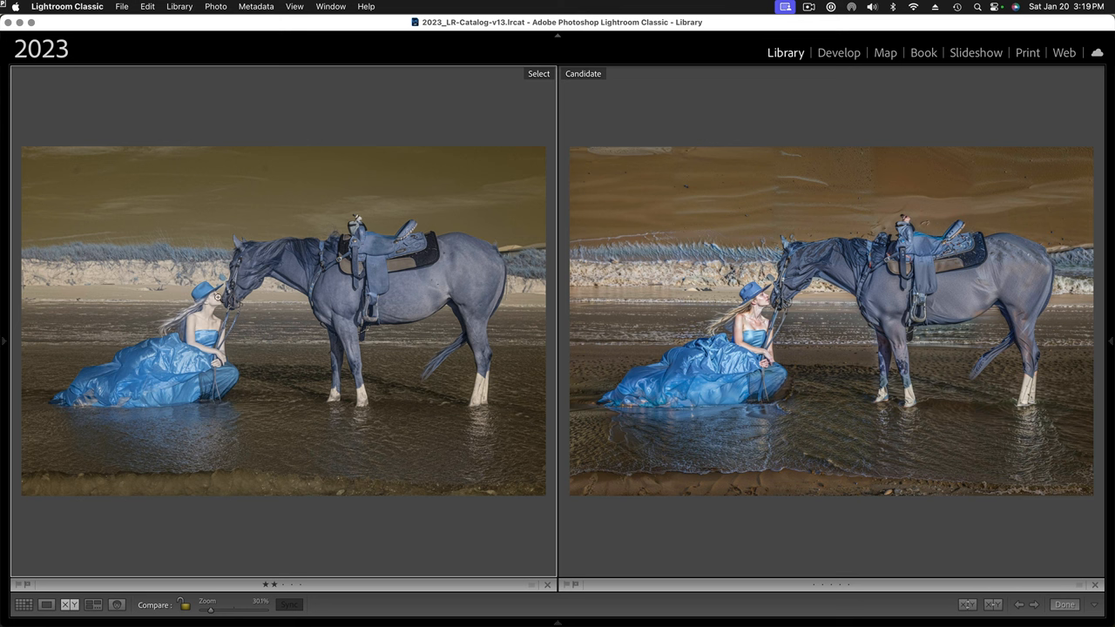
{"action": "mouse_move", "coordinate": [307, 398]}
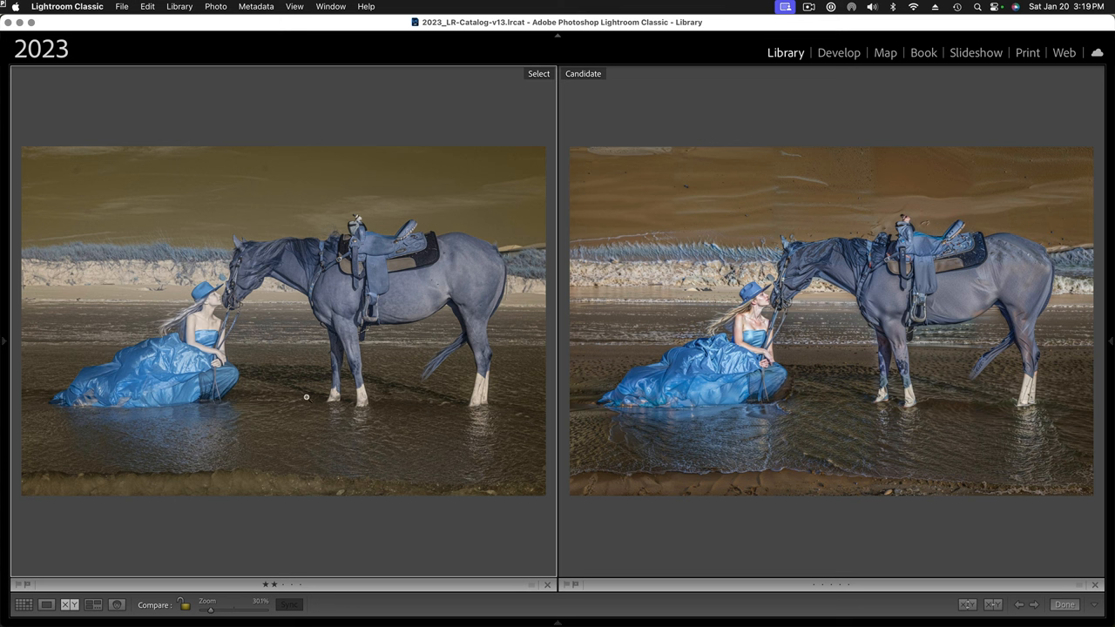
{"action": "mouse_move", "coordinate": [693, 366]}
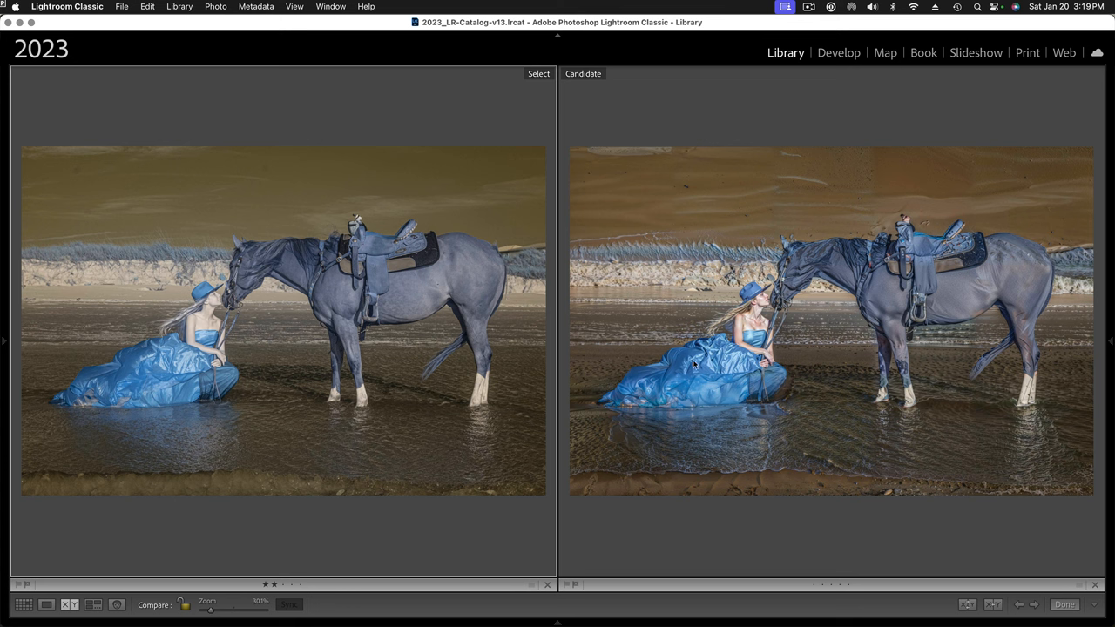
{"action": "mouse_move", "coordinate": [927, 265]}
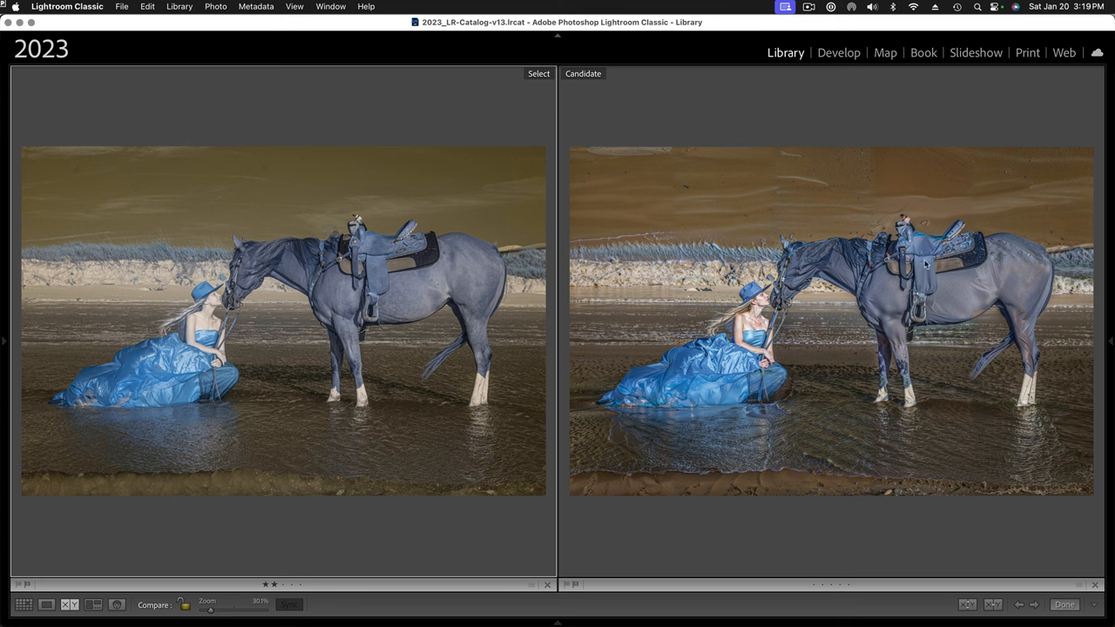
{"action": "mouse_move", "coordinate": [610, 366]}
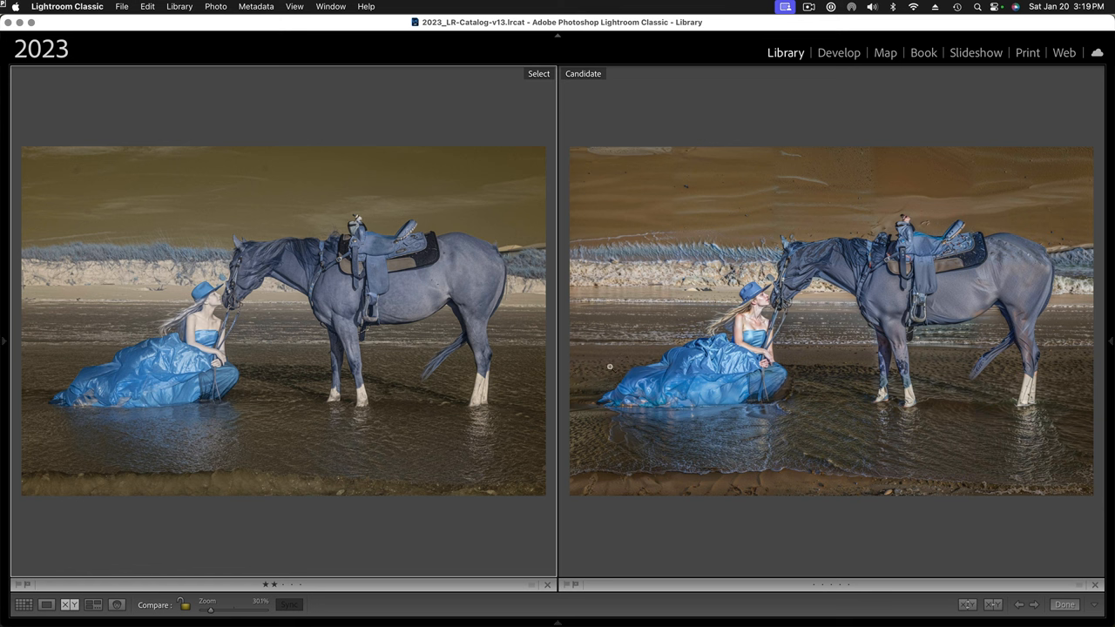
{"action": "mouse_move", "coordinate": [969, 317]}
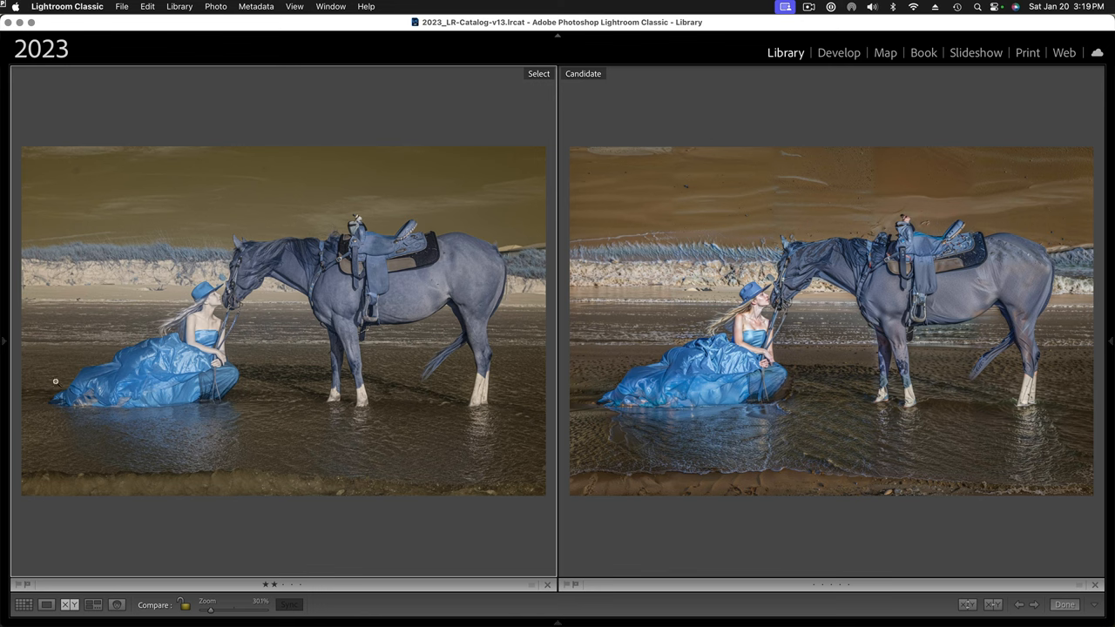
{"action": "left_click", "coordinate": [6, 340]}
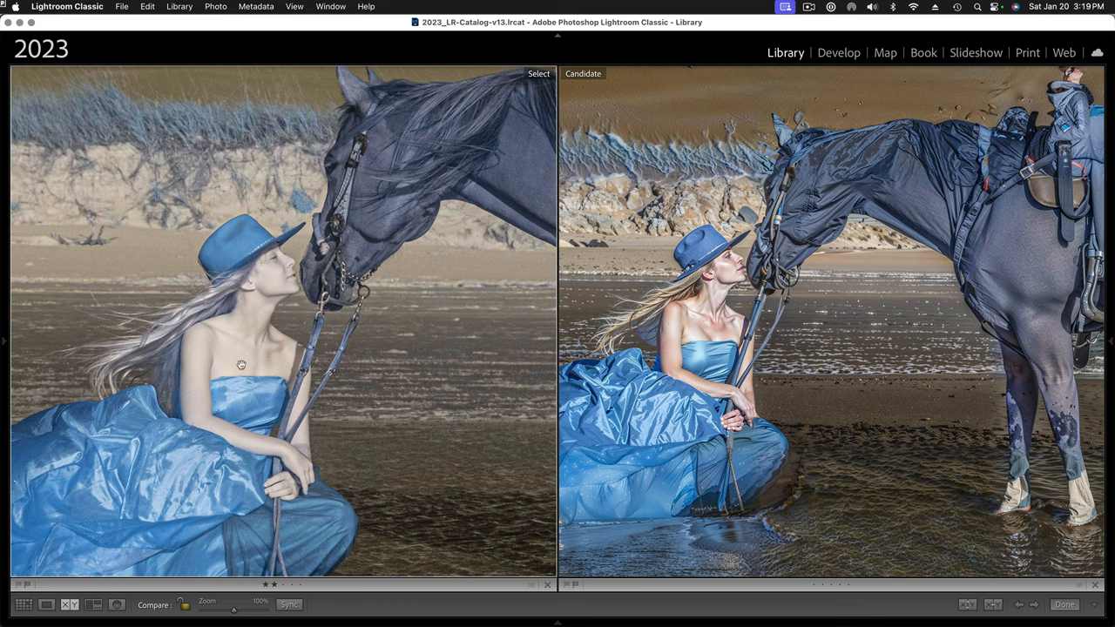
{"action": "mouse_move", "coordinate": [207, 359]}
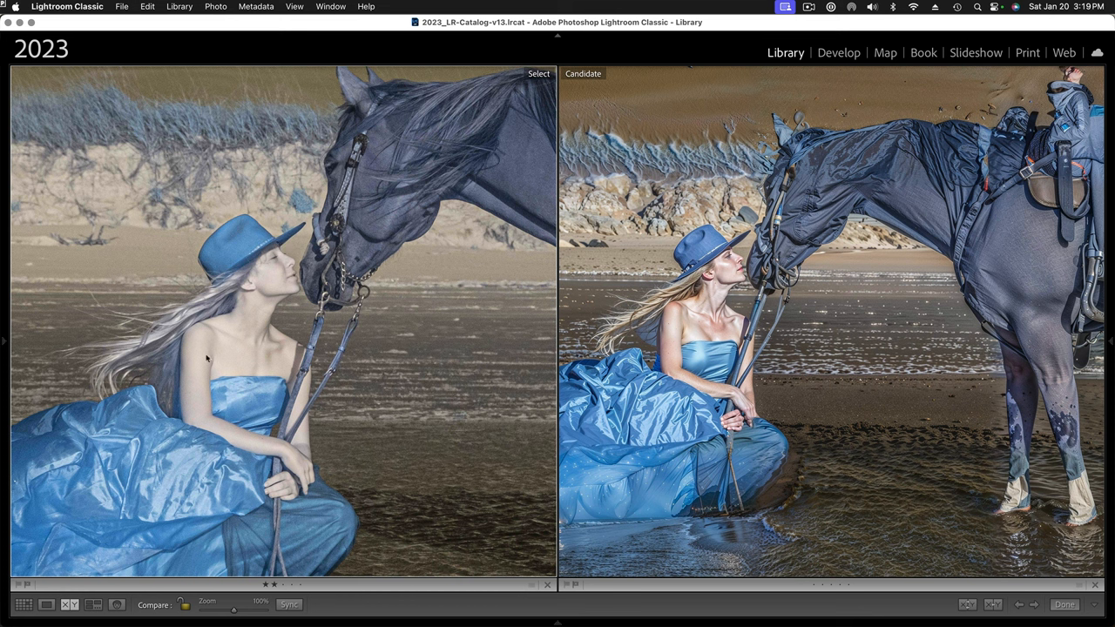
{"action": "mouse_move", "coordinate": [303, 415]}
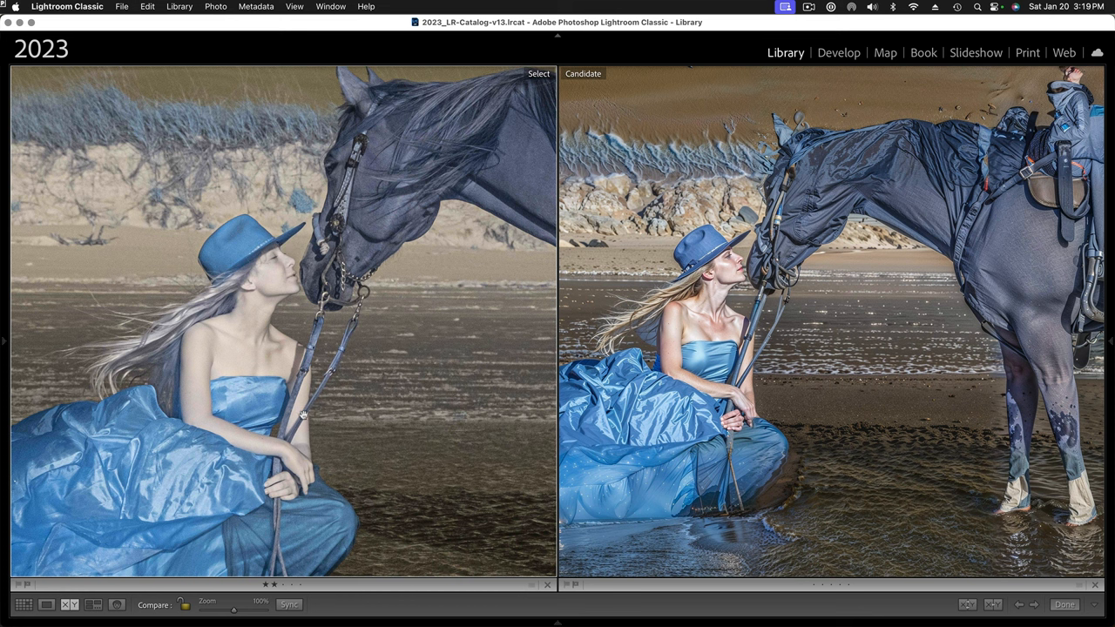
{"action": "mouse_move", "coordinate": [242, 366]}
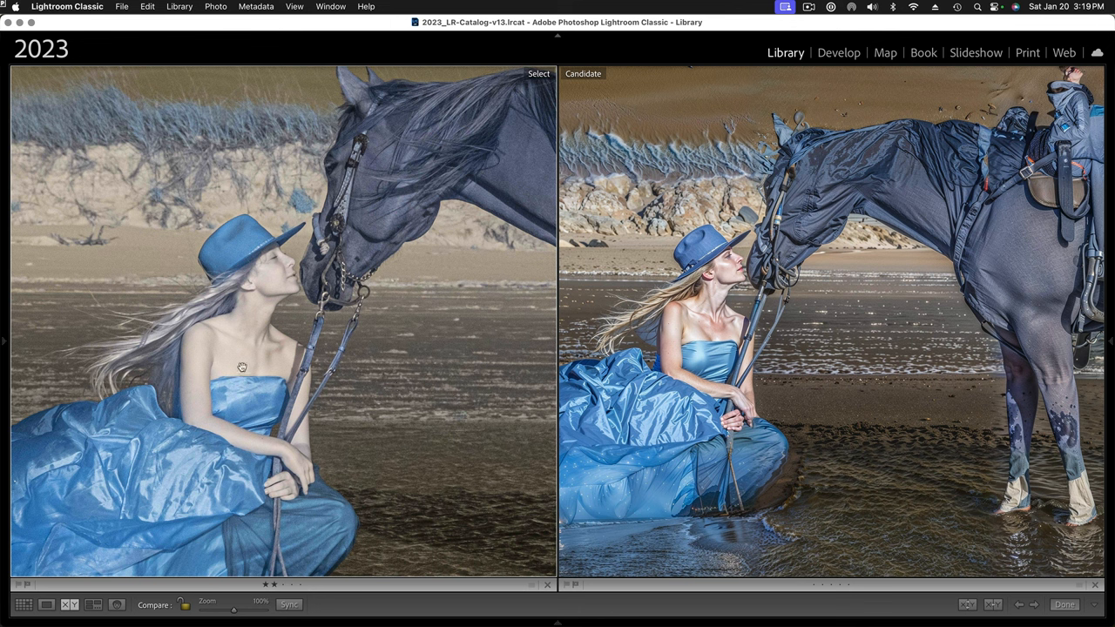
{"action": "mouse_move", "coordinate": [358, 209]}
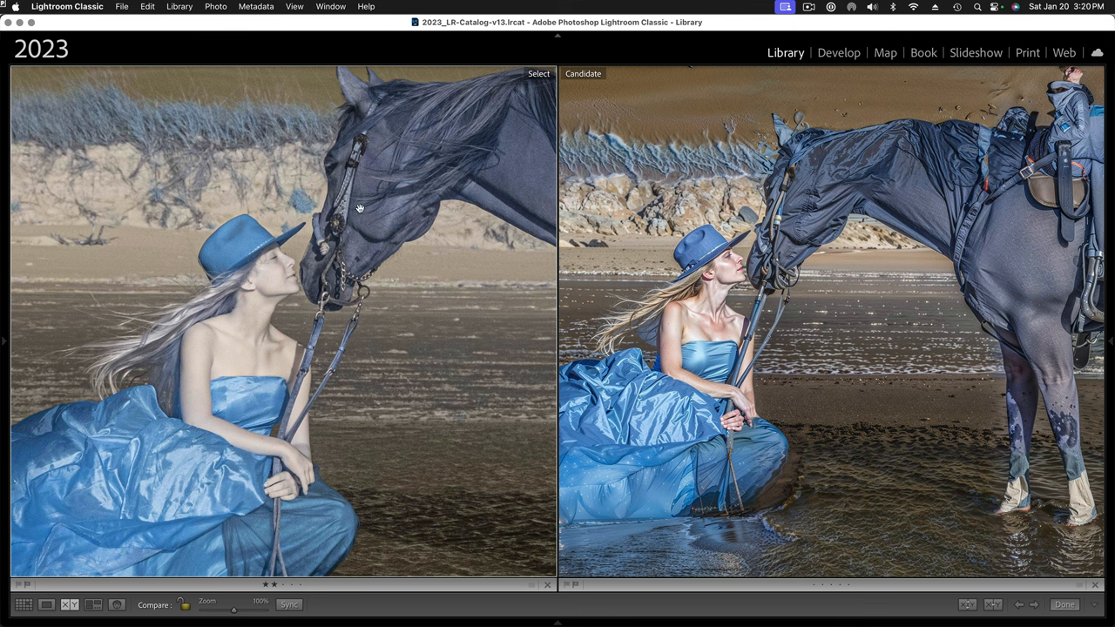
{"action": "mouse_move", "coordinate": [220, 366]}
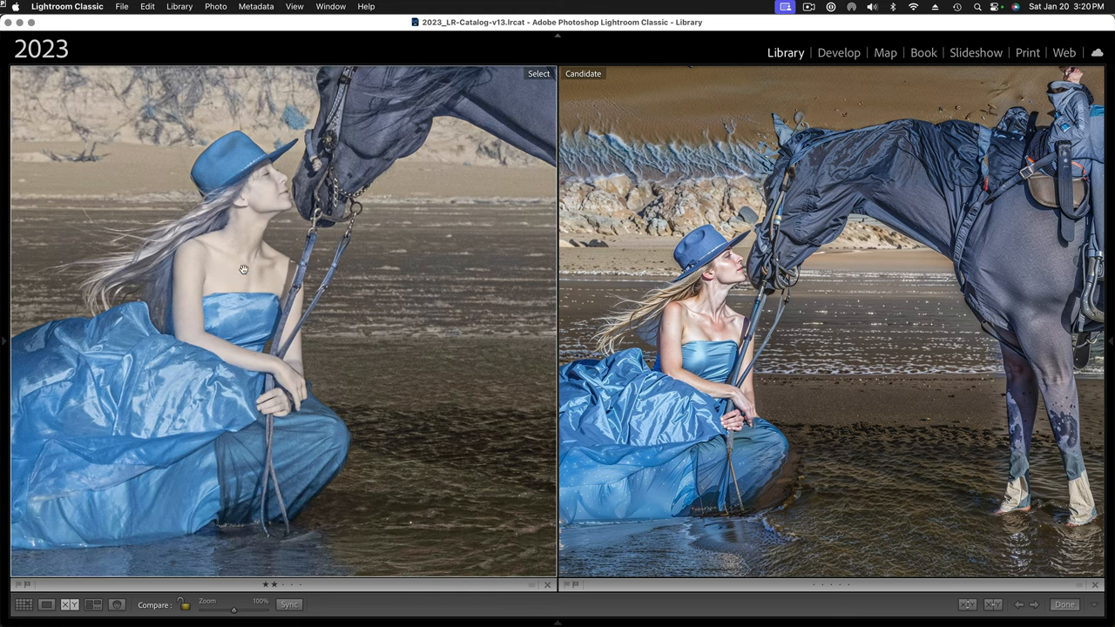
{"action": "mouse_move", "coordinate": [244, 275]}
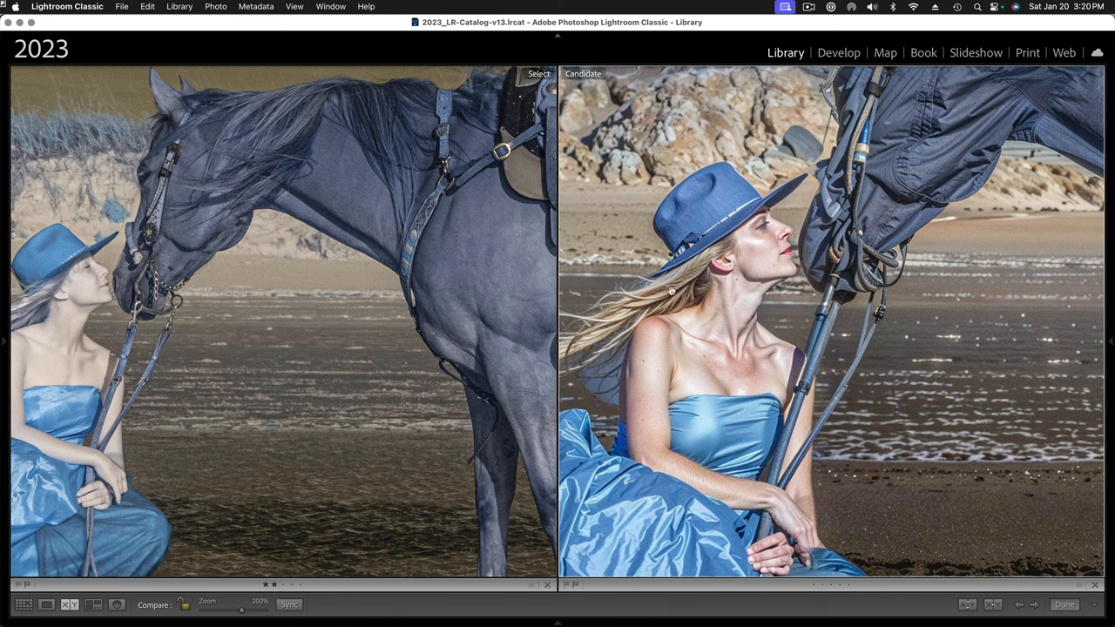
{"action": "mouse_move", "coordinate": [673, 442]}
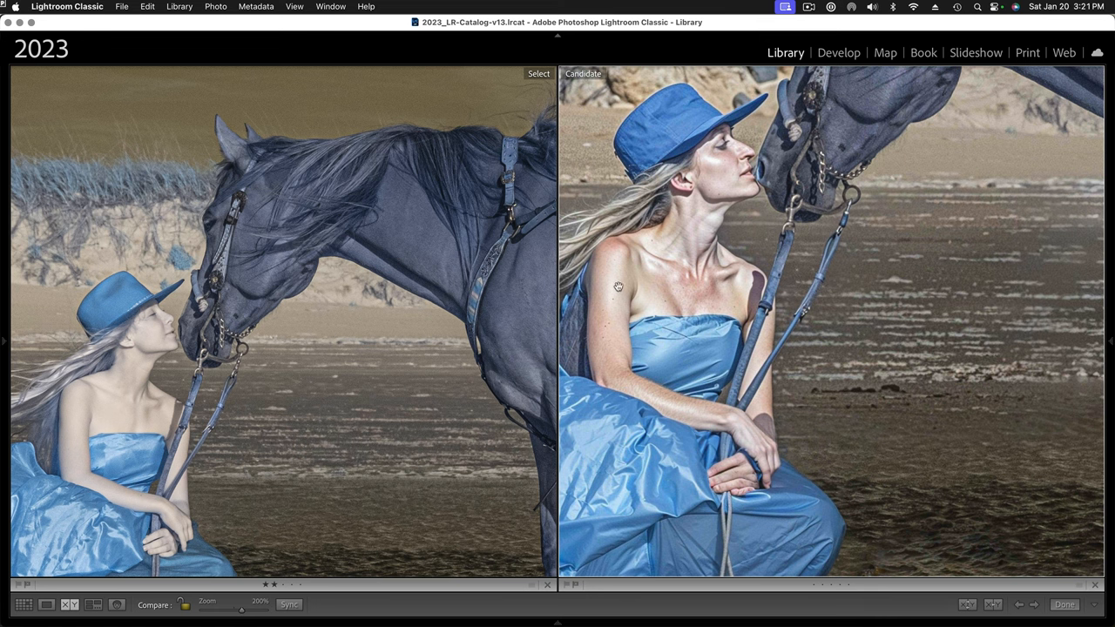
{"action": "mouse_move", "coordinate": [136, 321]}
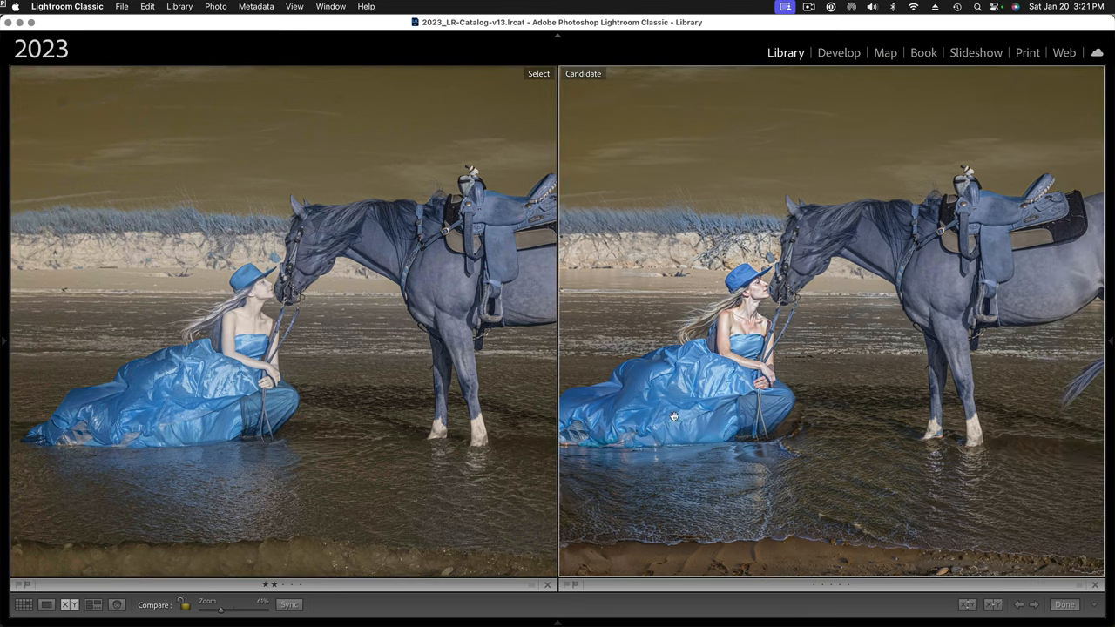
{"action": "mouse_move", "coordinate": [841, 478]}
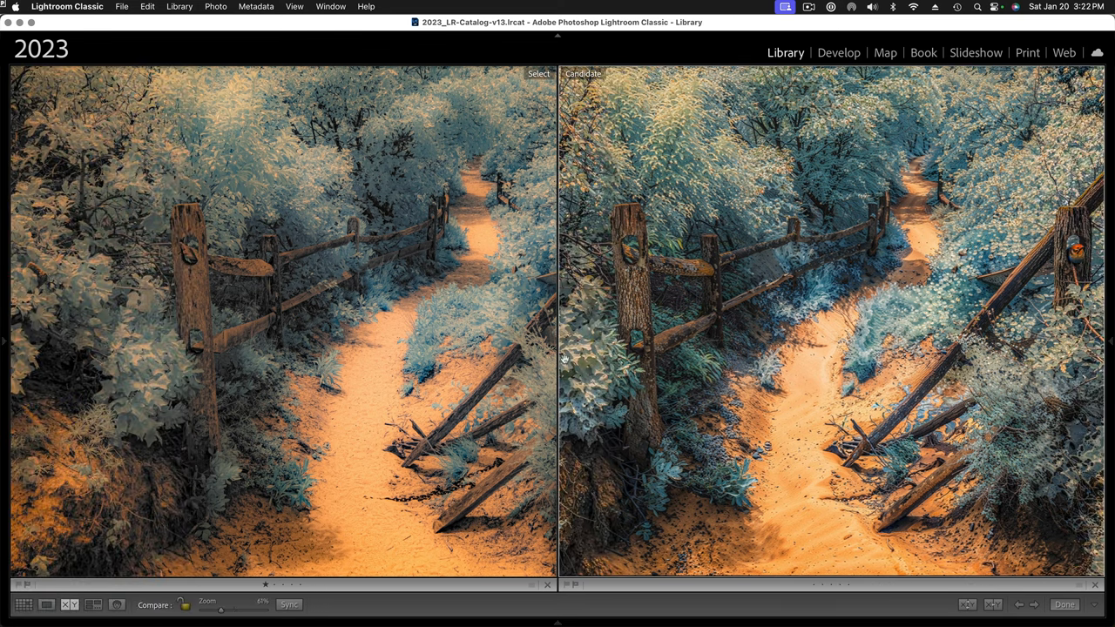
{"action": "mouse_move", "coordinate": [210, 364]}
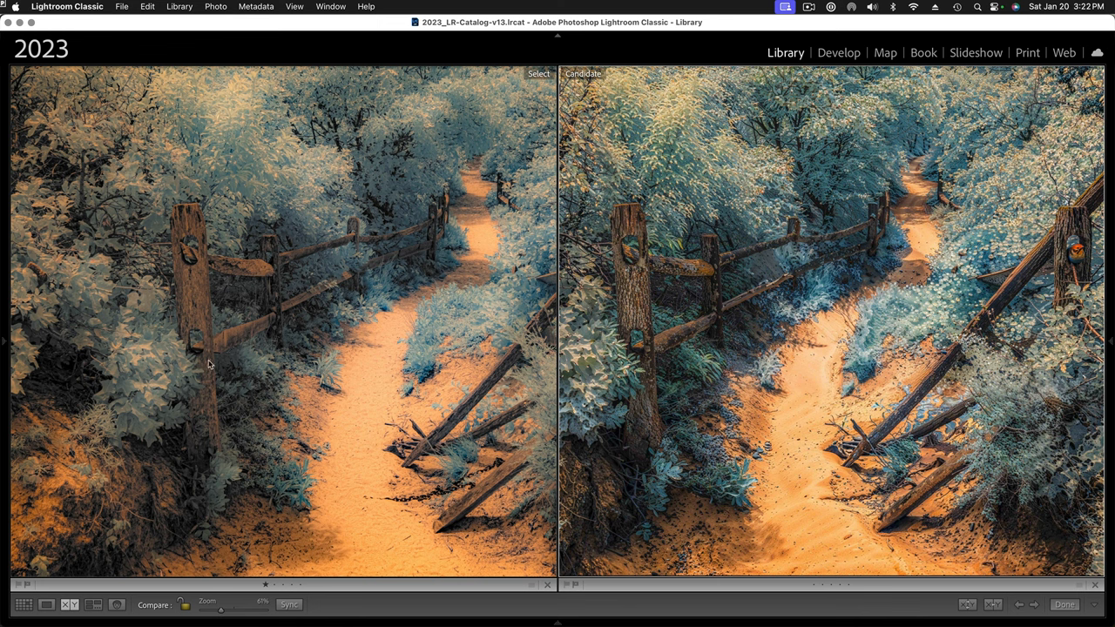
{"action": "mouse_move", "coordinate": [427, 188]}
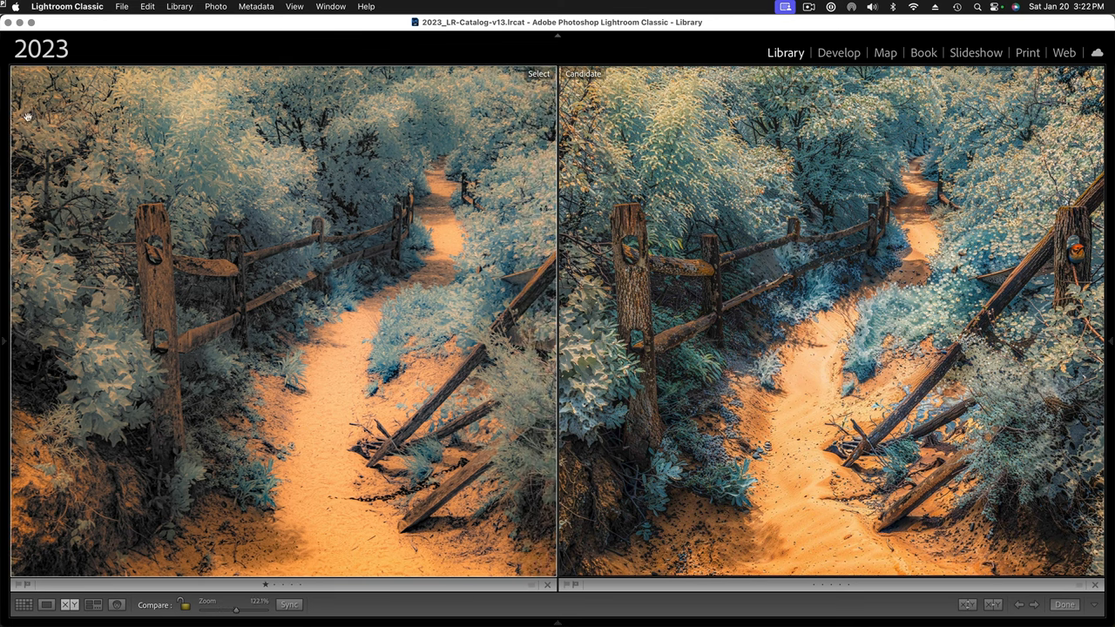
{"action": "mouse_move", "coordinate": [739, 269]}
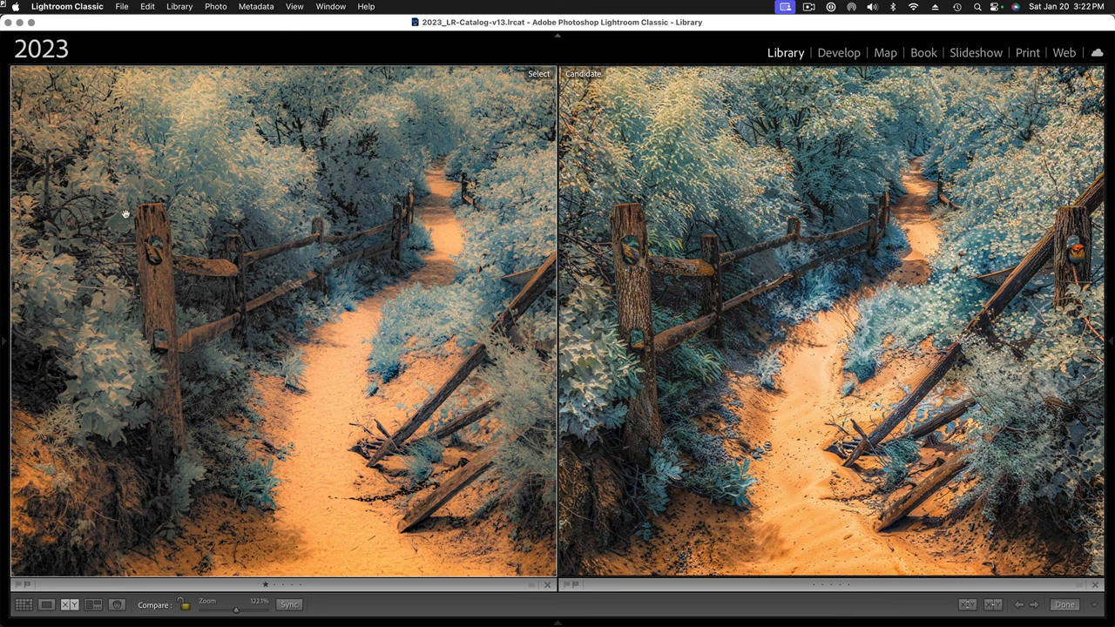
{"action": "mouse_move", "coordinate": [160, 191]}
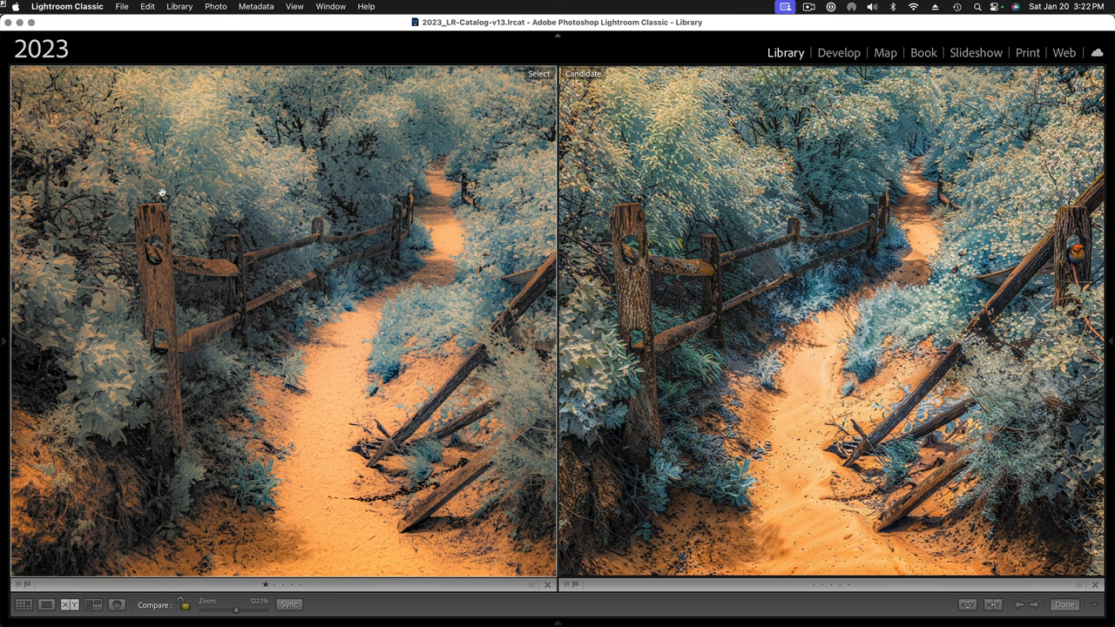
{"action": "mouse_move", "coordinate": [707, 278]}
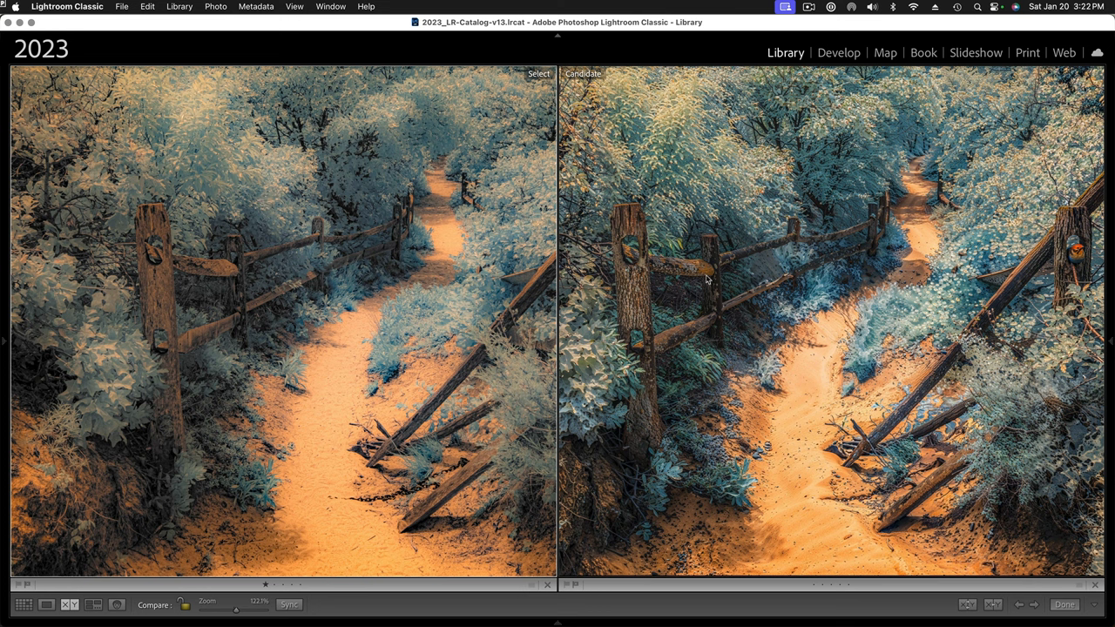
{"action": "mouse_move", "coordinate": [826, 254]}
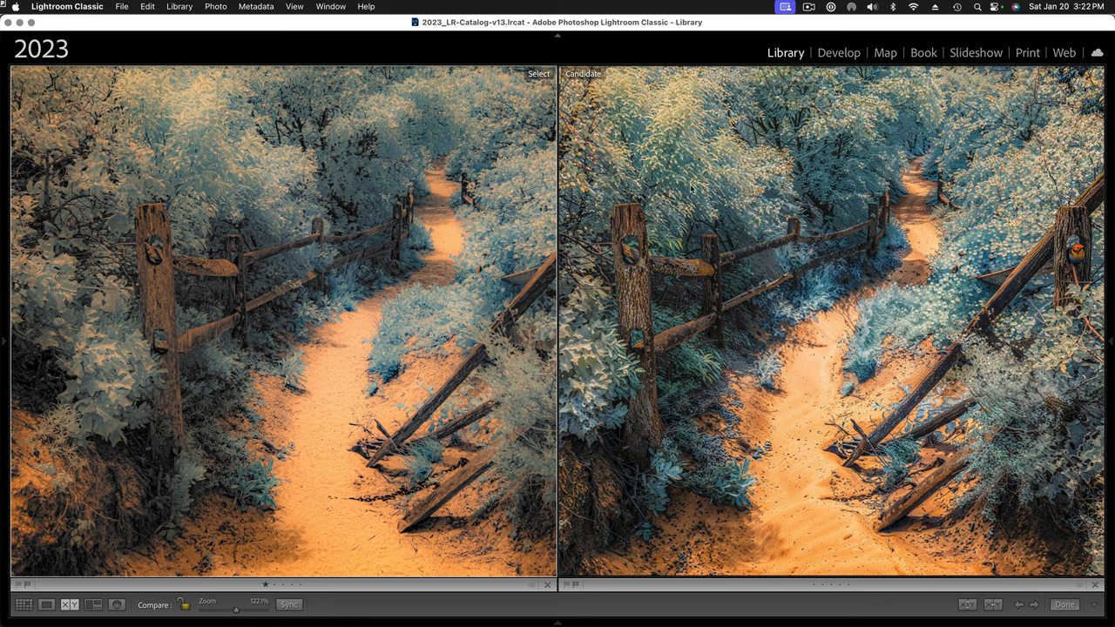
{"action": "mouse_move", "coordinate": [798, 248]}
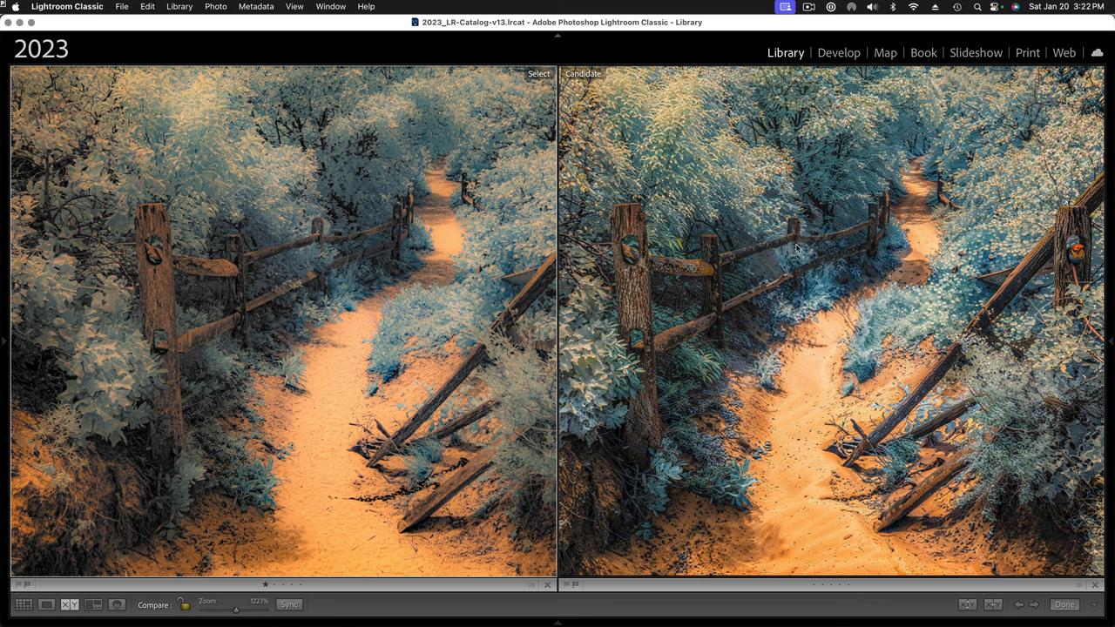
{"action": "mouse_move", "coordinate": [743, 254]}
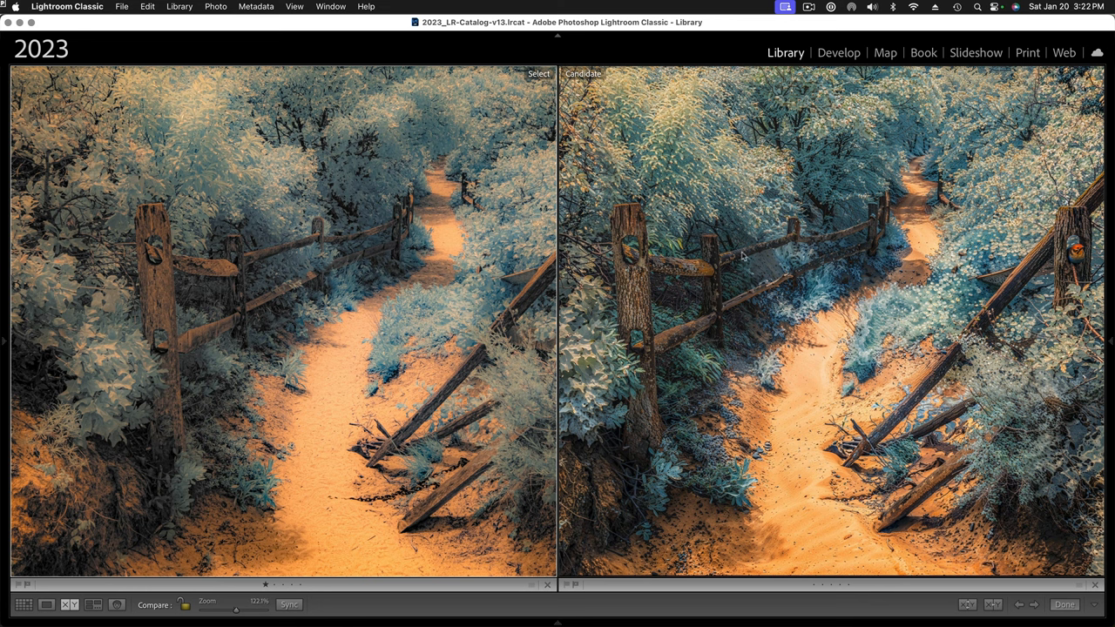
{"action": "mouse_move", "coordinate": [725, 235]}
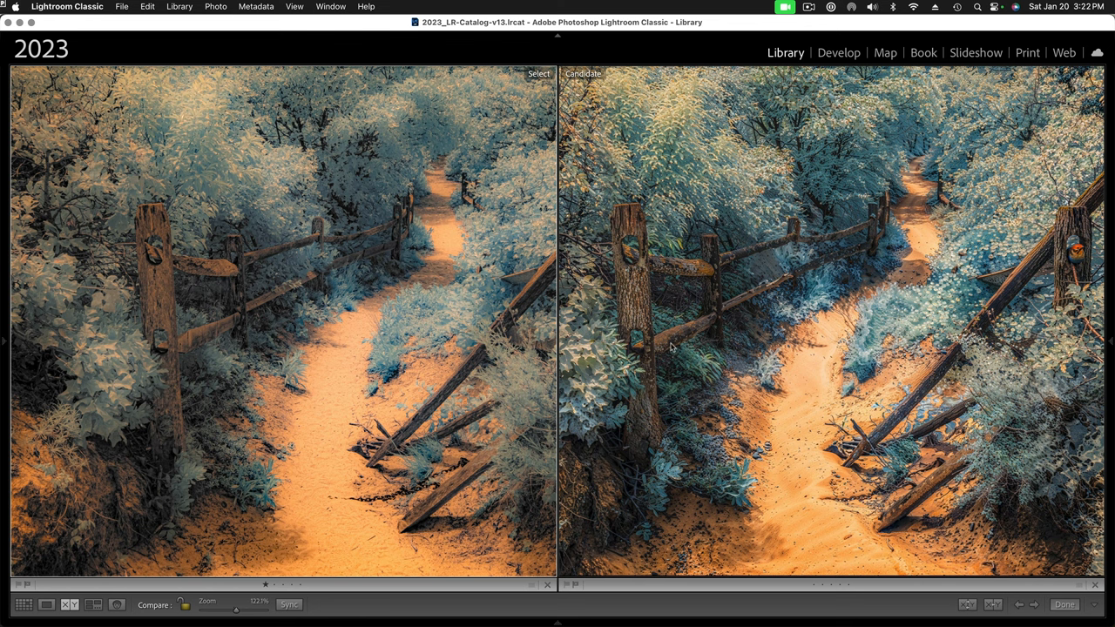
{"action": "mouse_move", "coordinate": [673, 348]}
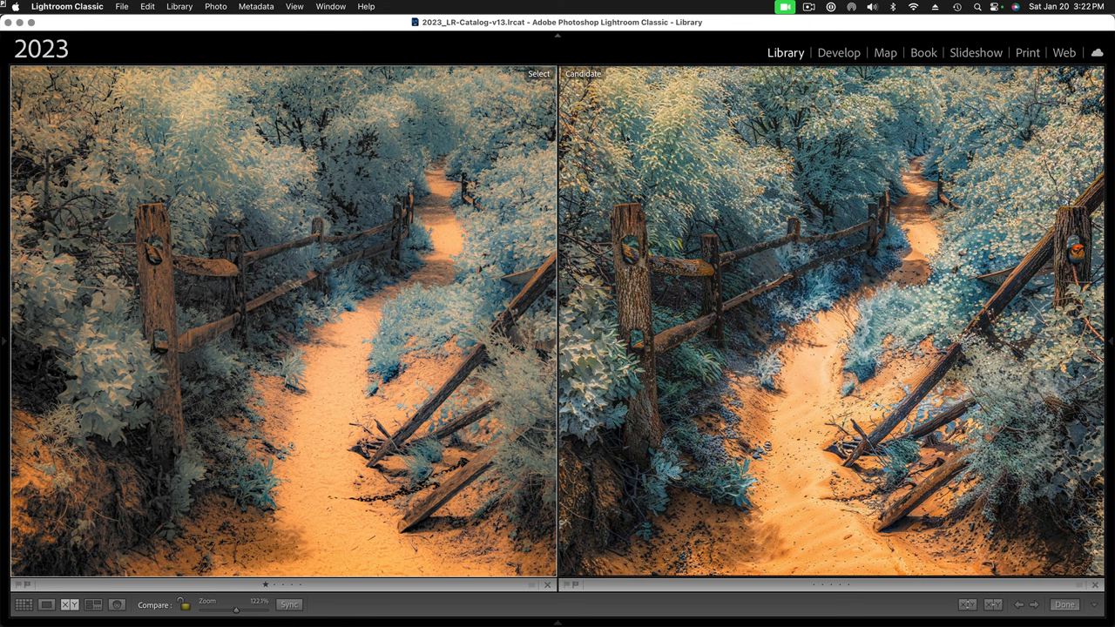
{"action": "mouse_move", "coordinate": [863, 216]}
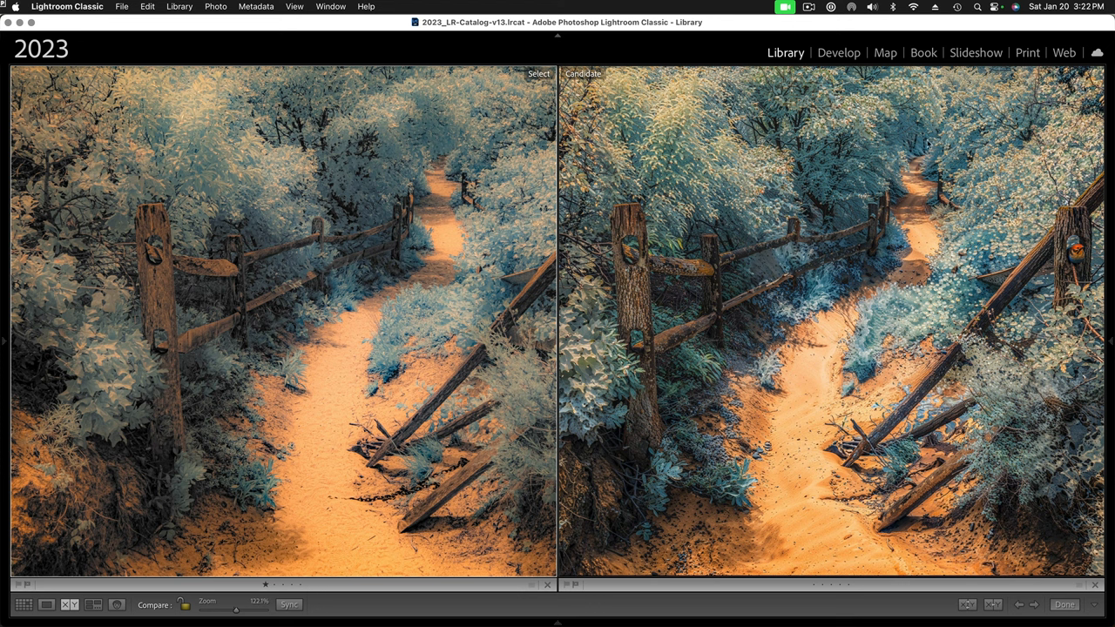
{"action": "mouse_move", "coordinate": [457, 153]}
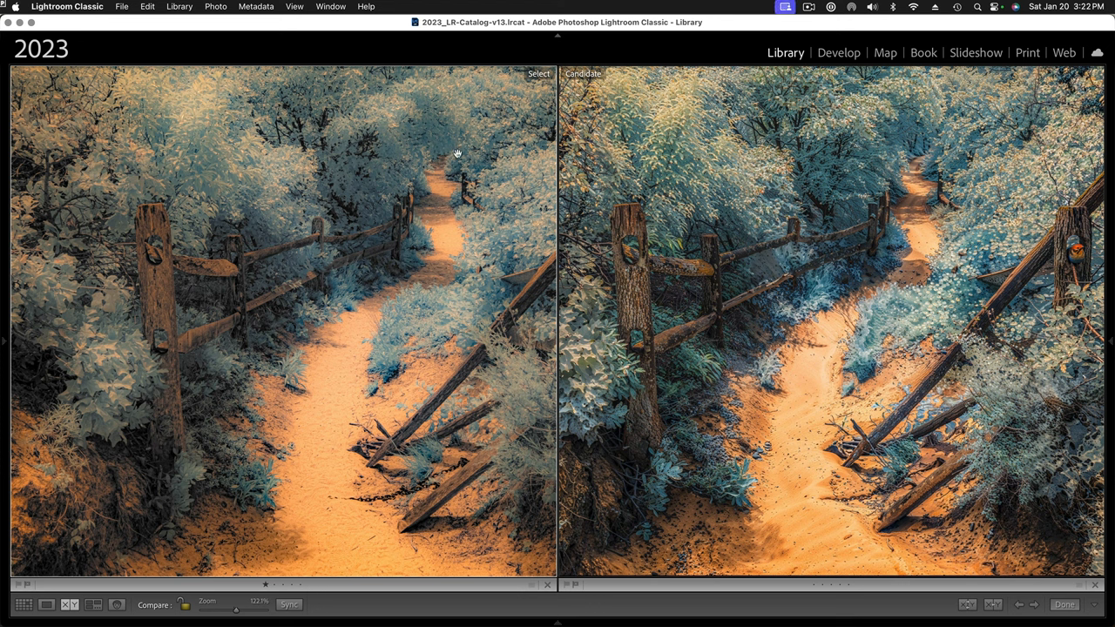
{"action": "mouse_move", "coordinate": [868, 161]}
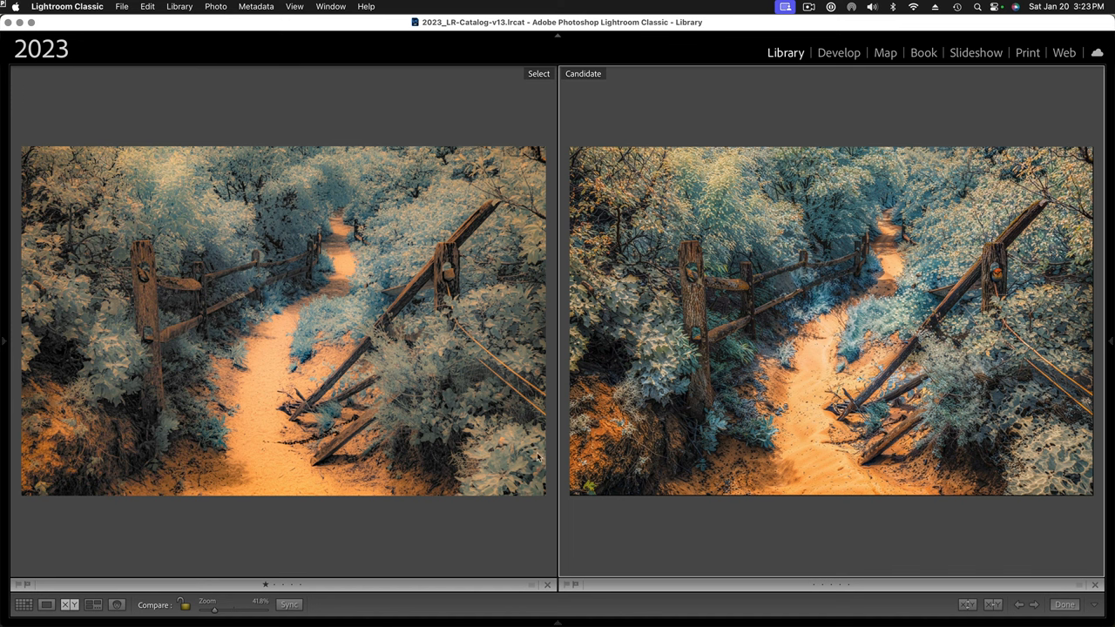
{"action": "mouse_move", "coordinate": [712, 348]}
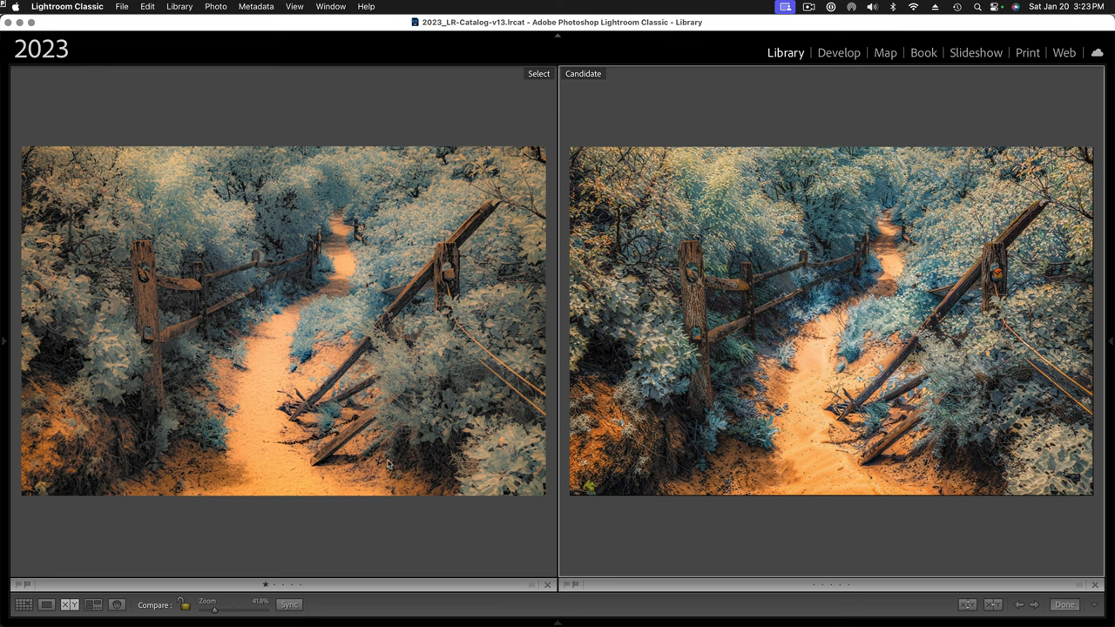
{"action": "mouse_move", "coordinate": [847, 382]}
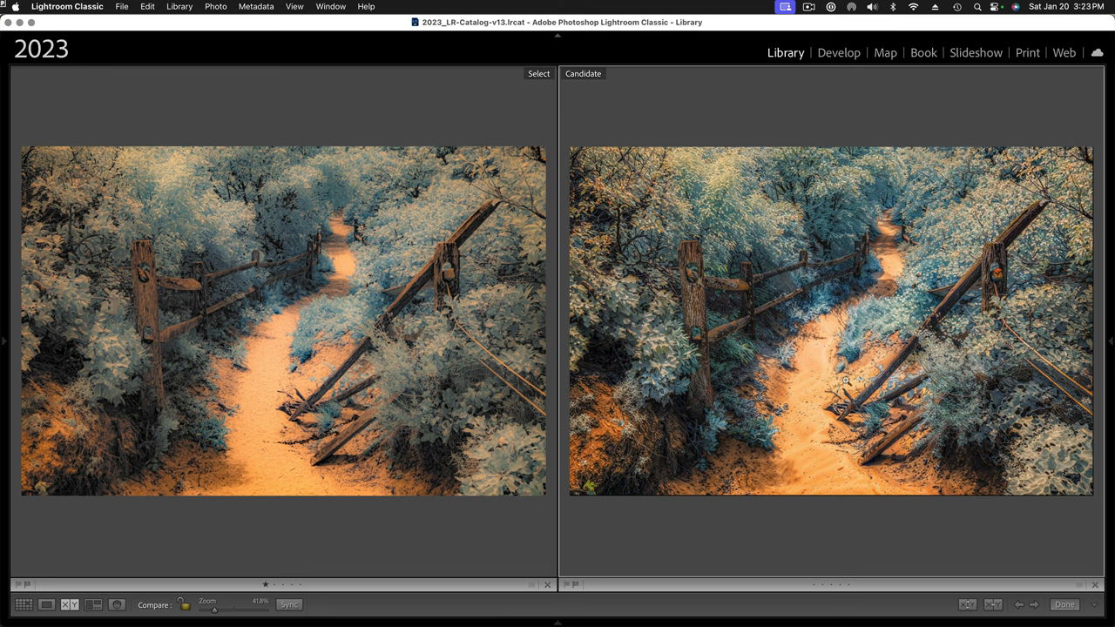
{"action": "mouse_move", "coordinate": [791, 485]}
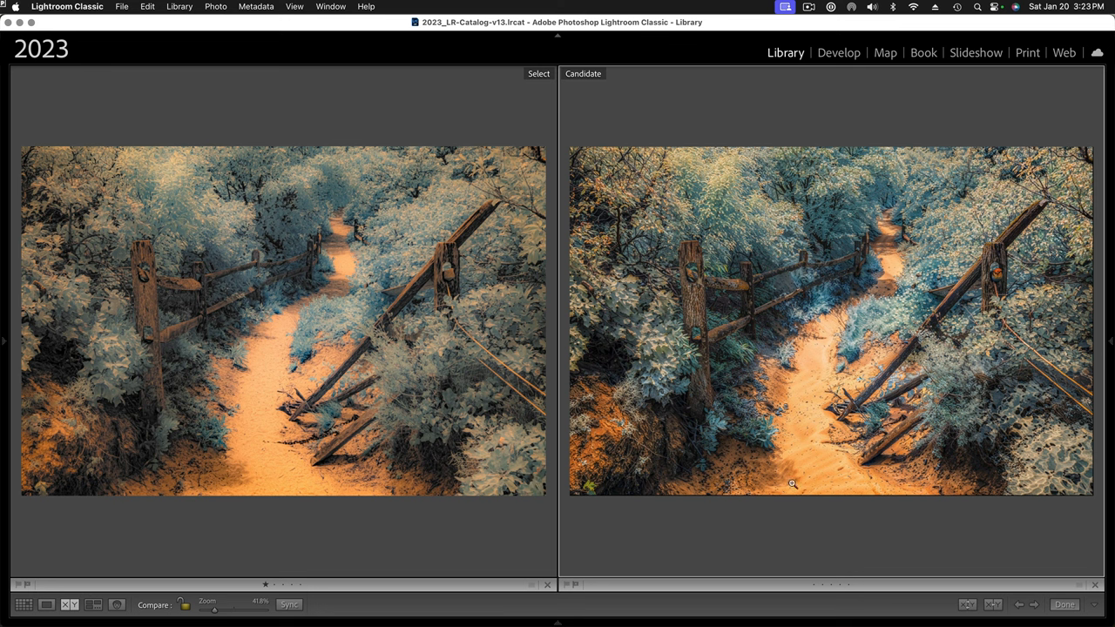
{"action": "mouse_move", "coordinate": [796, 445]}
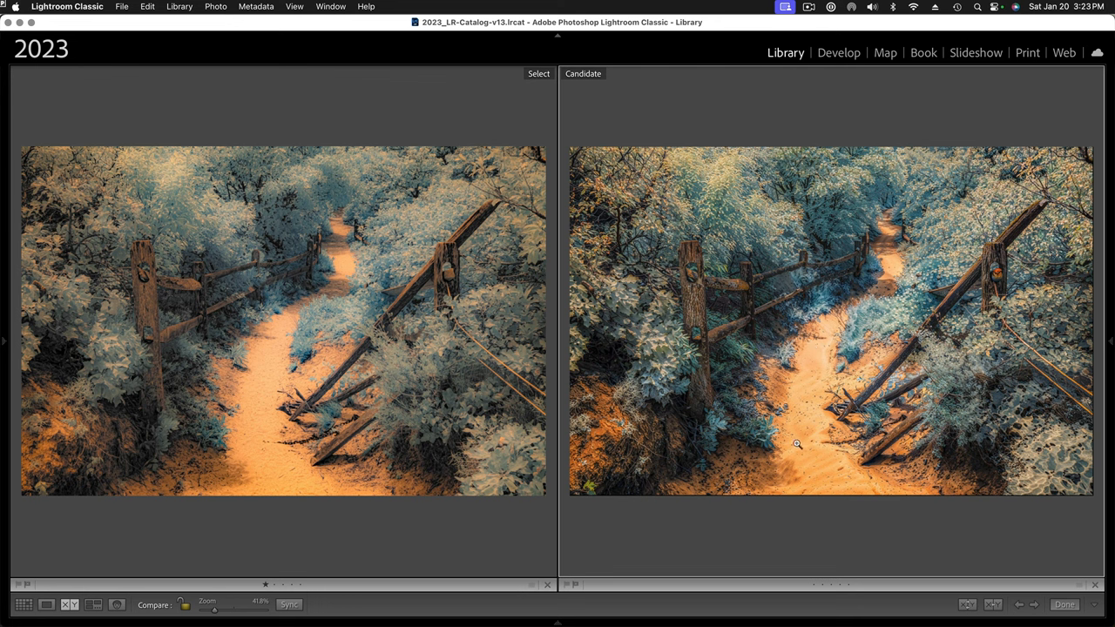
{"action": "mouse_move", "coordinate": [540, 387]}
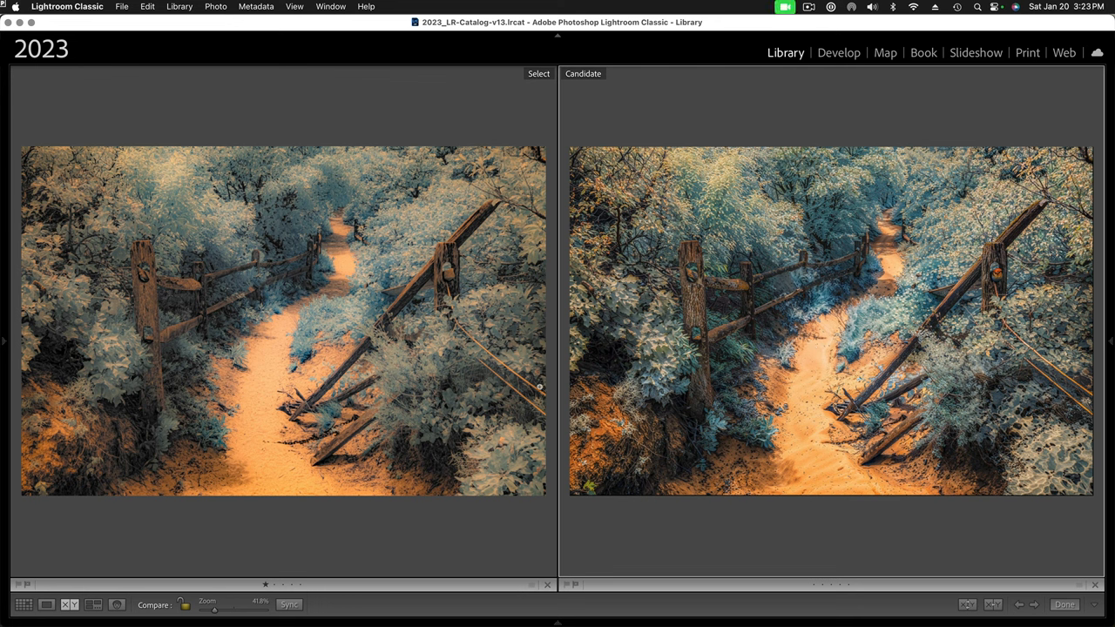
Load the Portrait folder so the tattooed man's original and upscale are compared
{"action": "left_click", "coordinate": [4, 342]}
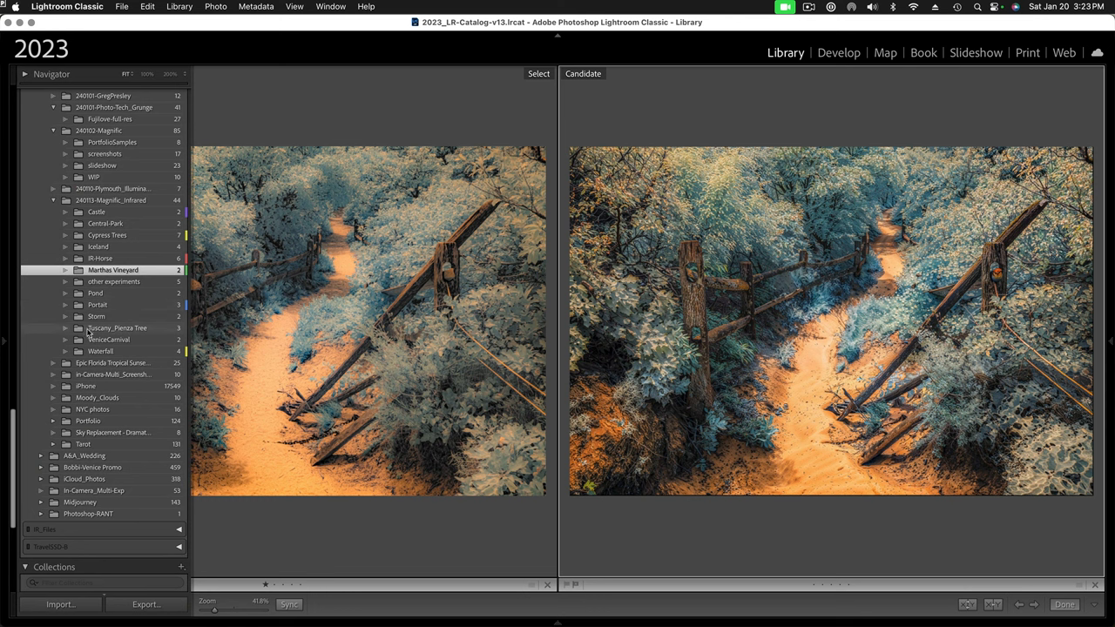
{"action": "mouse_move", "coordinate": [86, 223]}
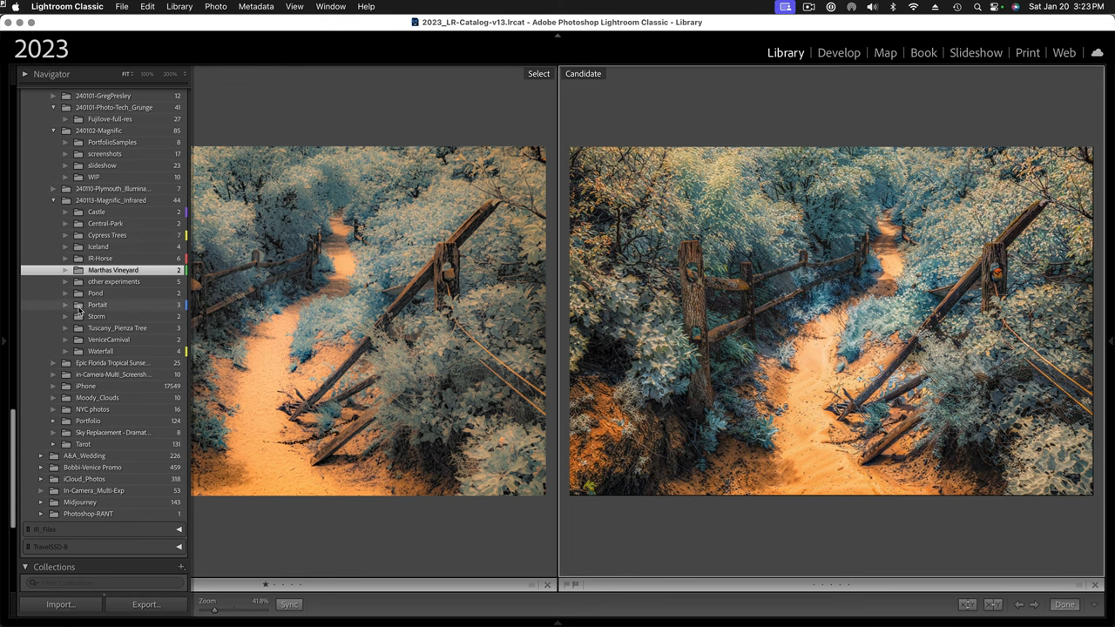
{"action": "left_click", "coordinate": [98, 303]}
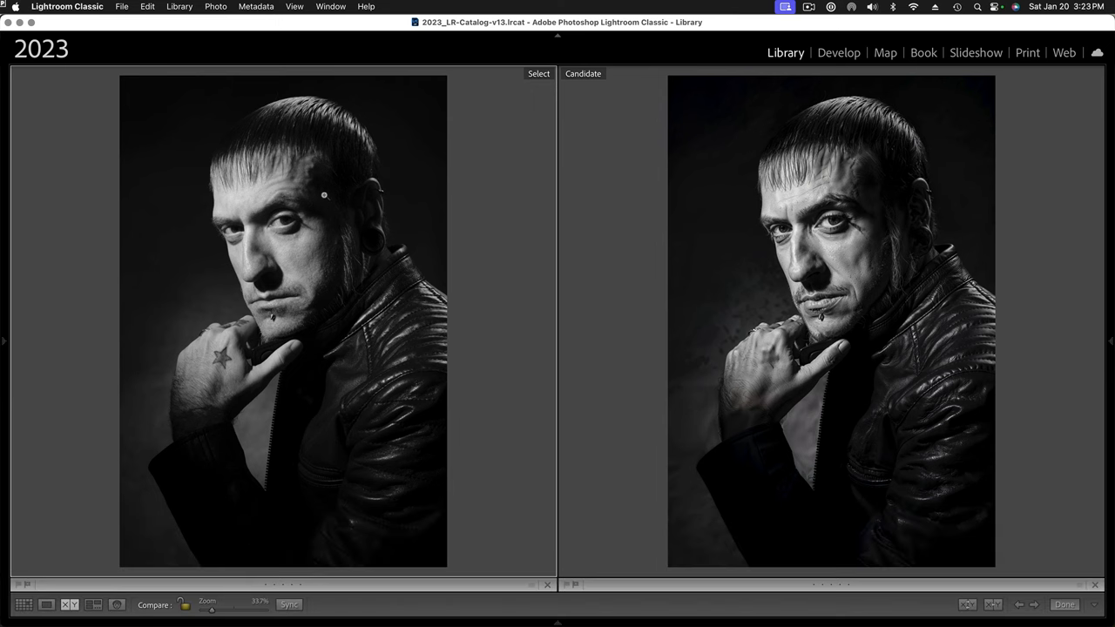
{"action": "mouse_move", "coordinate": [863, 239]}
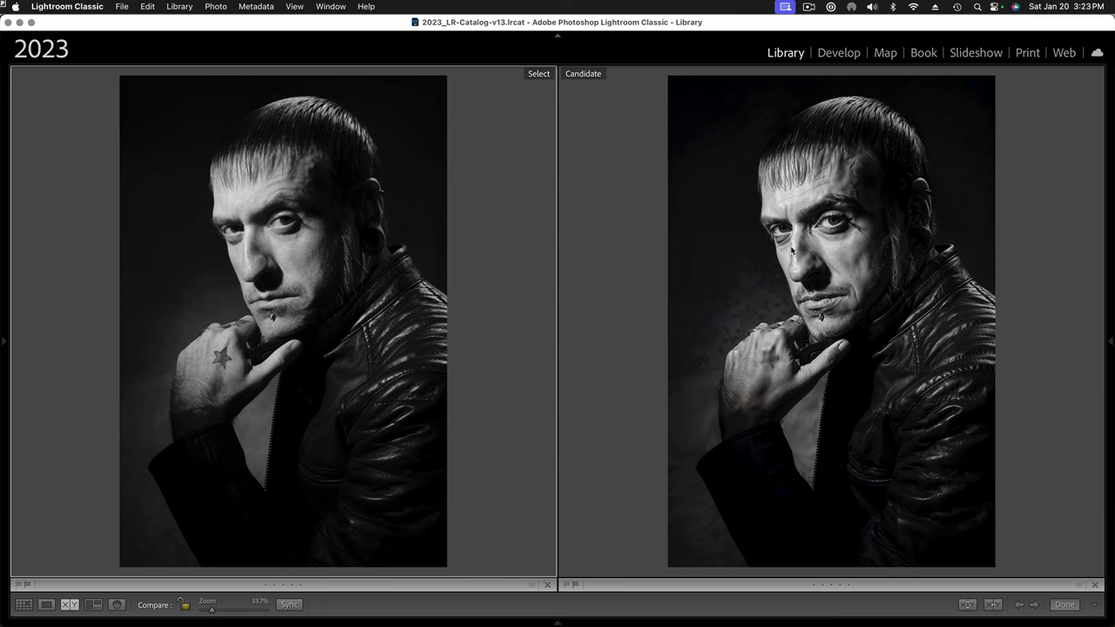
{"action": "mouse_move", "coordinate": [781, 359]}
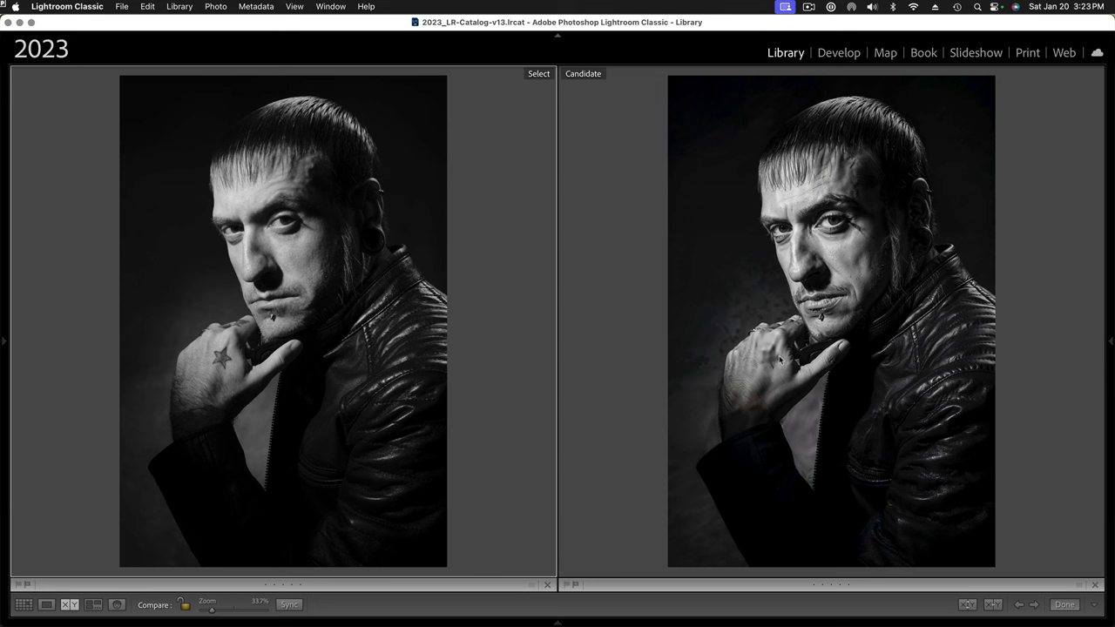
{"action": "mouse_move", "coordinate": [787, 298]}
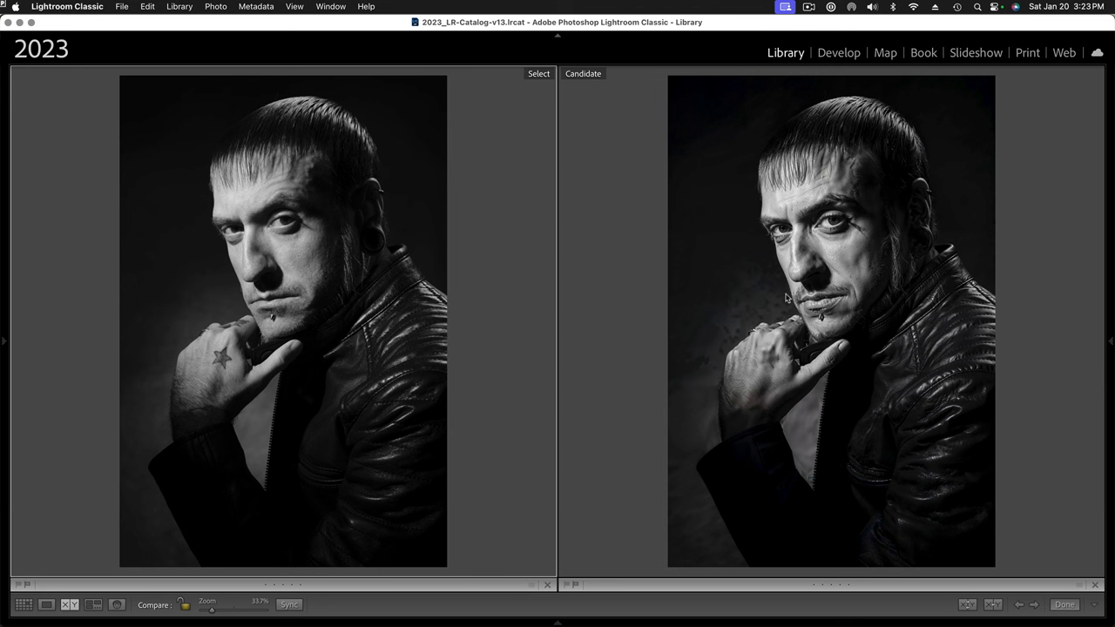
{"action": "mouse_move", "coordinate": [680, 342]}
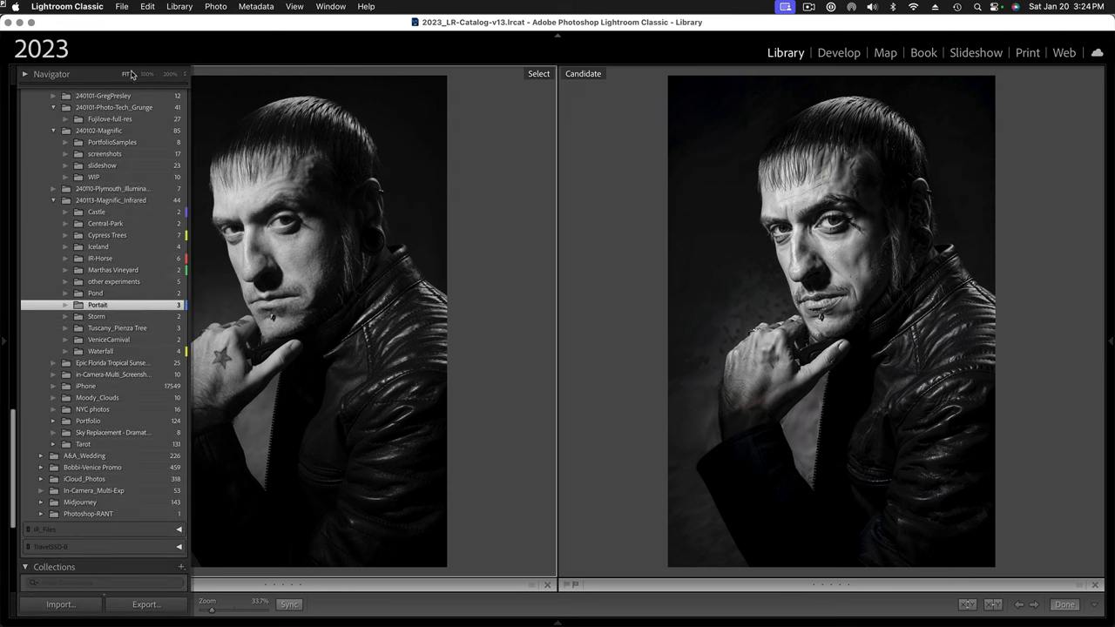
Enlarge both portrait panes onto the tattooed man's face and hand
{"action": "left_click", "coordinate": [125, 73]}
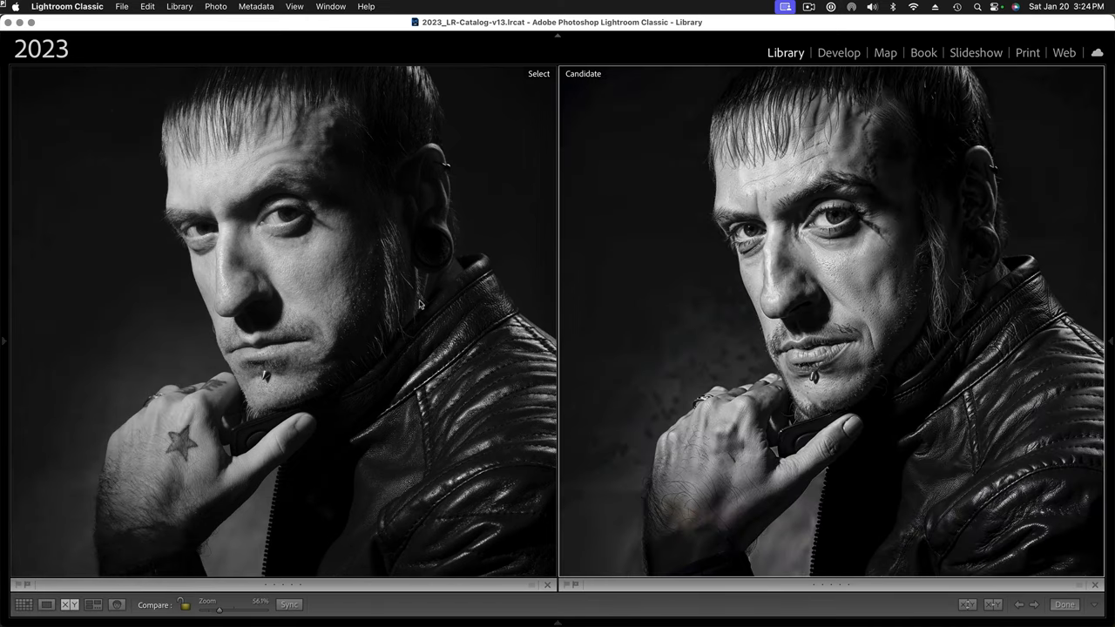
{"action": "mouse_move", "coordinate": [808, 306]}
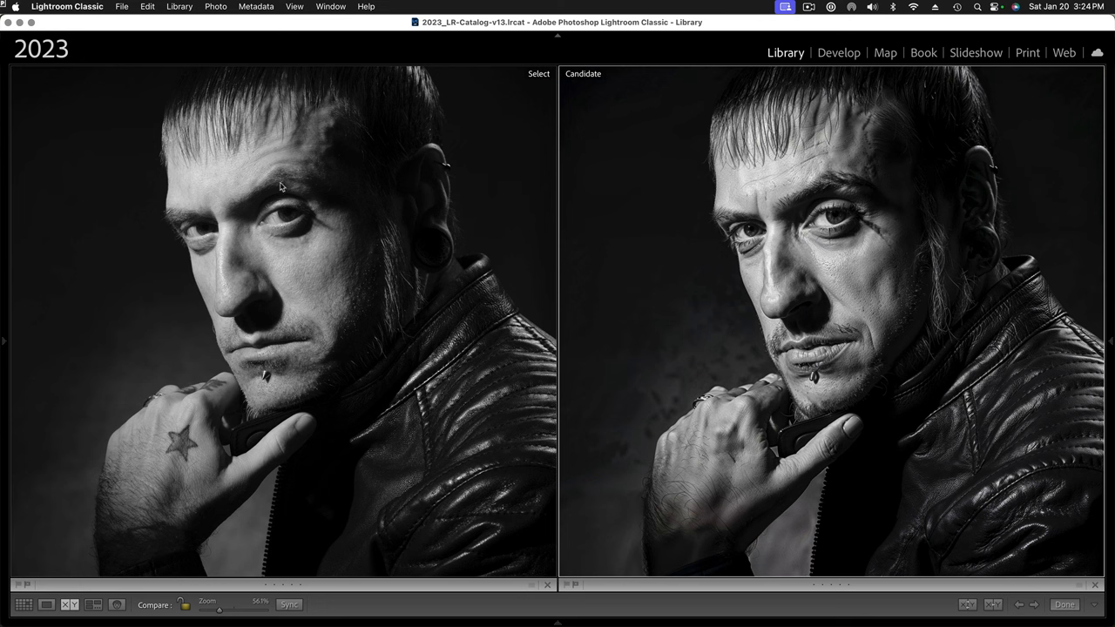
{"action": "mouse_move", "coordinate": [391, 244]}
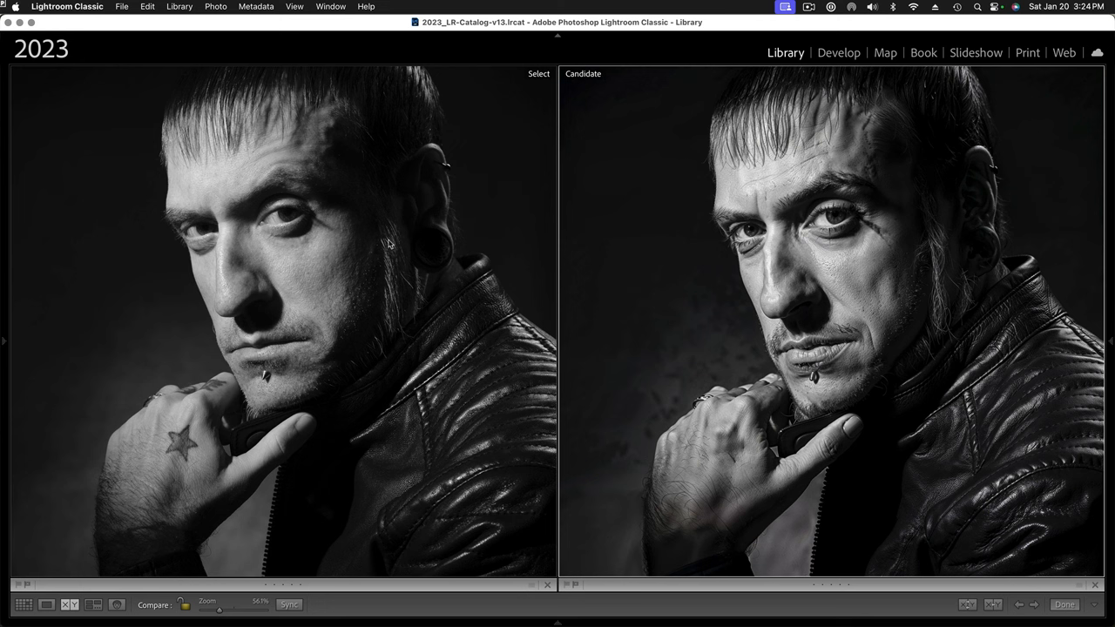
{"action": "mouse_move", "coordinate": [801, 366]}
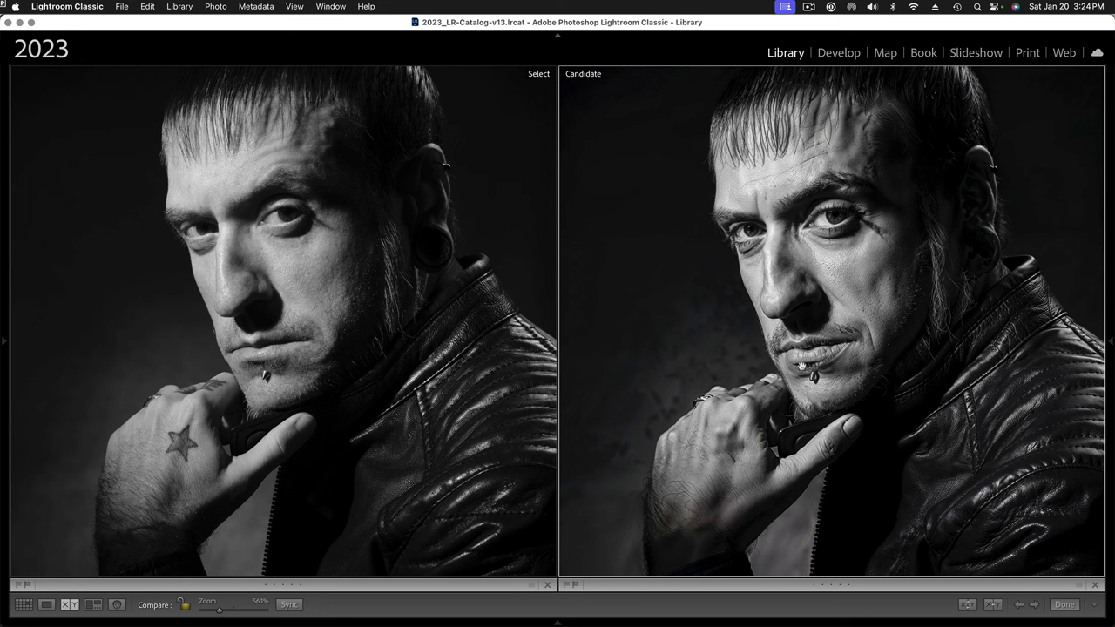
{"action": "mouse_move", "coordinate": [870, 277]}
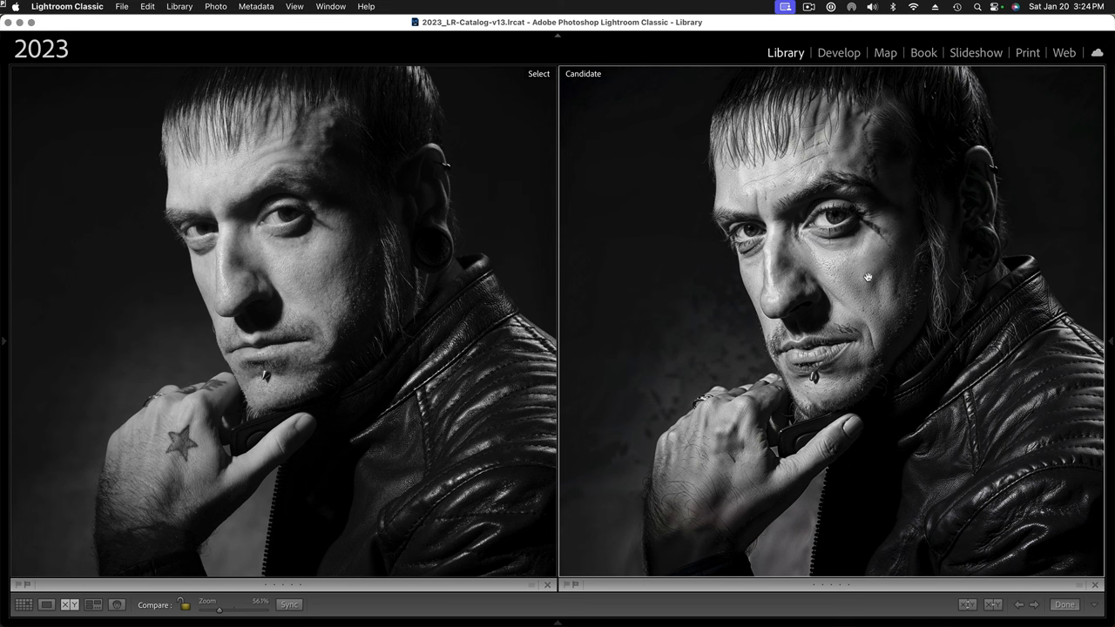
{"action": "mouse_move", "coordinate": [876, 265]}
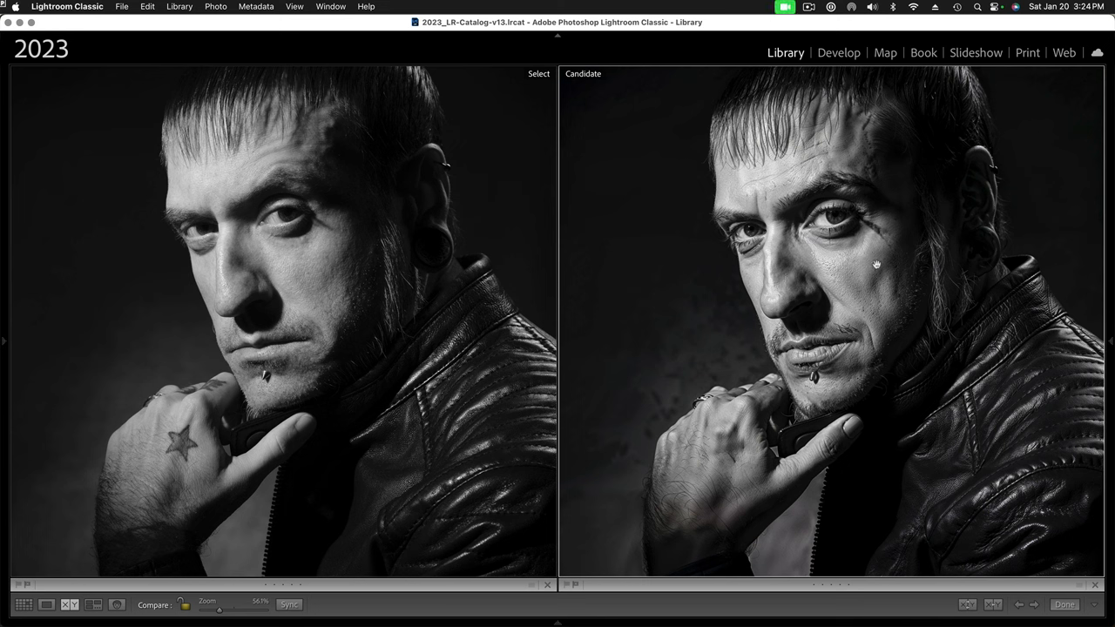
{"action": "mouse_move", "coordinate": [770, 402]}
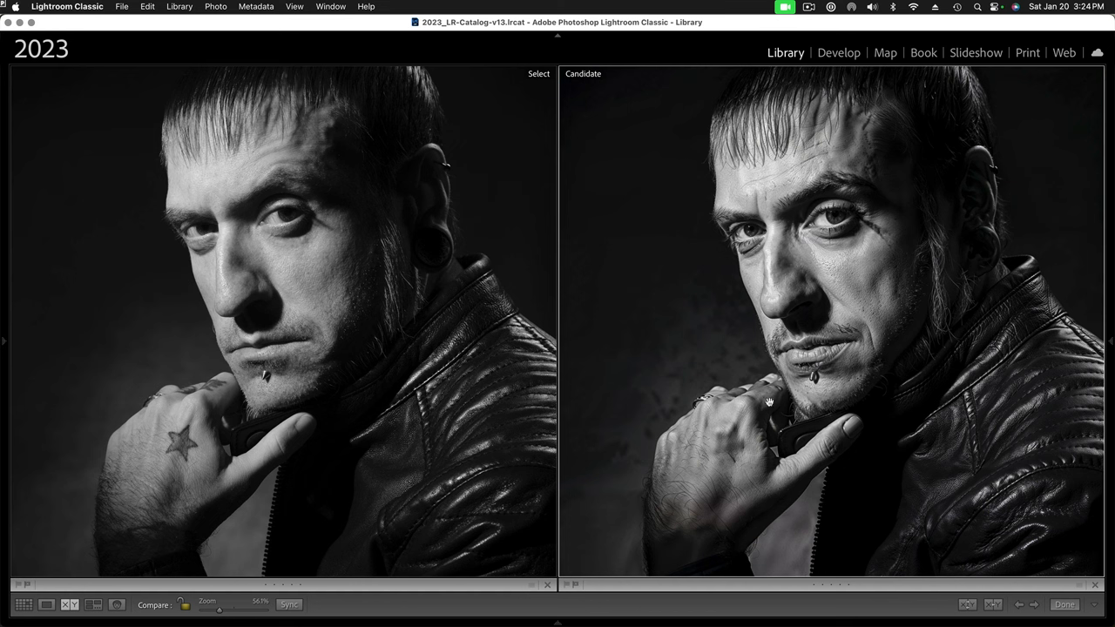
{"action": "mouse_move", "coordinate": [578, 390]}
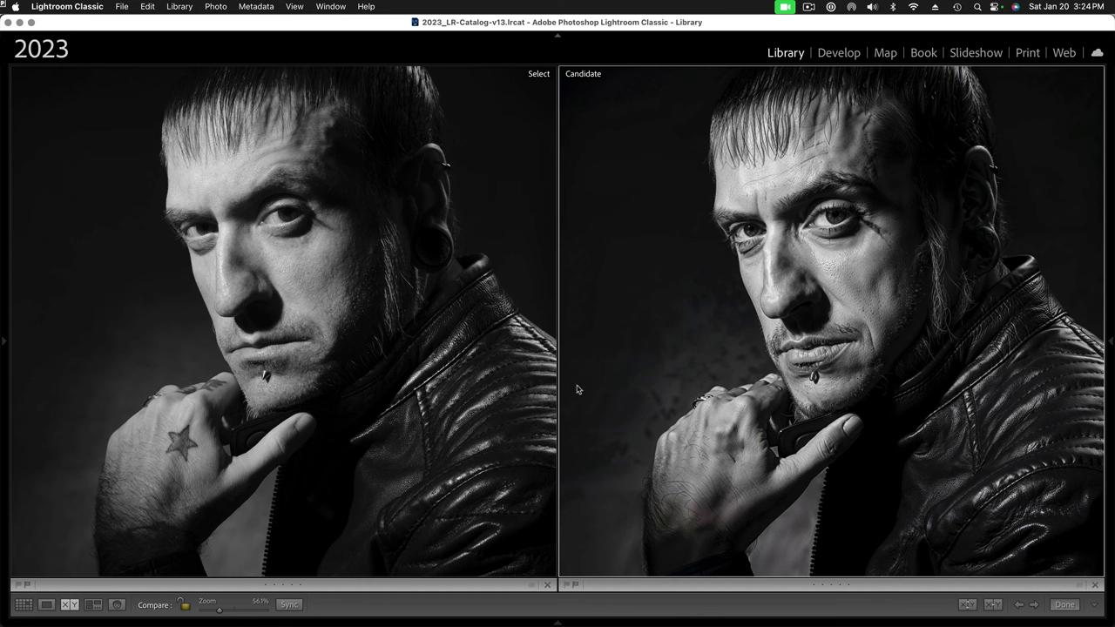
{"action": "mouse_move", "coordinate": [817, 378]}
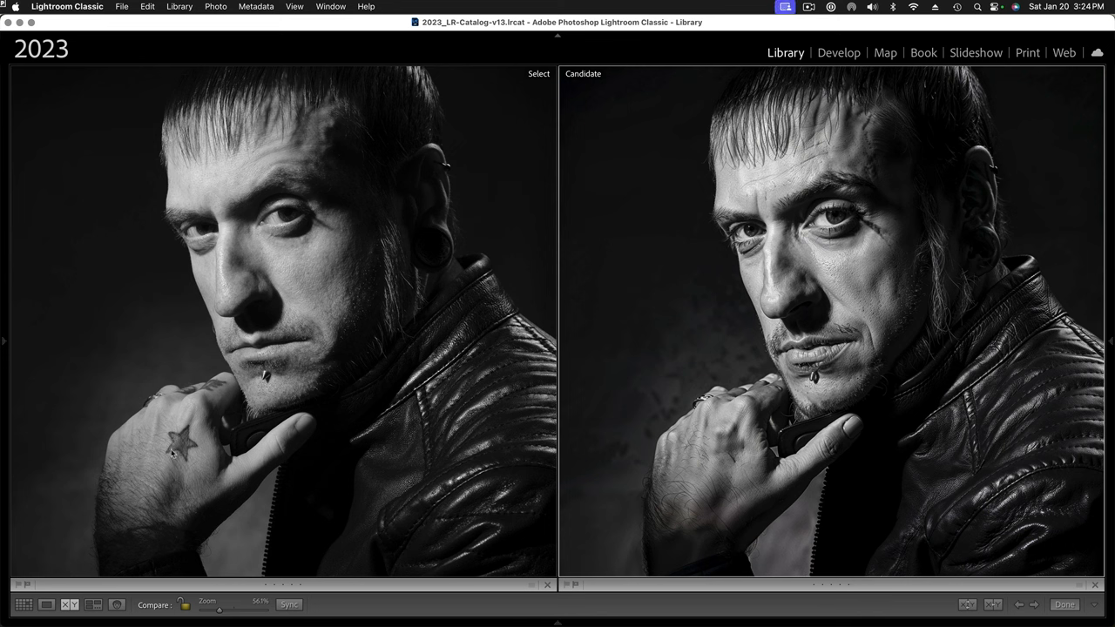
{"action": "mouse_move", "coordinate": [734, 453]}
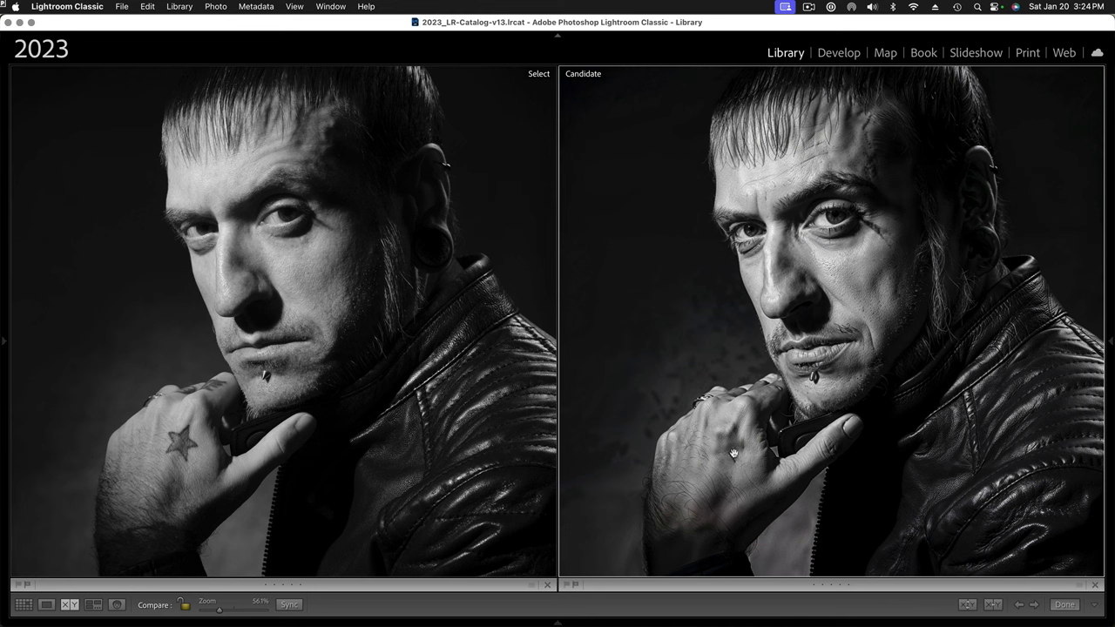
{"action": "mouse_move", "coordinate": [711, 460]}
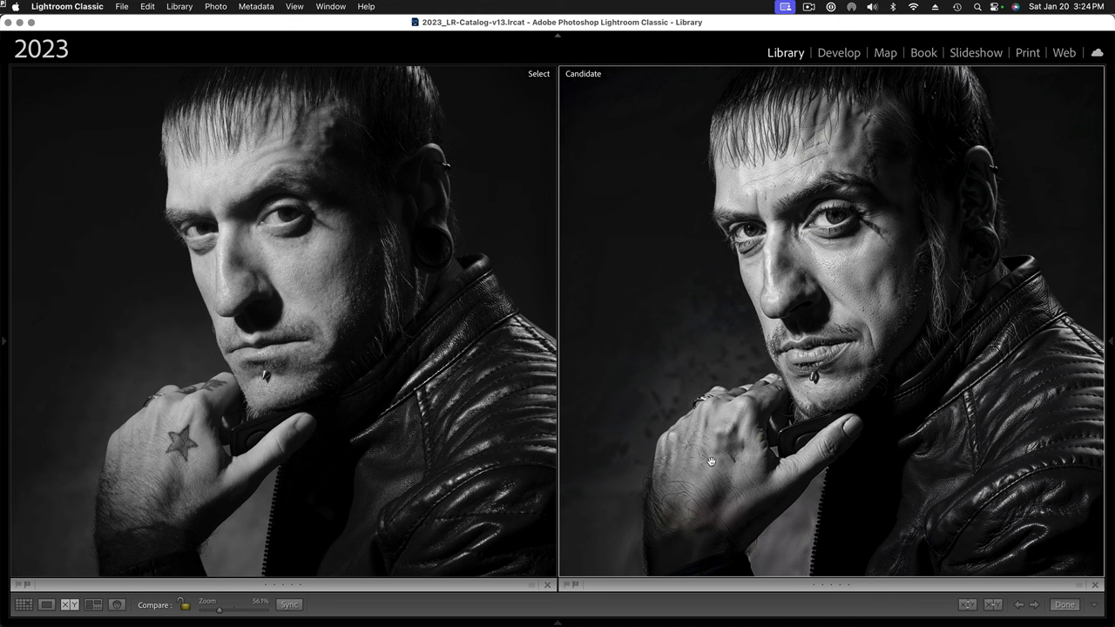
{"action": "mouse_move", "coordinate": [819, 213]}
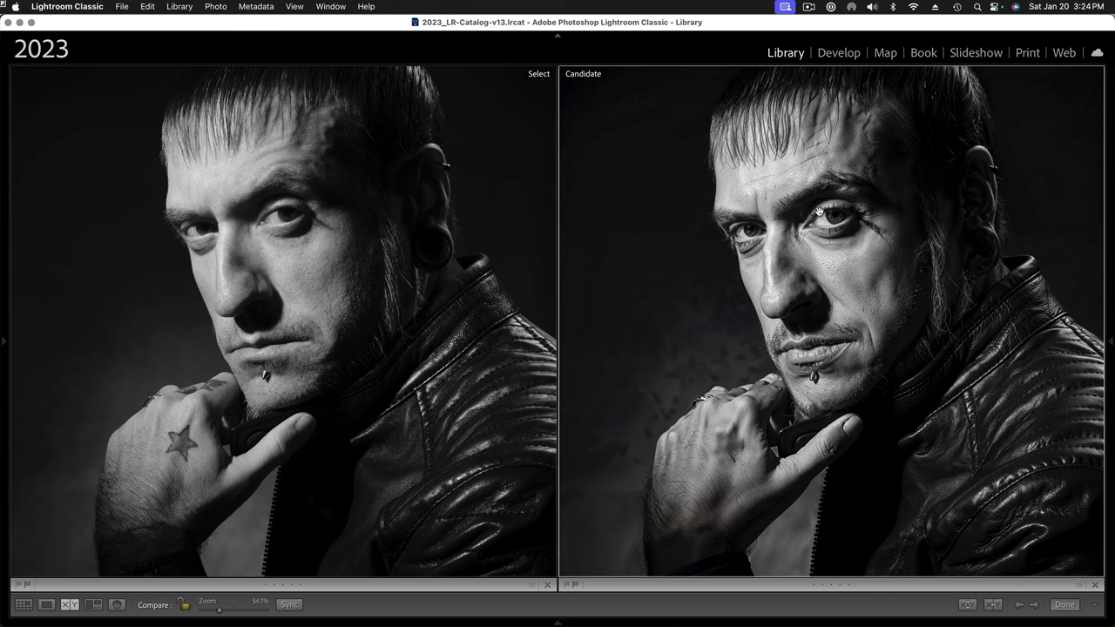
{"action": "mouse_move", "coordinate": [330, 227]}
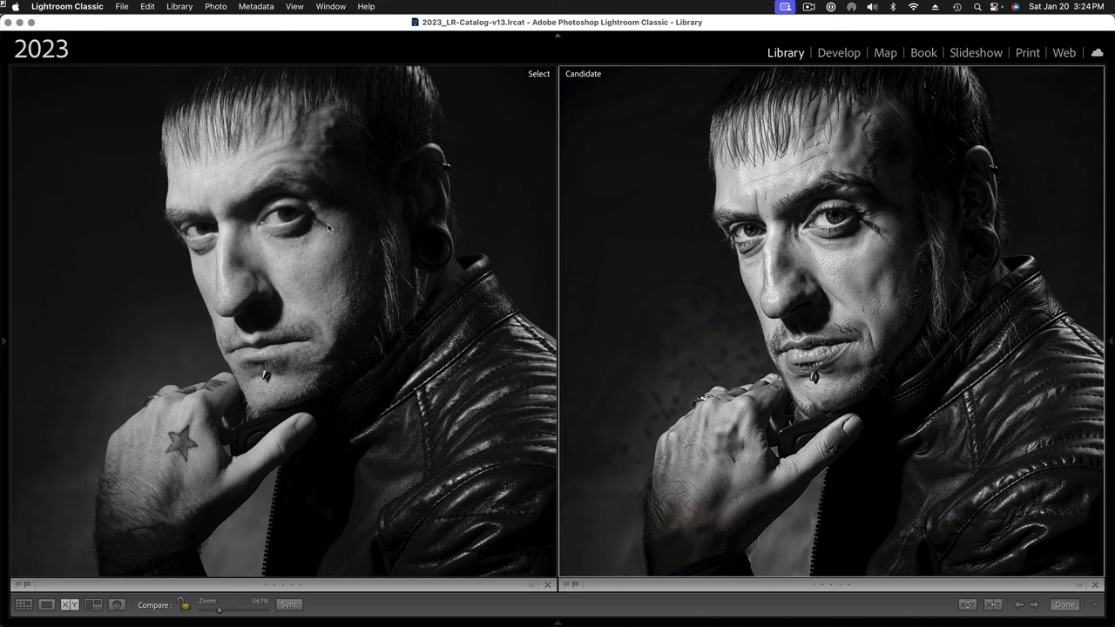
{"action": "mouse_move", "coordinate": [888, 244]}
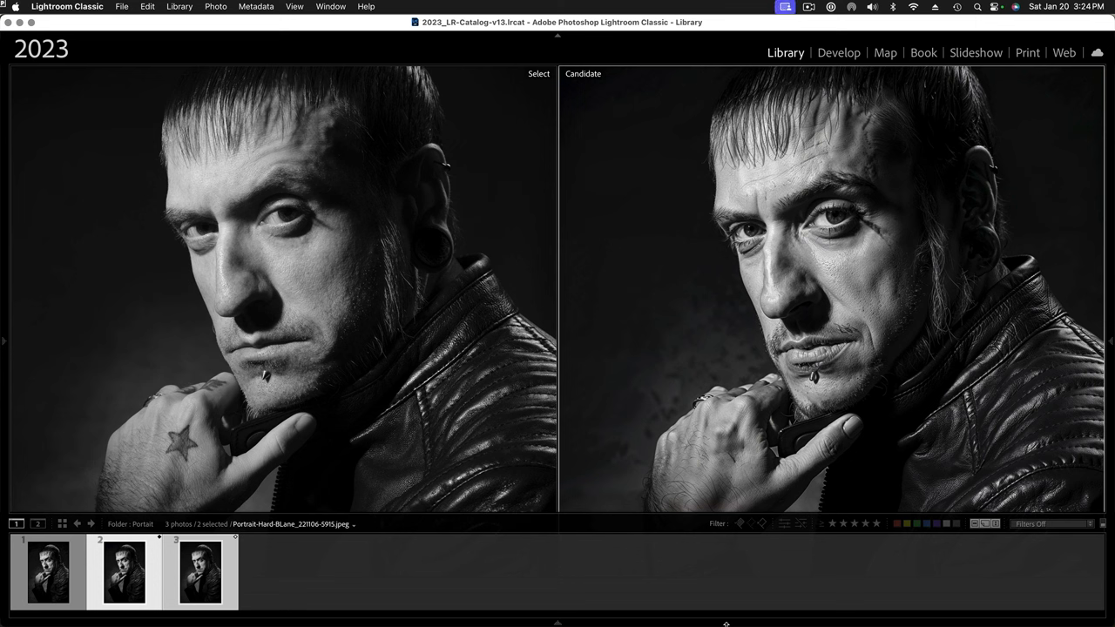
Set the close-up long-haired portrait as Select beside the Magnific-upscaled leather-jacket version
{"action": "left_click", "coordinate": [48, 572]}
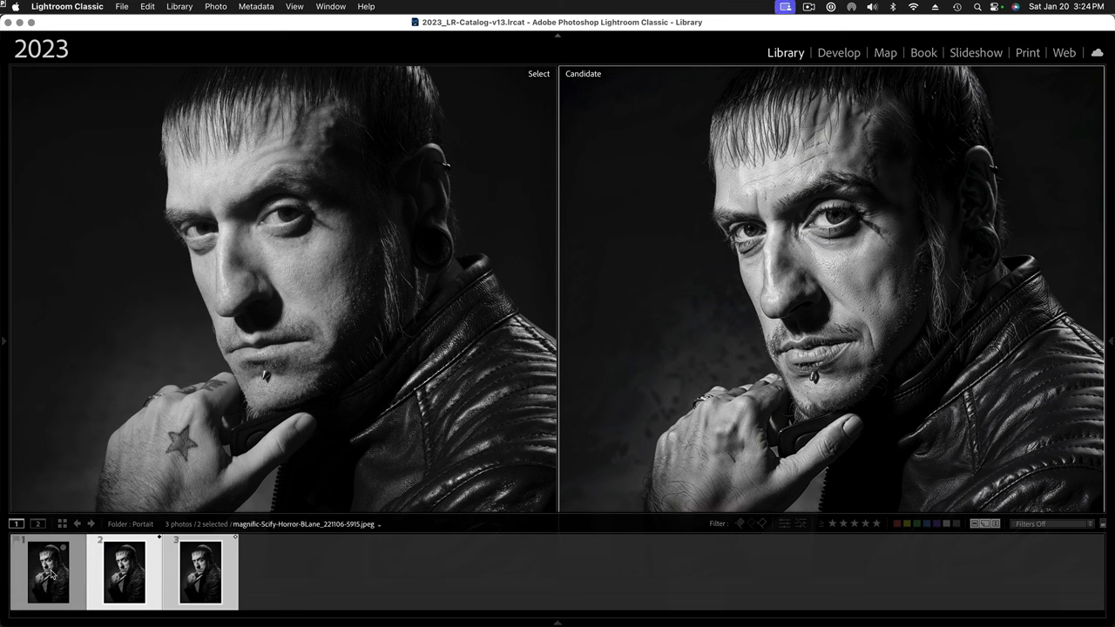
{"action": "left_click", "coordinate": [49, 572]}
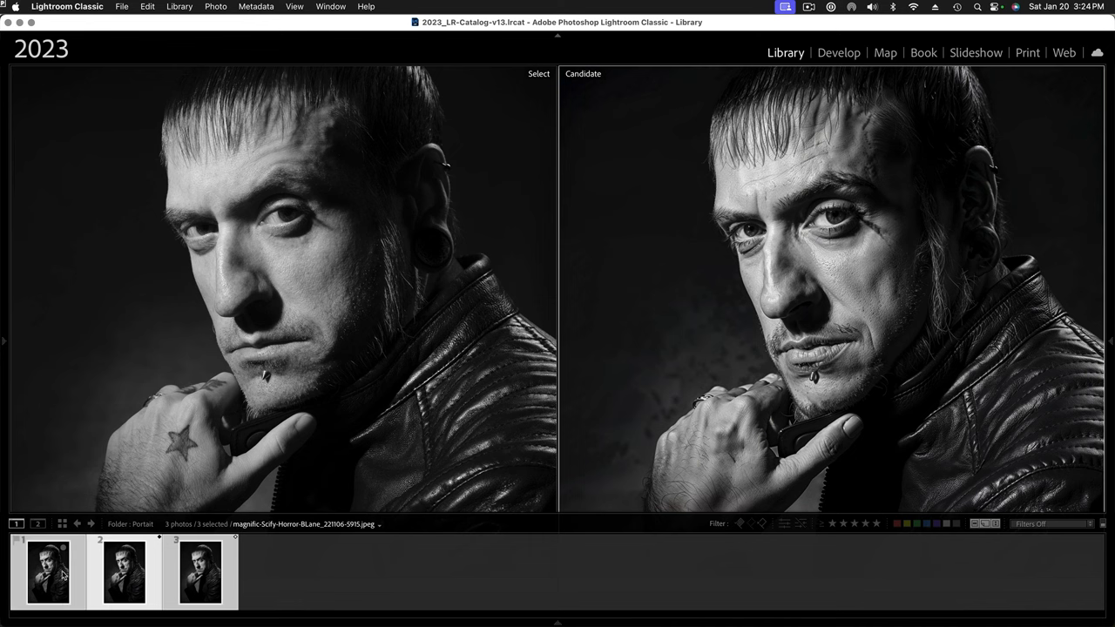
{"action": "left_click", "coordinate": [199, 573]}
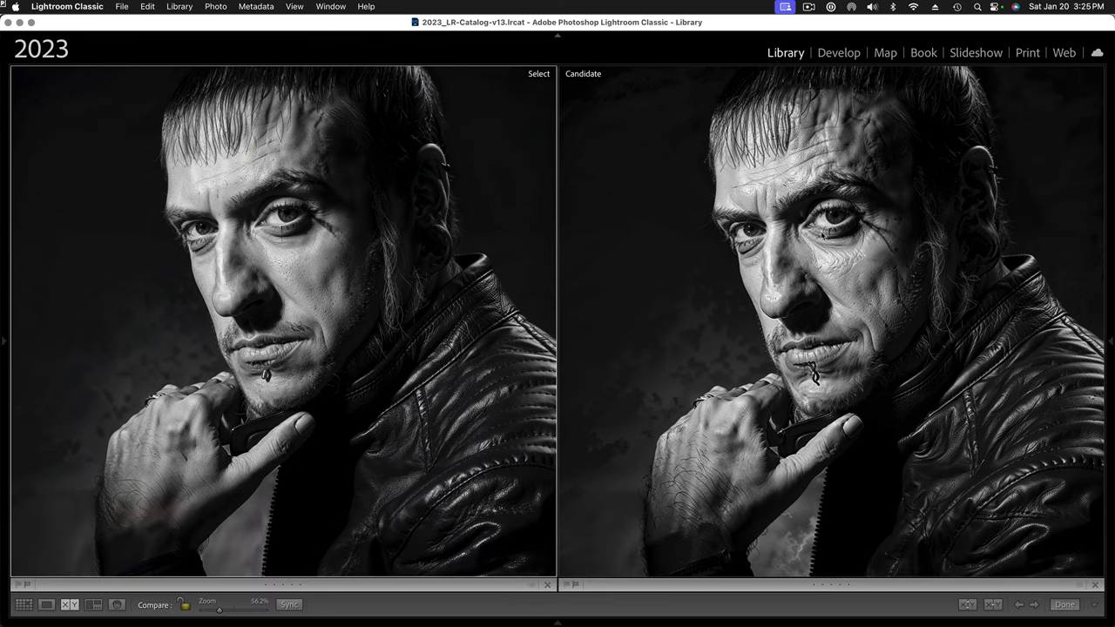
{"action": "mouse_move", "coordinate": [927, 353]}
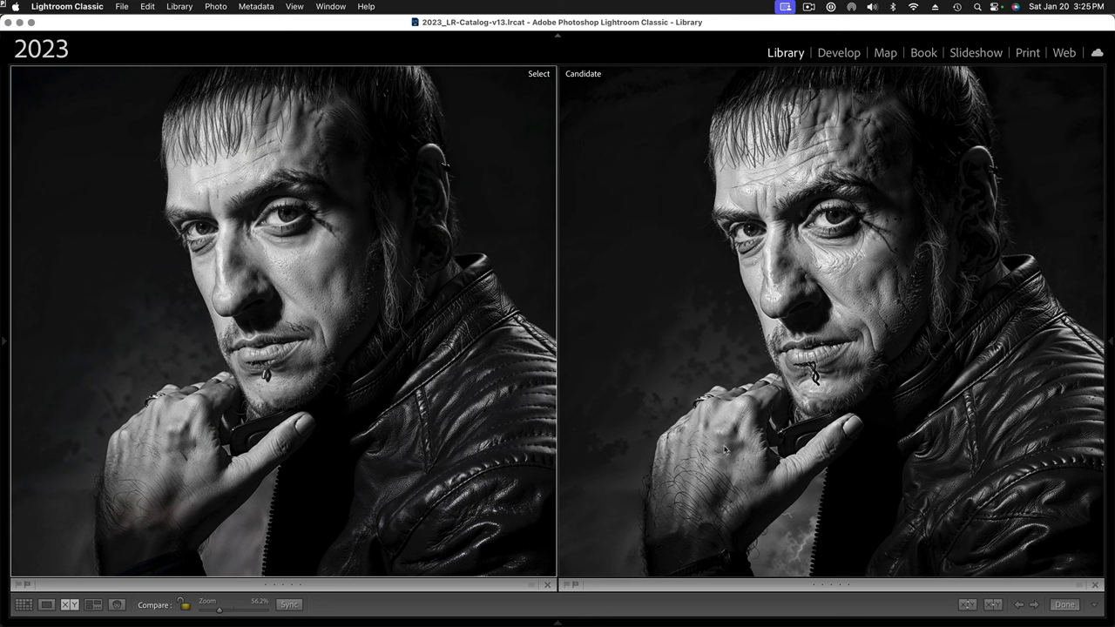
{"action": "mouse_move", "coordinate": [160, 456]}
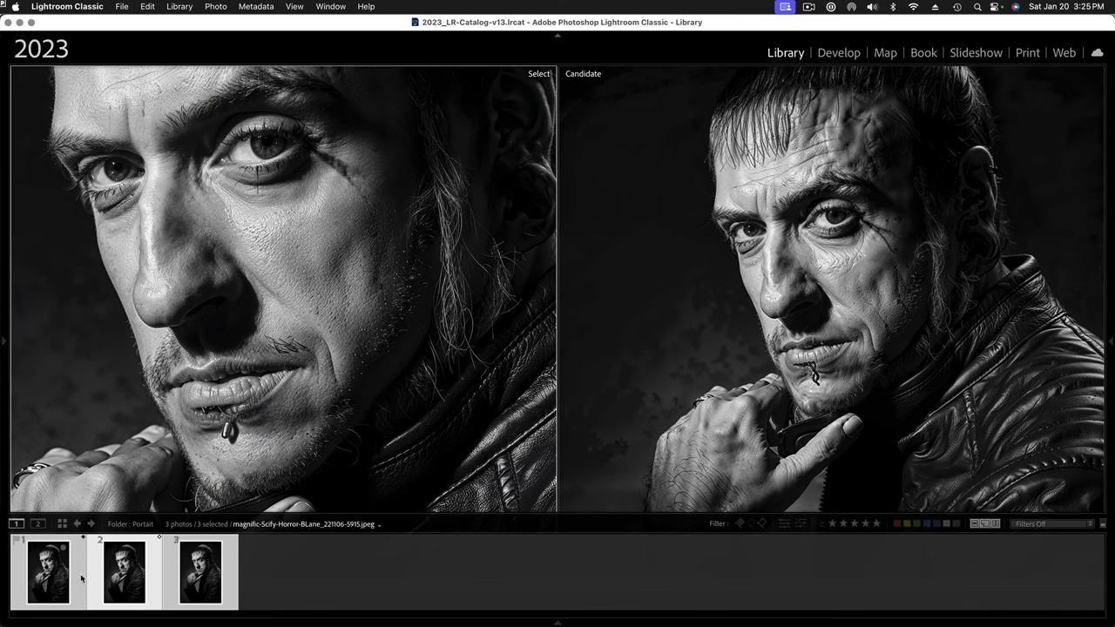
Pair the original star-tattoo portrait with its heavily textured upscale as Select and Candidate
{"action": "left_click", "coordinate": [49, 572]}
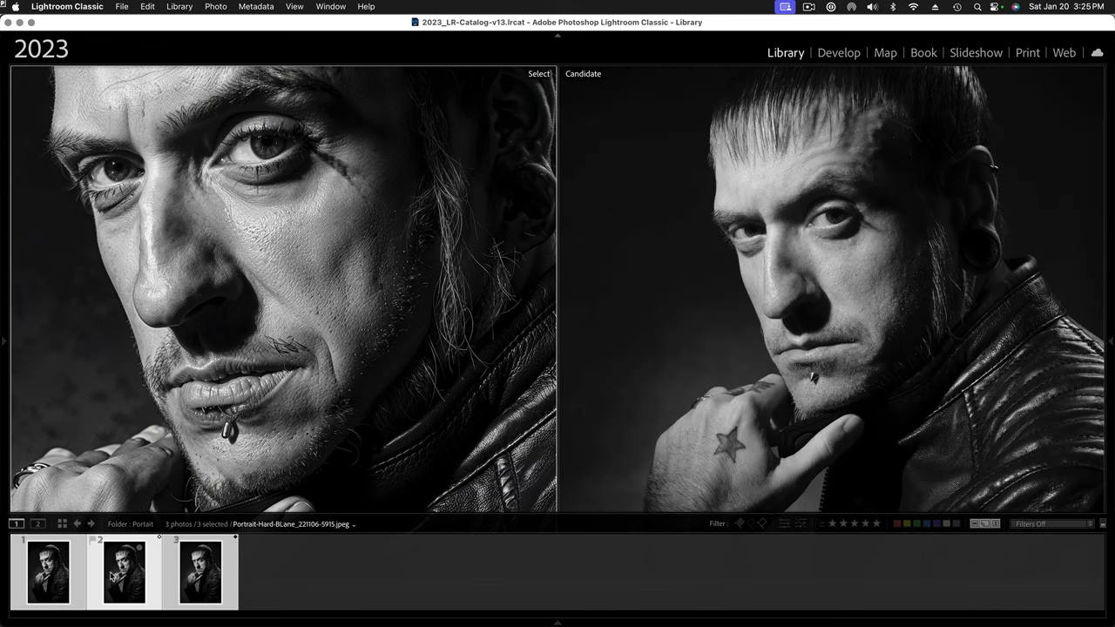
{"action": "left_click", "coordinate": [126, 572]}
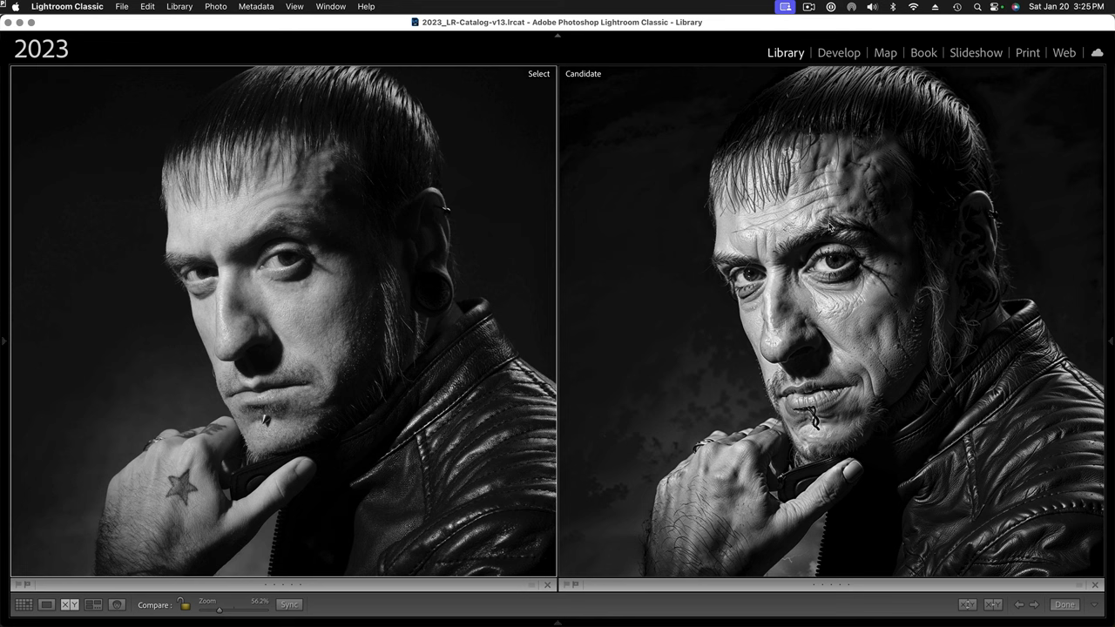
{"action": "mouse_move", "coordinate": [690, 372]}
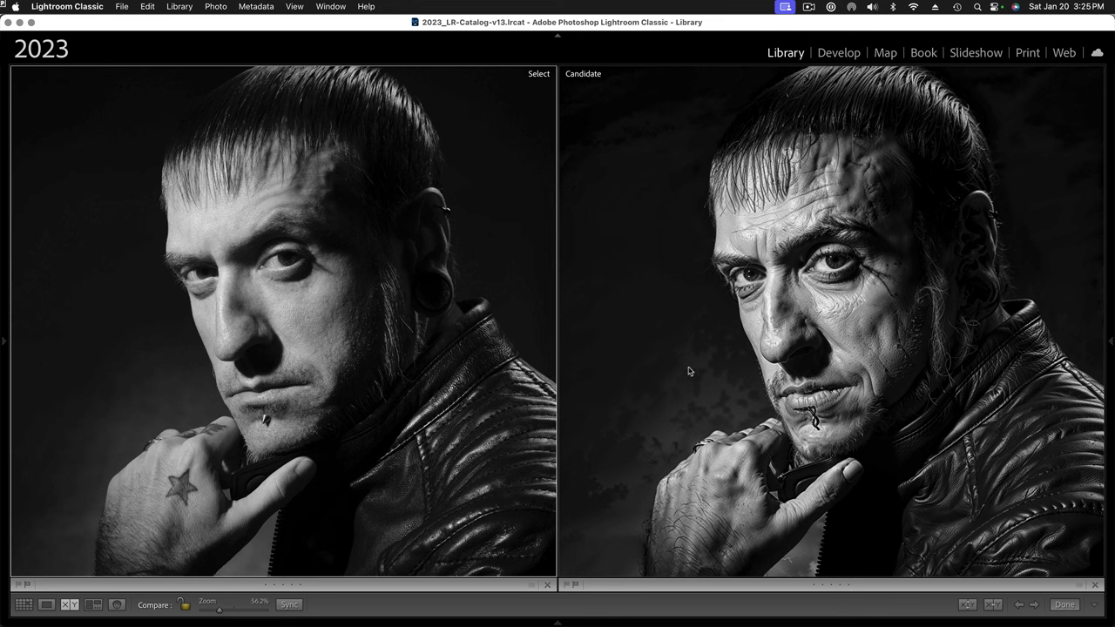
{"action": "mouse_move", "coordinate": [579, 411]}
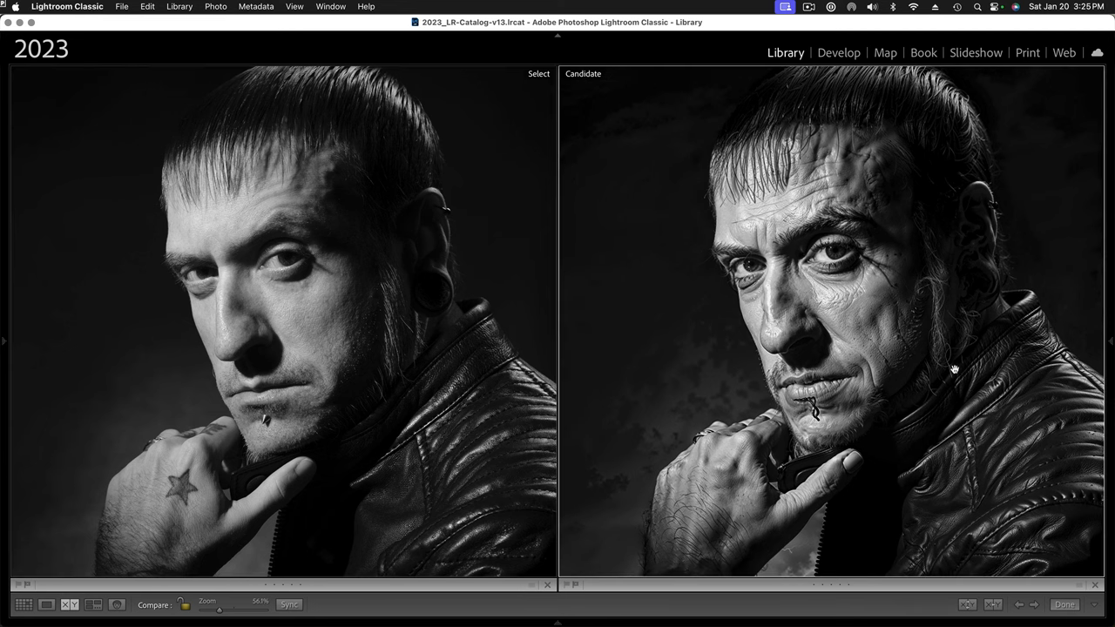
{"action": "mouse_move", "coordinate": [372, 370]}
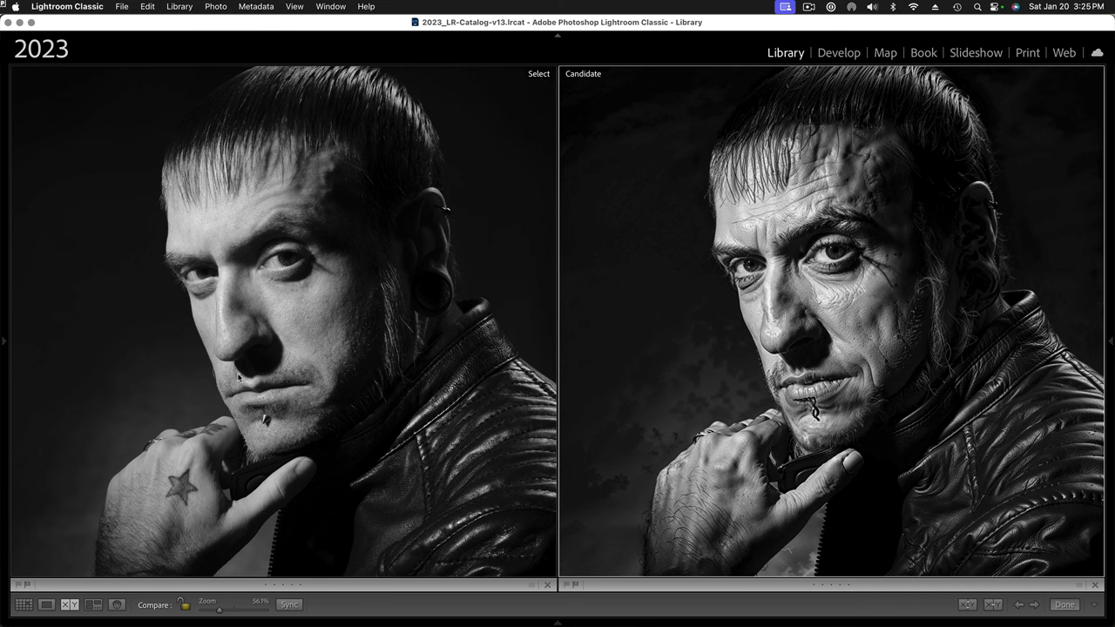
{"action": "mouse_move", "coordinate": [392, 372]}
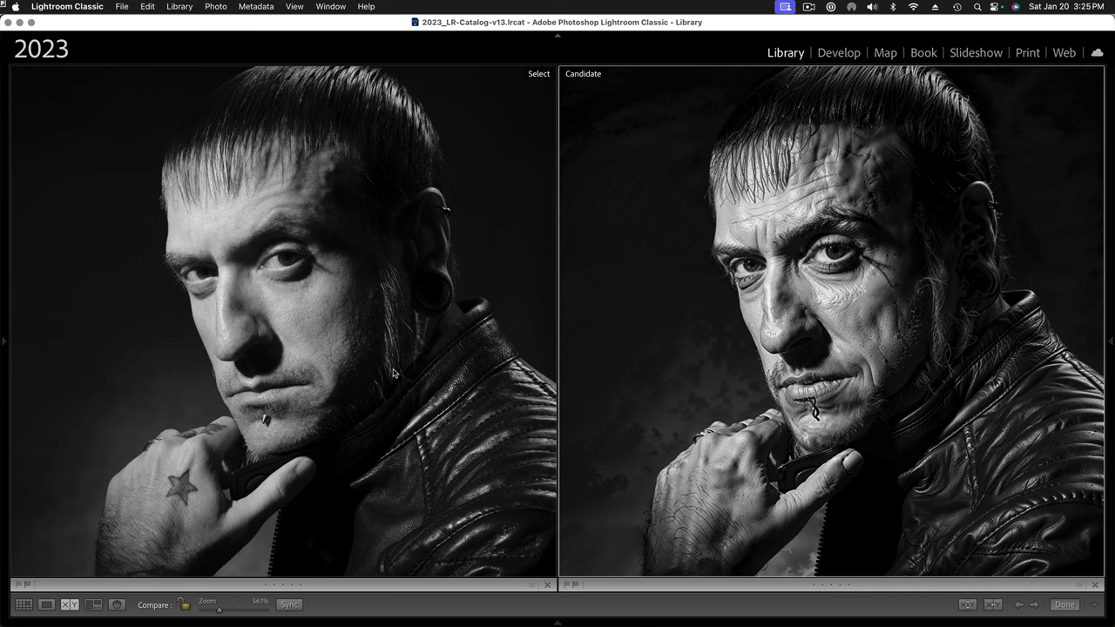
{"action": "mouse_move", "coordinate": [456, 291]}
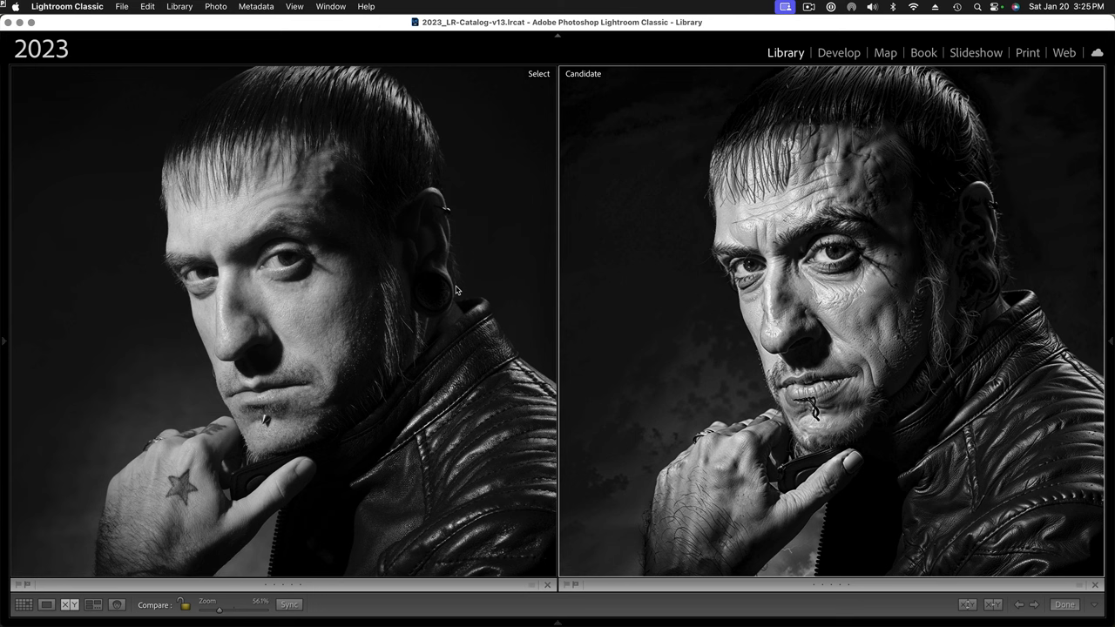
{"action": "mouse_move", "coordinate": [366, 260]}
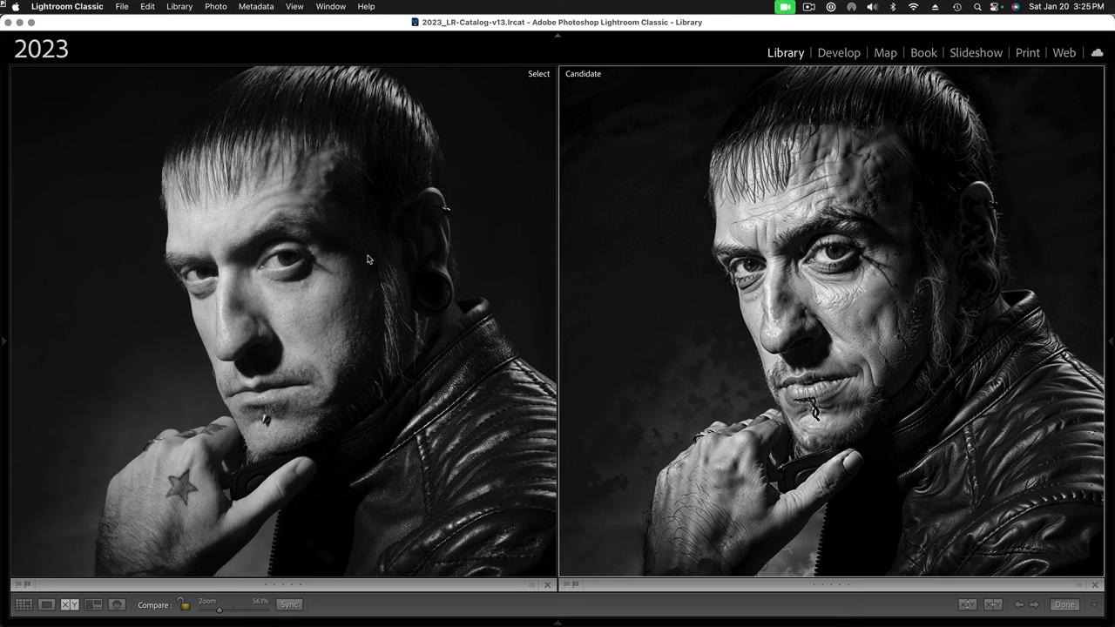
{"action": "mouse_move", "coordinate": [261, 520]}
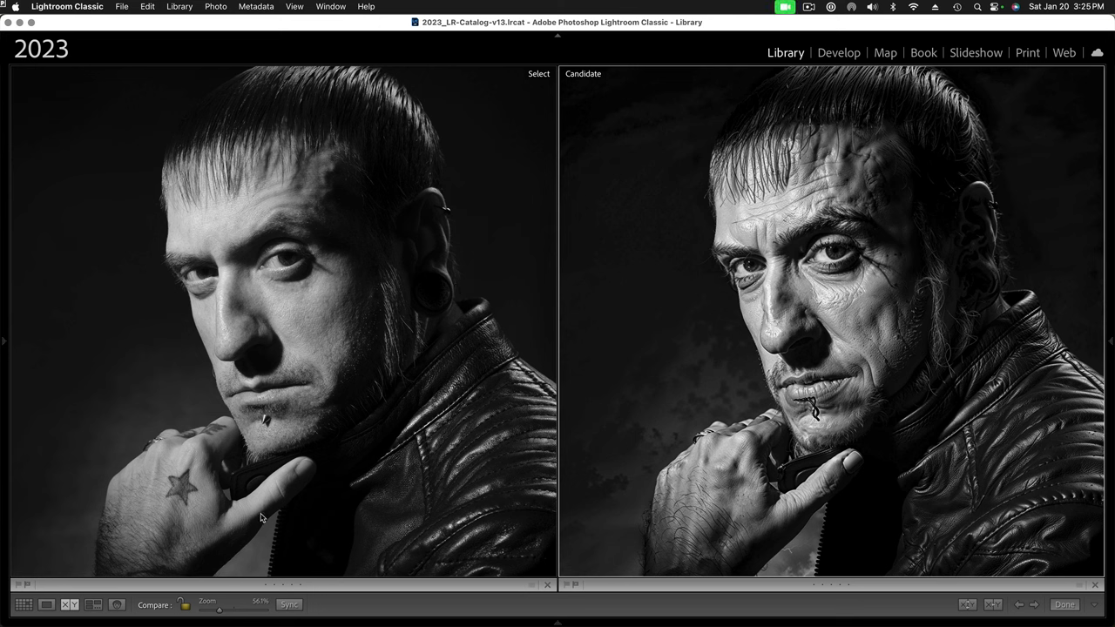
{"action": "mouse_move", "coordinate": [450, 276]}
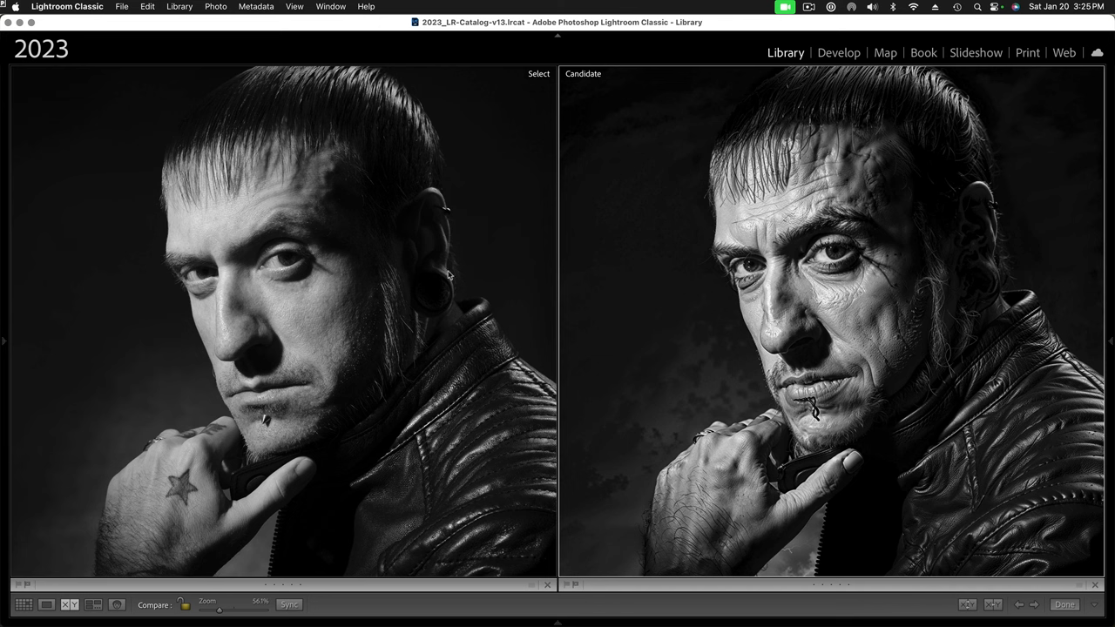
{"action": "mouse_move", "coordinate": [487, 216]}
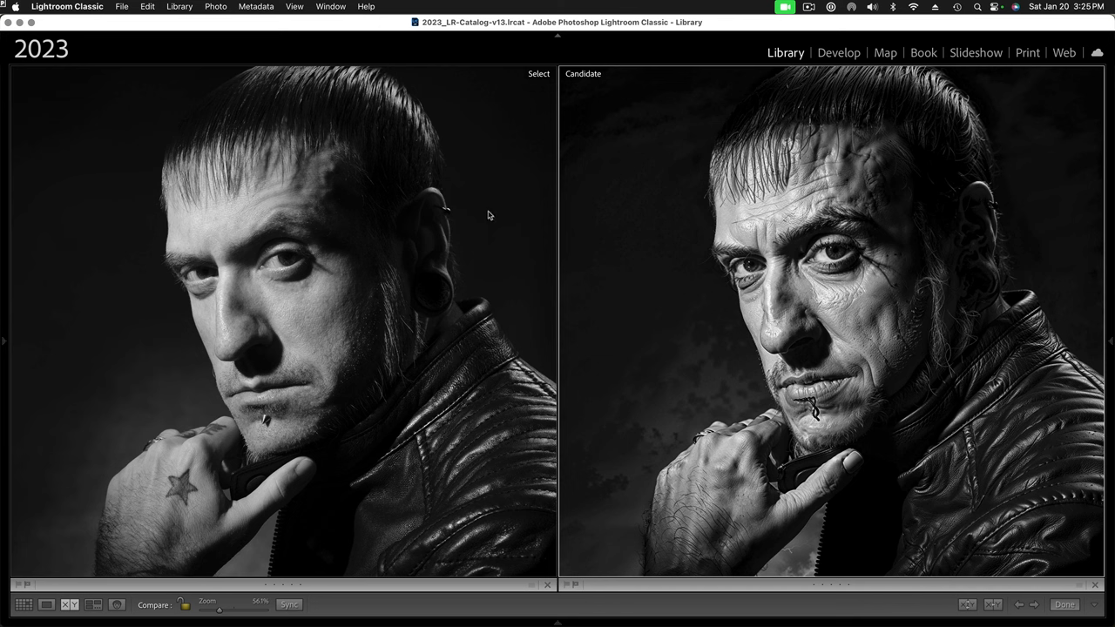
{"action": "mouse_move", "coordinate": [436, 194]}
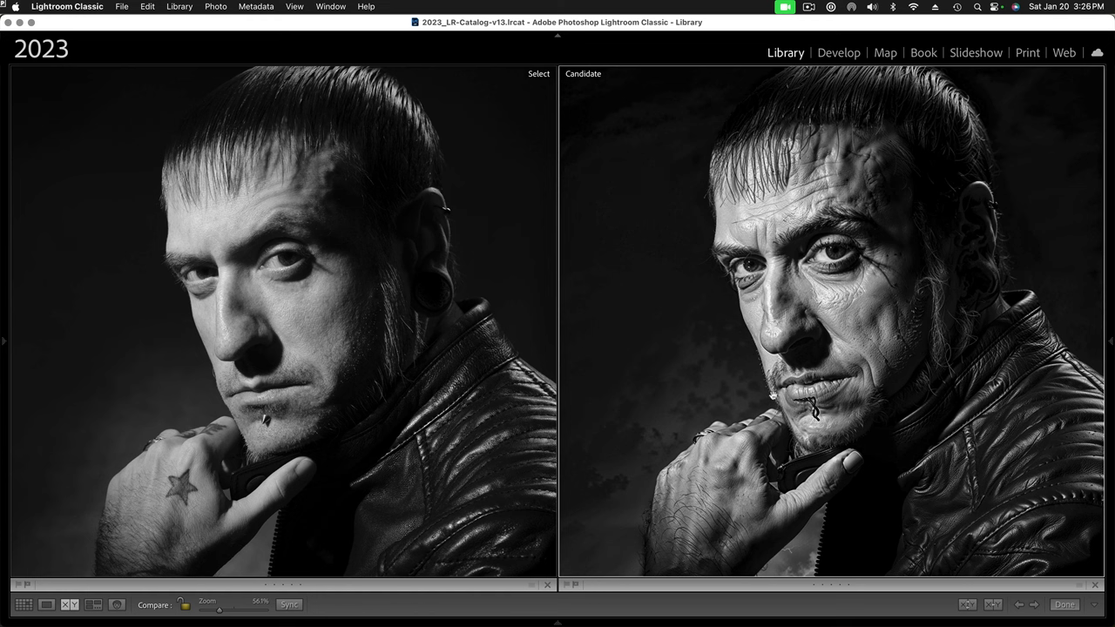
{"action": "mouse_move", "coordinate": [993, 334]}
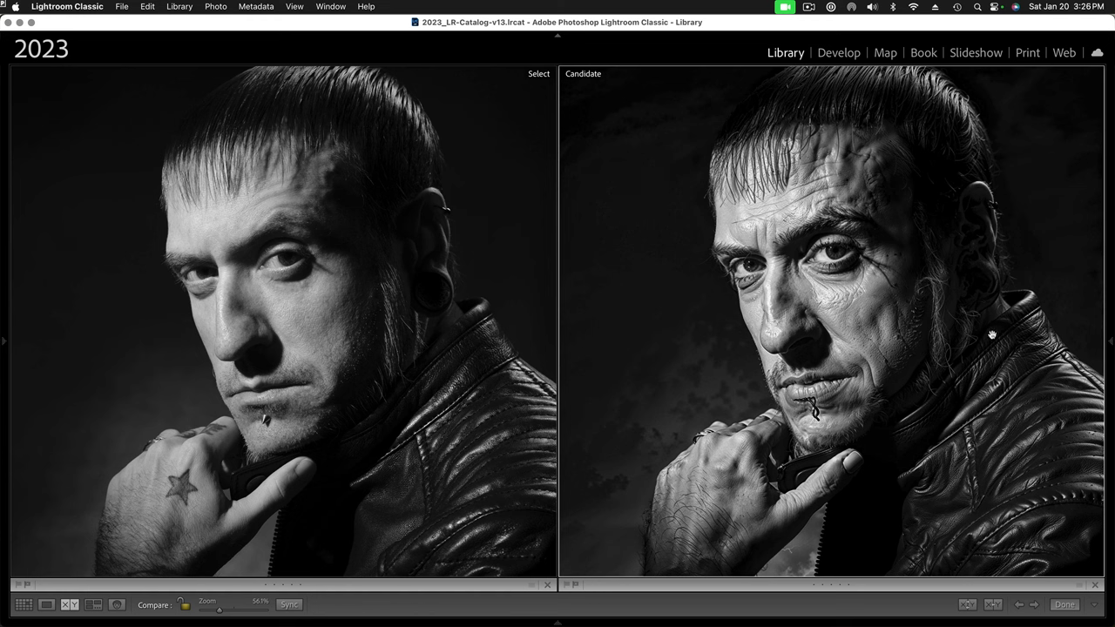
{"action": "mouse_move", "coordinate": [129, 423]}
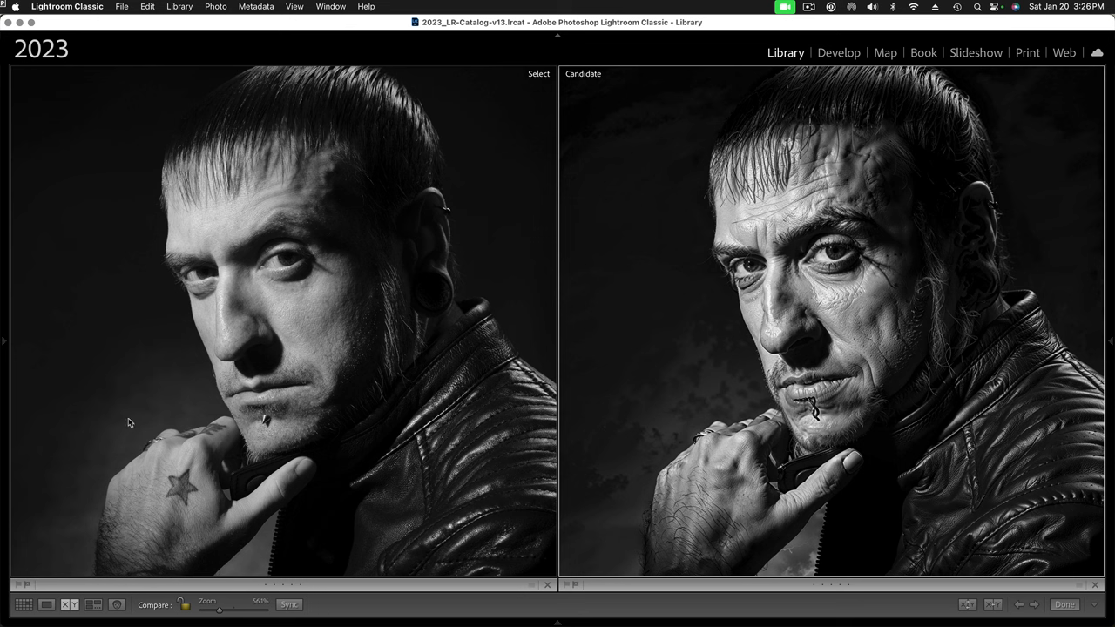
{"action": "mouse_move", "coordinate": [96, 414]}
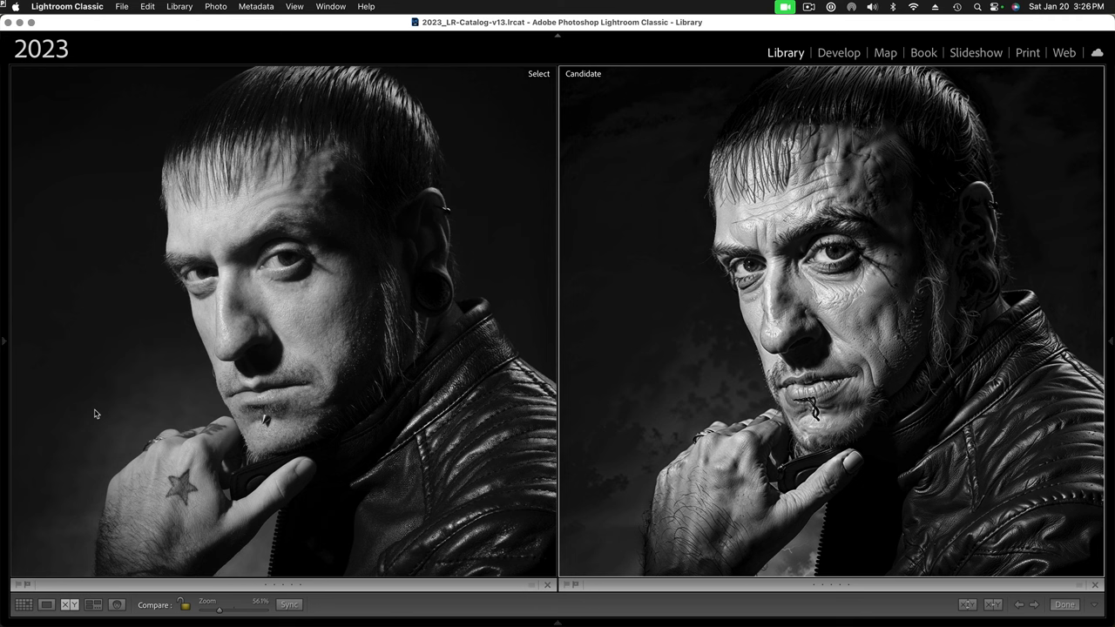
{"action": "mouse_move", "coordinate": [312, 347]}
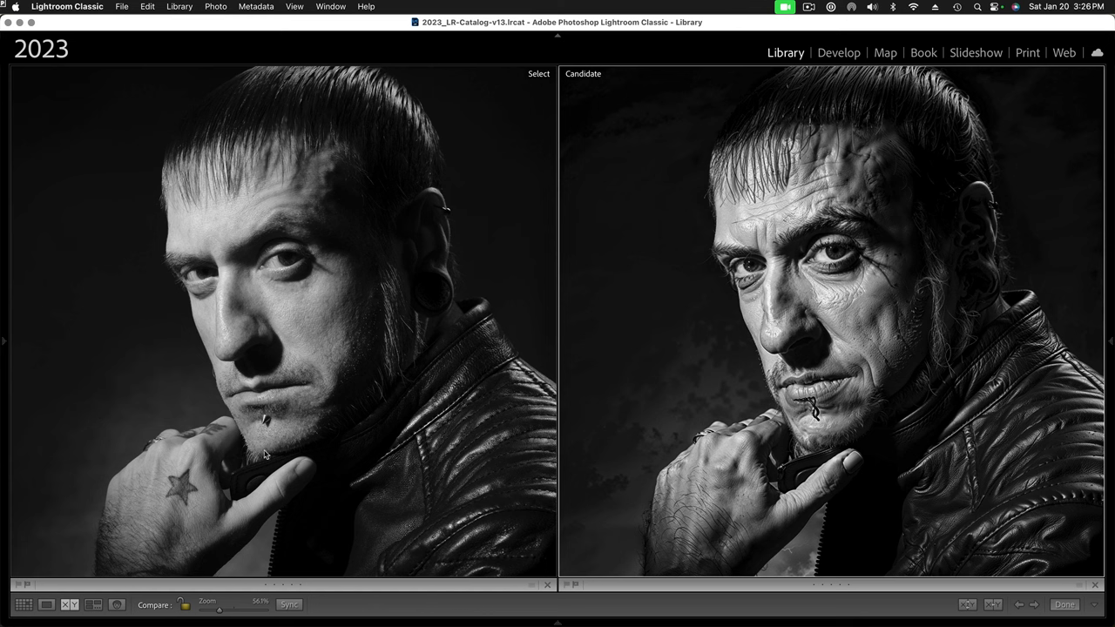
{"action": "mouse_move", "coordinate": [190, 464]}
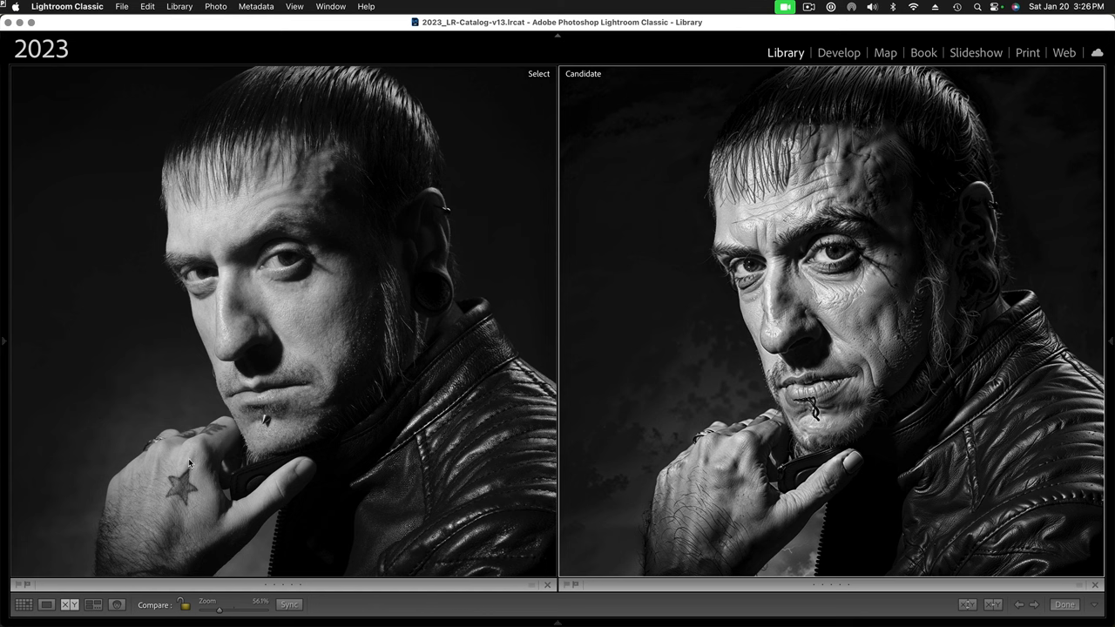
{"action": "mouse_move", "coordinate": [206, 470]}
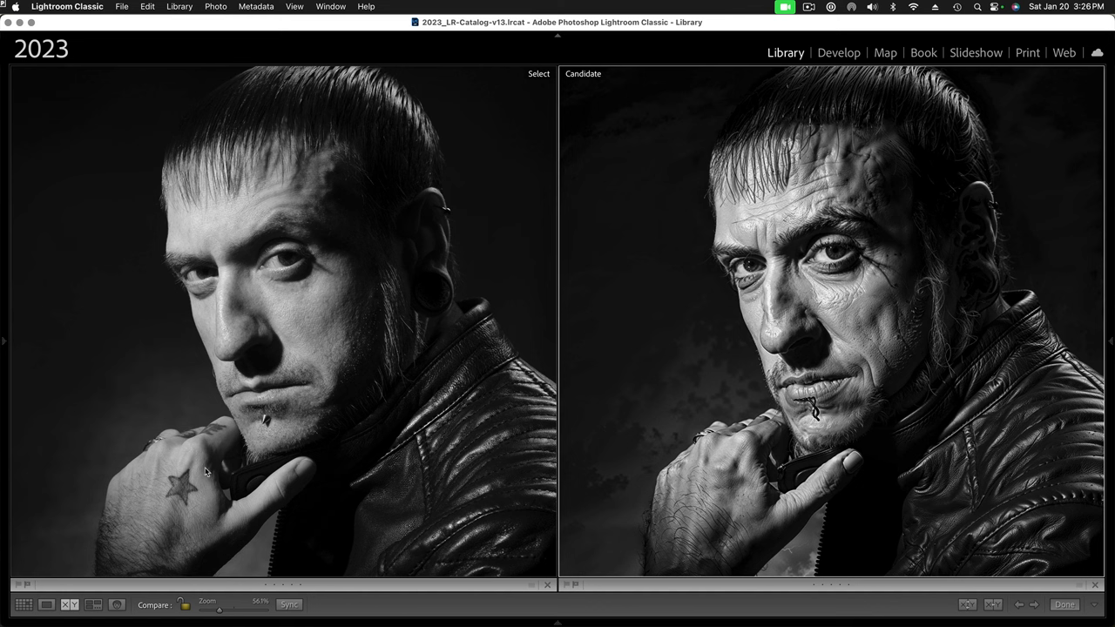
{"action": "mouse_move", "coordinate": [223, 477]}
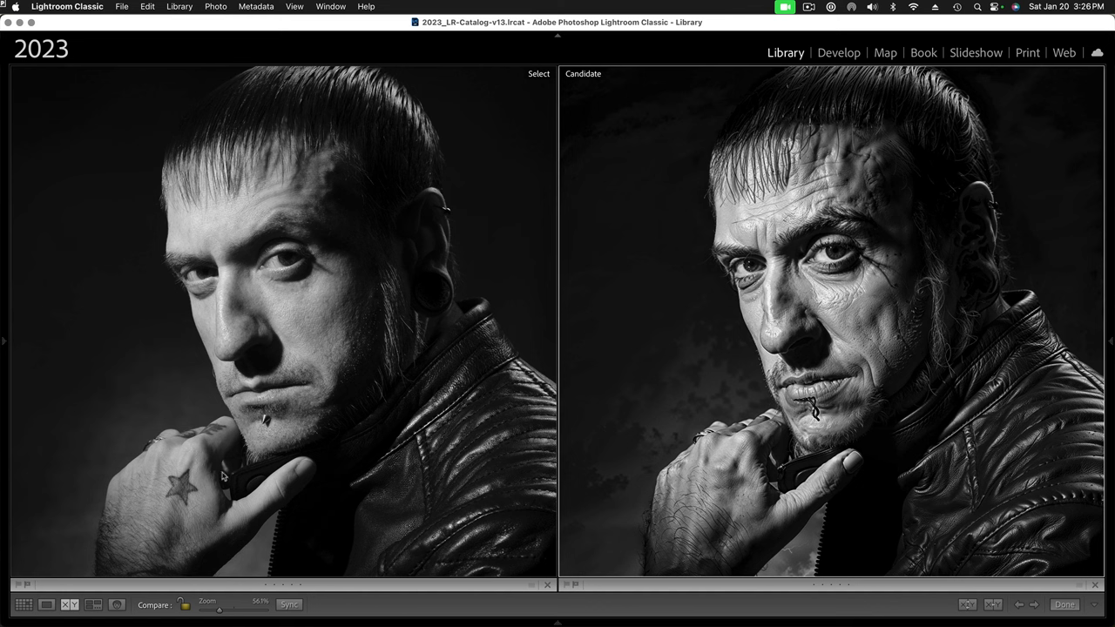
{"action": "mouse_move", "coordinate": [247, 460]}
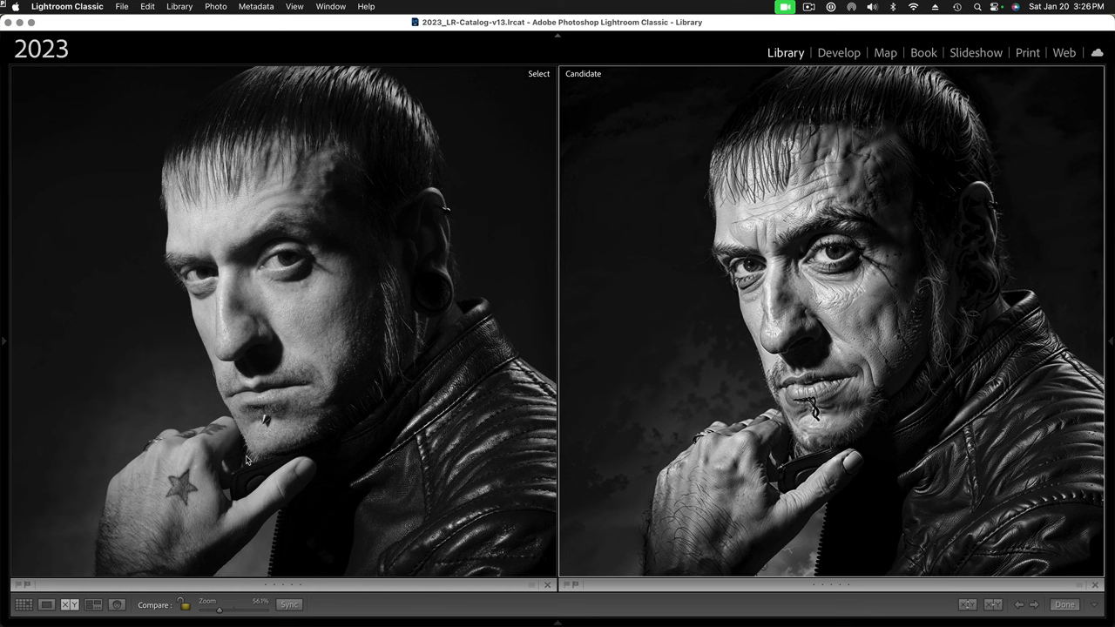
{"action": "mouse_move", "coordinate": [167, 398]}
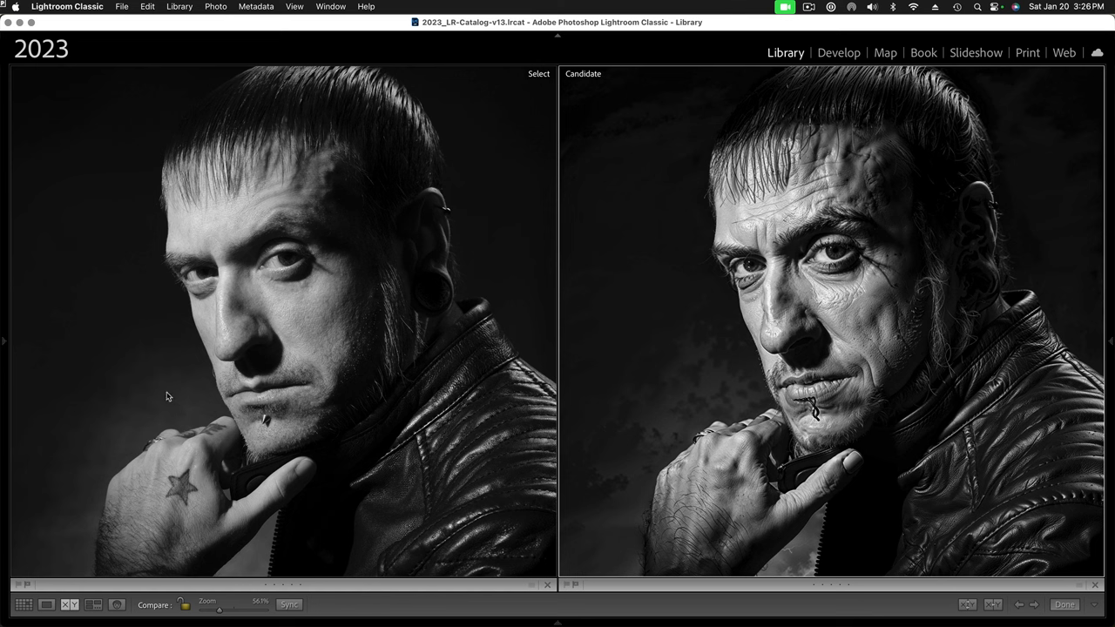
{"action": "mouse_move", "coordinate": [282, 370]}
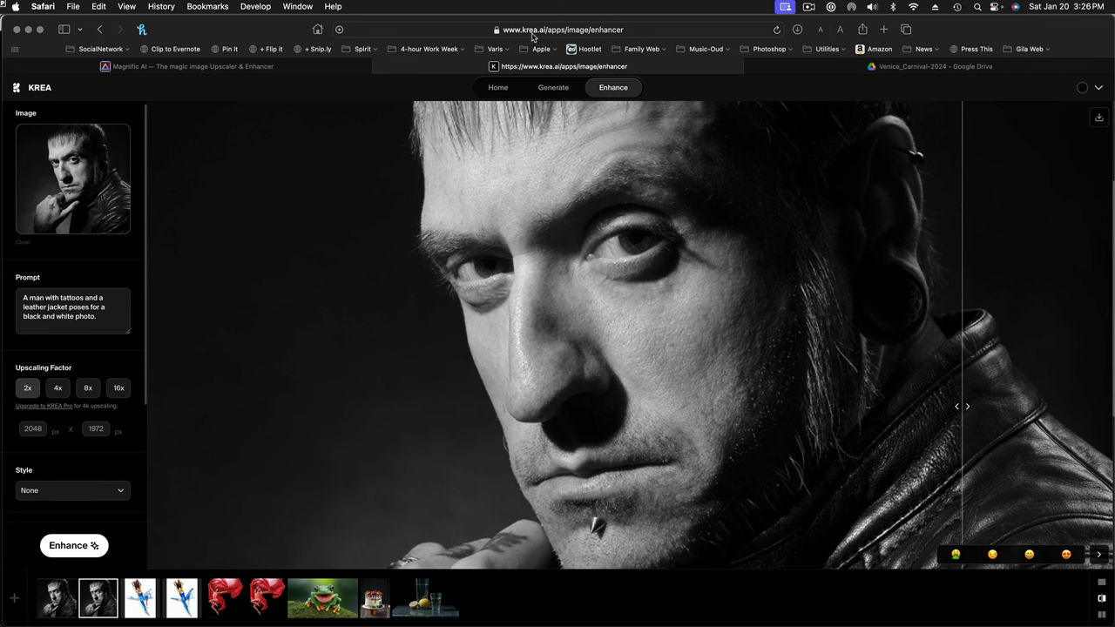
{"action": "mouse_move", "coordinate": [604, 338]}
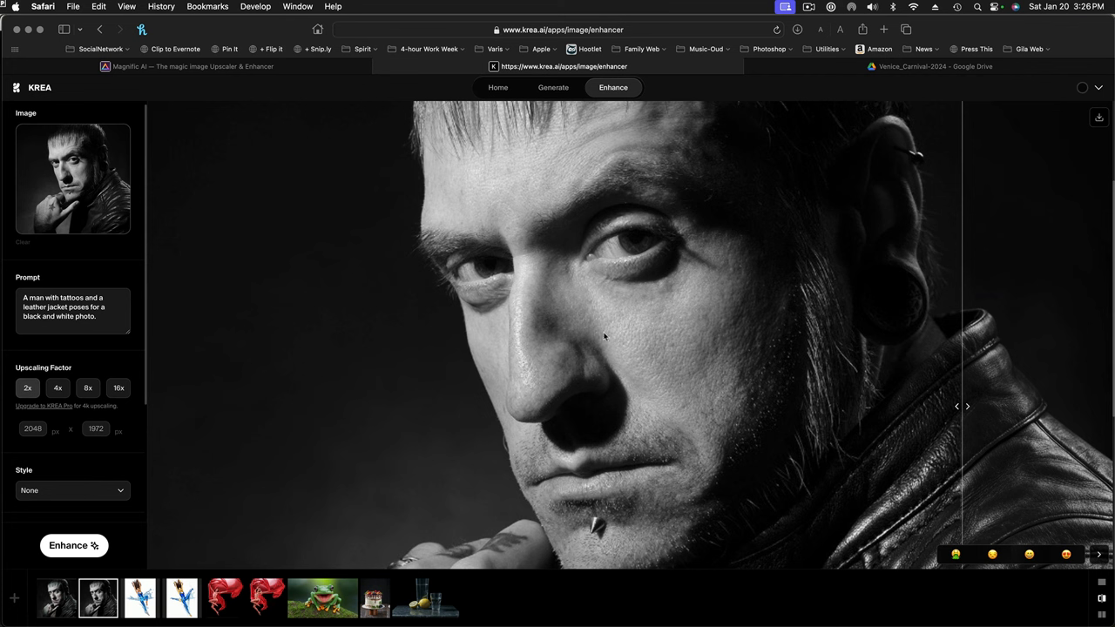
{"action": "mouse_move", "coordinate": [479, 268]}
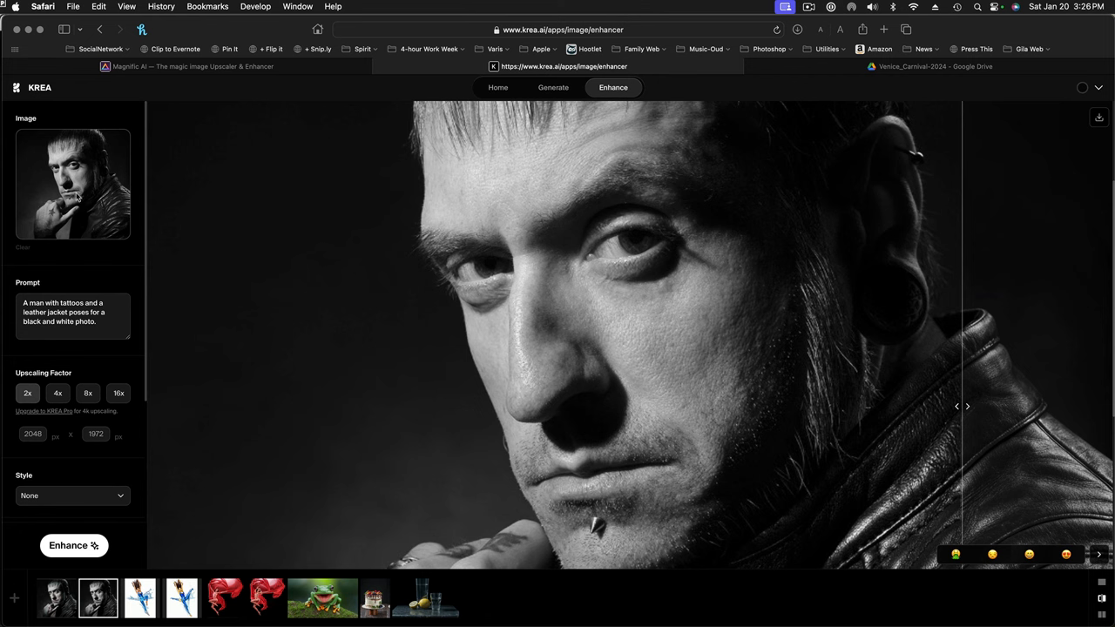
Review the enhancer settings for the loaded portrait, keeping the auto prompt and 2x factor
{"action": "scroll", "scroll_direction": "down", "scroll_amount": 3}
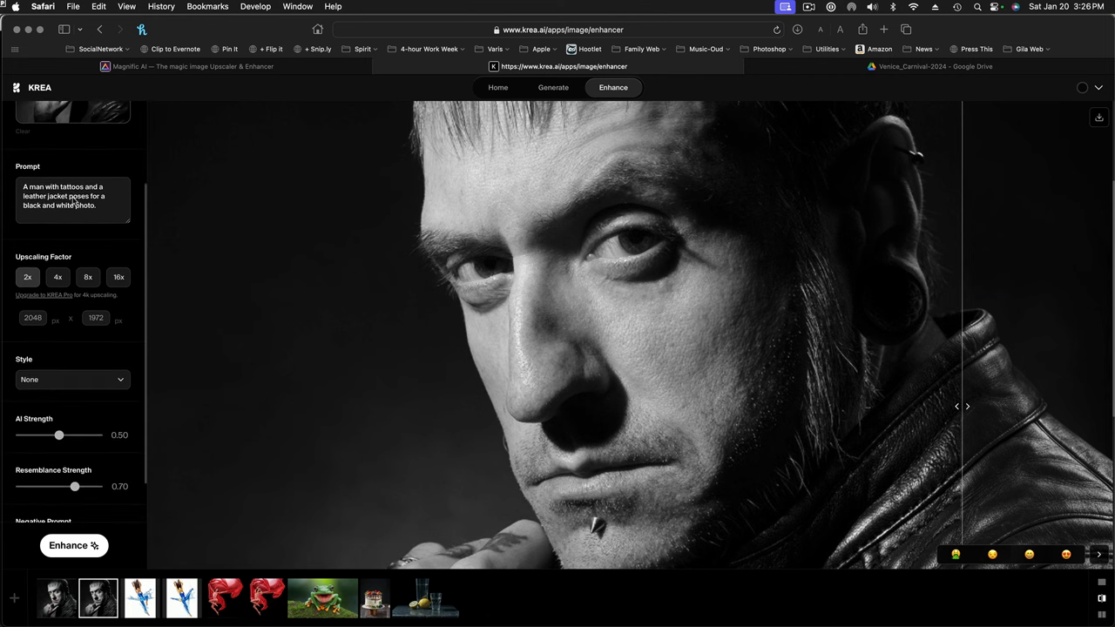
{"action": "scroll", "scroll_direction": "up", "scroll_amount": 3}
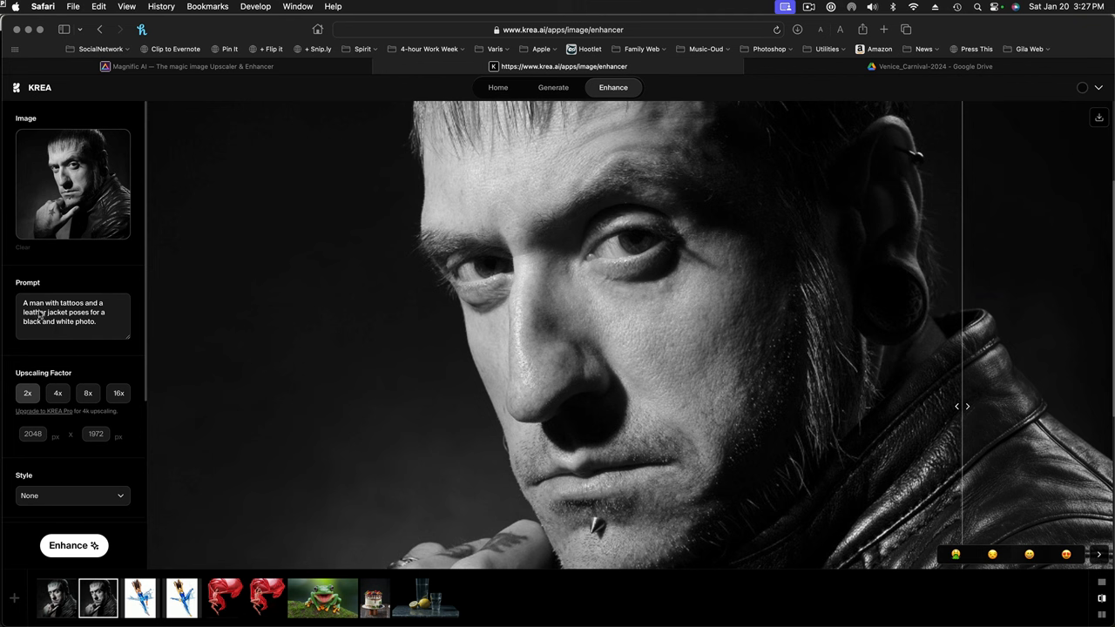
{"action": "mouse_move", "coordinate": [82, 177]}
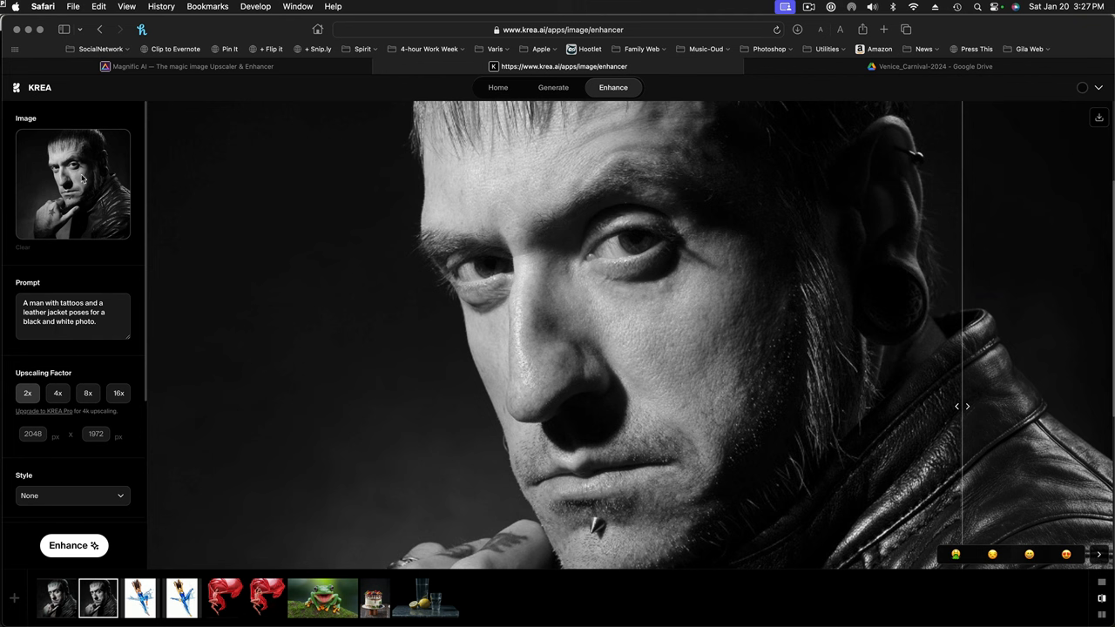
{"action": "mouse_move", "coordinate": [44, 331]}
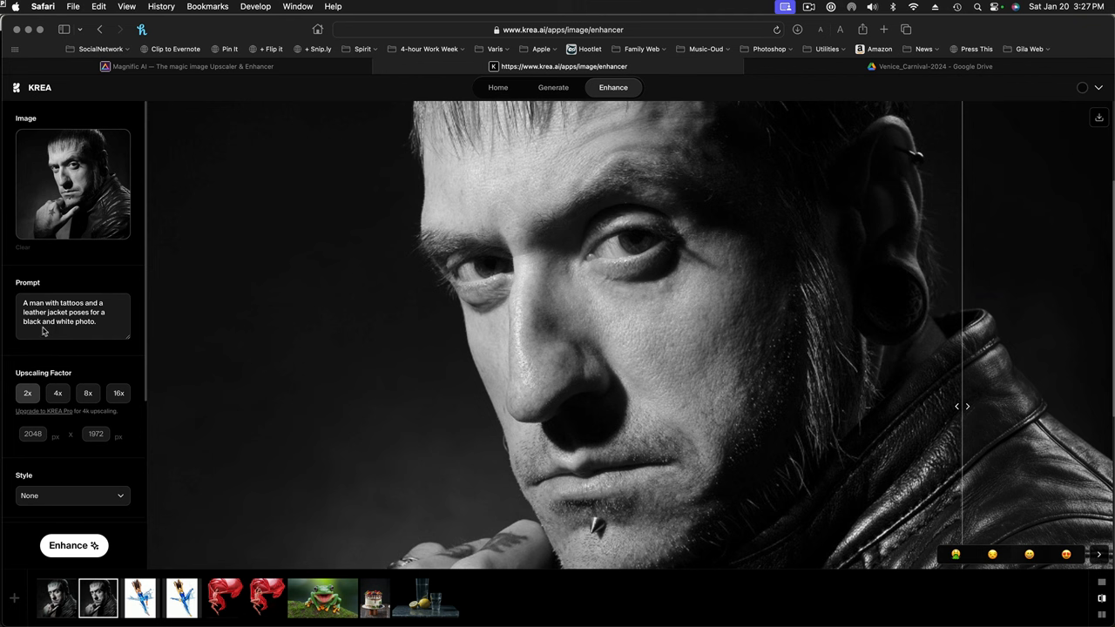
{"action": "mouse_move", "coordinate": [108, 331]}
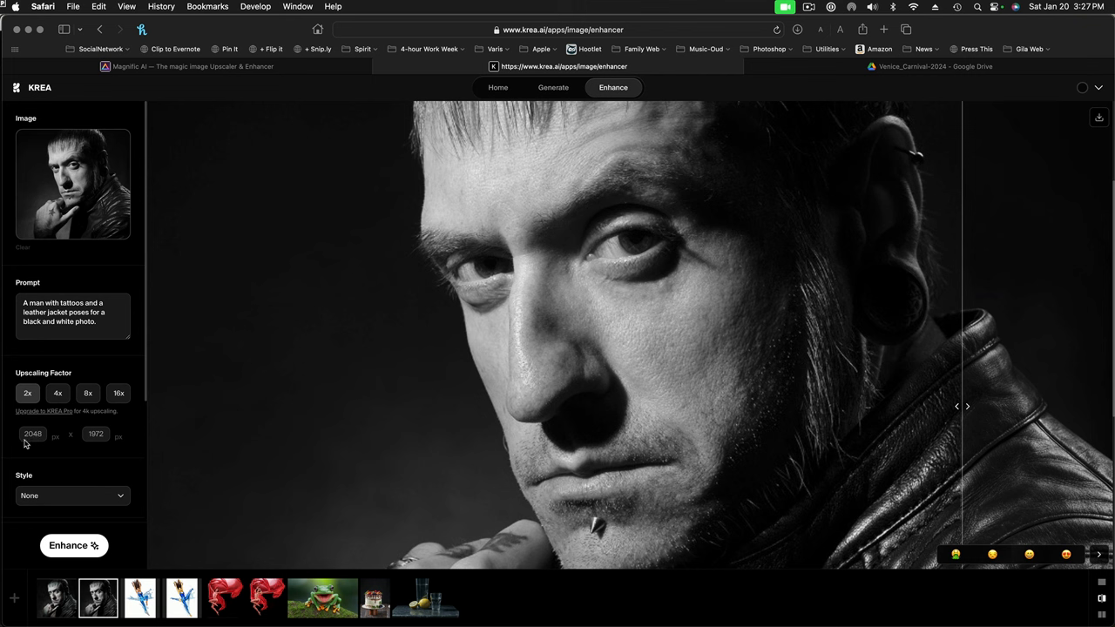
{"action": "mouse_move", "coordinate": [32, 442]}
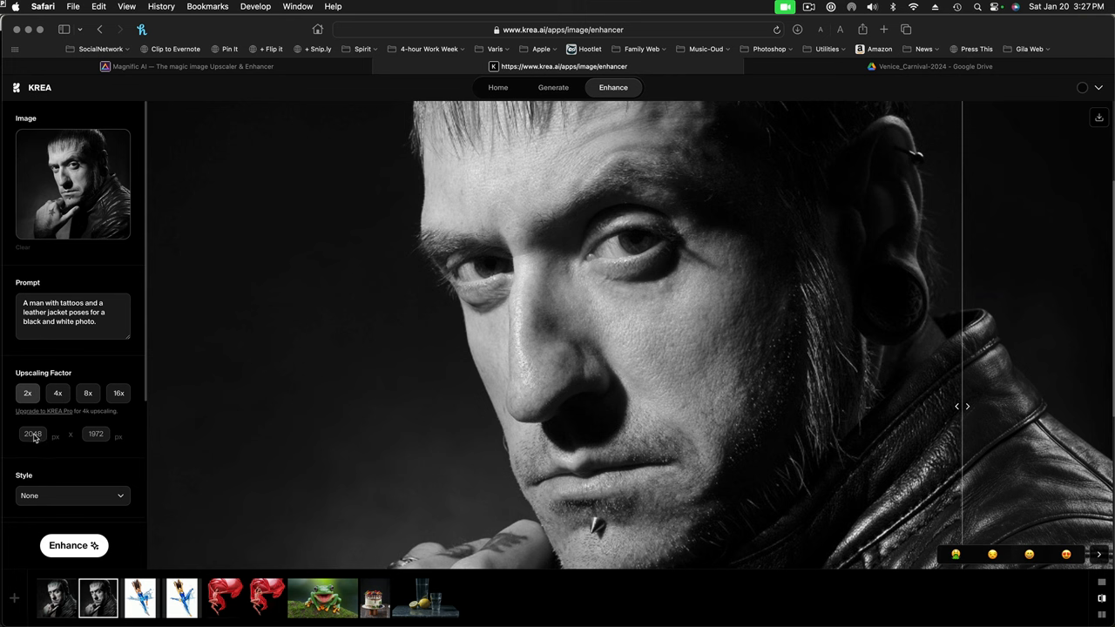
{"action": "mouse_move", "coordinate": [63, 425]}
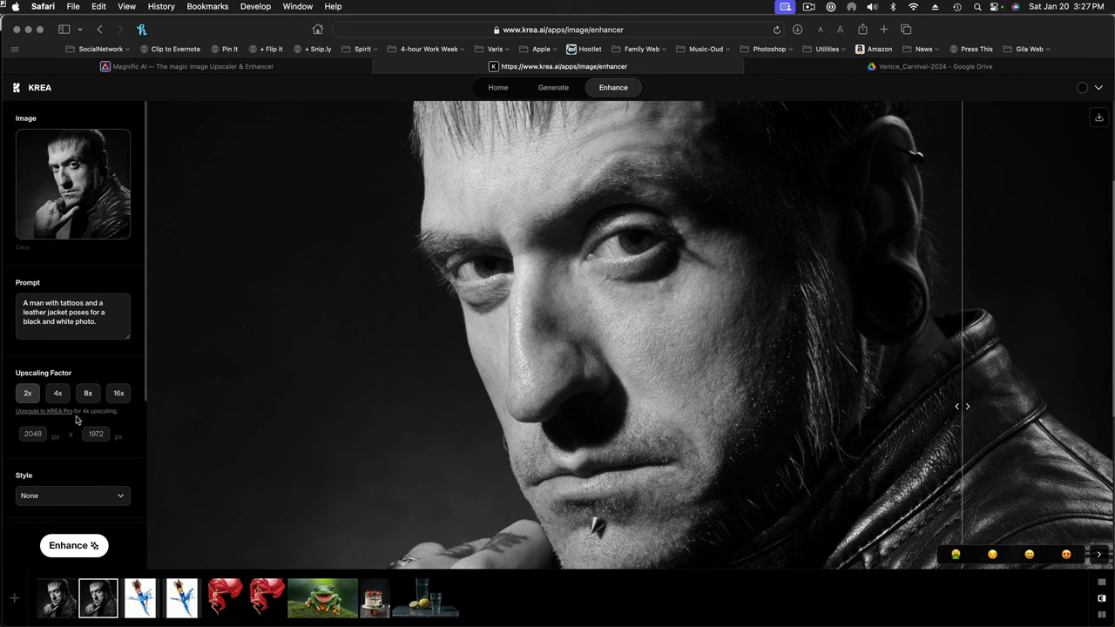
{"action": "scroll", "scroll_direction": "down", "scroll_amount": 3}
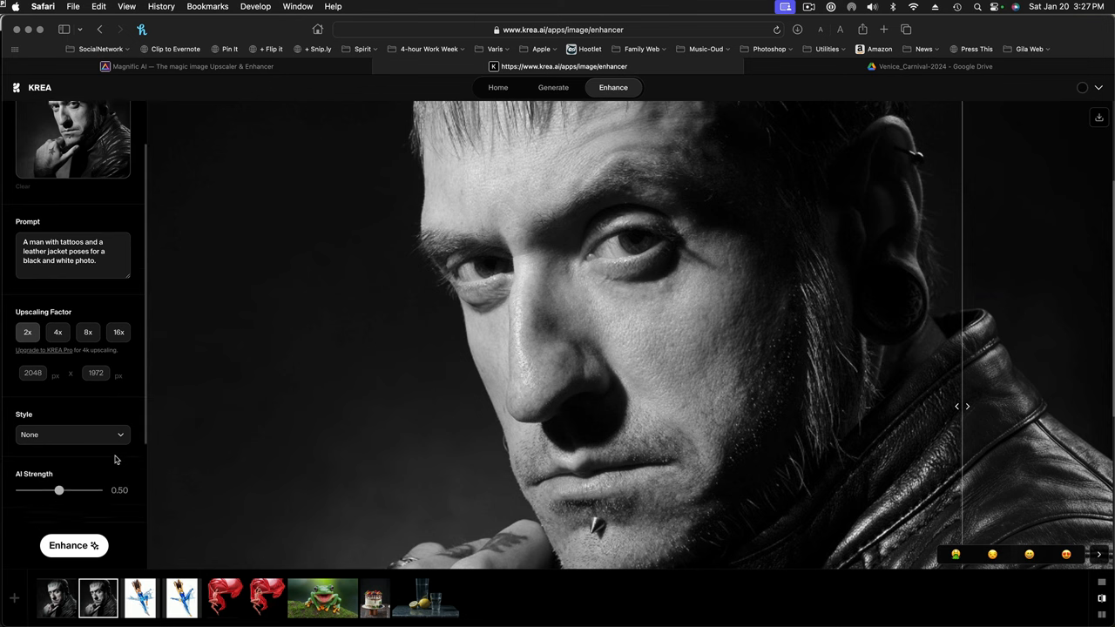
{"action": "scroll", "scroll_direction": "down", "scroll_amount": 3}
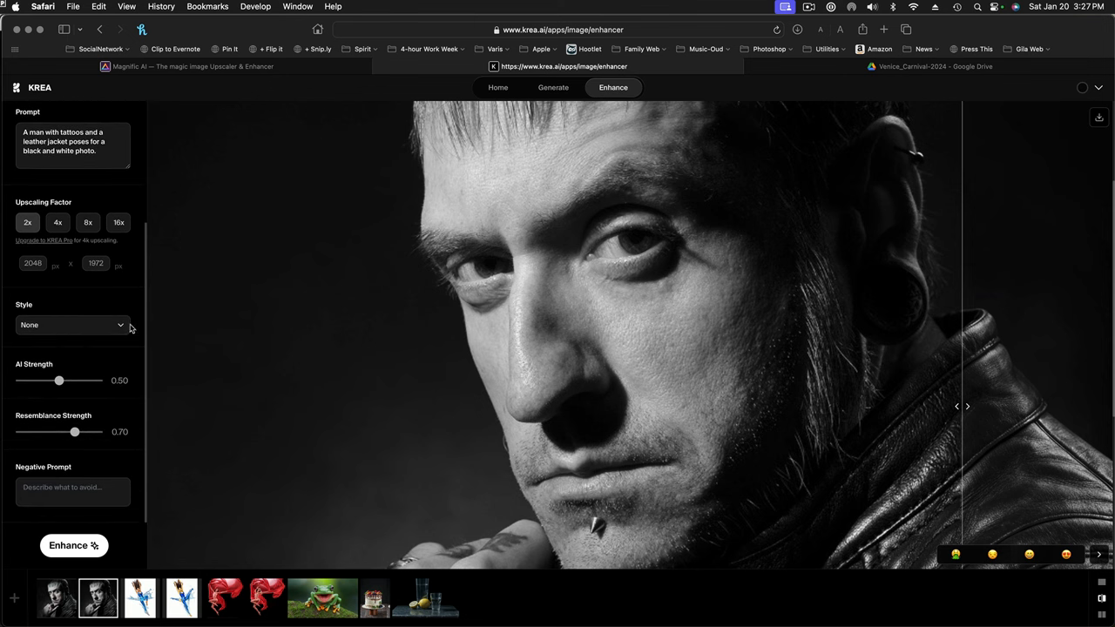
{"action": "mouse_move", "coordinate": [965, 406]}
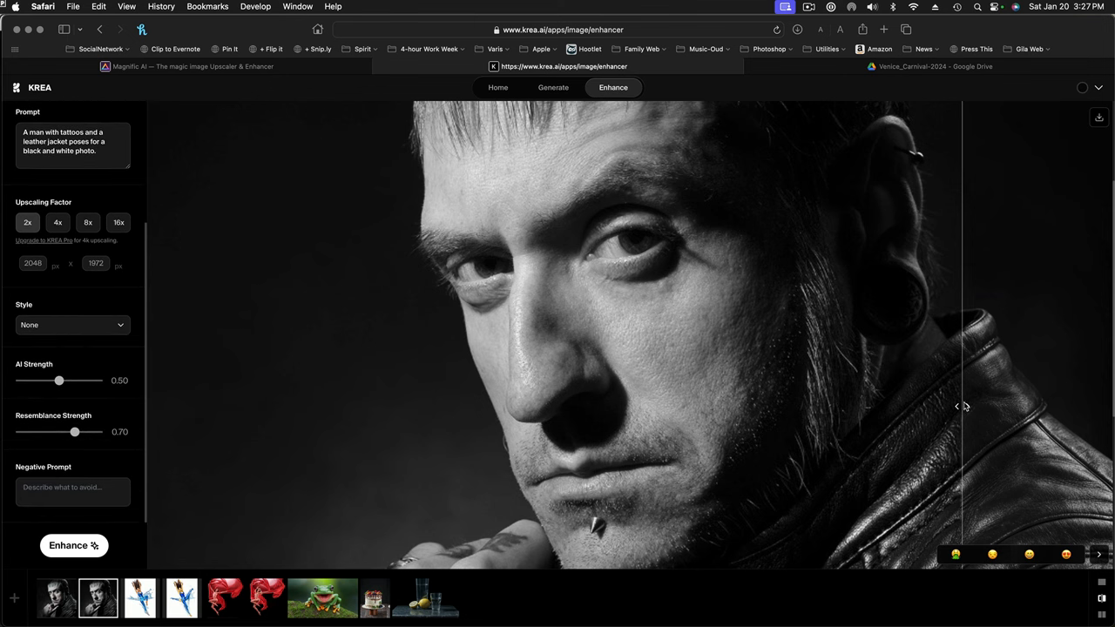
{"action": "left_click_drag", "start_coordinate": [962, 406], "coordinate": [526, 406]}
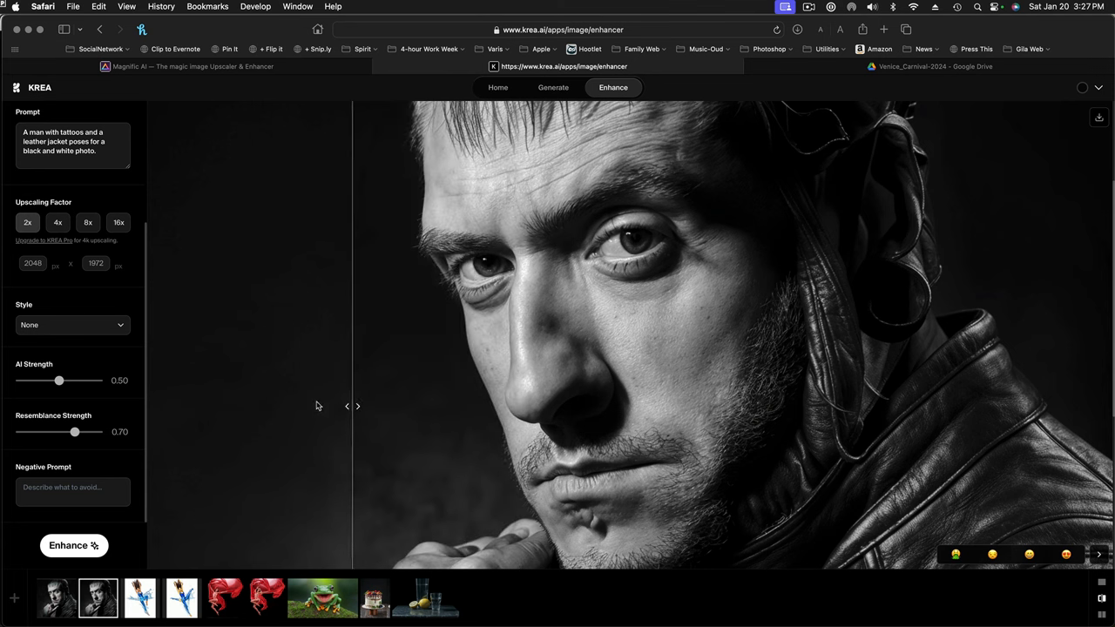
{"action": "left_click_drag", "start_coordinate": [352, 406], "coordinate": [566, 406]}
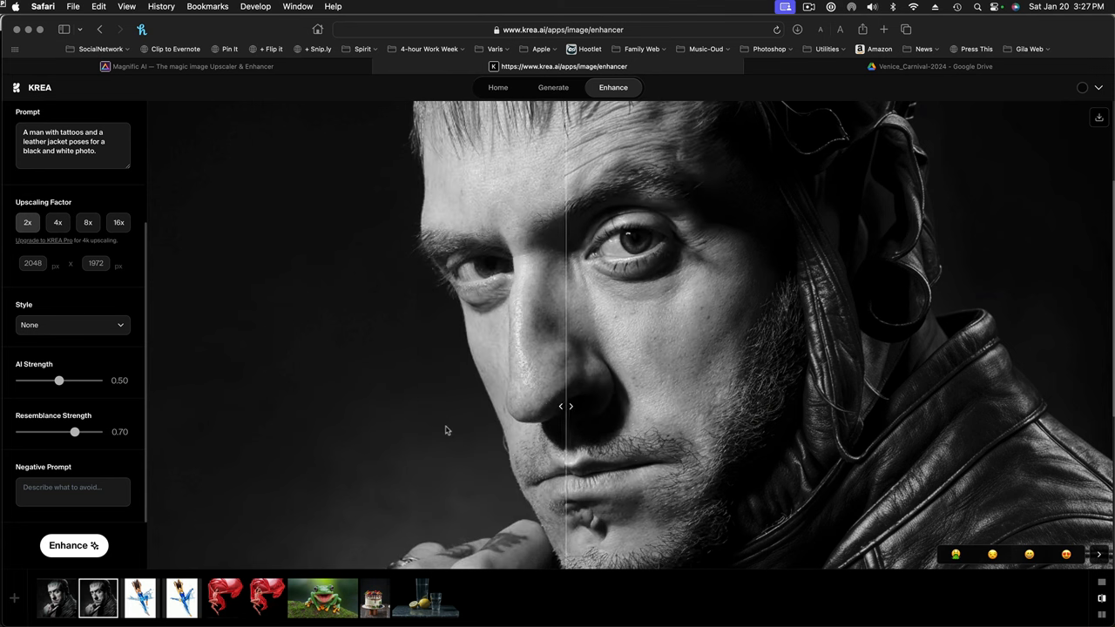
{"action": "left_click_drag", "start_coordinate": [566, 406], "coordinate": [460, 406]}
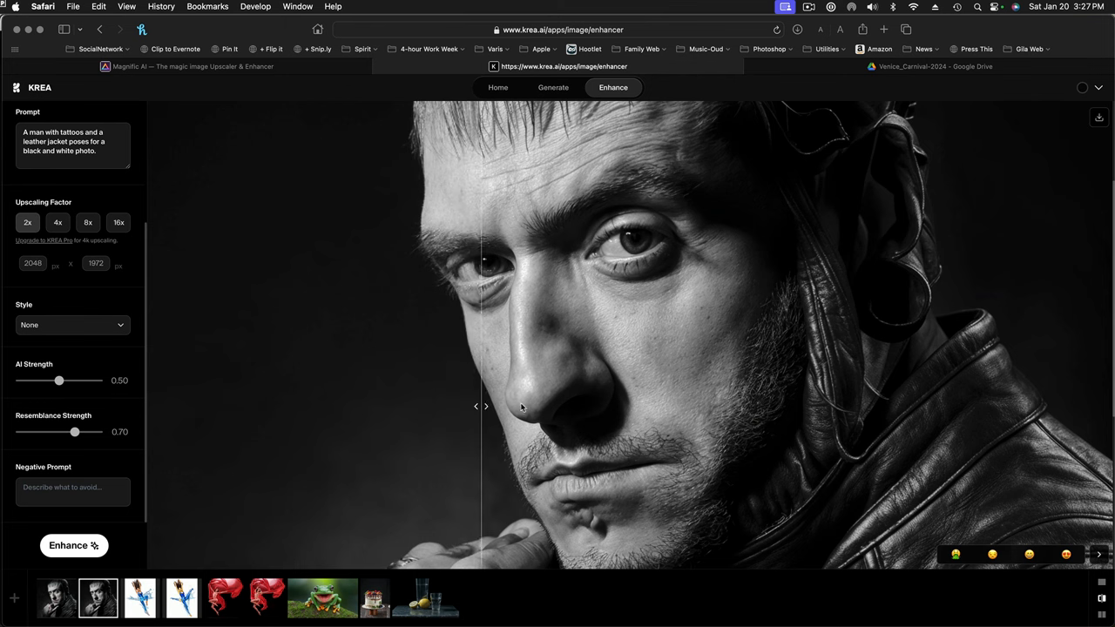
{"action": "left_click_drag", "start_coordinate": [484, 406], "coordinate": [330, 406]}
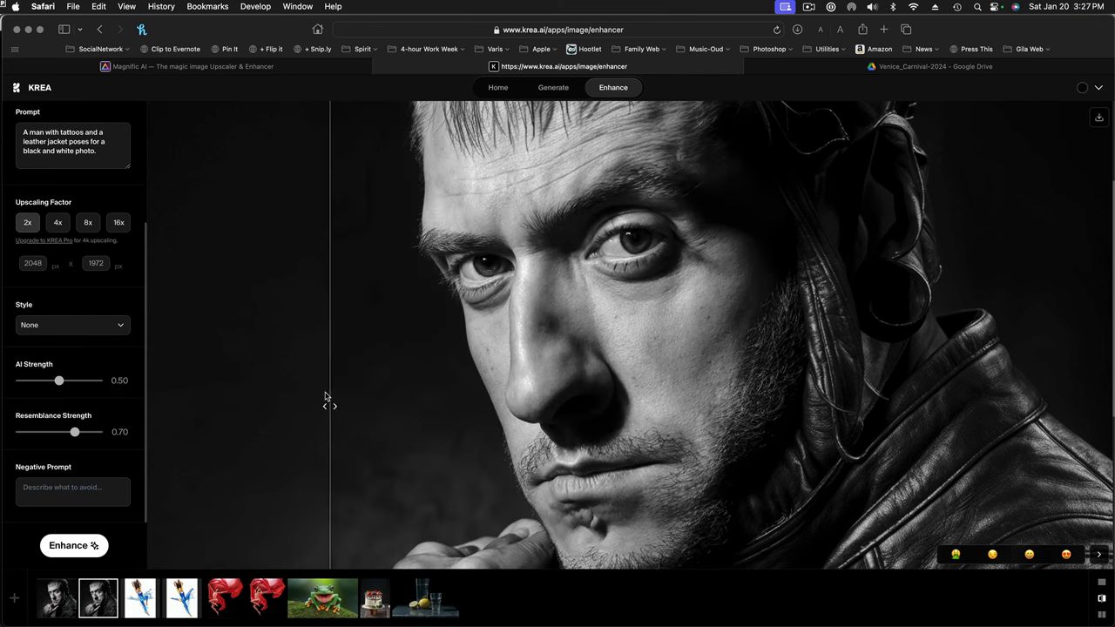
{"action": "left_click_drag", "start_coordinate": [329, 406], "coordinate": [579, 406]}
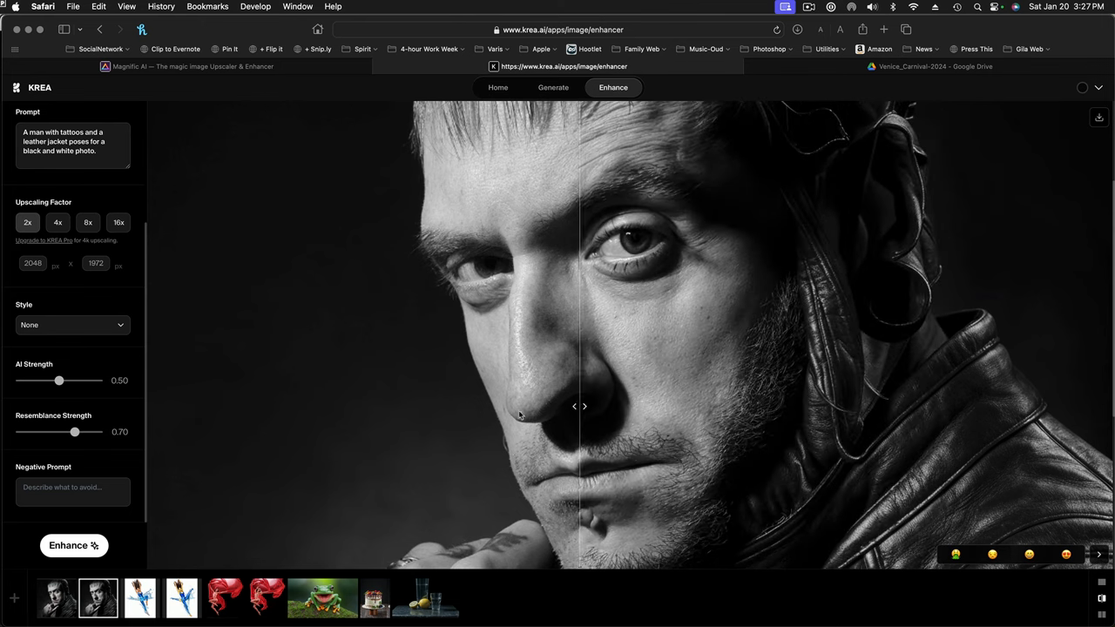
{"action": "left_click_drag", "start_coordinate": [578, 406], "coordinate": [967, 406]}
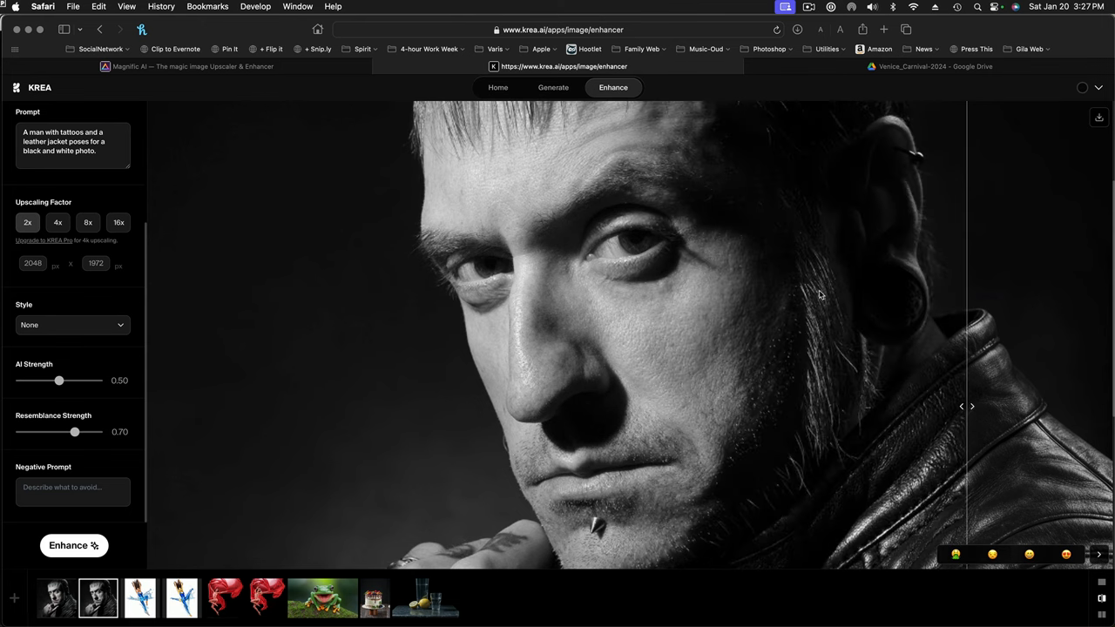
{"action": "mouse_move", "coordinate": [965, 408]}
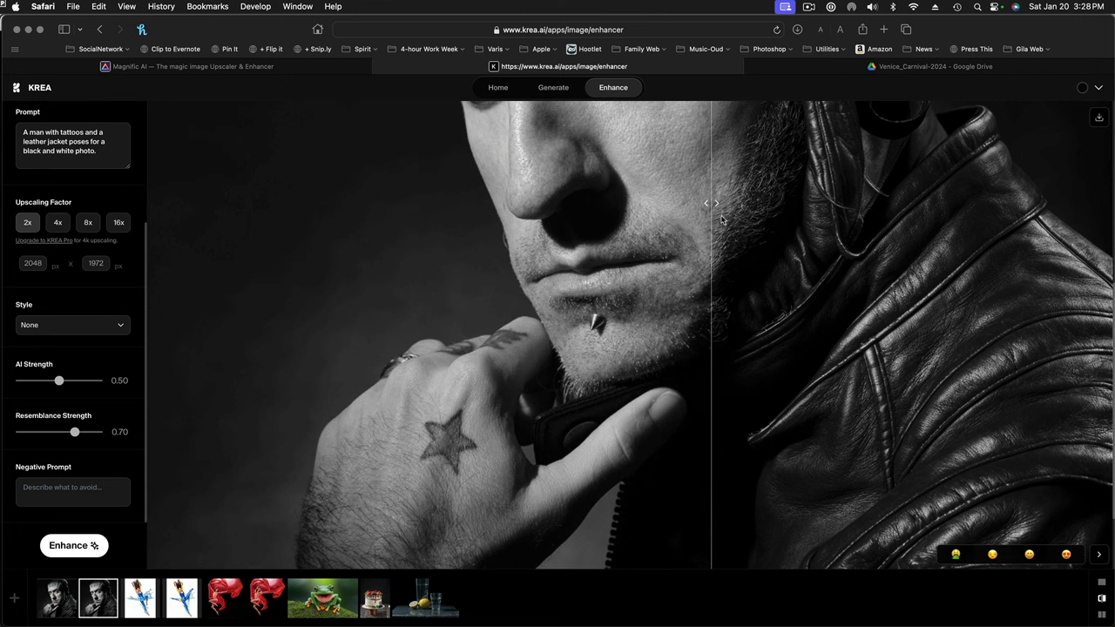
{"action": "left_click_drag", "start_coordinate": [710, 202], "coordinate": [461, 202]}
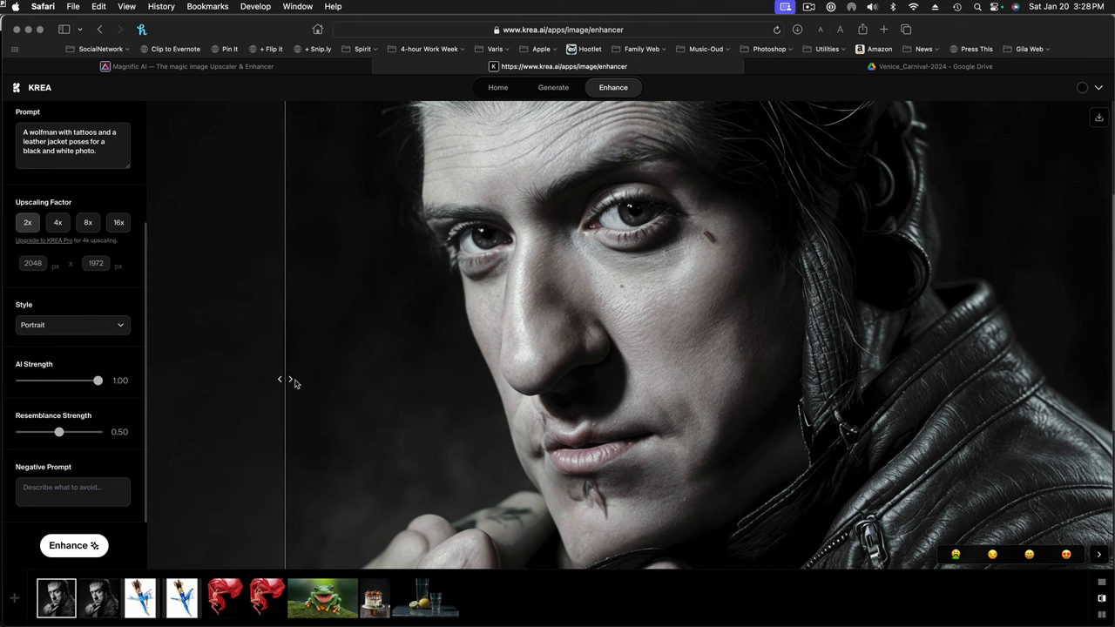
Sweep the comparison slider between original and Portrait-style result, ending mostly on the enhanced face
{"action": "left_click_drag", "start_coordinate": [292, 380], "coordinate": [661, 380]}
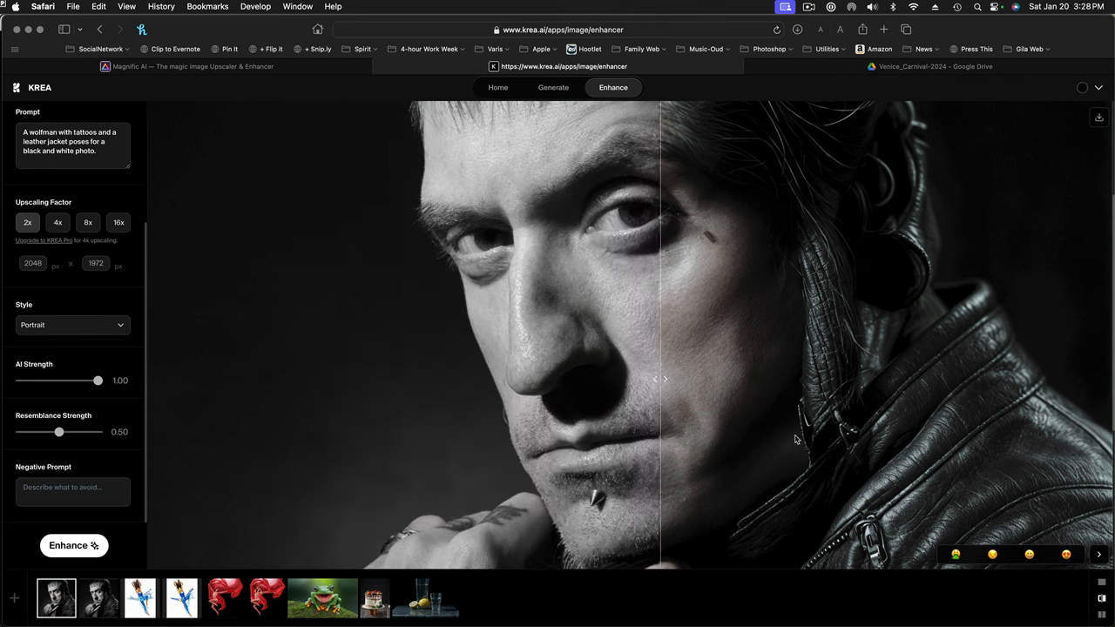
{"action": "left_click_drag", "start_coordinate": [662, 378], "coordinate": [384, 378]}
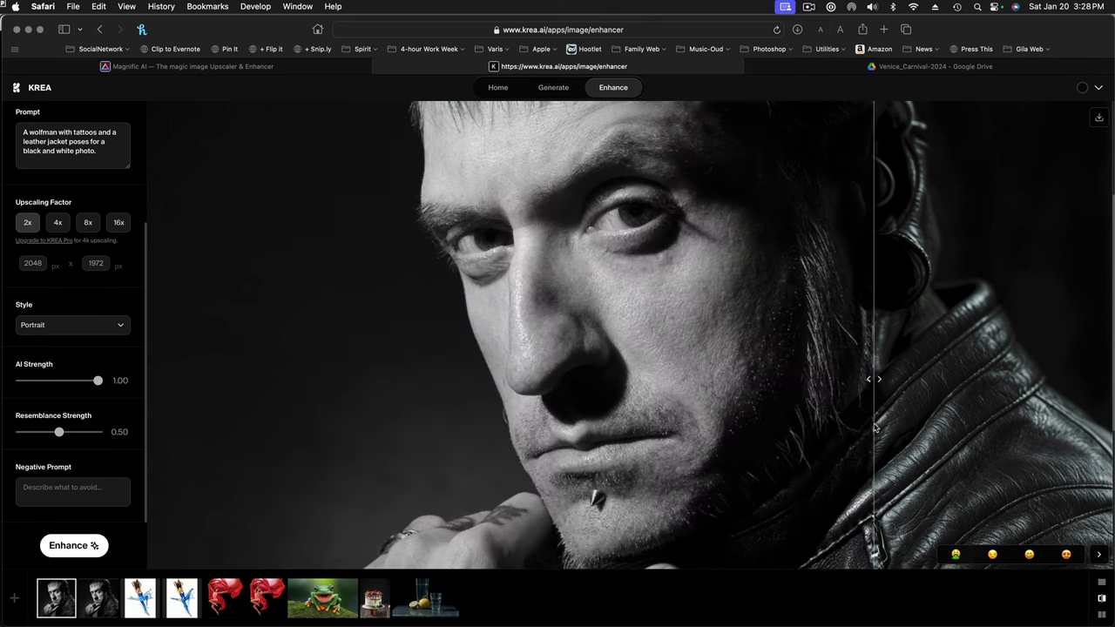
{"action": "left_click_drag", "start_coordinate": [873, 380], "coordinate": [955, 380]}
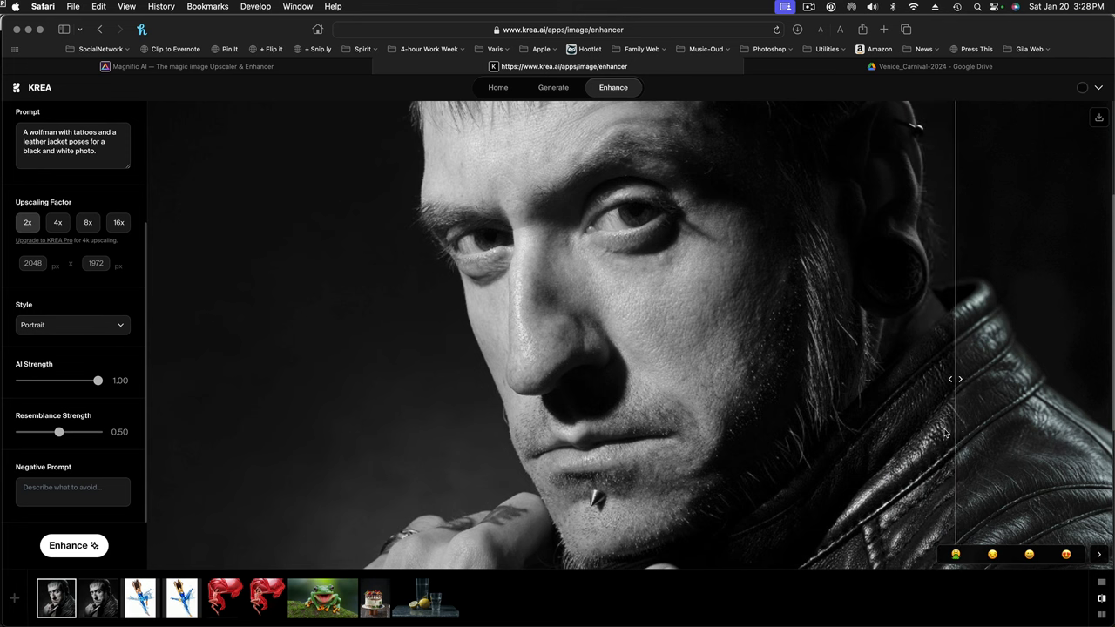
{"action": "left_click_drag", "start_coordinate": [955, 380], "coordinate": [310, 380]}
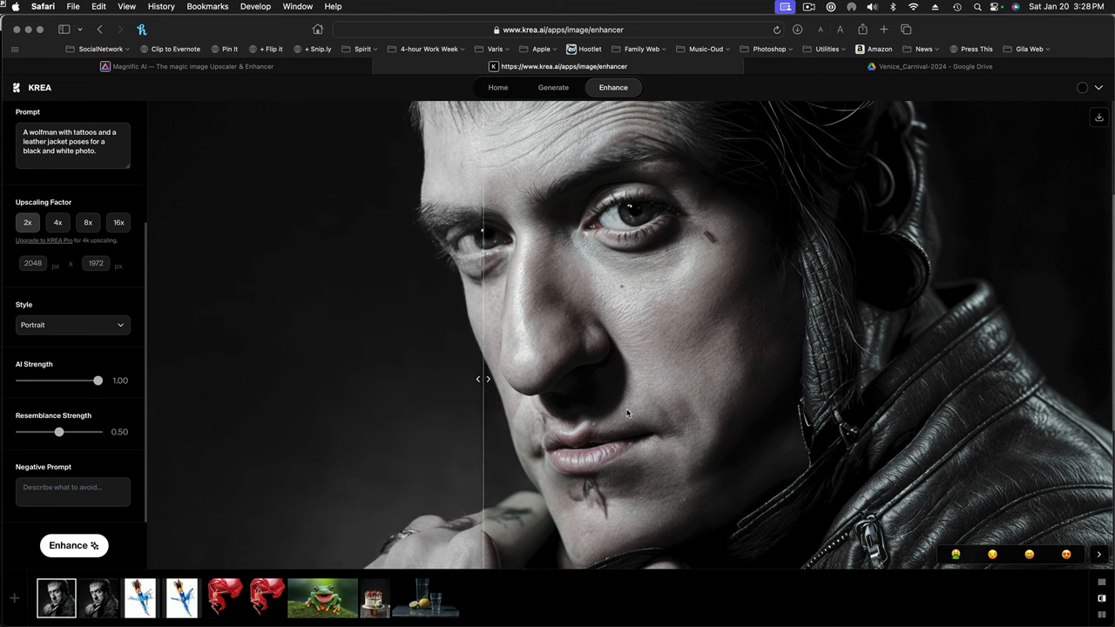
{"action": "left_click_drag", "start_coordinate": [480, 379], "coordinate": [307, 378]}
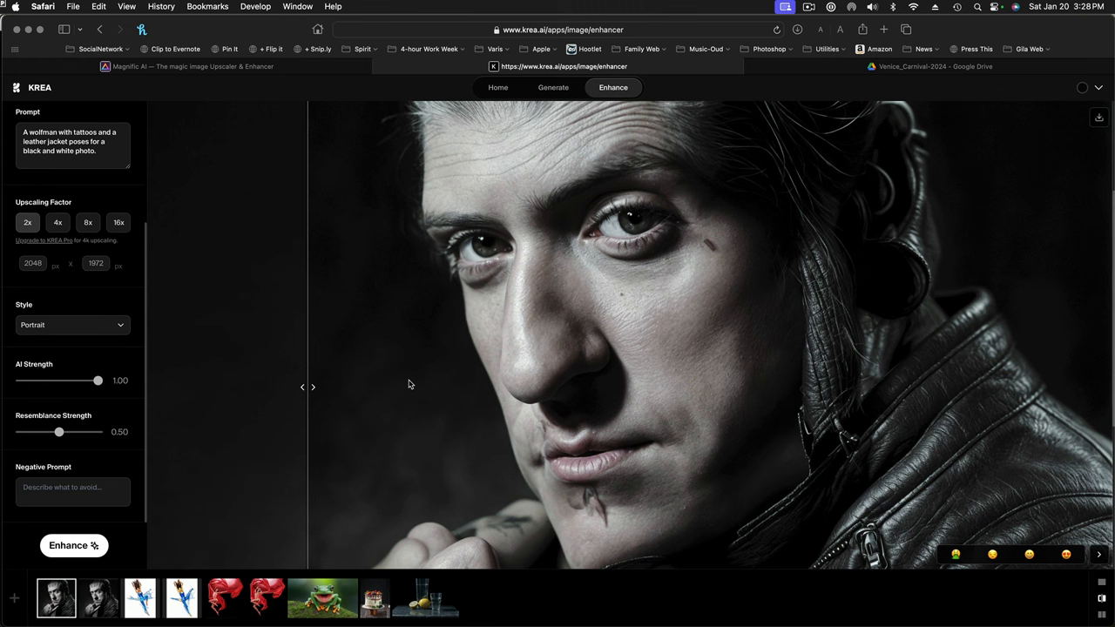
{"action": "mouse_move", "coordinate": [450, 414]}
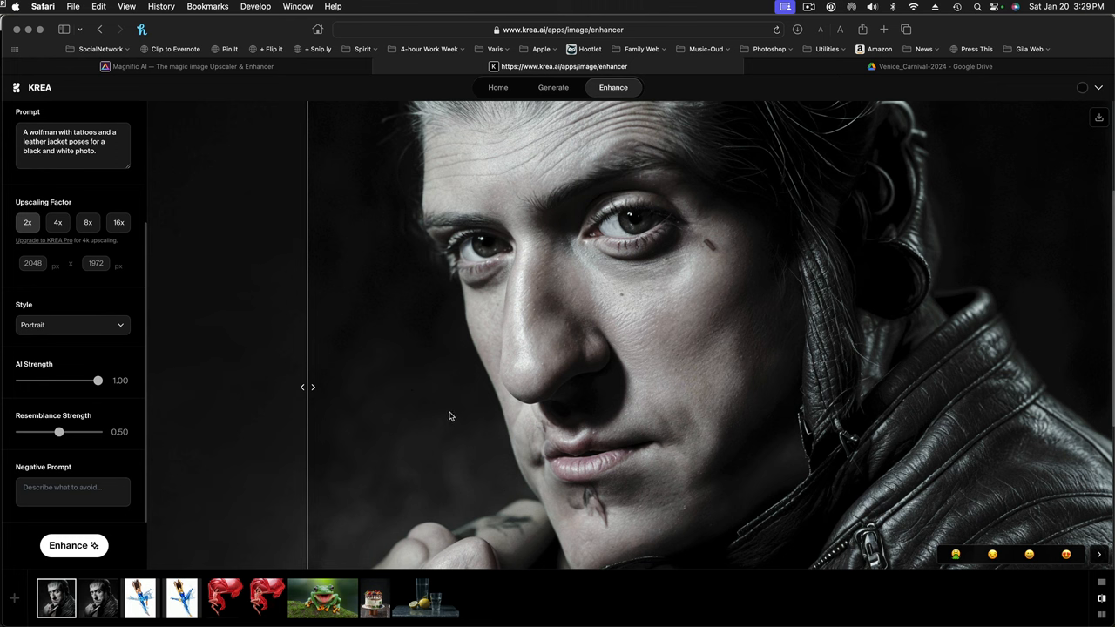
{"action": "mouse_move", "coordinate": [450, 416]}
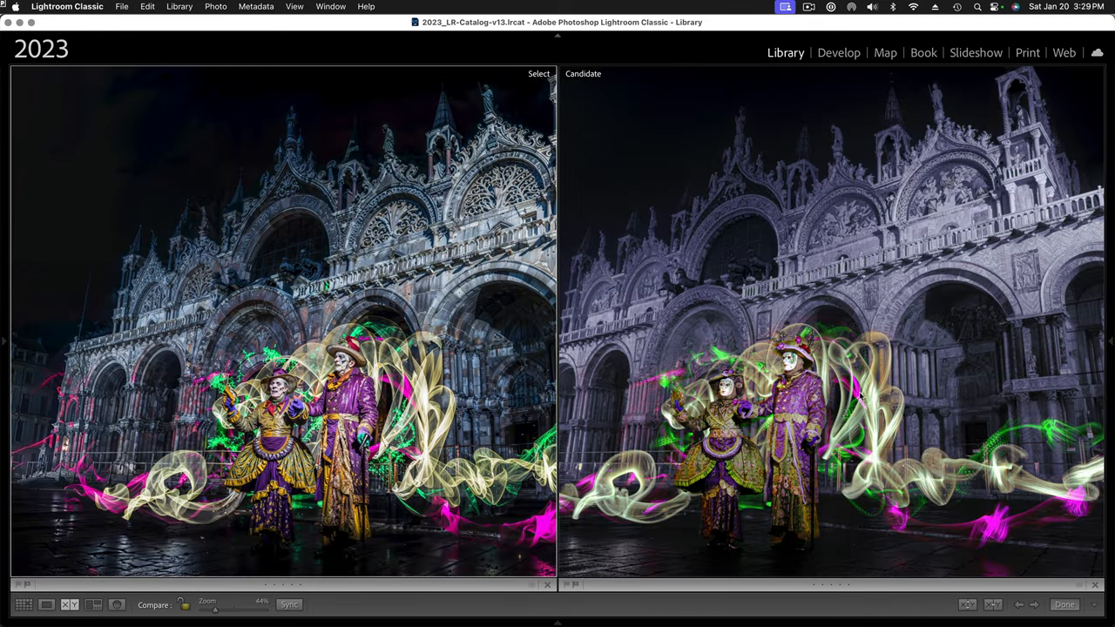
{"action": "mouse_move", "coordinate": [906, 277]}
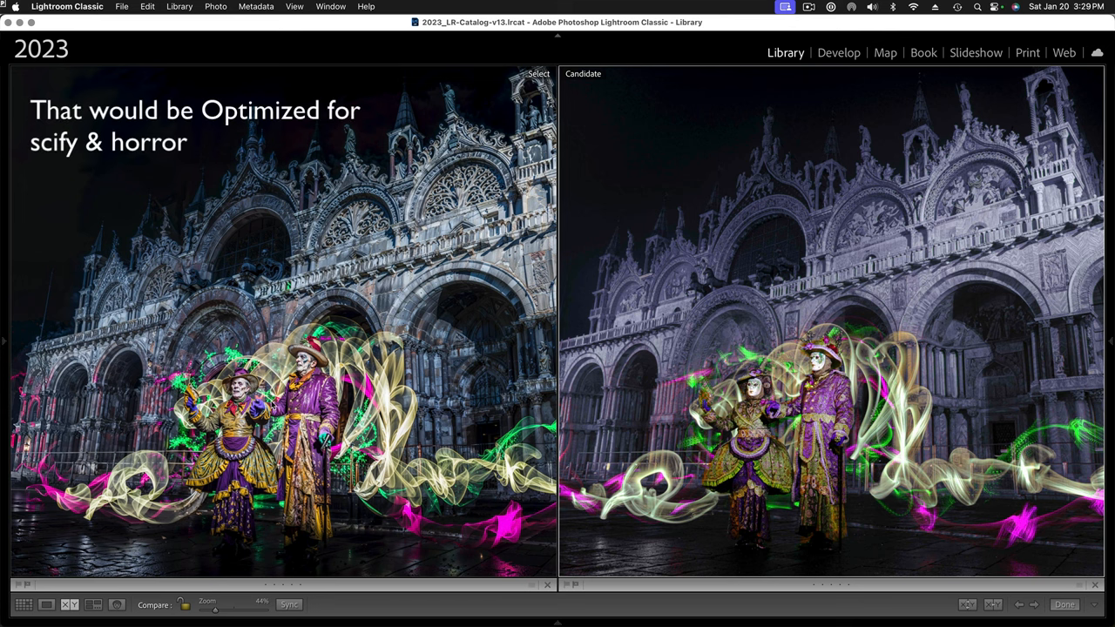
{"action": "mouse_move", "coordinate": [9, 340]}
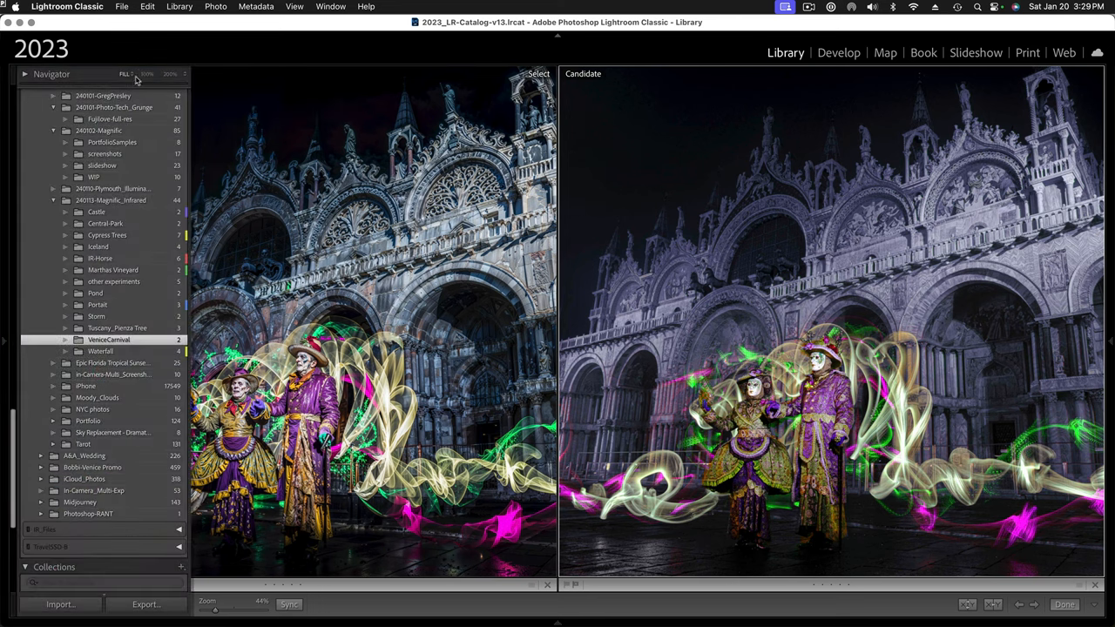
Hide the folder list to widen the Venice basilica comparison
{"action": "left_click", "coordinate": [147, 73]}
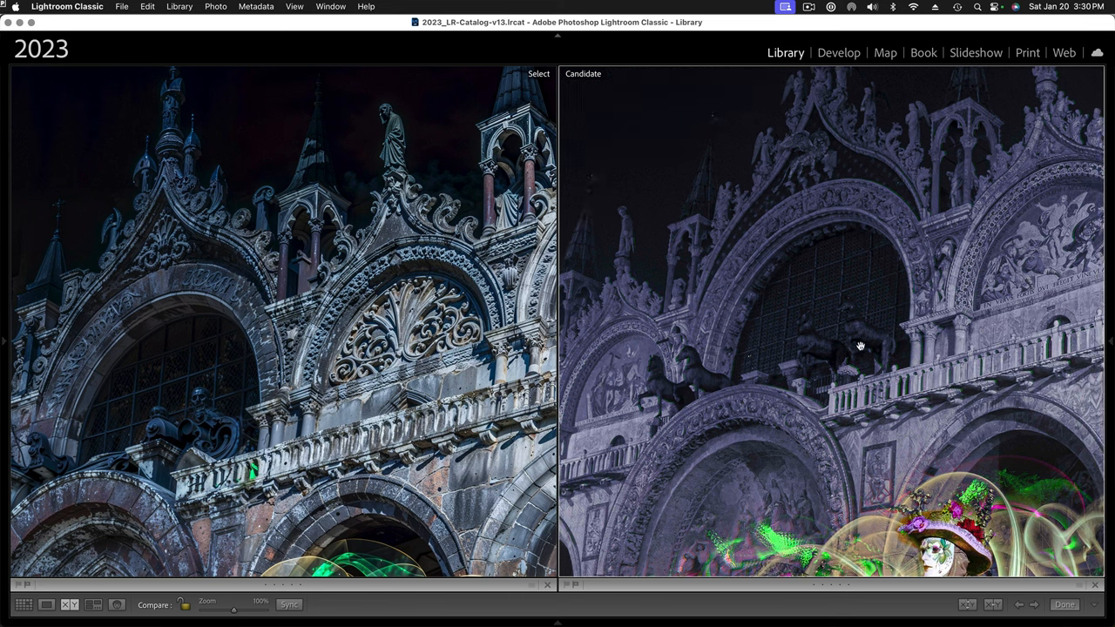
{"action": "mouse_move", "coordinate": [803, 240]}
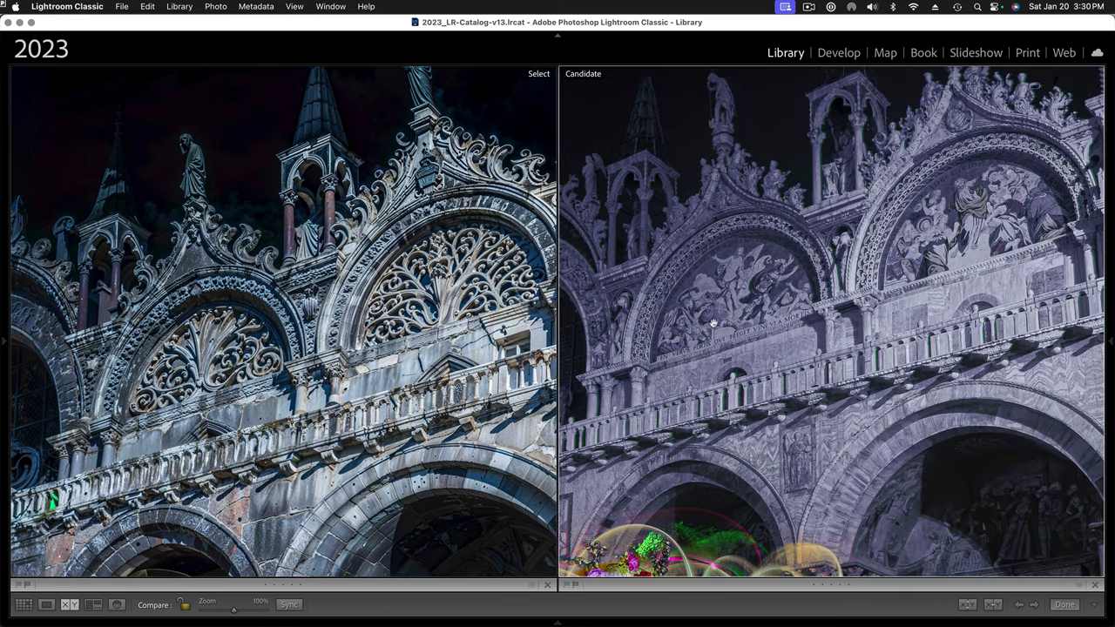
{"action": "mouse_move", "coordinate": [383, 349]}
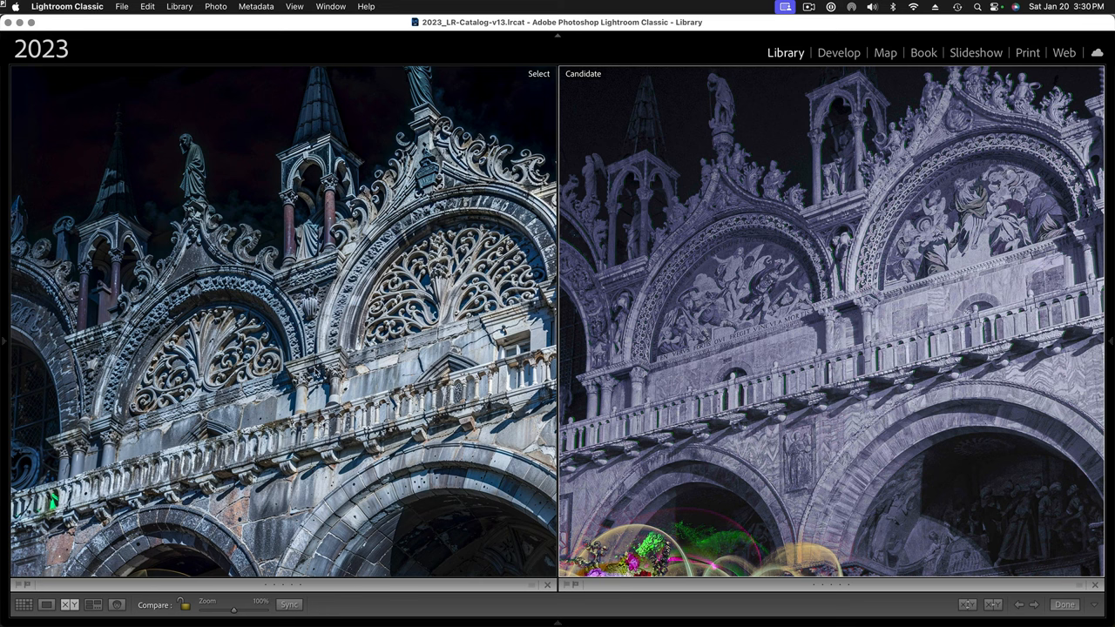
{"action": "mouse_move", "coordinate": [155, 54]}
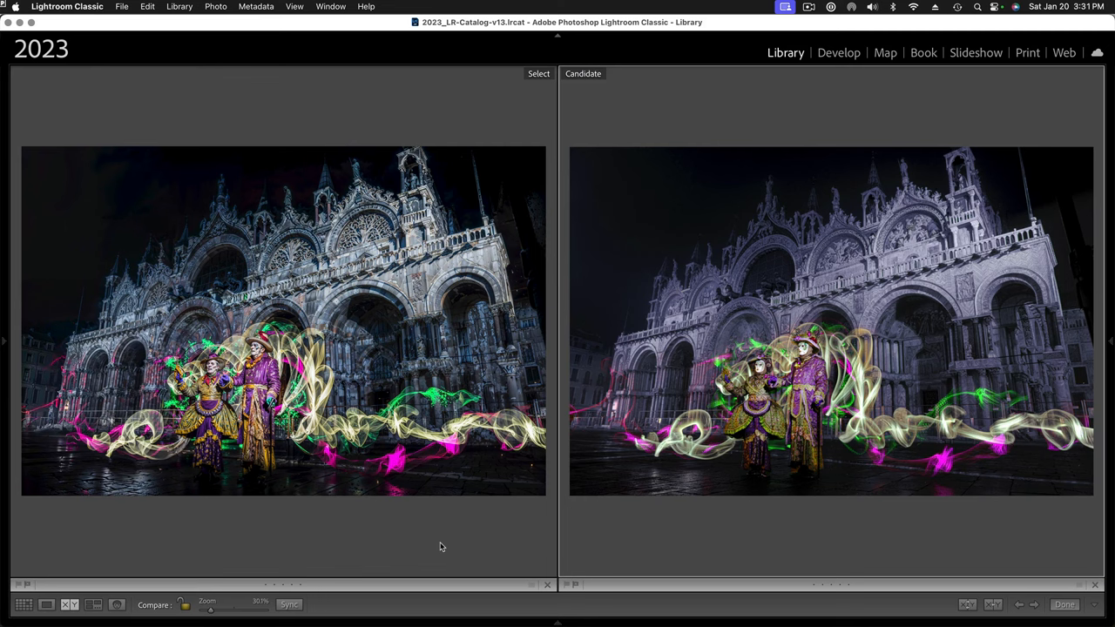
{"action": "mouse_move", "coordinate": [28, 348]}
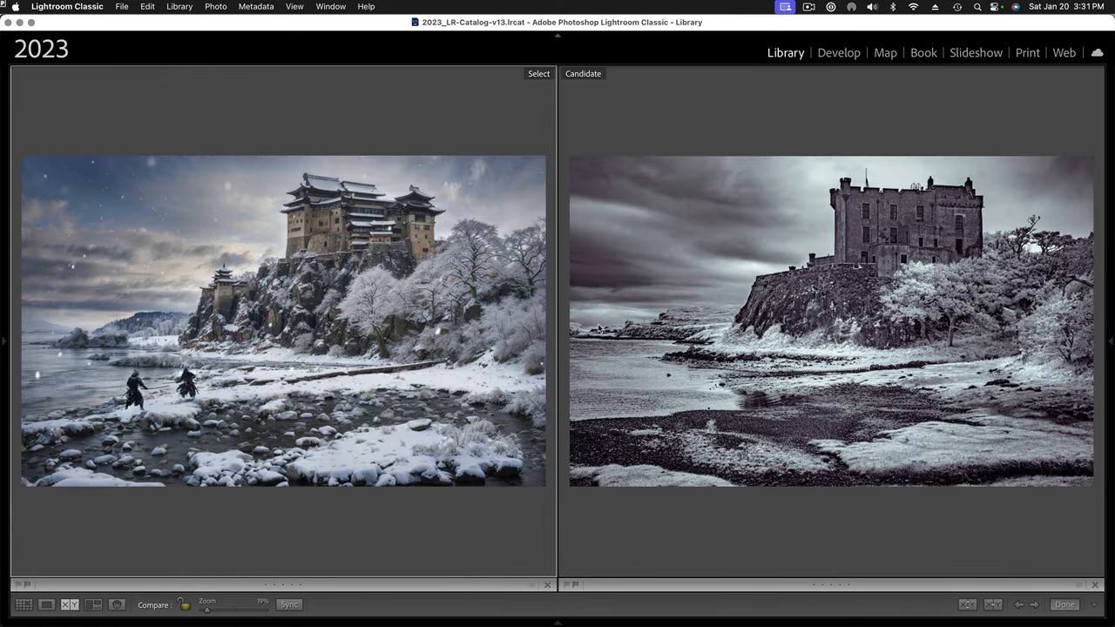
{"action": "mouse_move", "coordinate": [662, 342]}
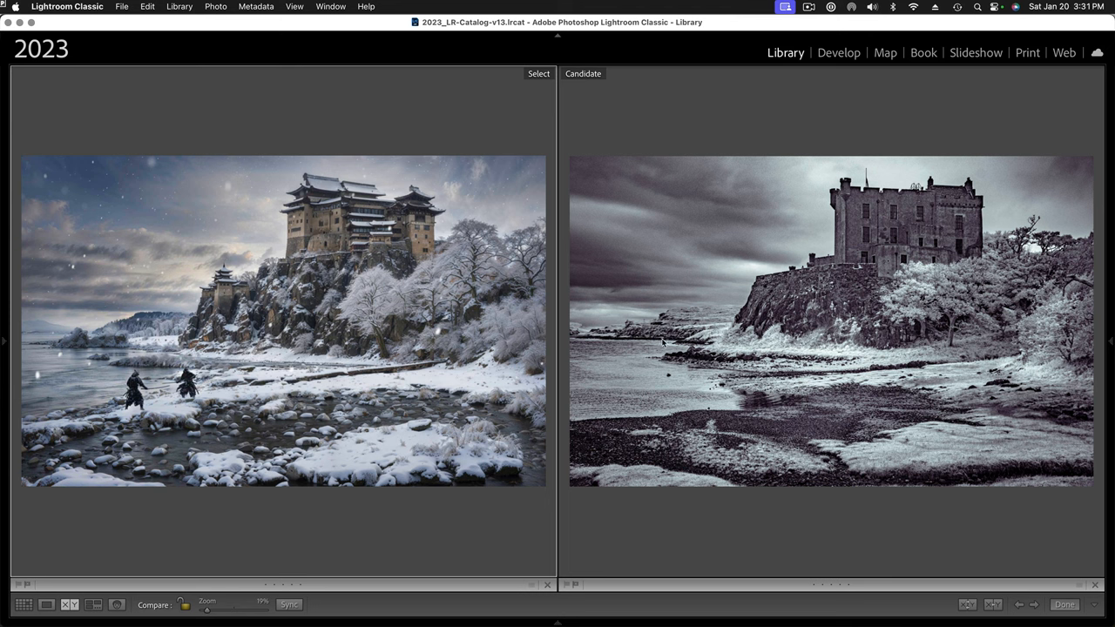
{"action": "mouse_move", "coordinate": [915, 265]}
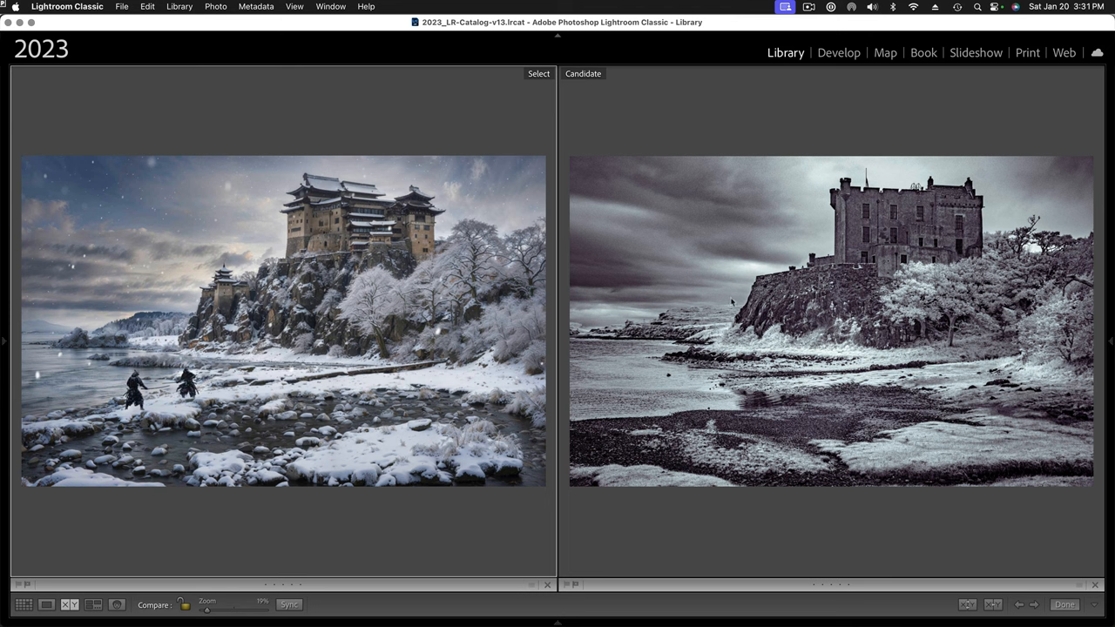
{"action": "mouse_move", "coordinate": [360, 279]}
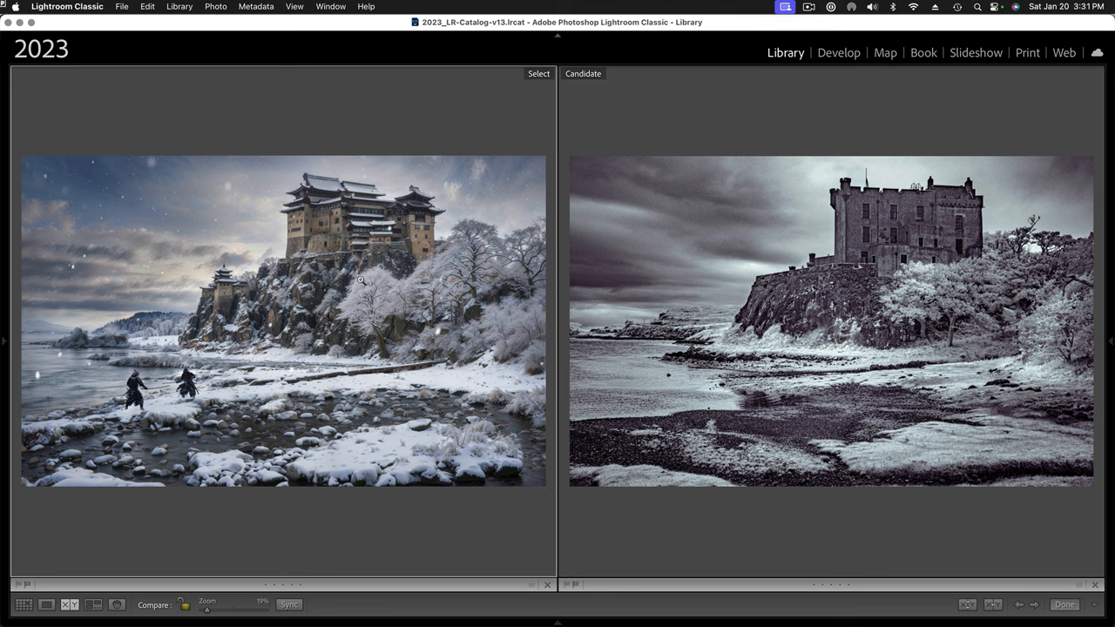
{"action": "mouse_move", "coordinate": [924, 211]}
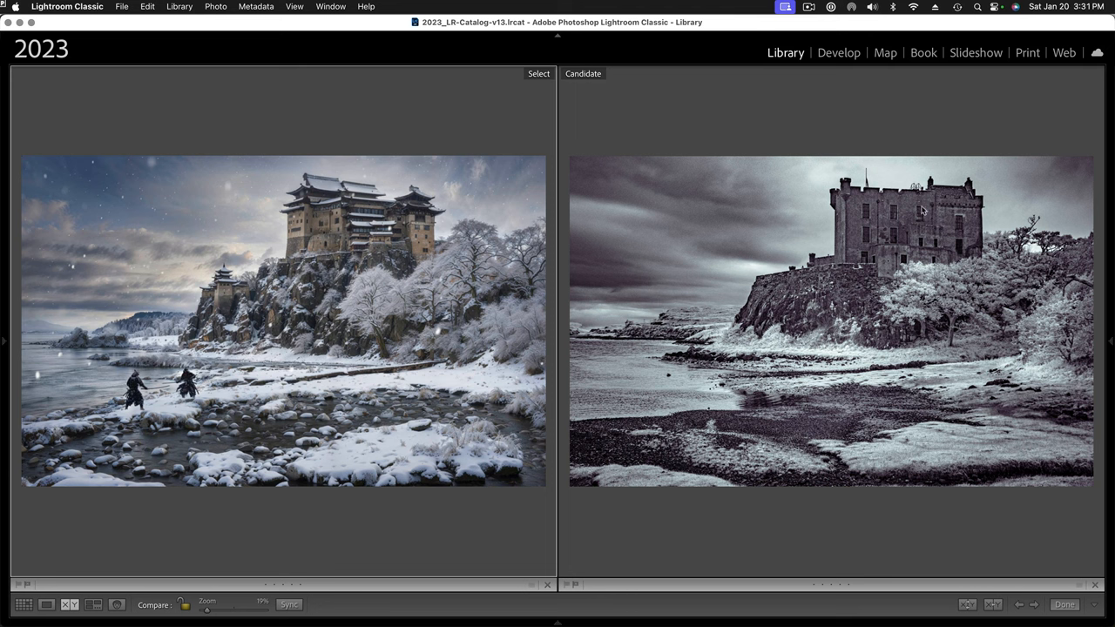
{"action": "mouse_move", "coordinate": [850, 292]}
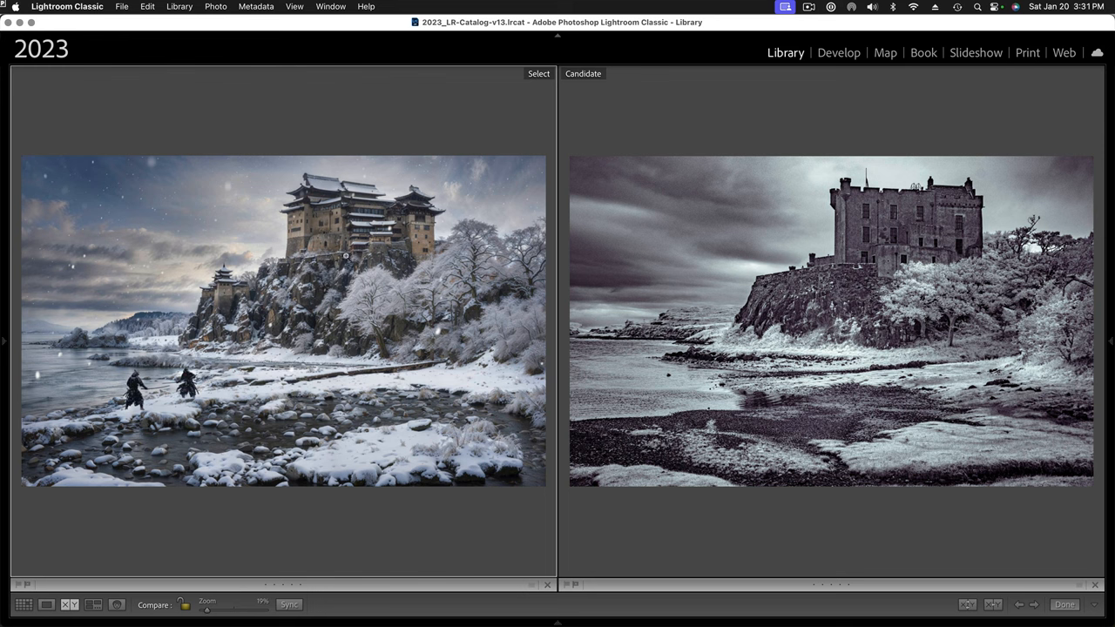
{"action": "mouse_move", "coordinate": [580, 338]}
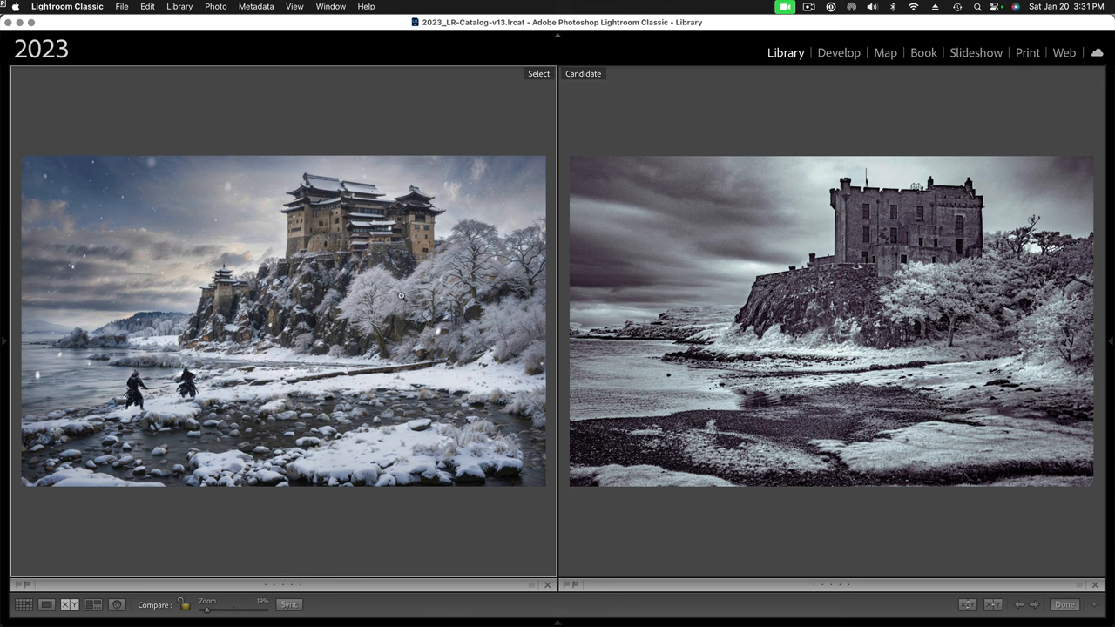
{"action": "mouse_move", "coordinate": [336, 202]}
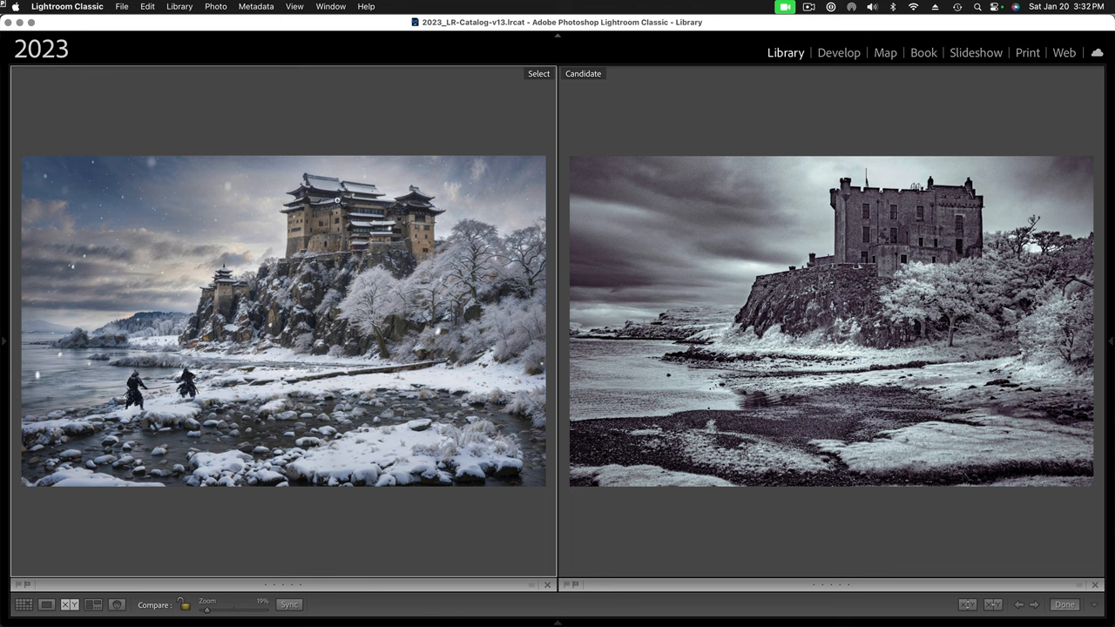
{"action": "mouse_move", "coordinate": [270, 408]}
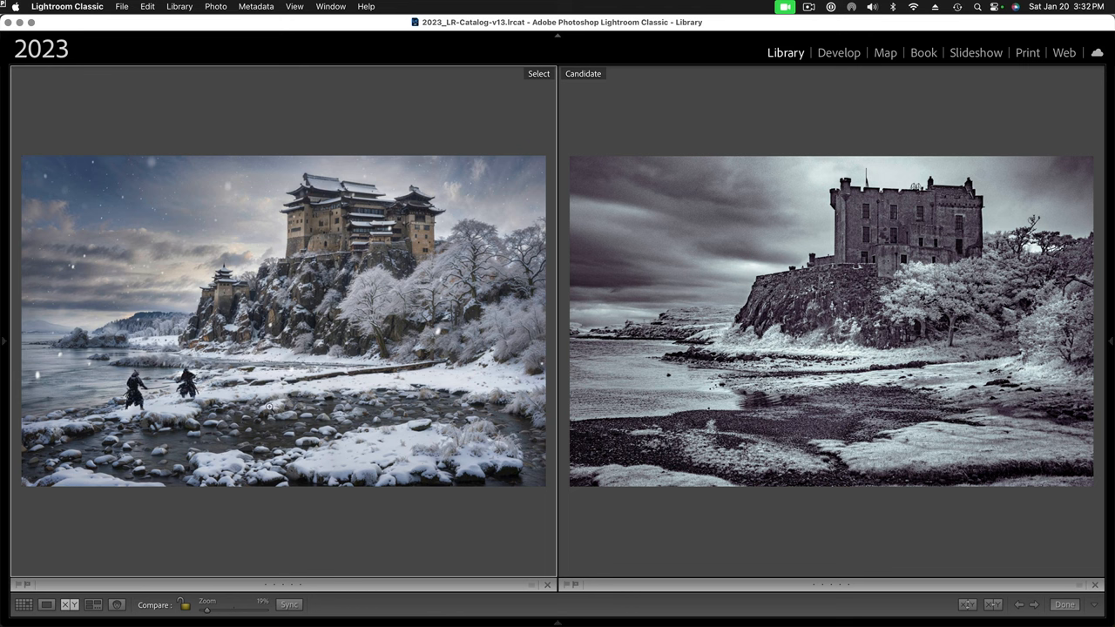
{"action": "mouse_move", "coordinate": [334, 385]}
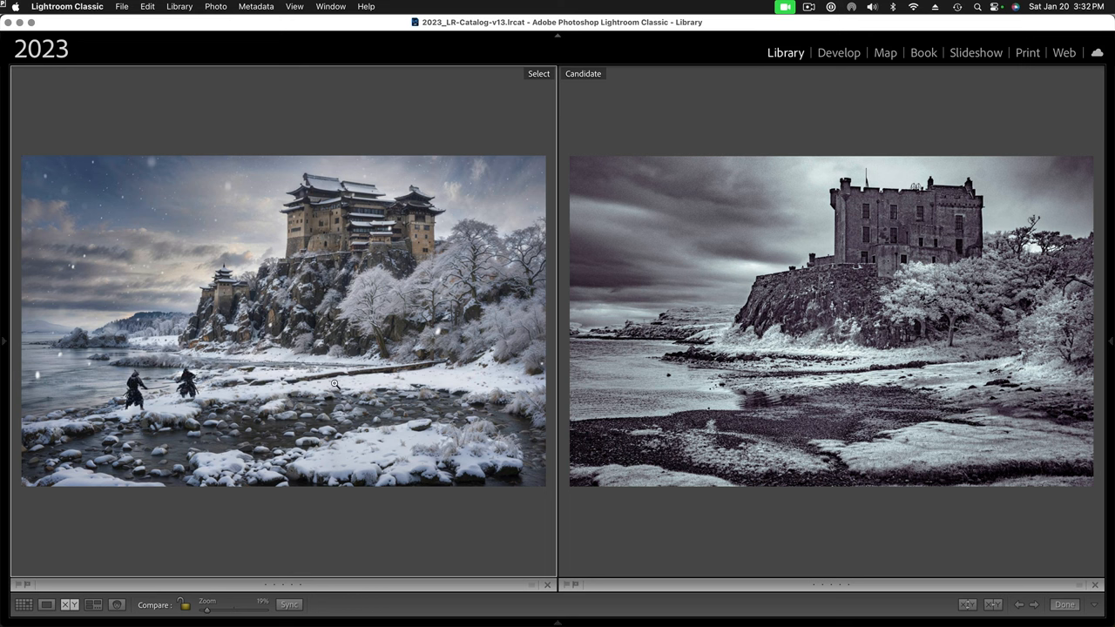
{"action": "mouse_move", "coordinate": [345, 303]}
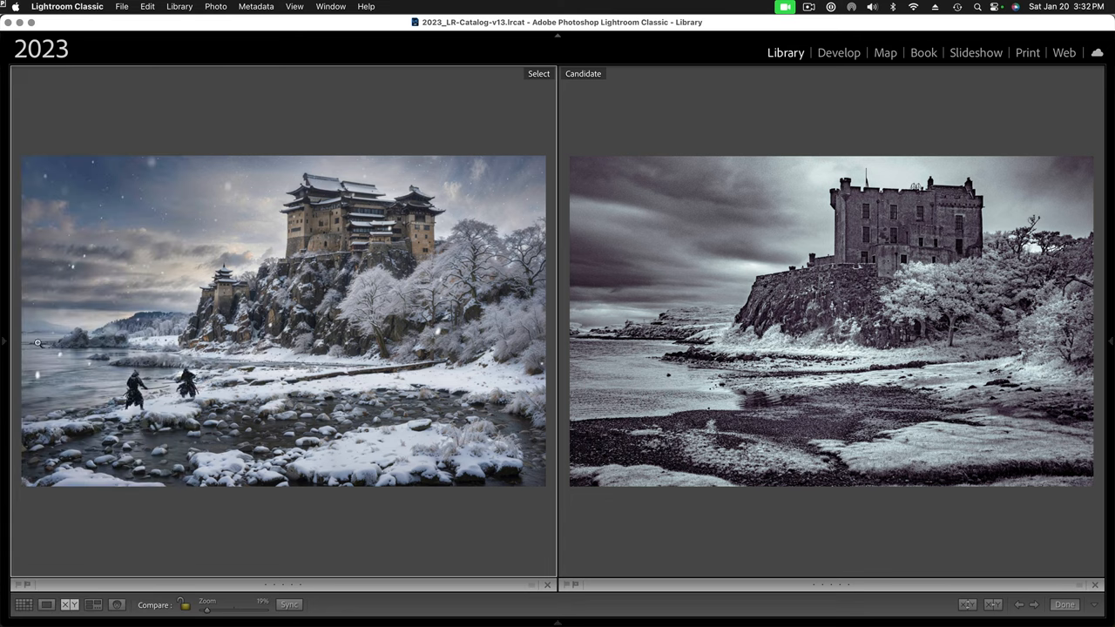
Zoom both castle images to 1:1 on the dueling samurai and shoreline
{"action": "left_click", "coordinate": [5, 341]}
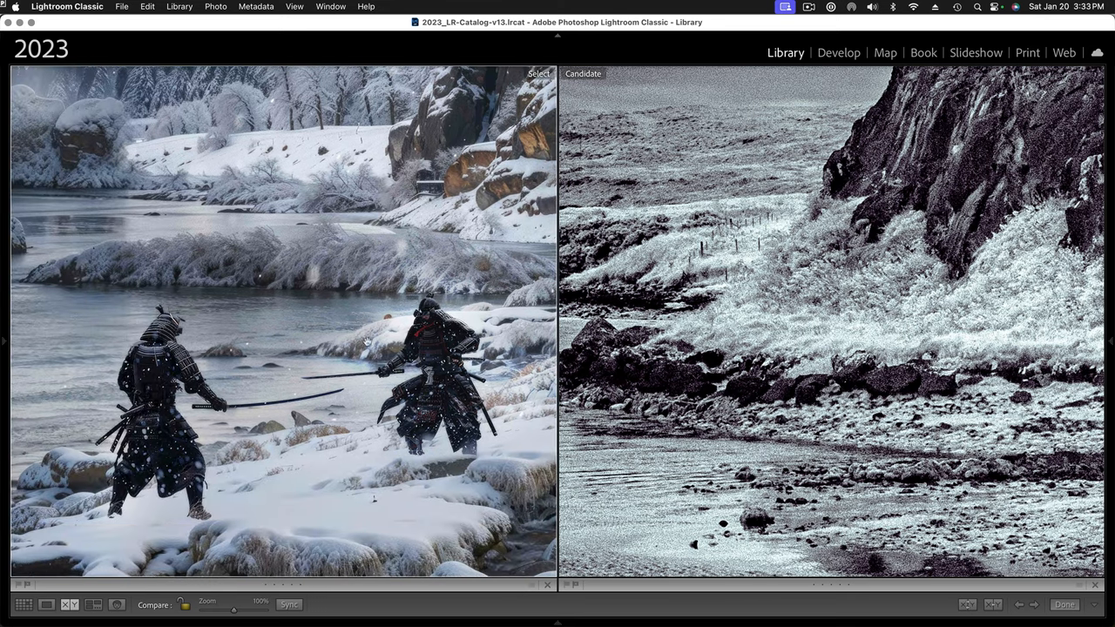
{"action": "mouse_move", "coordinate": [237, 488]}
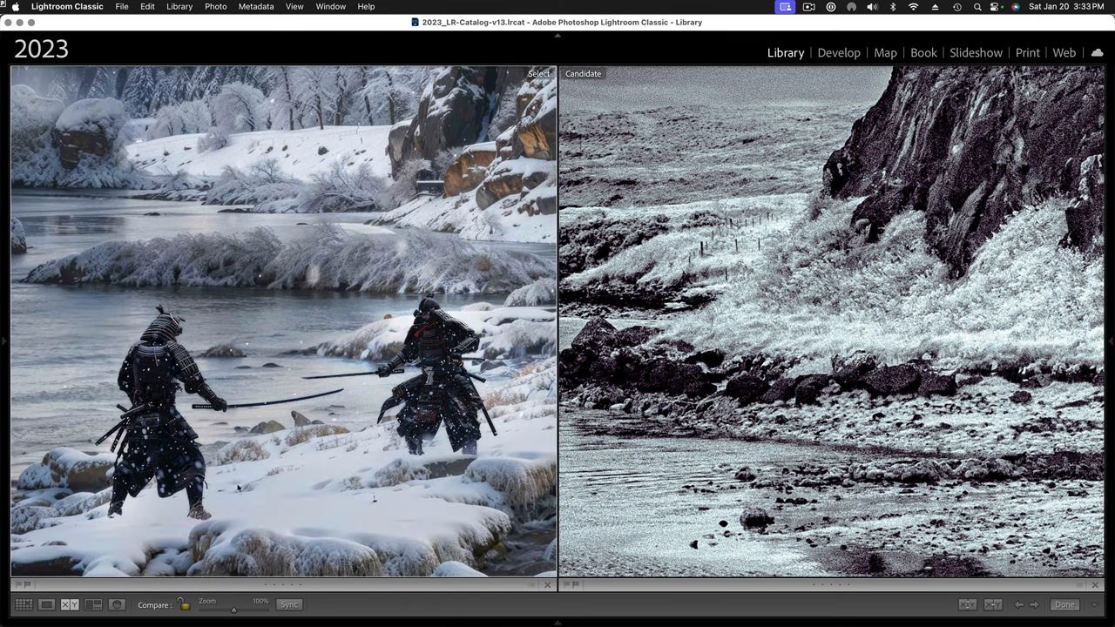
{"action": "mouse_move", "coordinate": [446, 366]}
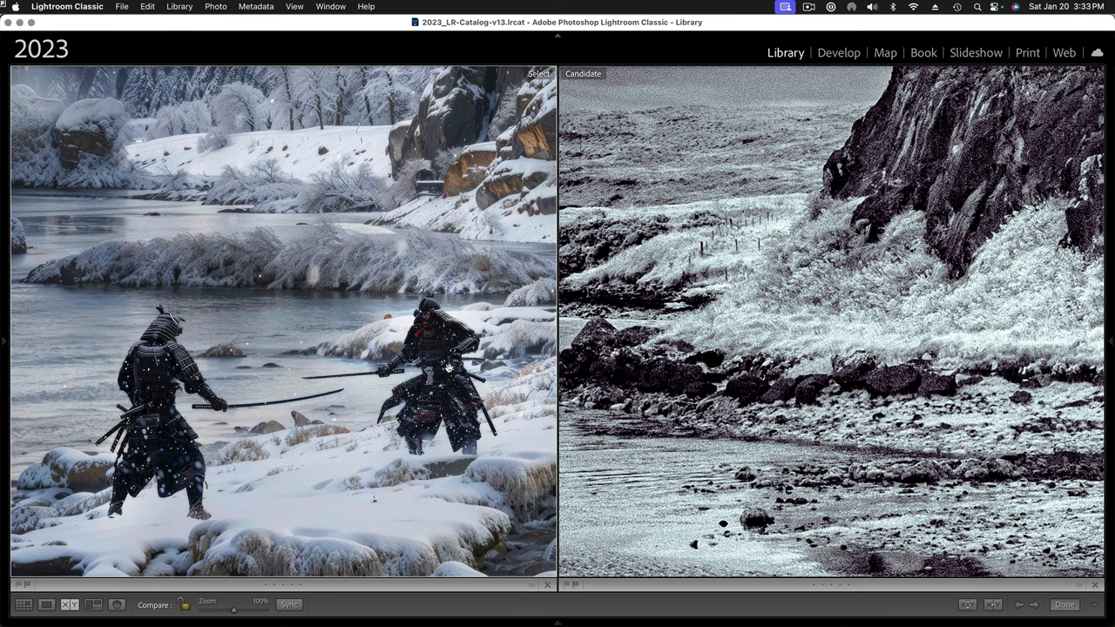
{"action": "mouse_move", "coordinate": [140, 394]}
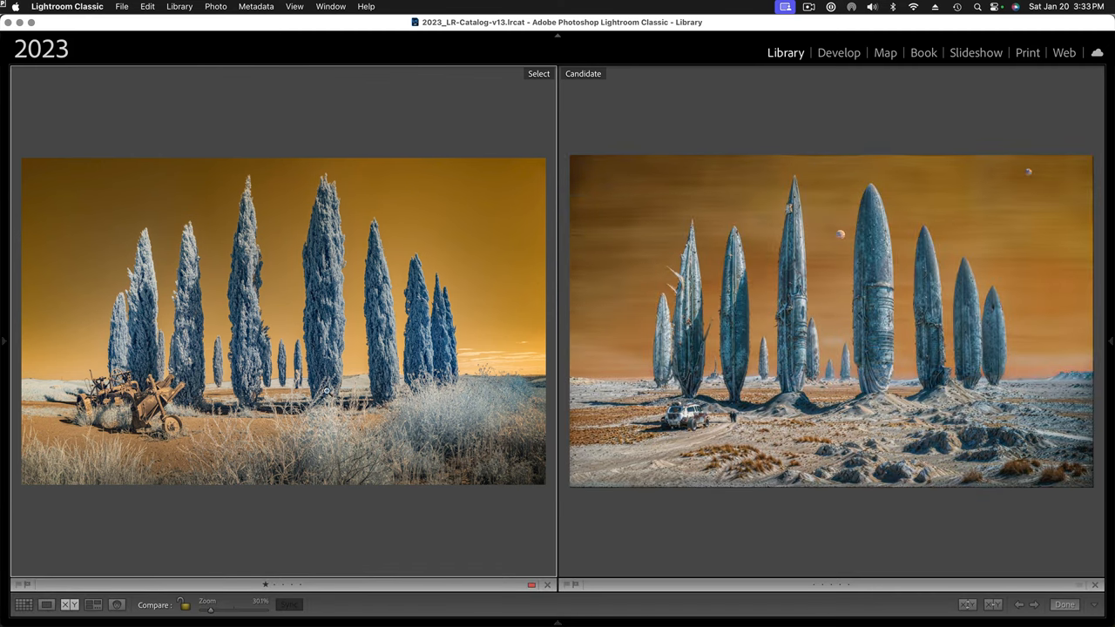
{"action": "mouse_move", "coordinate": [758, 387]}
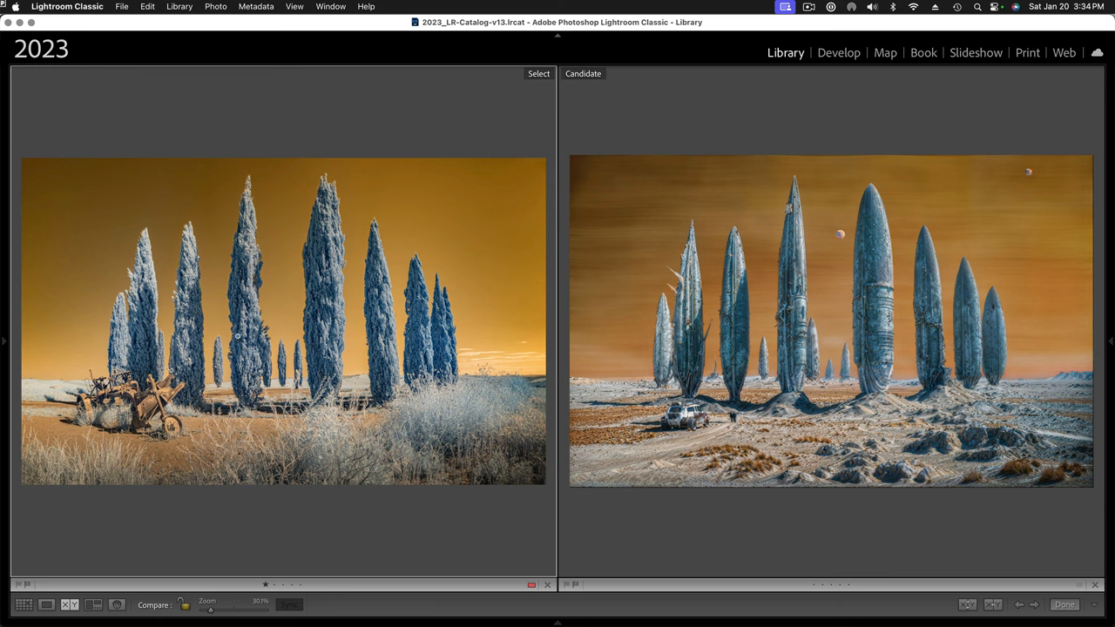
{"action": "mouse_move", "coordinate": [295, 331]}
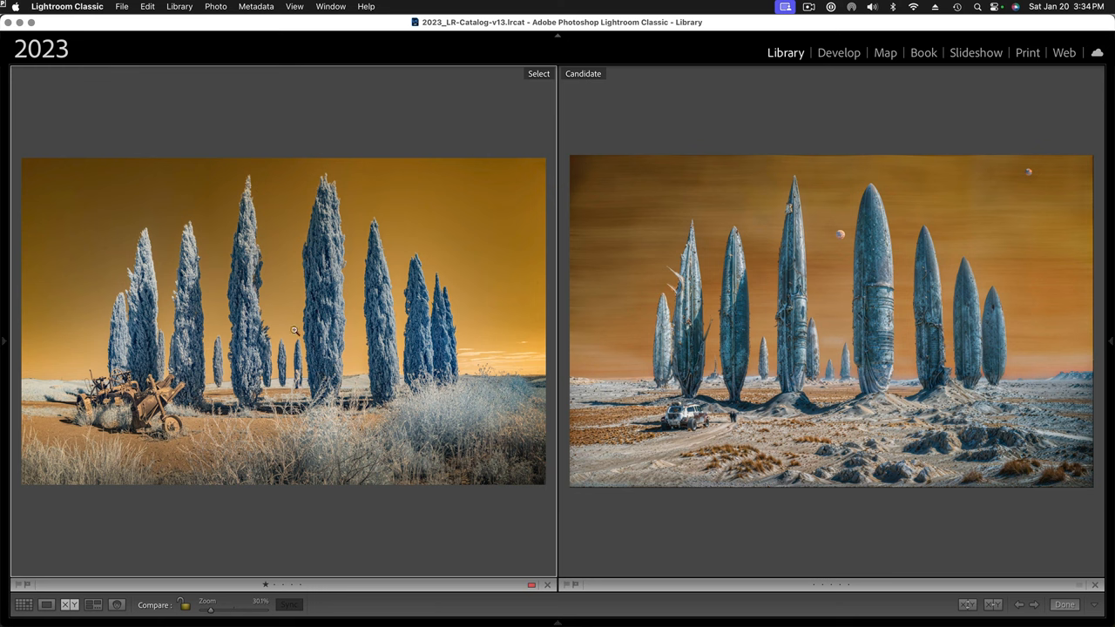
{"action": "mouse_move", "coordinate": [818, 373]}
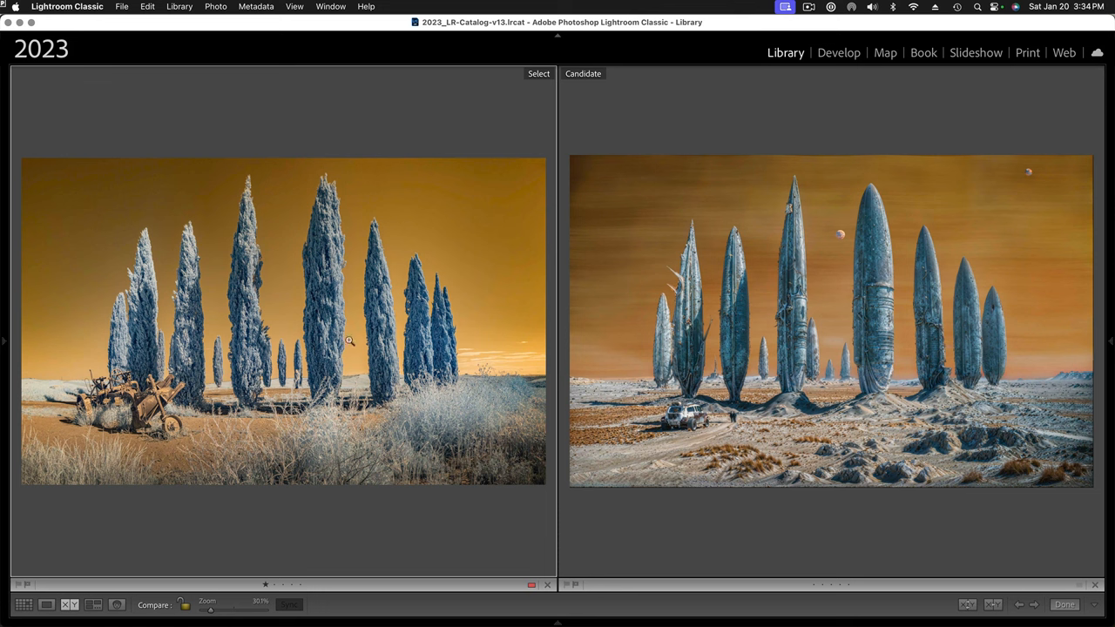
{"action": "mouse_move", "coordinate": [878, 373]}
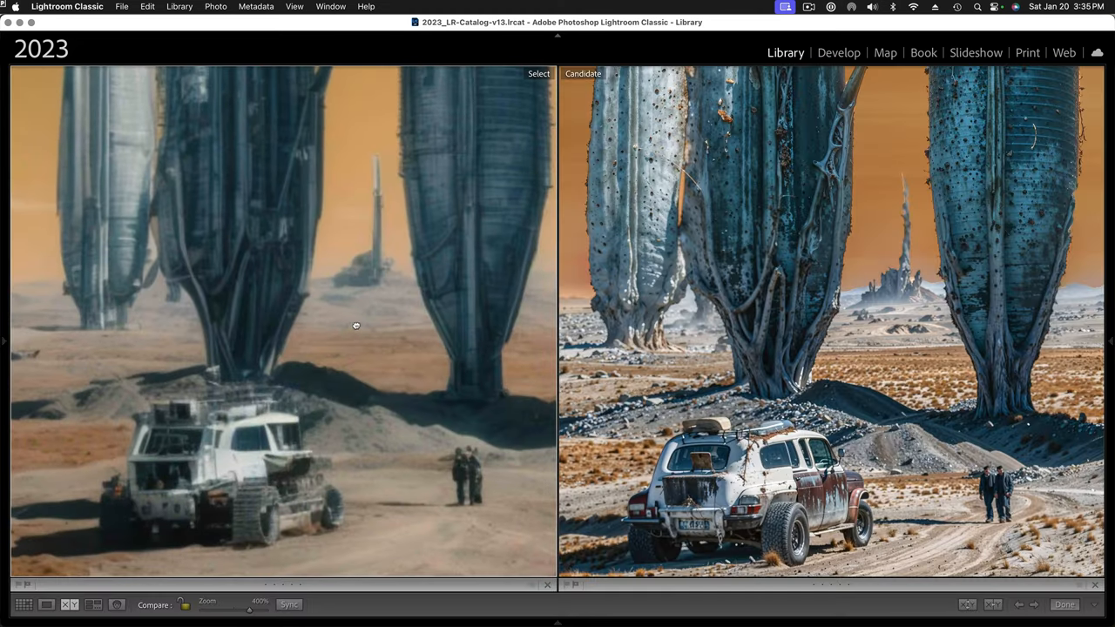
{"action": "mouse_move", "coordinate": [282, 221]}
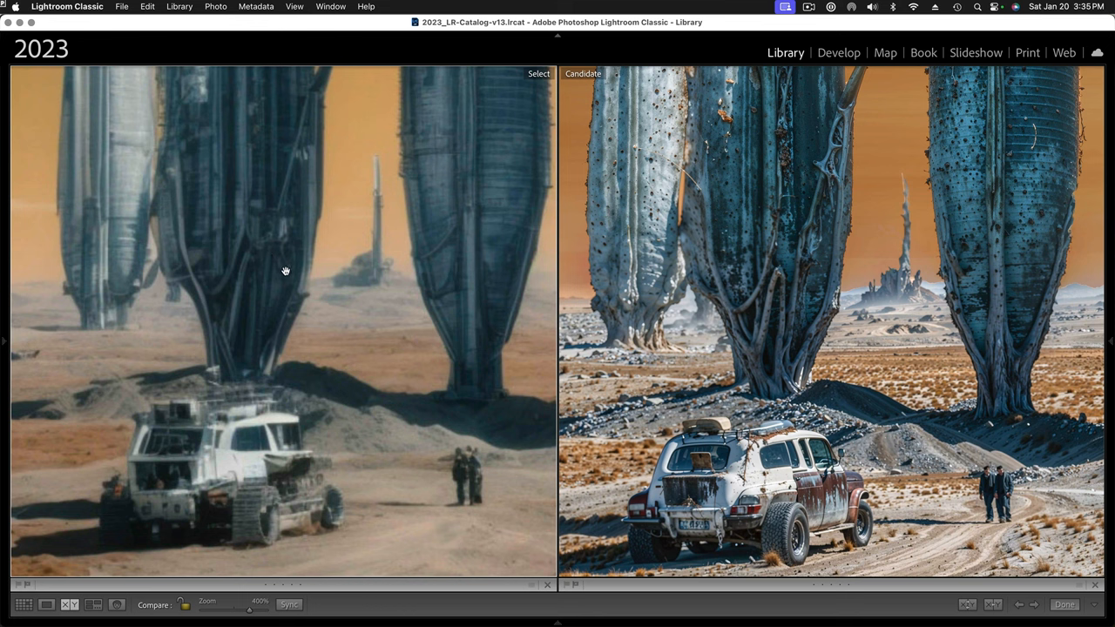
{"action": "mouse_move", "coordinate": [244, 357]}
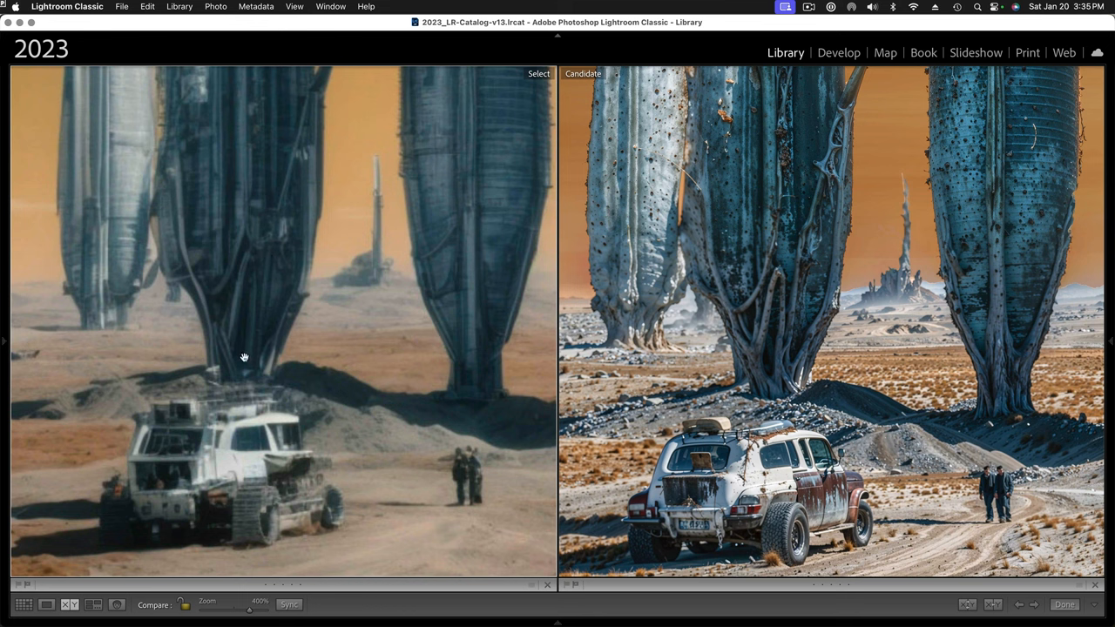
{"action": "mouse_move", "coordinate": [241, 423]}
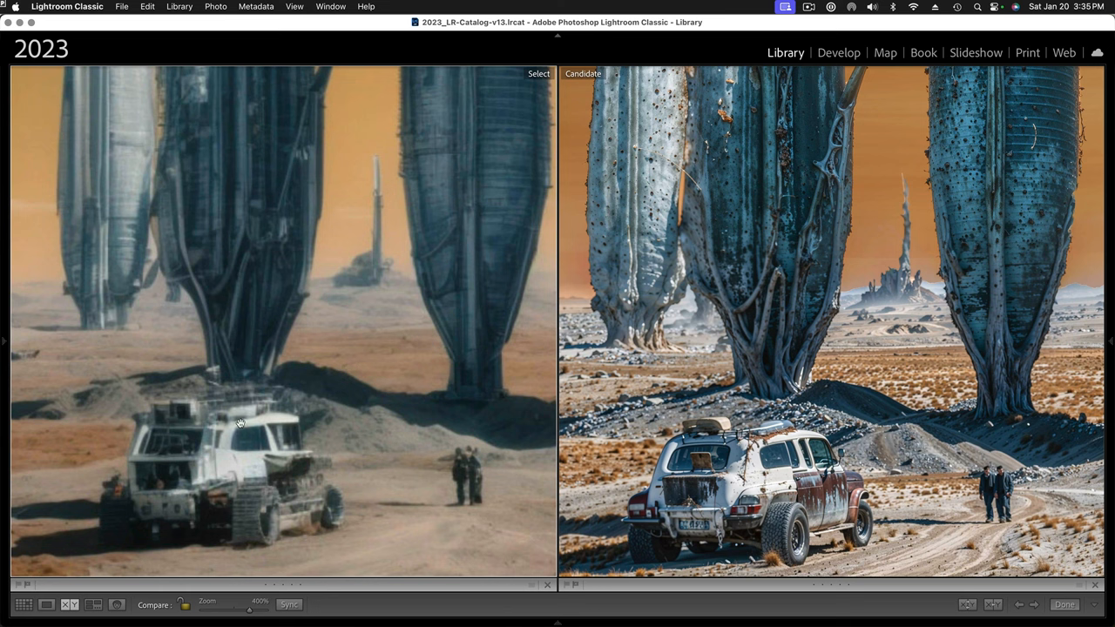
{"action": "mouse_move", "coordinate": [258, 216]}
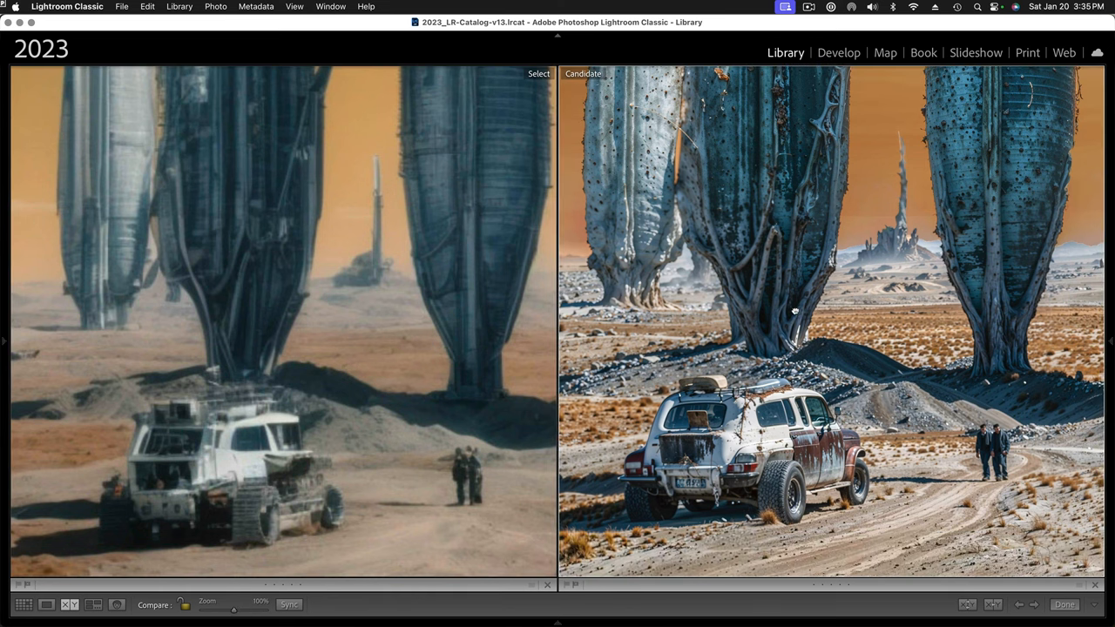
{"action": "mouse_move", "coordinate": [791, 314]}
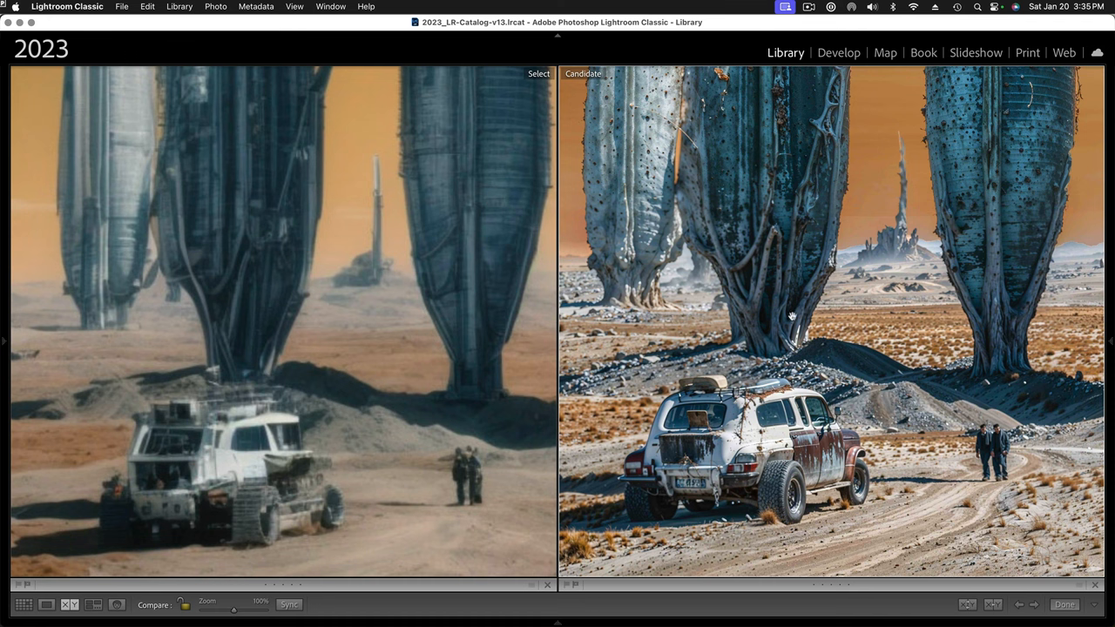
{"action": "mouse_move", "coordinate": [242, 467]}
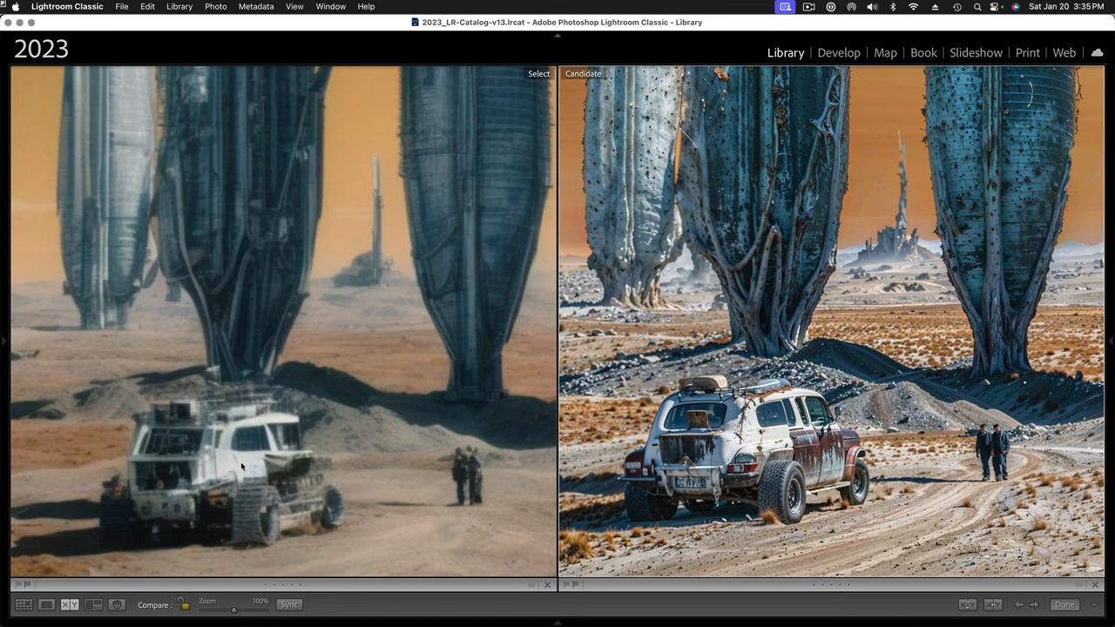
{"action": "mouse_move", "coordinate": [235, 460]}
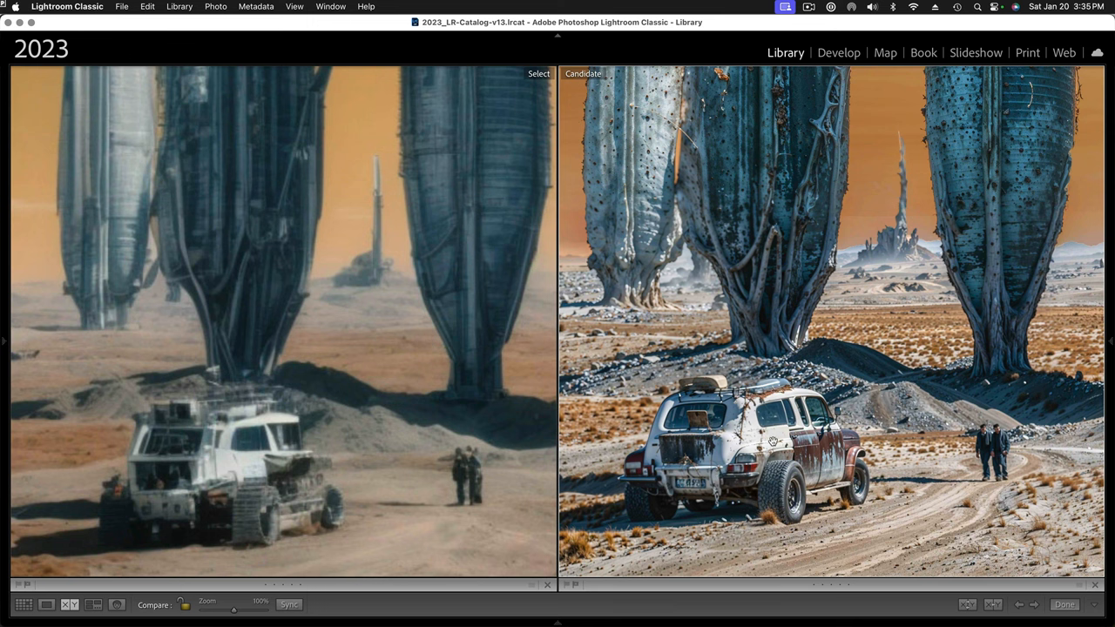
{"action": "mouse_move", "coordinate": [770, 444]}
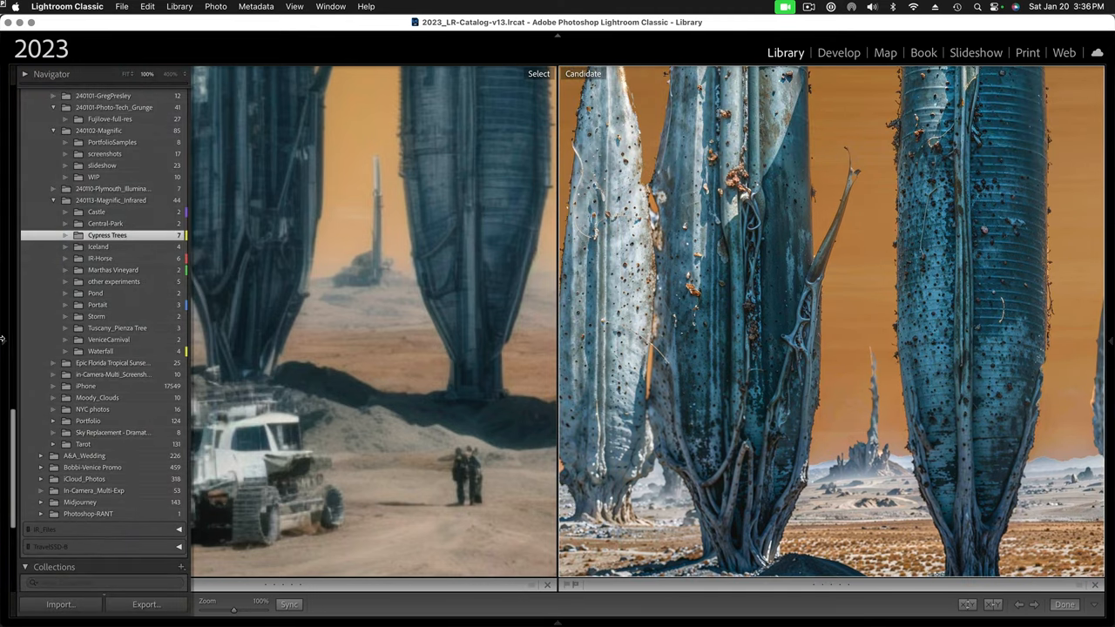
{"action": "mouse_move", "coordinate": [128, 74]}
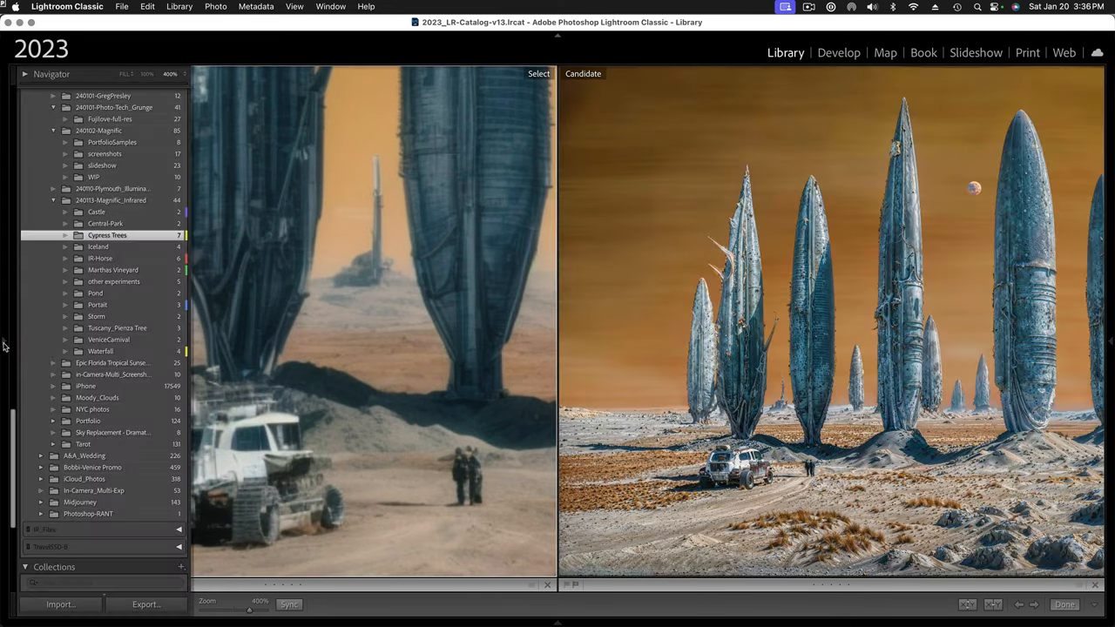
Hide the folder list and match the left desert-spire image's zoom to the right
{"action": "left_click", "coordinate": [125, 73]}
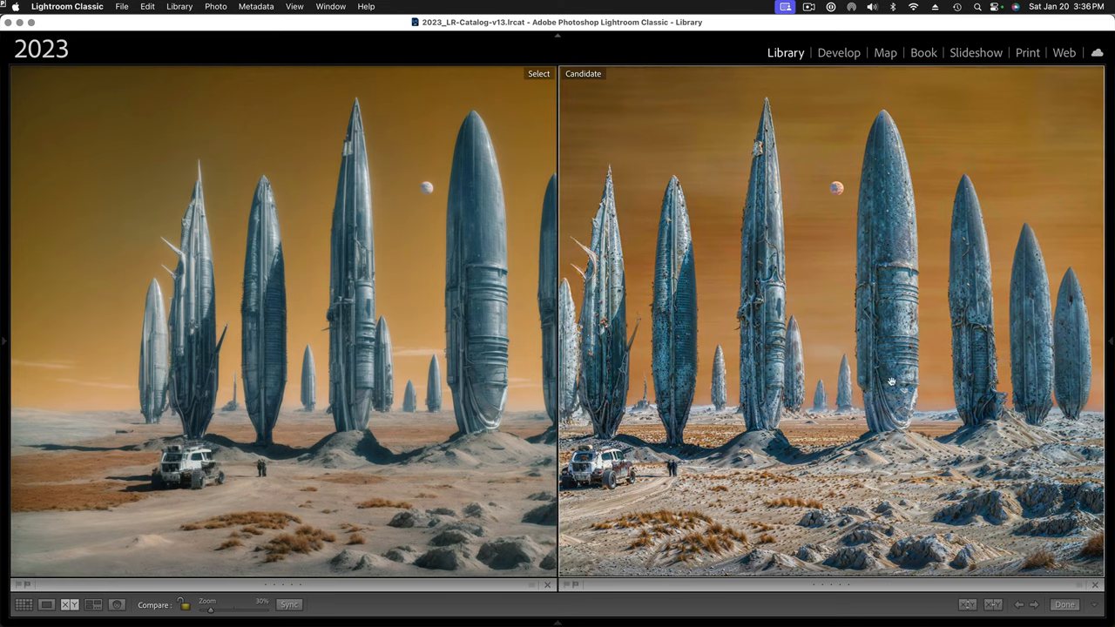
{"action": "left_click_drag", "start_coordinate": [235, 613], "coordinate": [237, 613]}
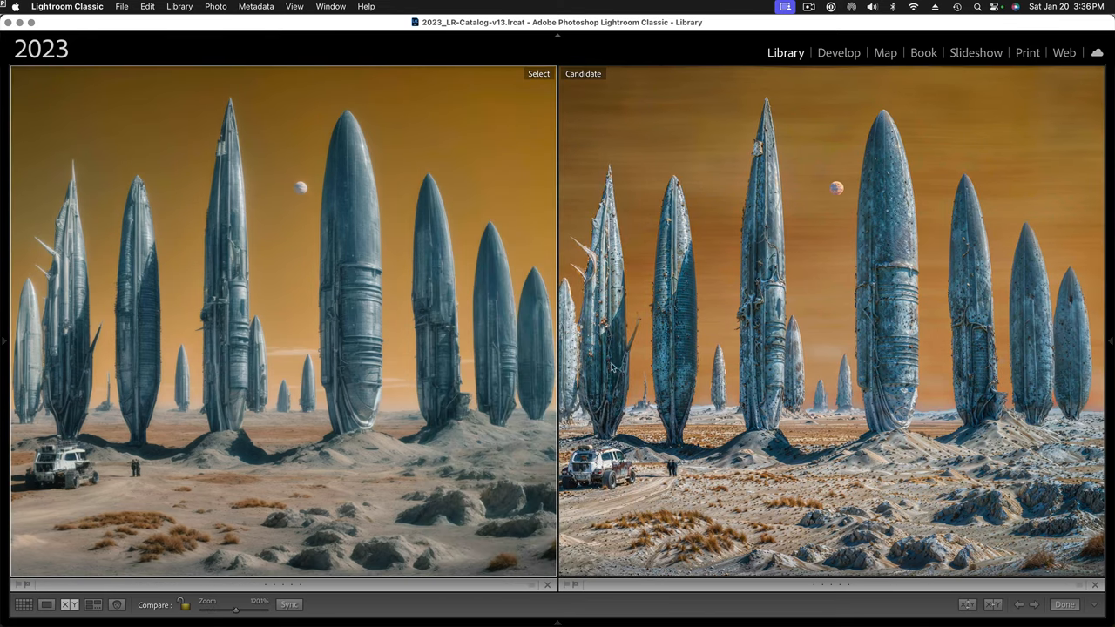